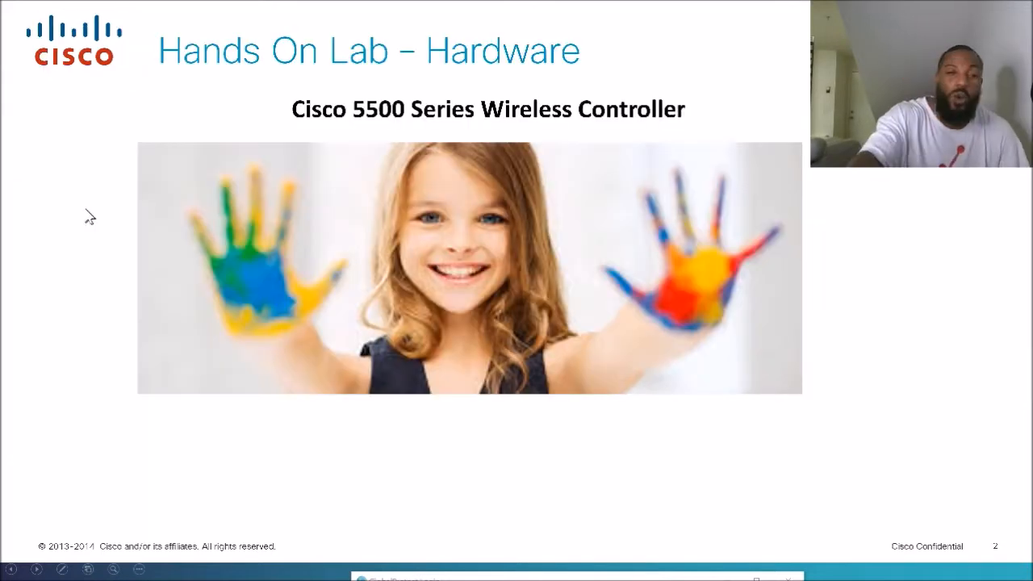
mouse_move(87, 211)
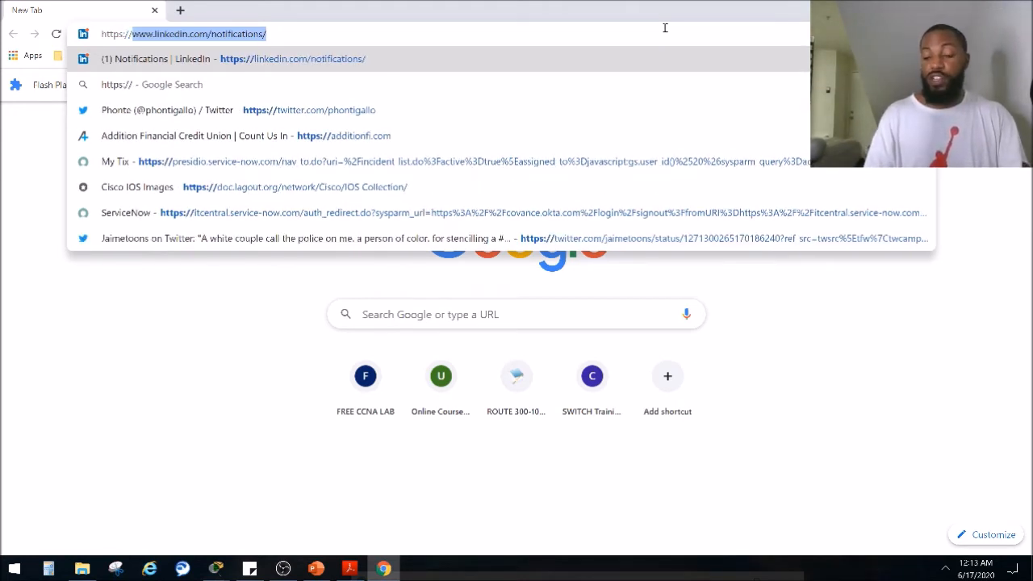
type("https://192")
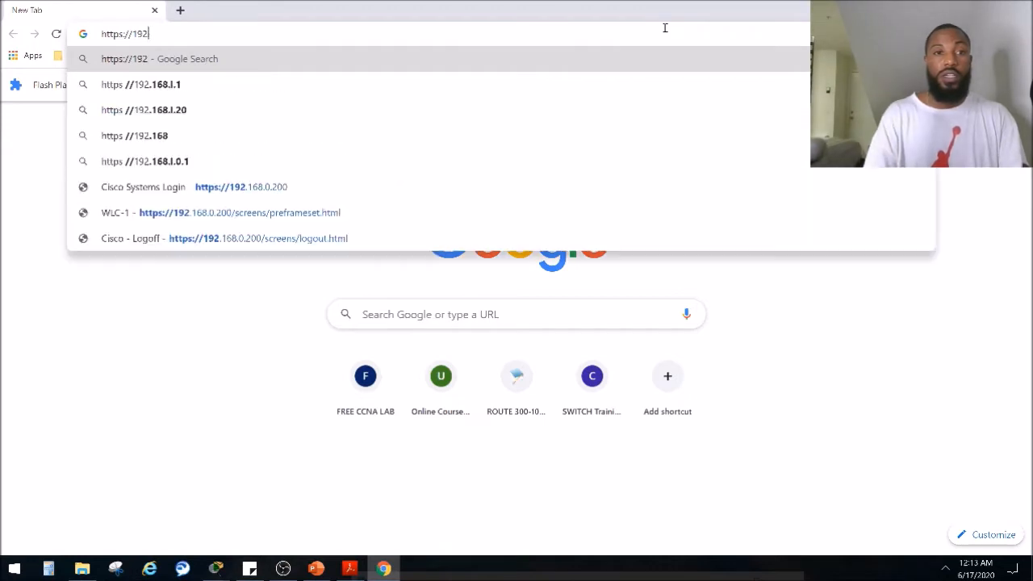
type(".1")
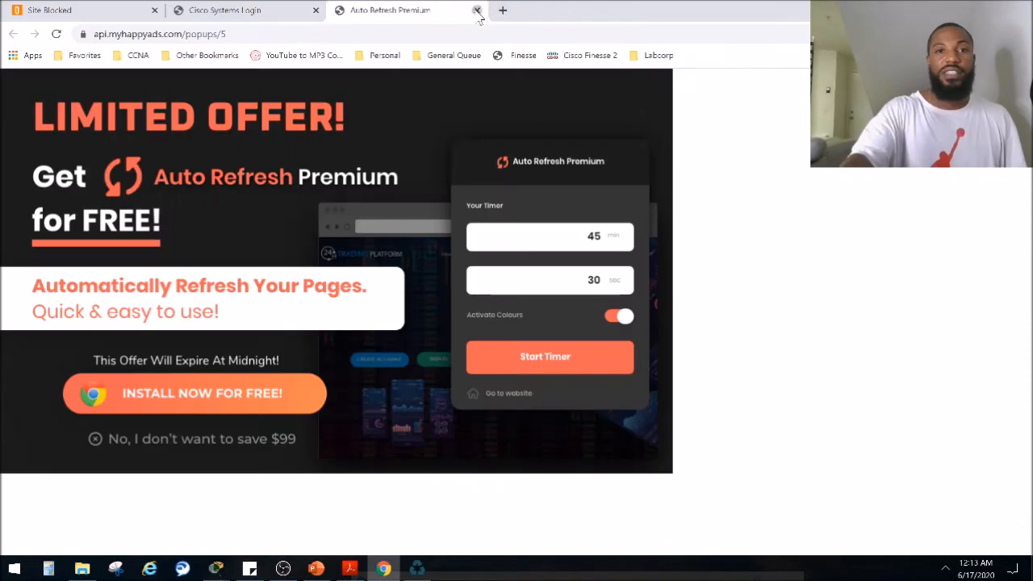
left_click(477, 9)
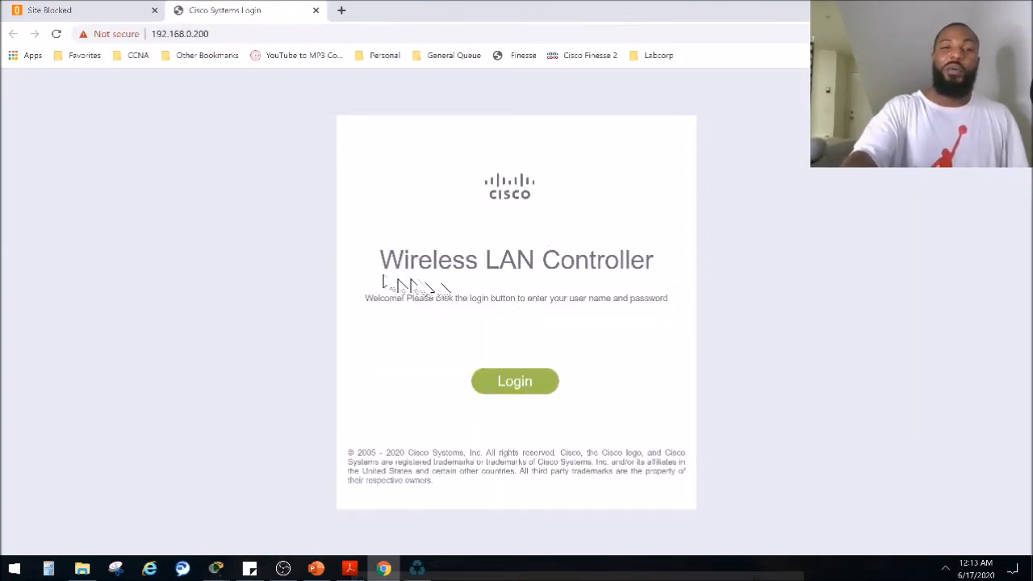
left_click(513, 381)
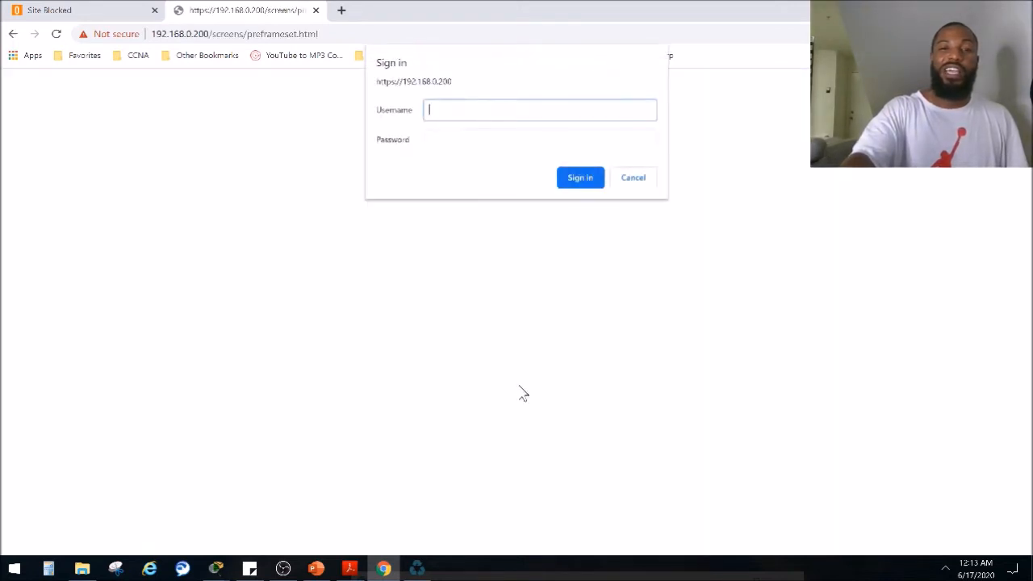
mouse_move(428, 171)
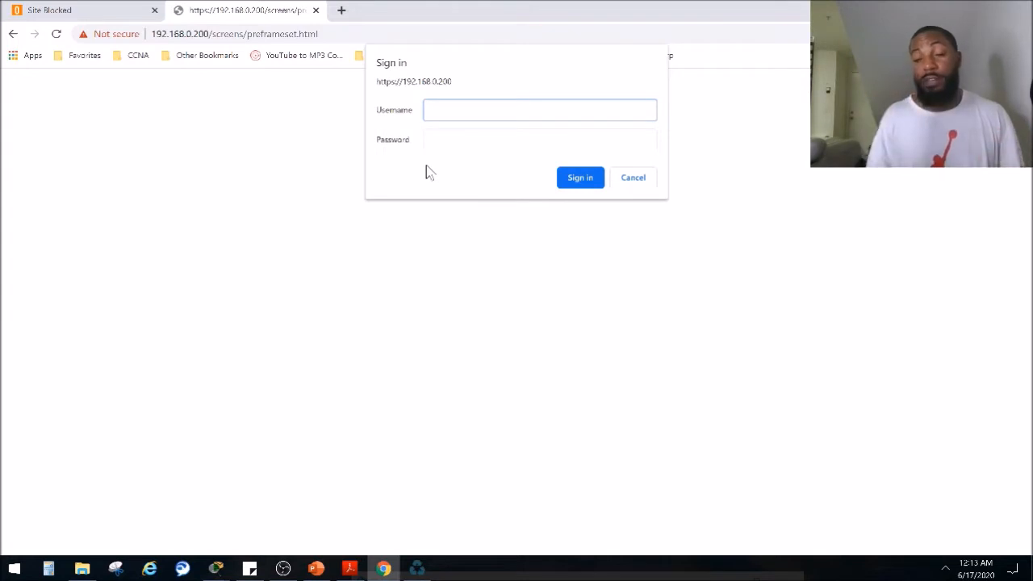
- Enter 'admin' as the username in the Sign in dialog
left_click(539, 110)
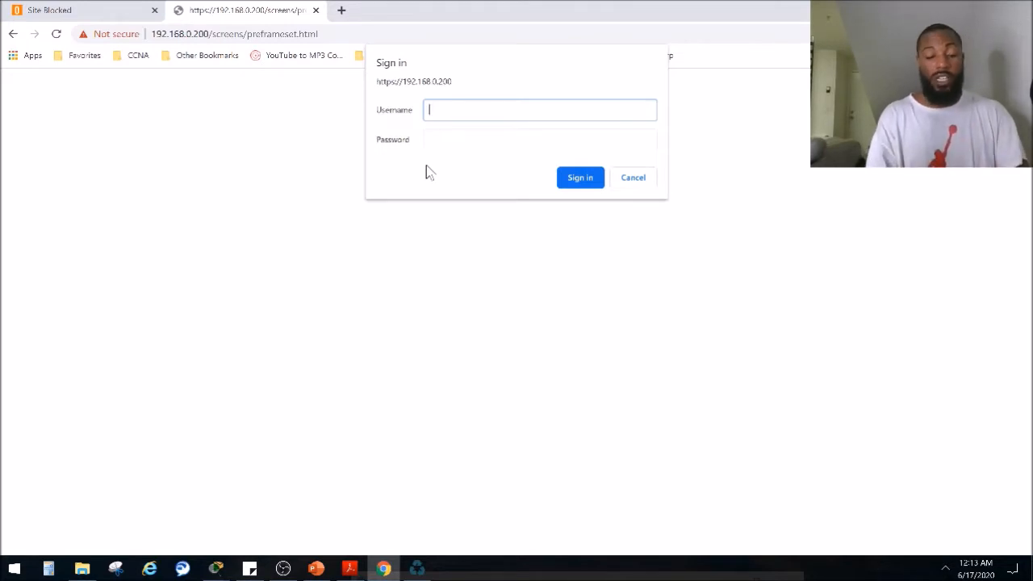
type("admin")
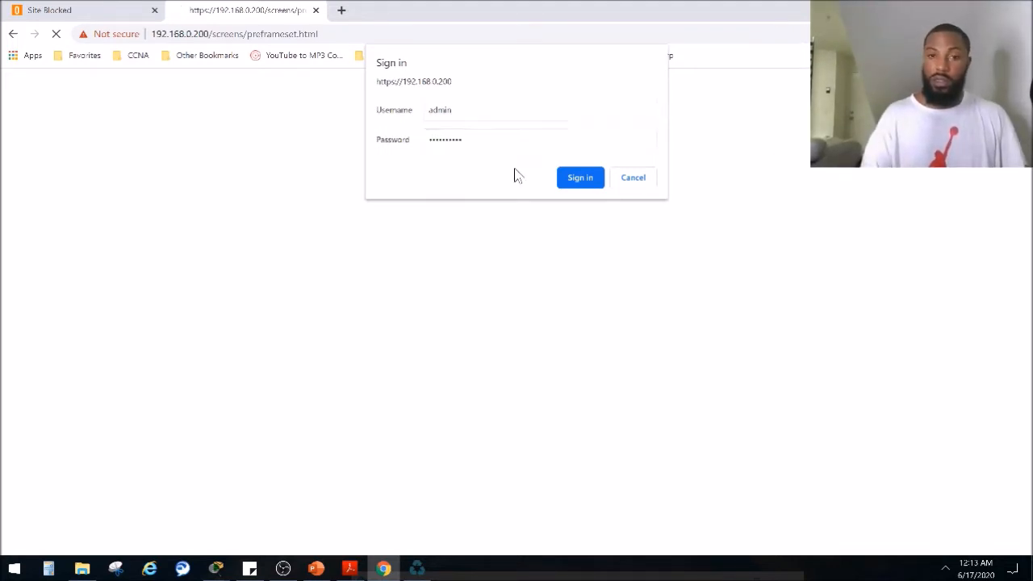
- Submit the credentials to land on the Network Summary dashboard
left_click(579, 177)
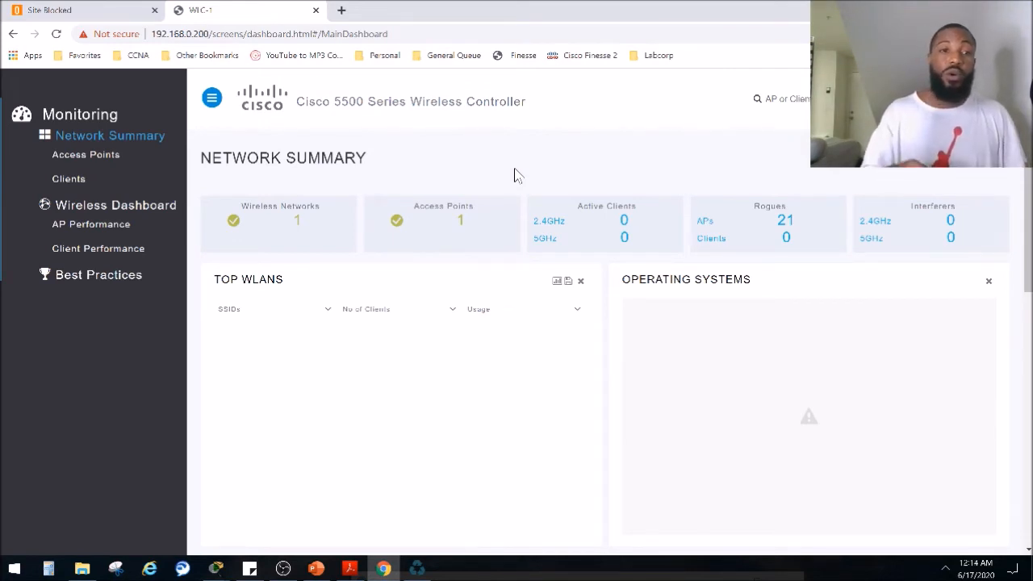
mouse_move(513, 169)
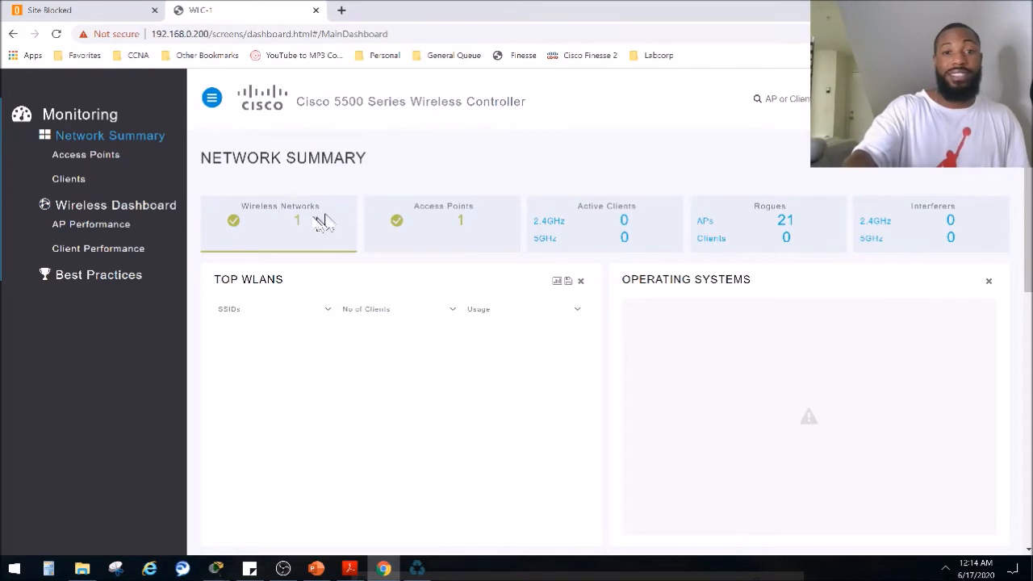
mouse_move(315, 229)
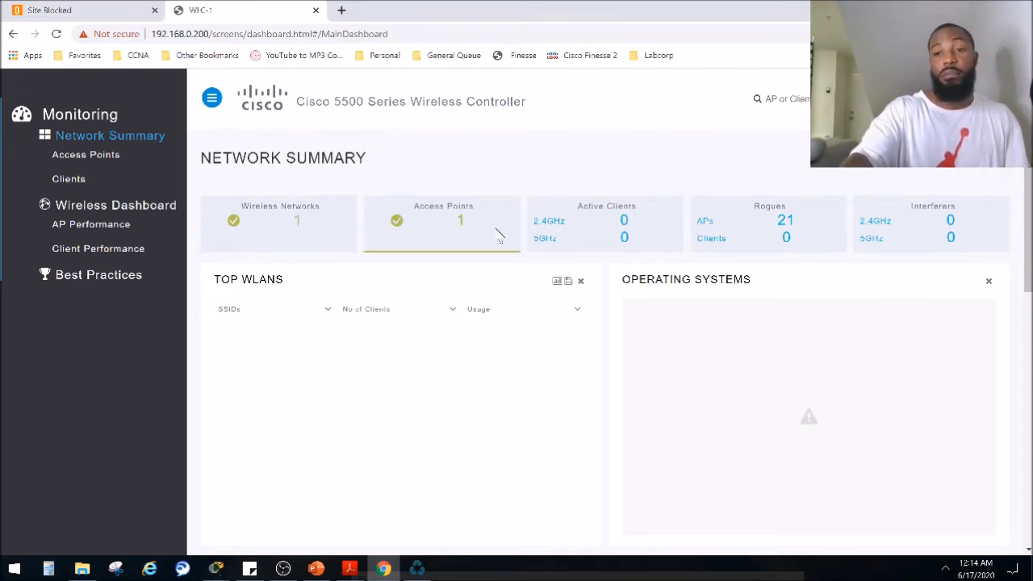
mouse_move(455, 245)
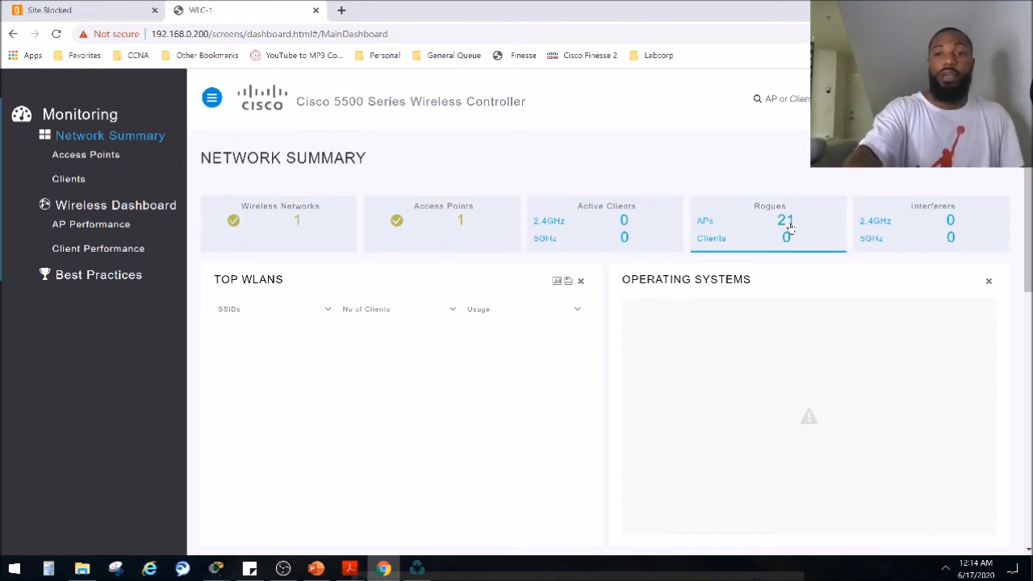
mouse_move(904, 191)
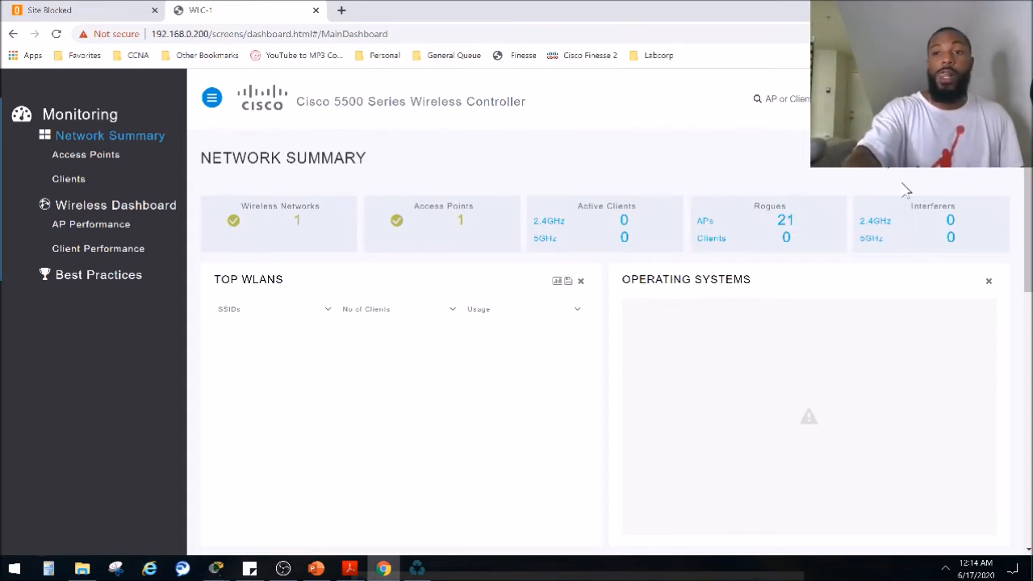
mouse_move(375, 356)
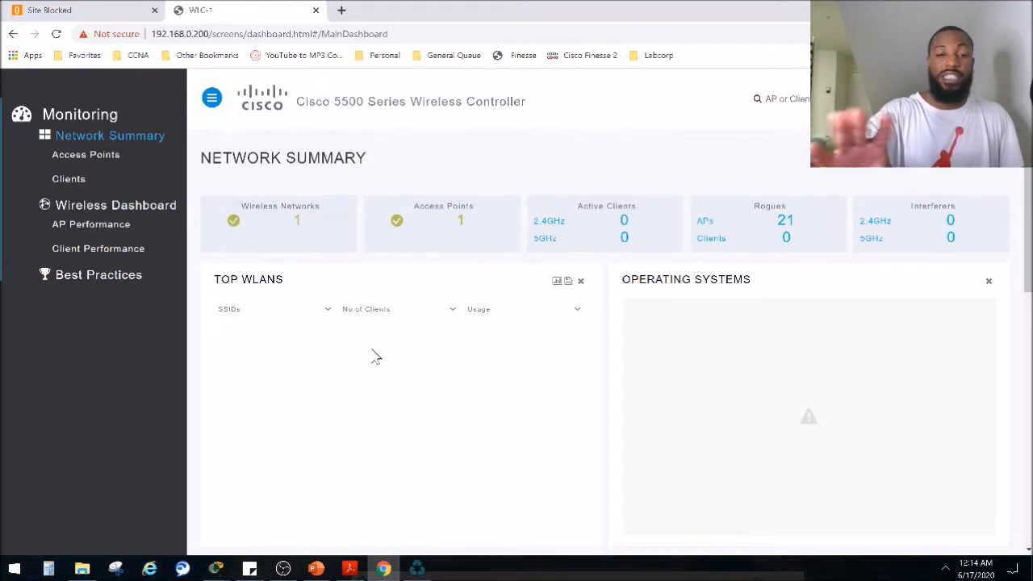
mouse_move(535, 137)
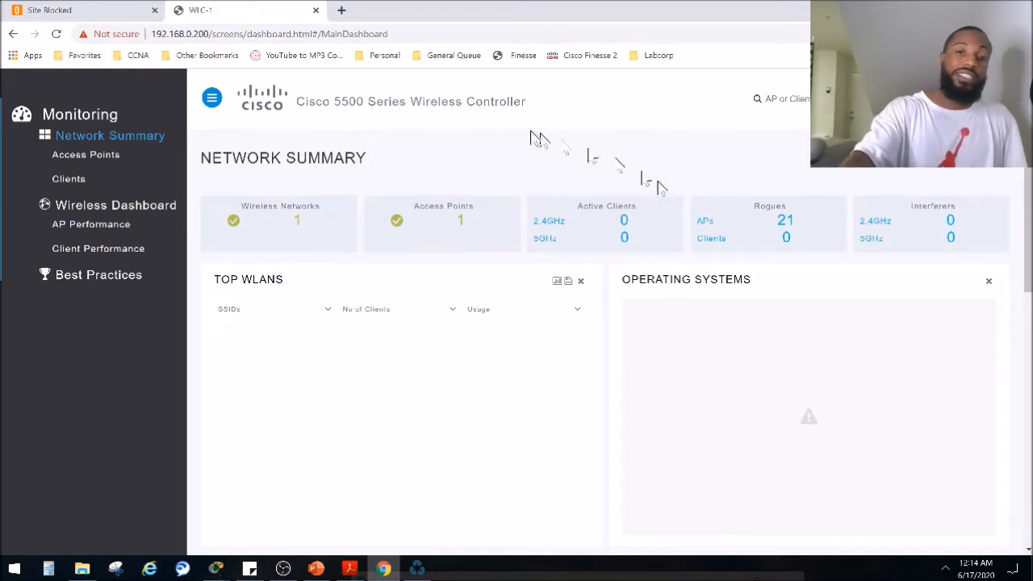
mouse_move(855, 280)
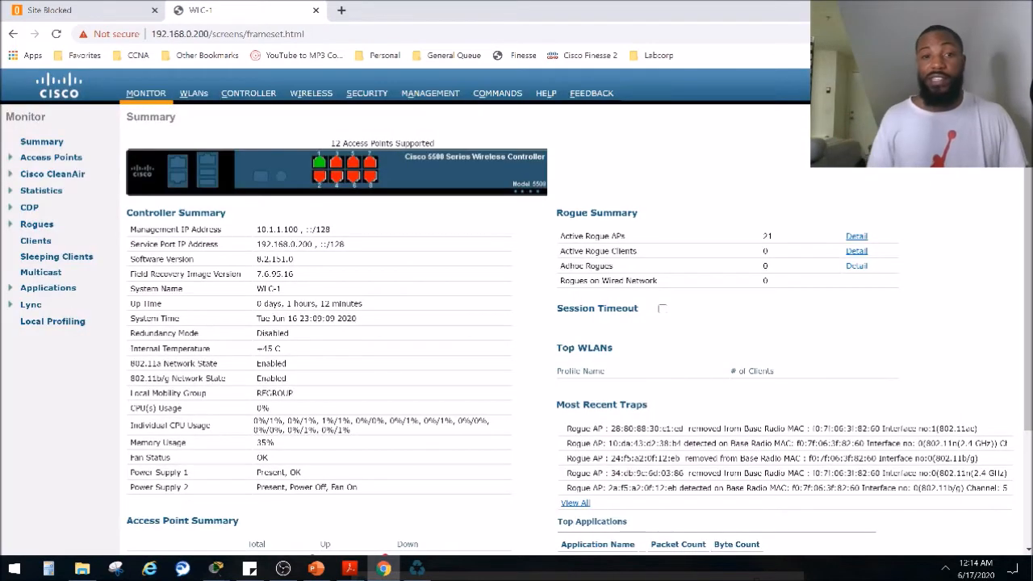
mouse_move(381, 136)
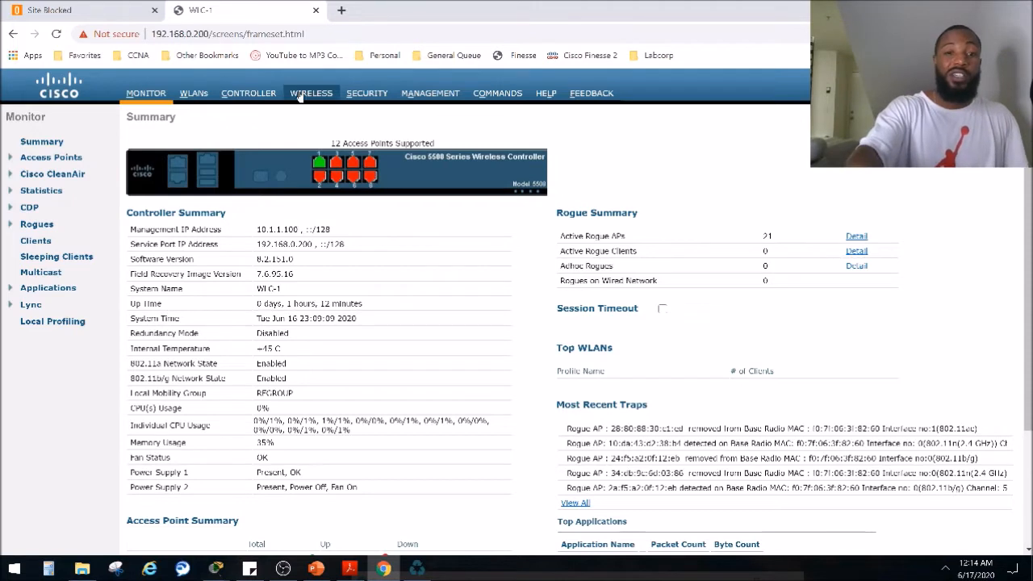
mouse_move(321, 142)
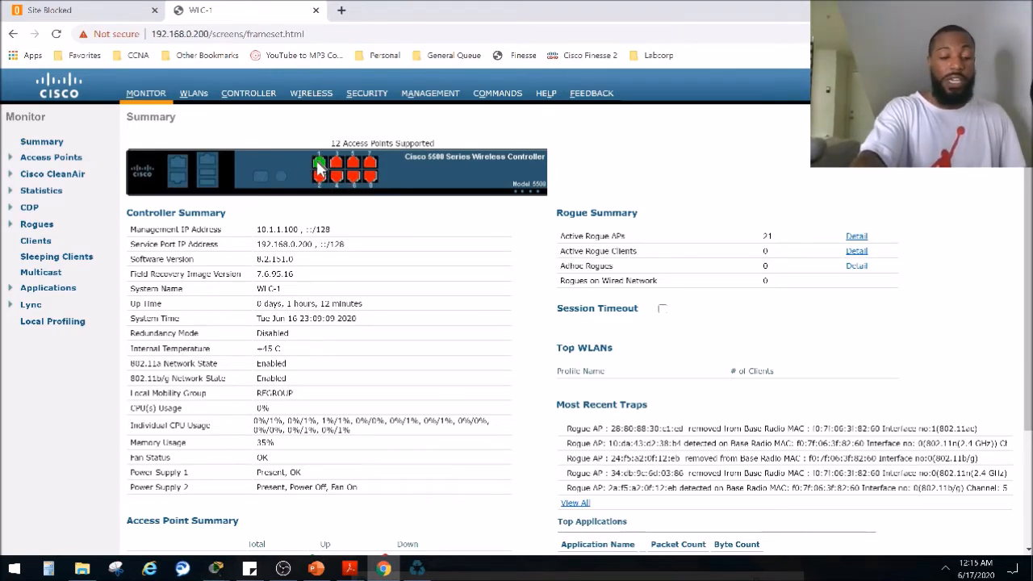
mouse_move(371, 185)
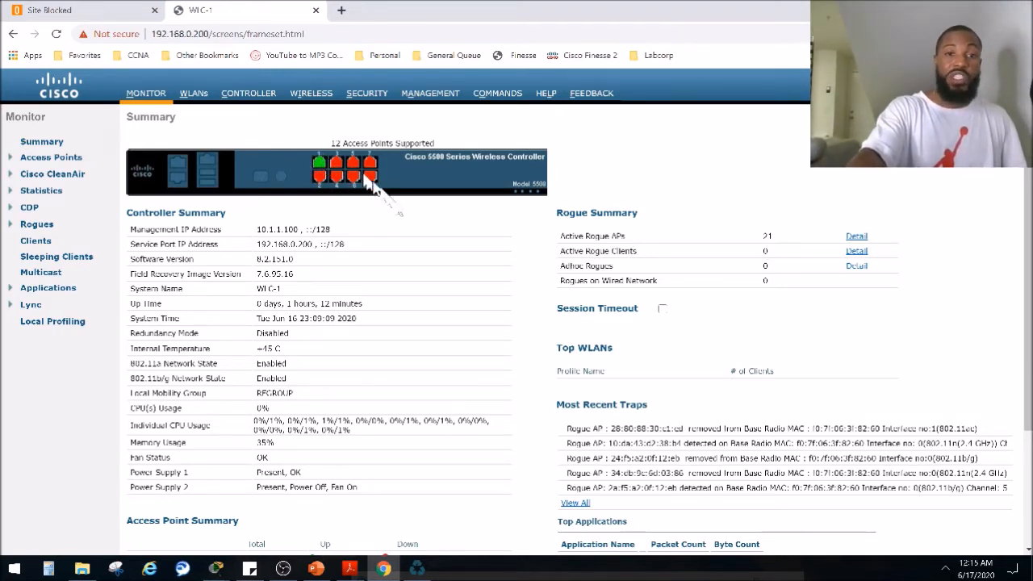
mouse_move(420, 282)
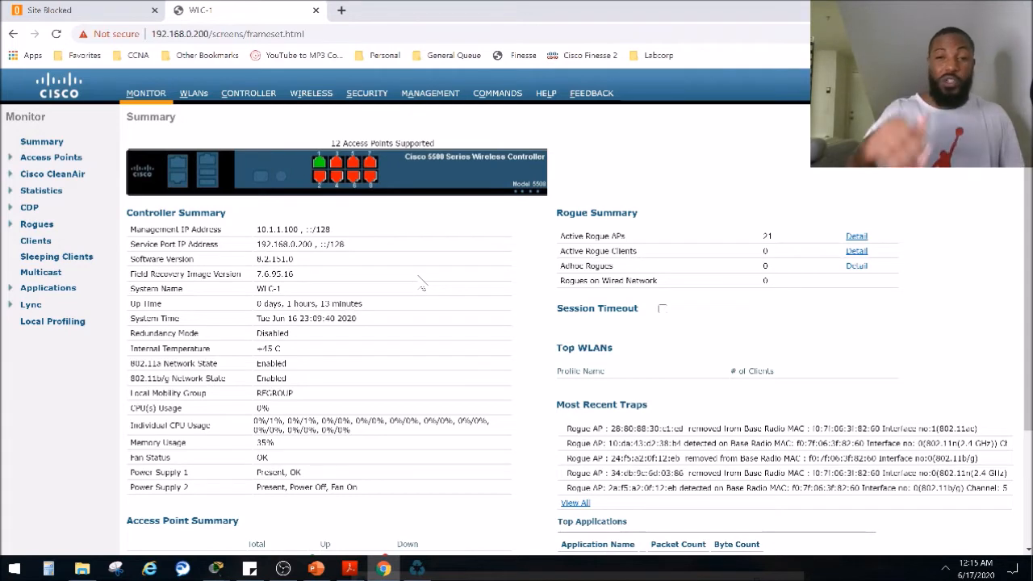
- Select the controller IP address text on the MONITOR Summary page
double_click(284, 244)
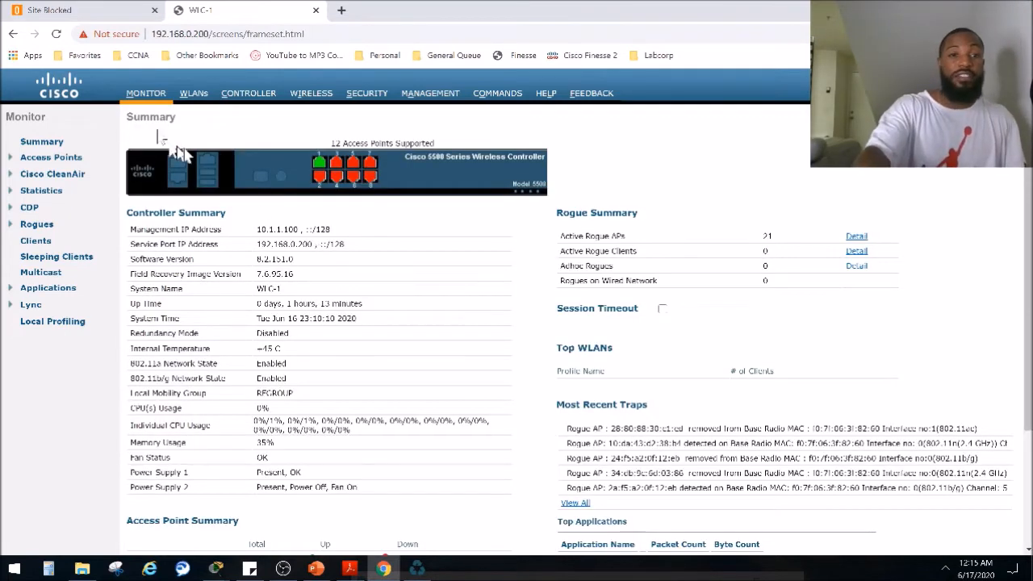
mouse_move(178, 165)
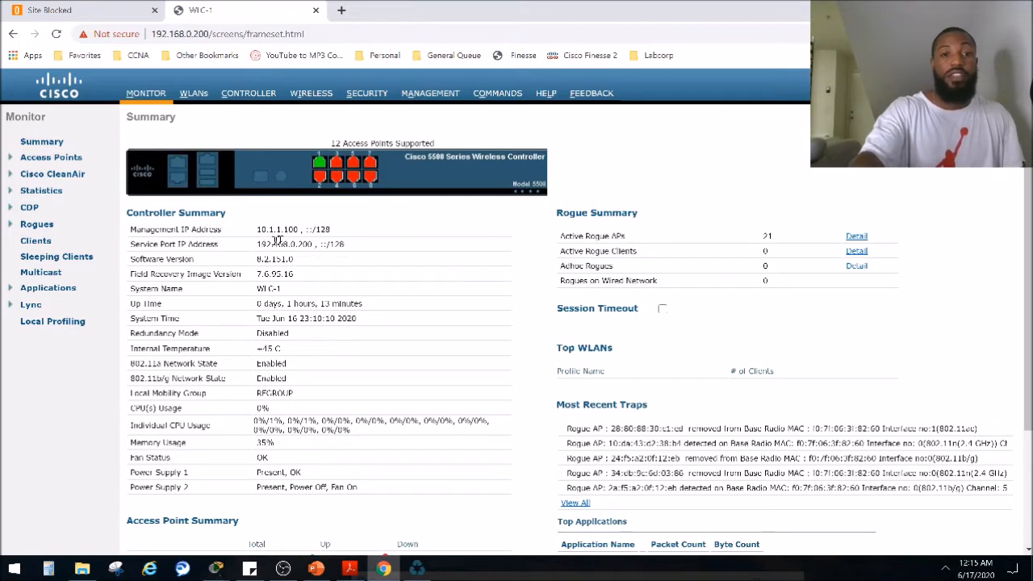
double_click(277, 229)
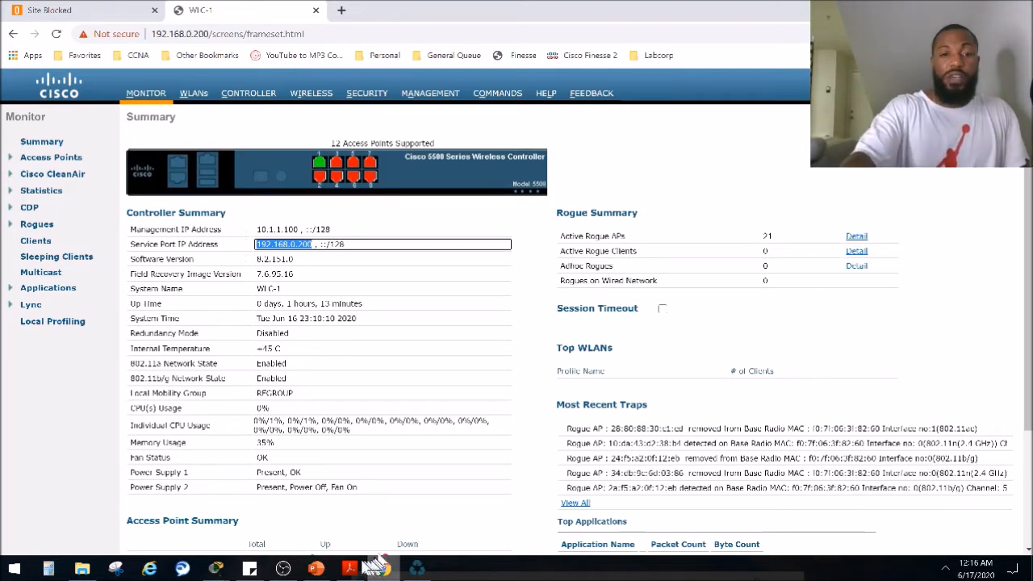
mouse_move(349, 568)
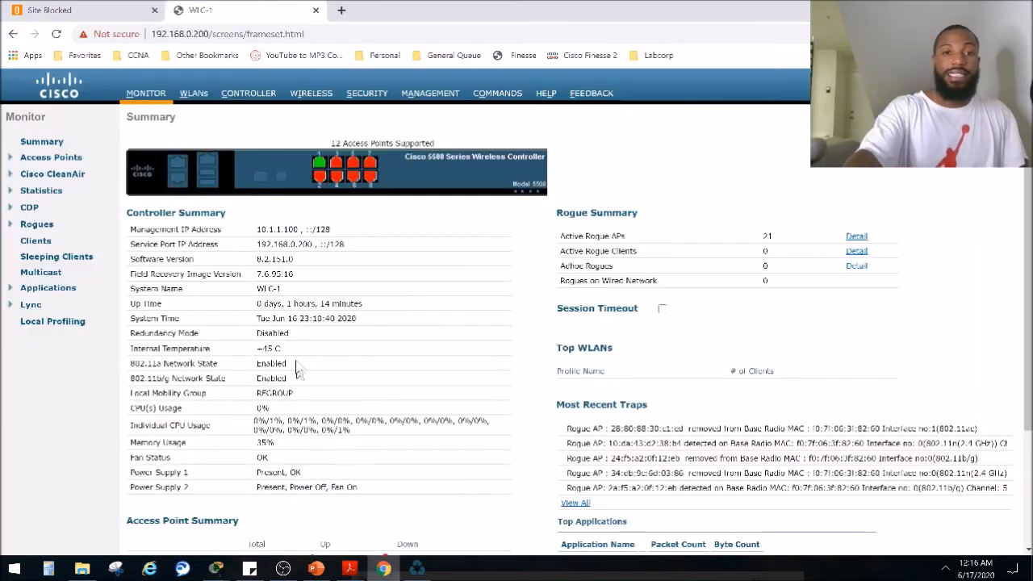
mouse_move(194, 92)
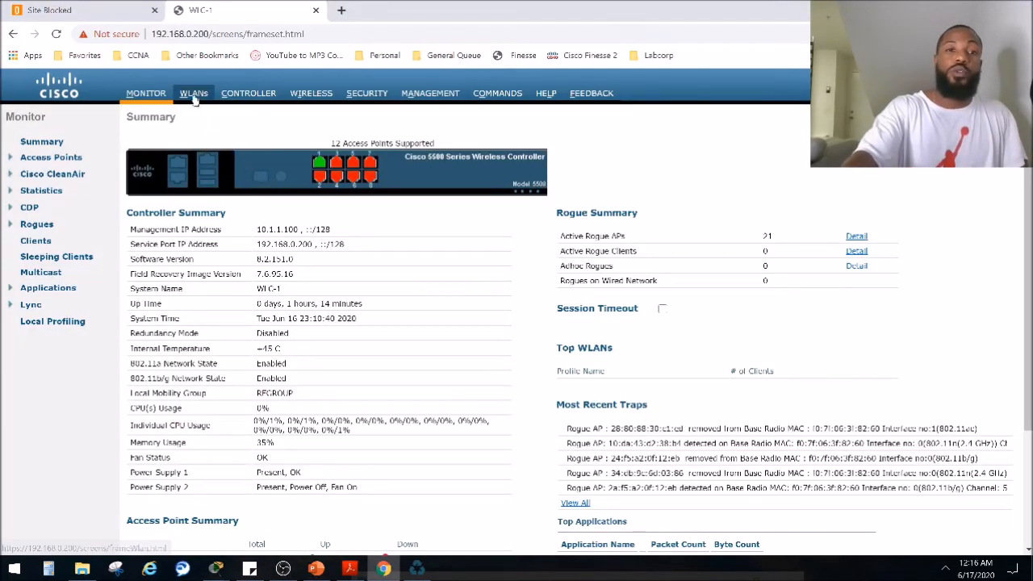
- Show the WLANs list and choose Create New from the action dropdown
left_click(194, 92)
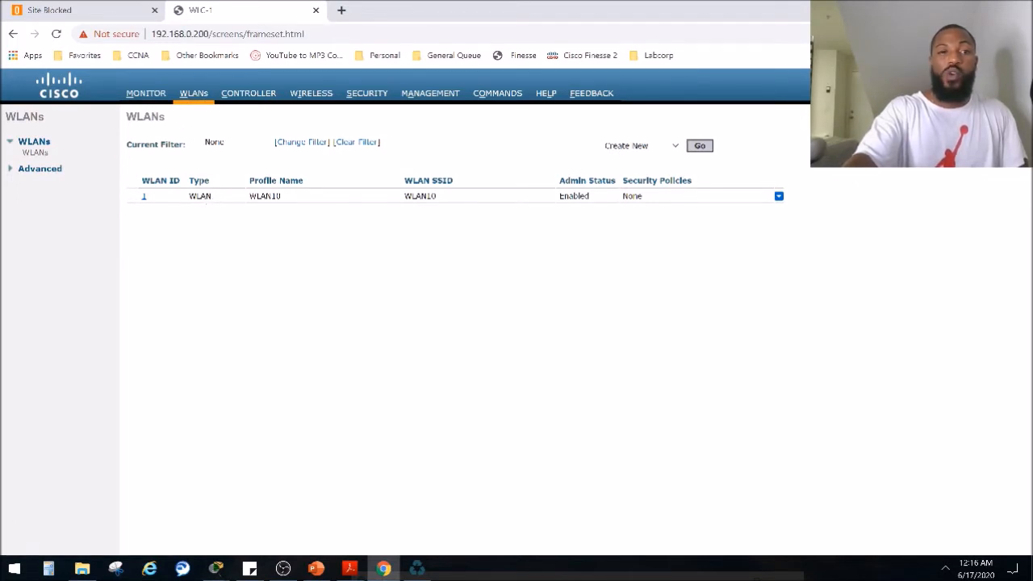
double_click(265, 197)
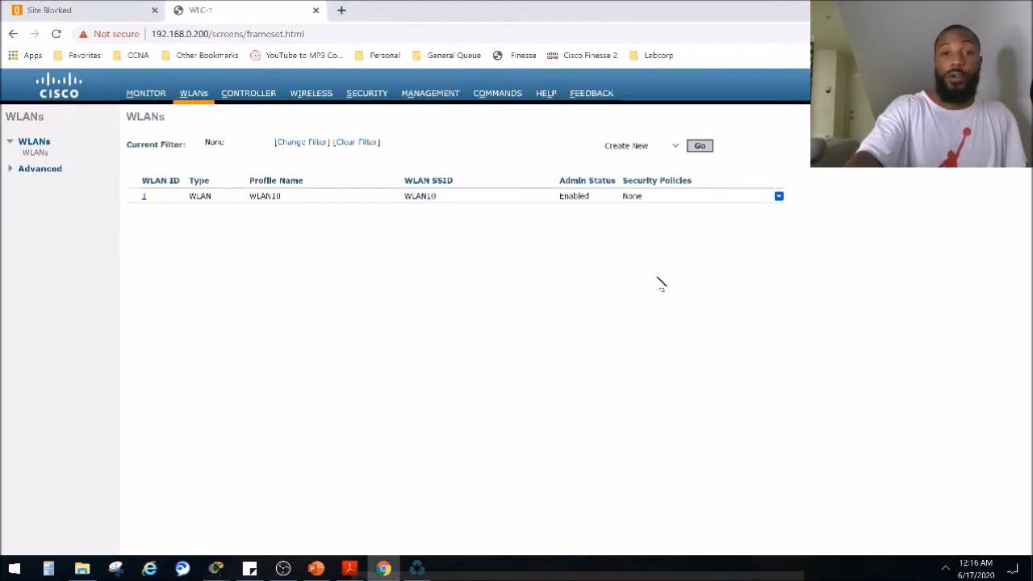
mouse_move(194, 92)
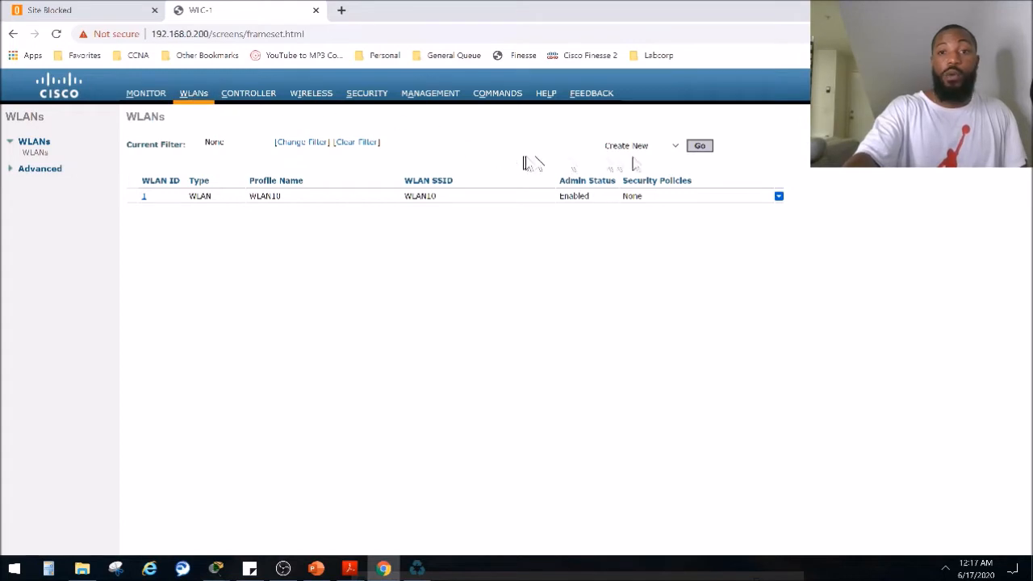
left_click(675, 145)
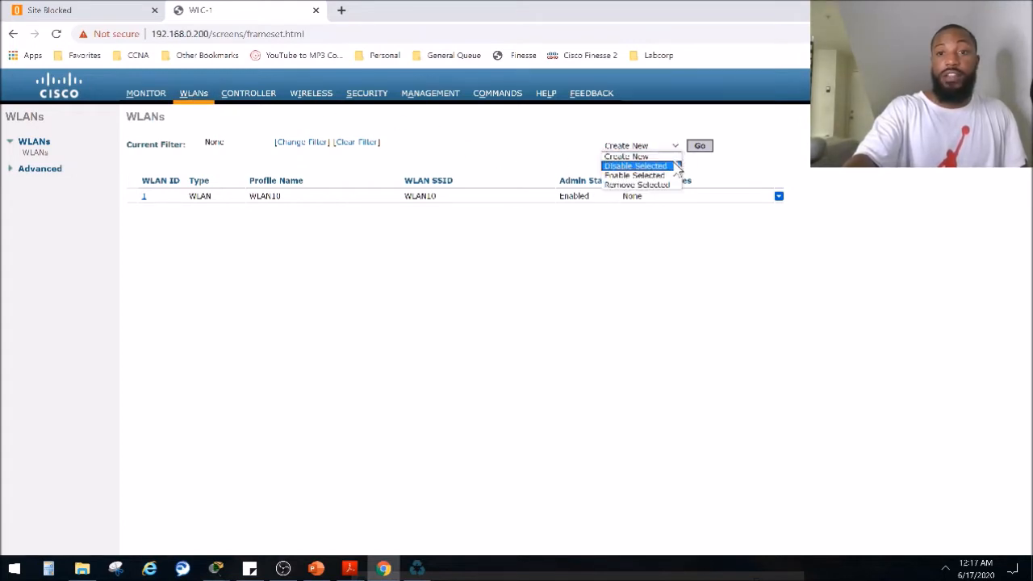
mouse_move(513, 196)
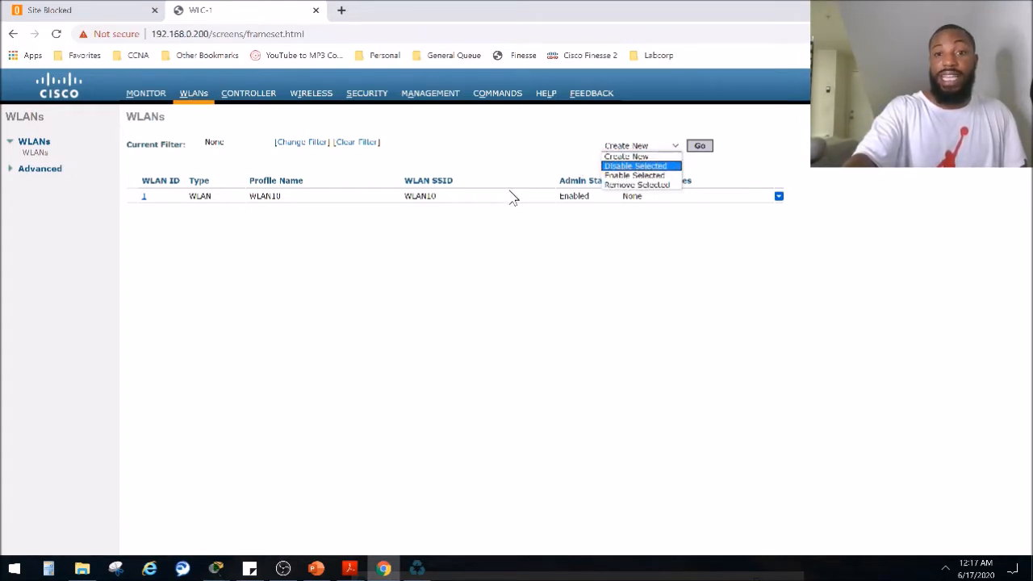
mouse_move(636, 175)
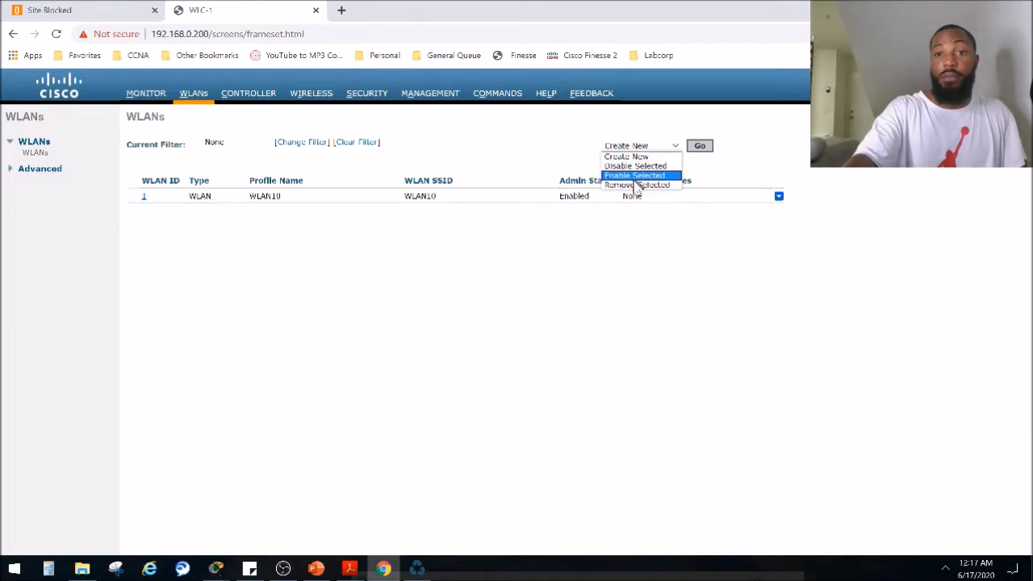
mouse_move(626, 155)
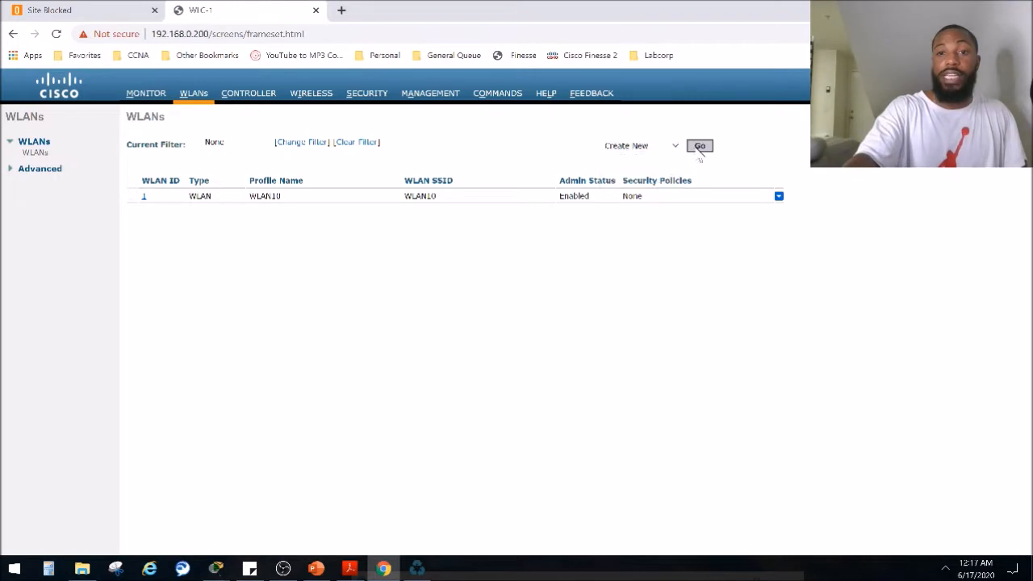
- Start a new WLAN with Profile Name and SSID 'Lobby_Internet'
left_click(699, 145)
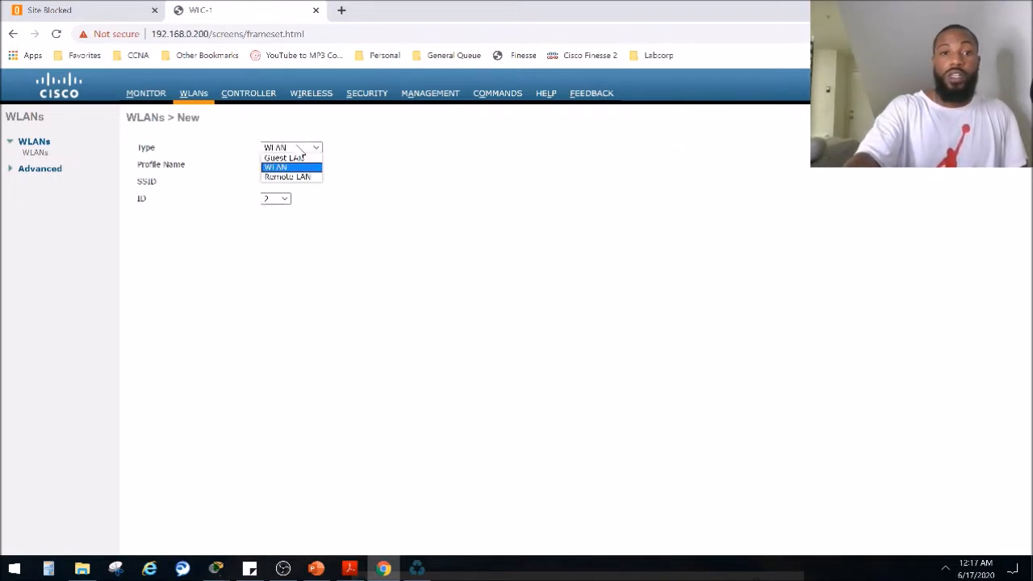
mouse_move(287, 176)
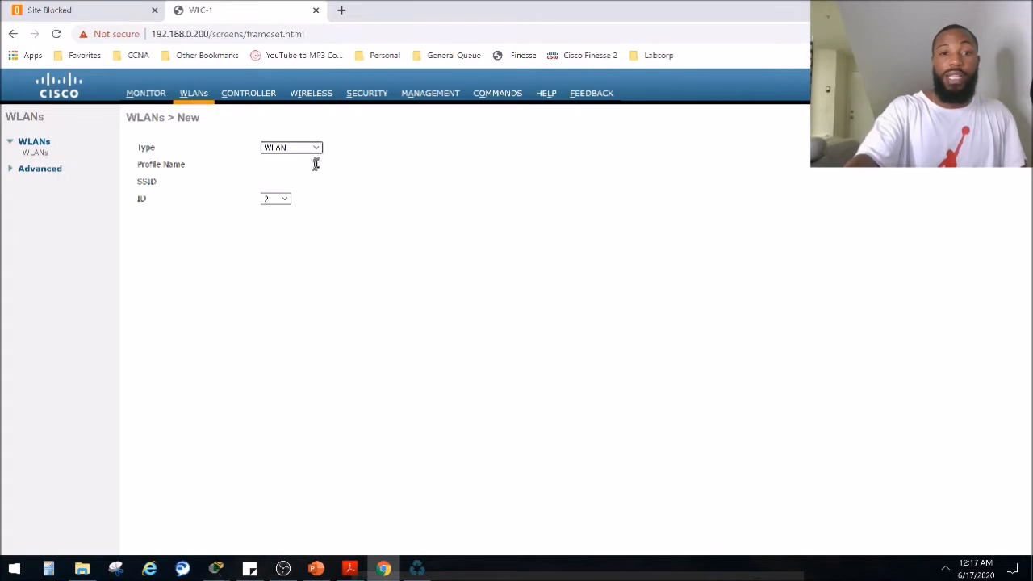
left_click(358, 165)
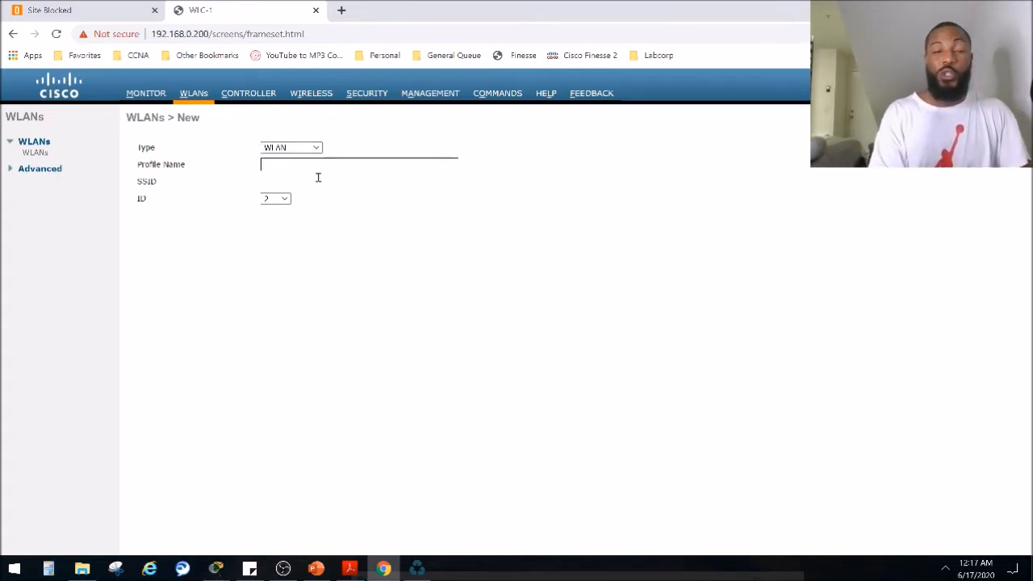
type("Lobby_Interne")
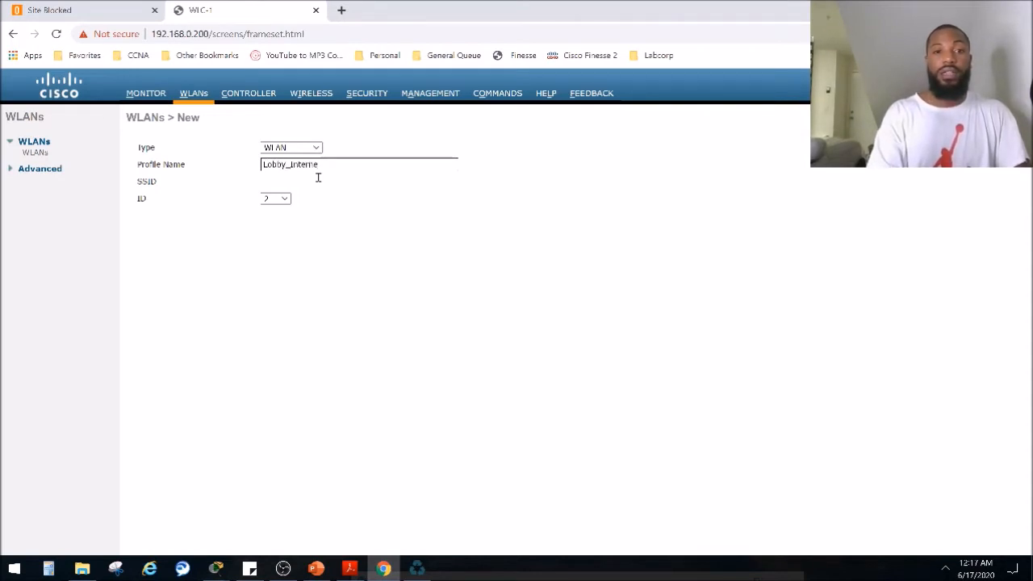
left_click(358, 181)
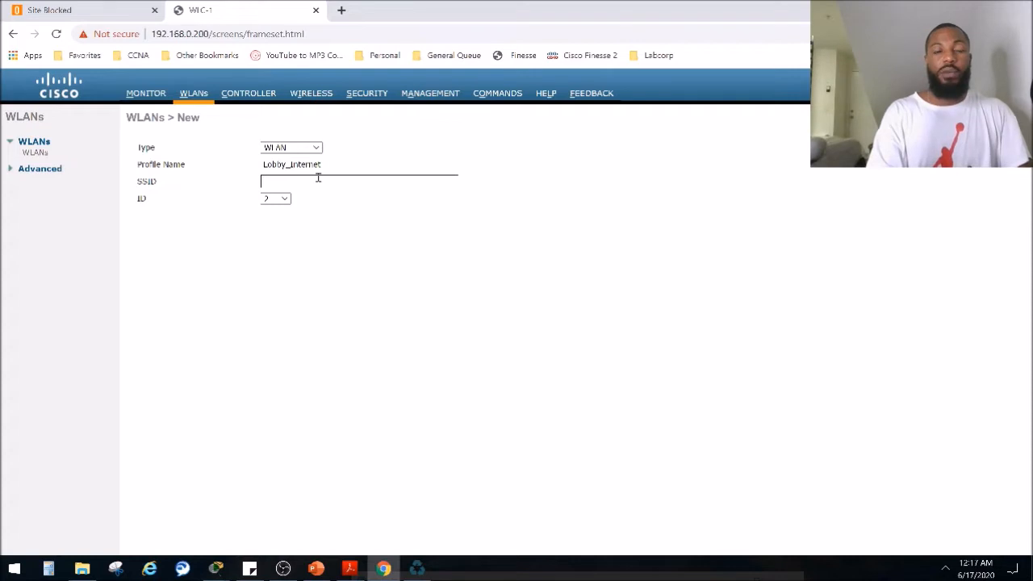
type("Lobby_Inte")
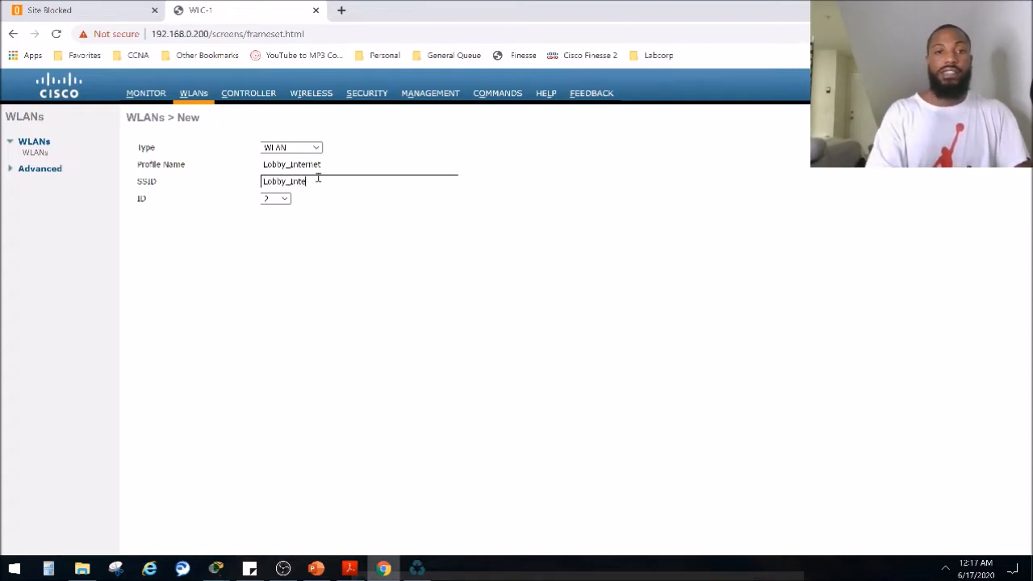
type("rnet")
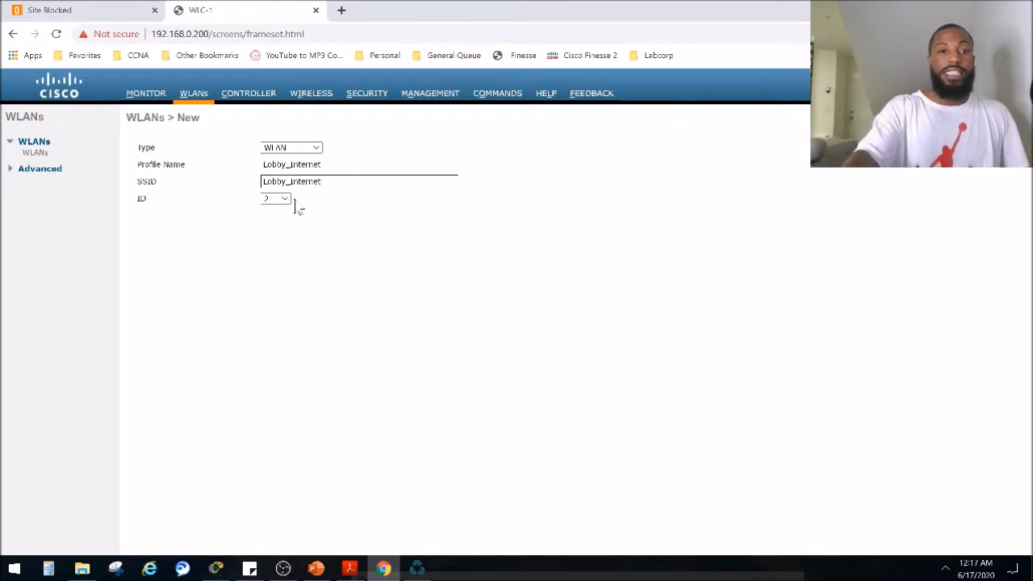
- Set the new WLAN's ID to 30
left_click(284, 199)
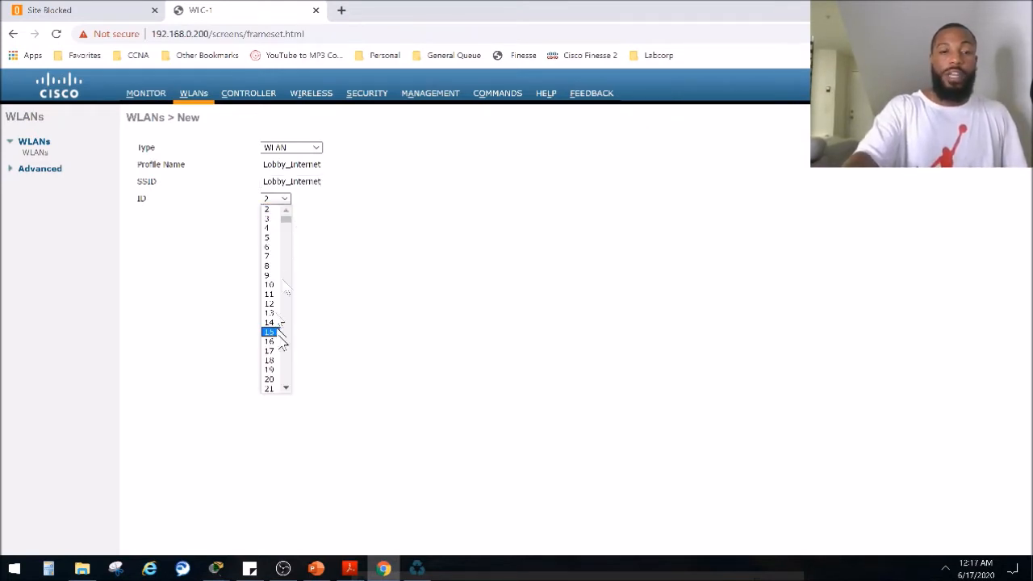
left_click(268, 368)
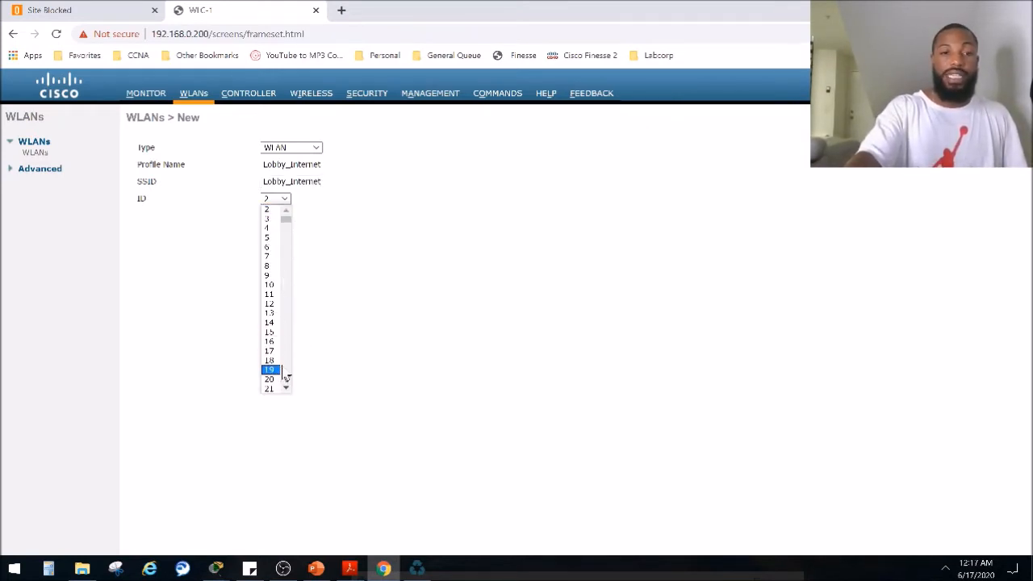
scroll("down", 3)
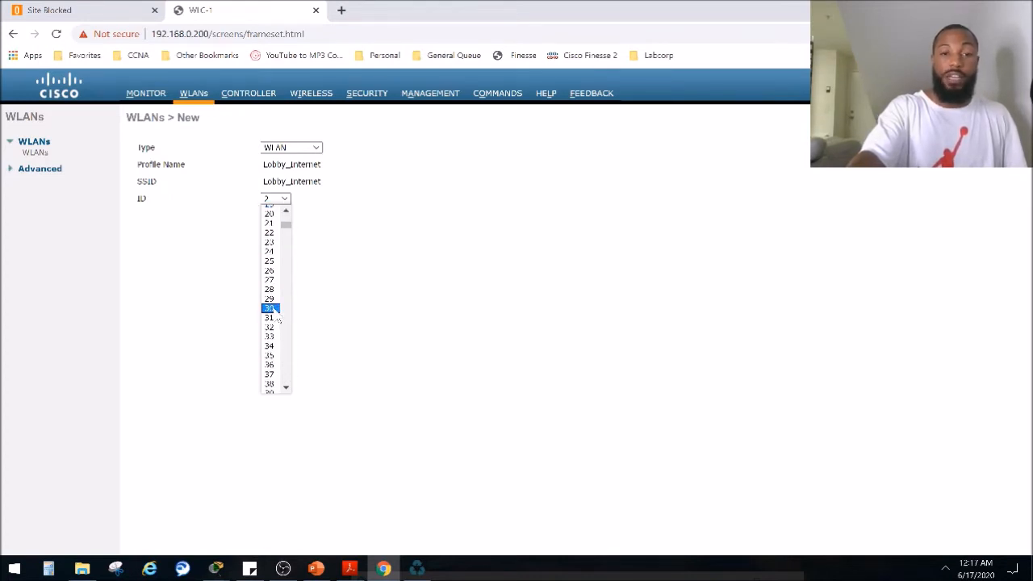
left_click(268, 307)
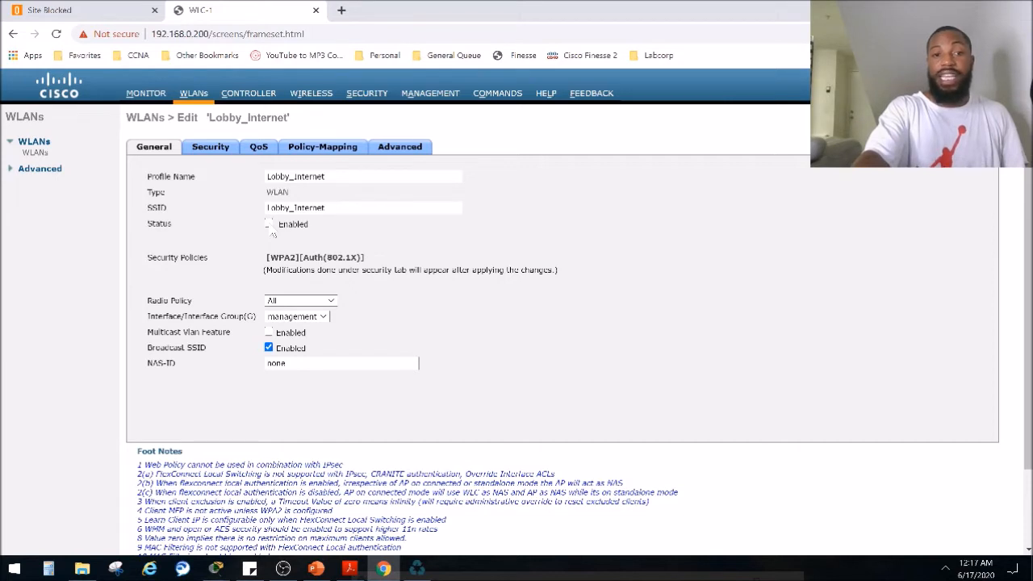
left_click(268, 223)
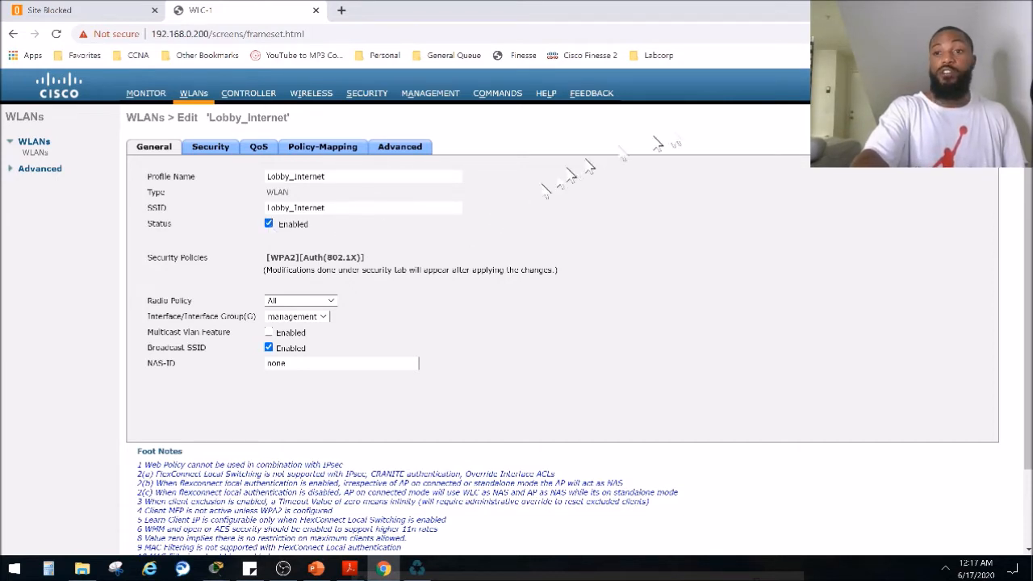
mouse_move(380, 242)
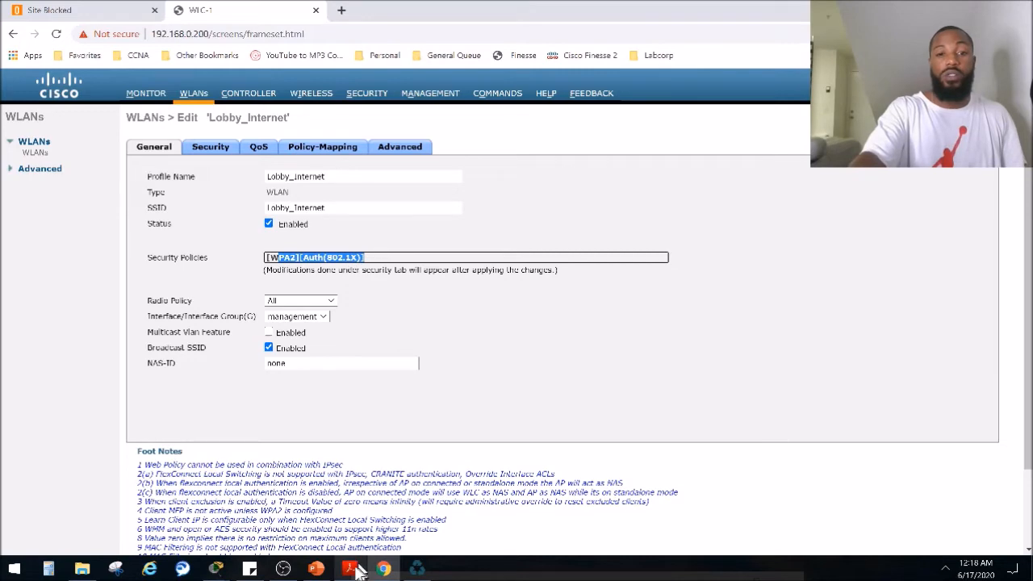
- Switch to the CCNA exam topics PDF in Acrobat Reader
left_click(349, 568)
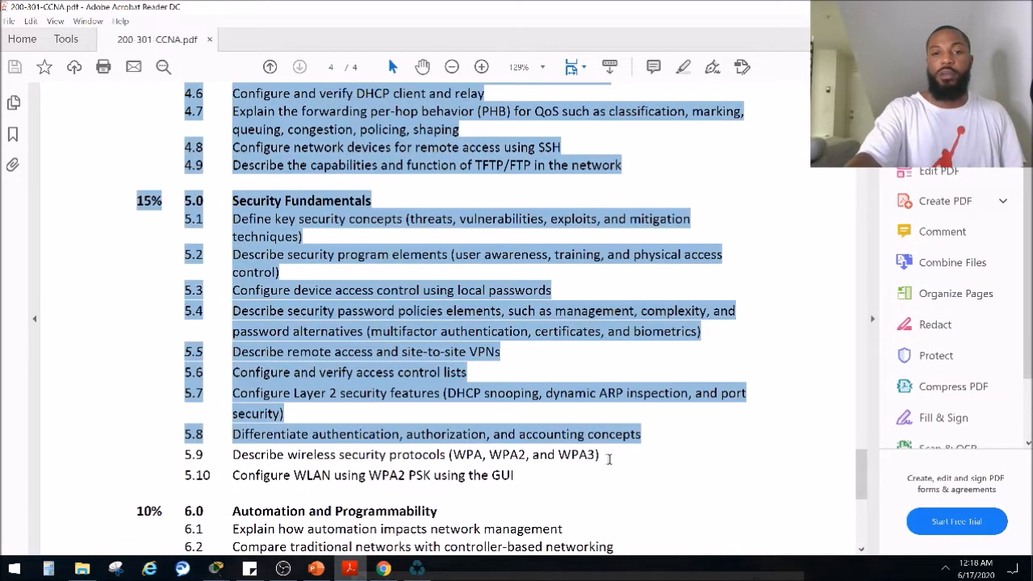
left_click(601, 460)
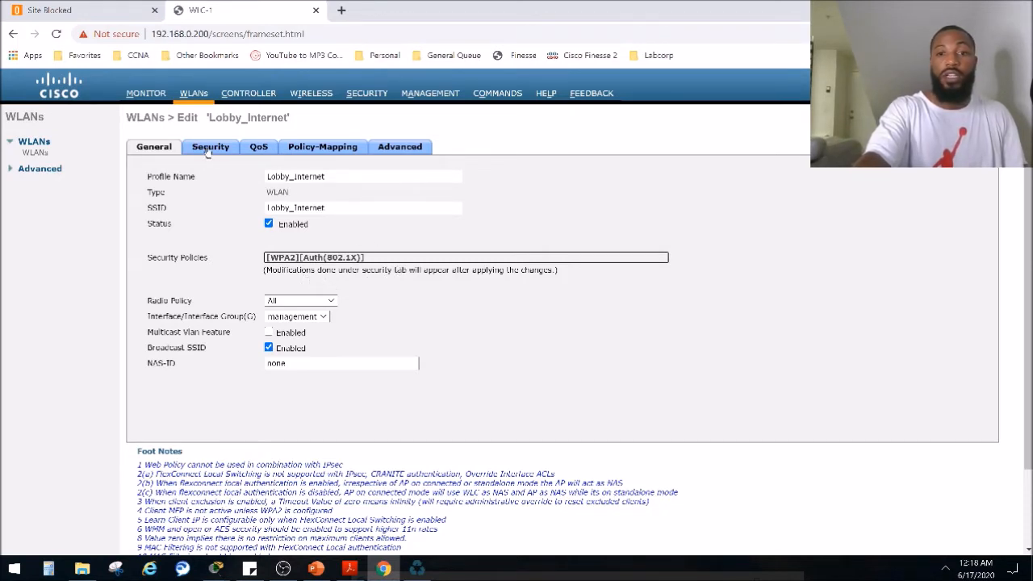
- Review Security then General settings, keeping Radio Policy at All
left_click(210, 145)
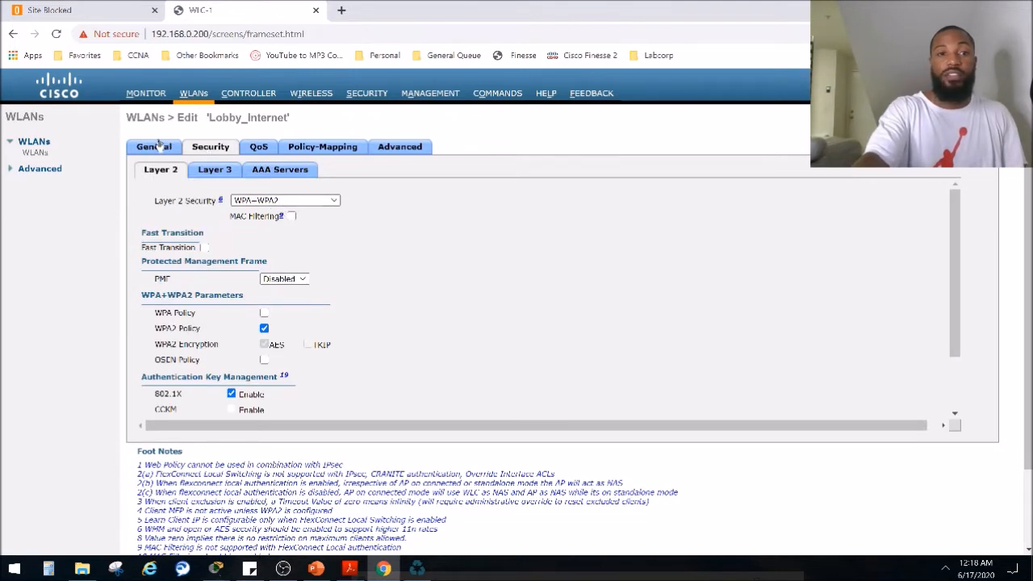
left_click(153, 145)
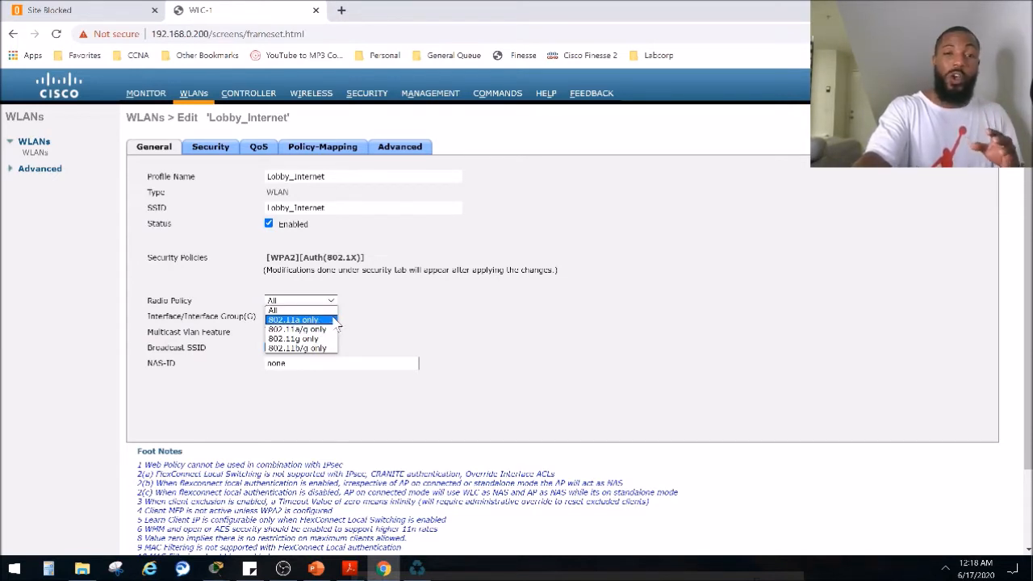
mouse_move(293, 338)
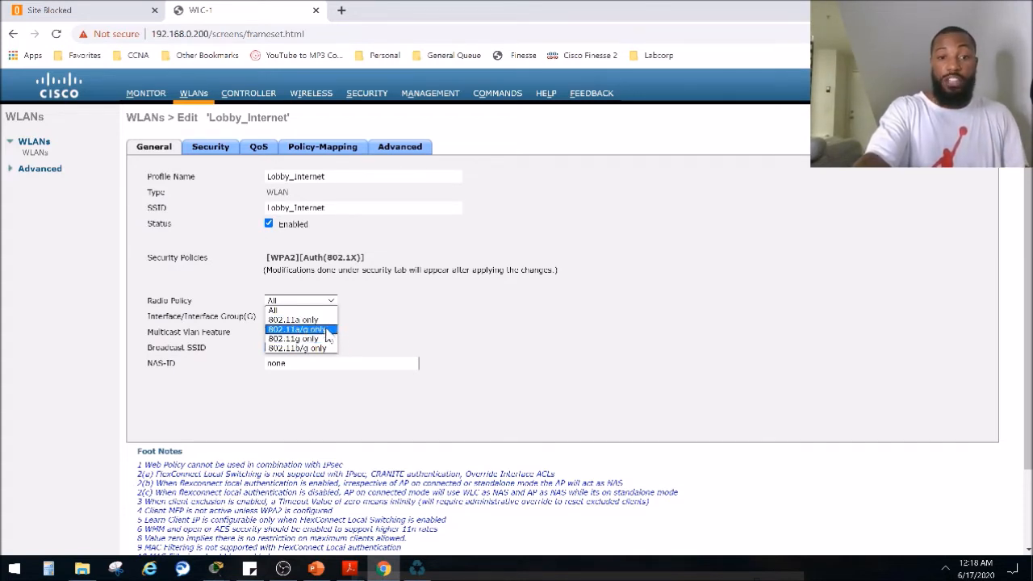
mouse_move(271, 309)
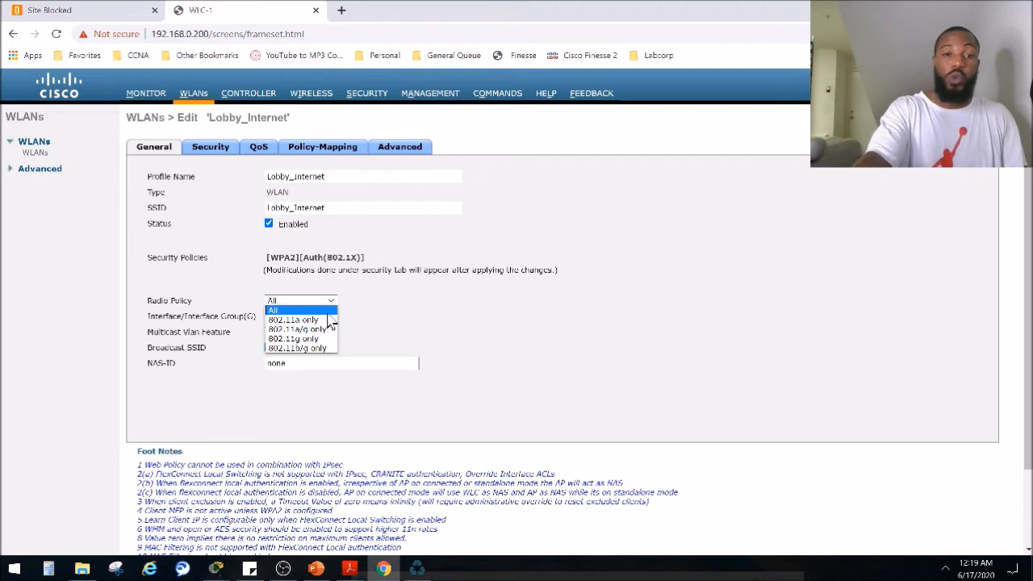
left_click(271, 309)
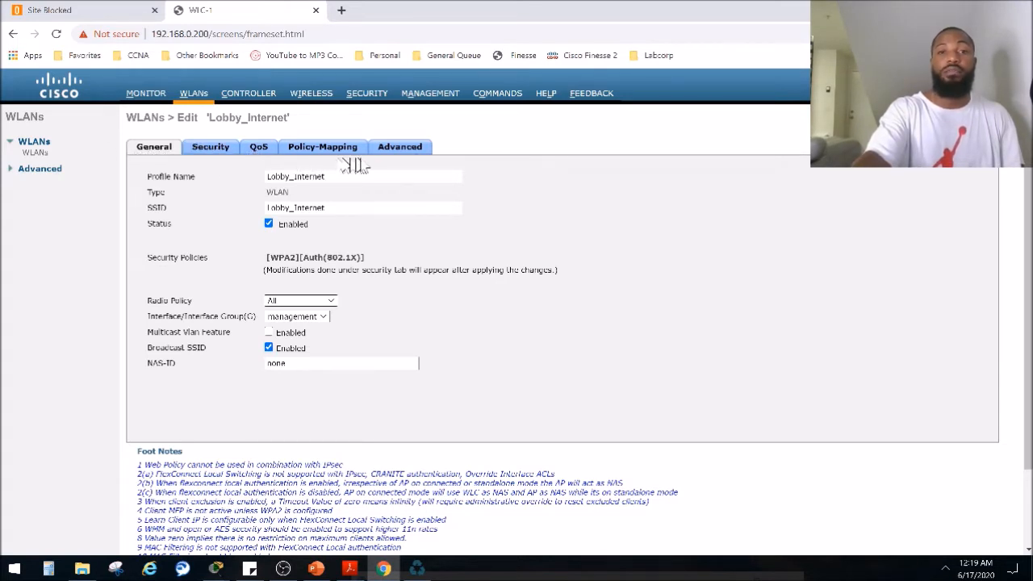
mouse_move(345, 208)
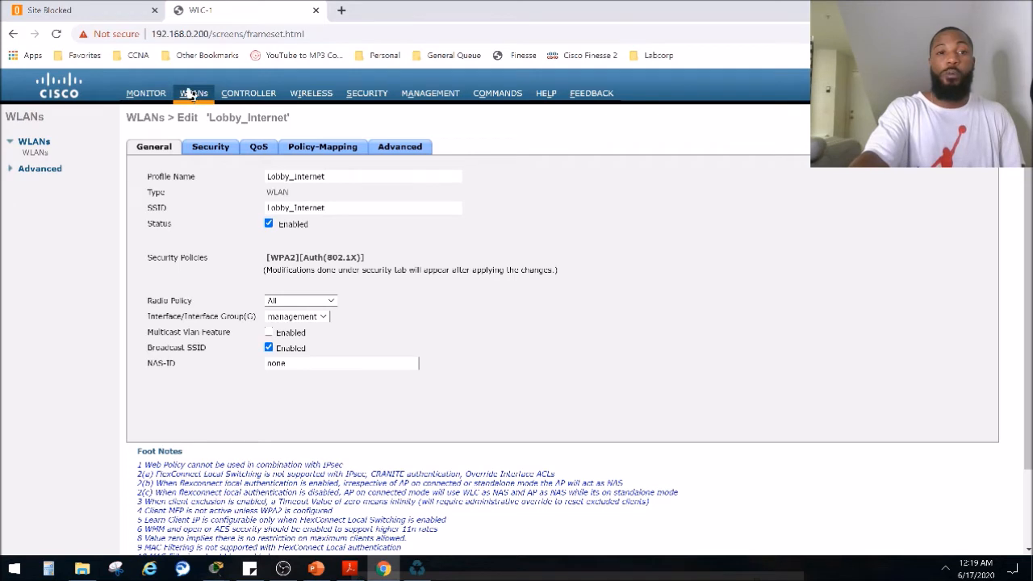
left_click(193, 92)
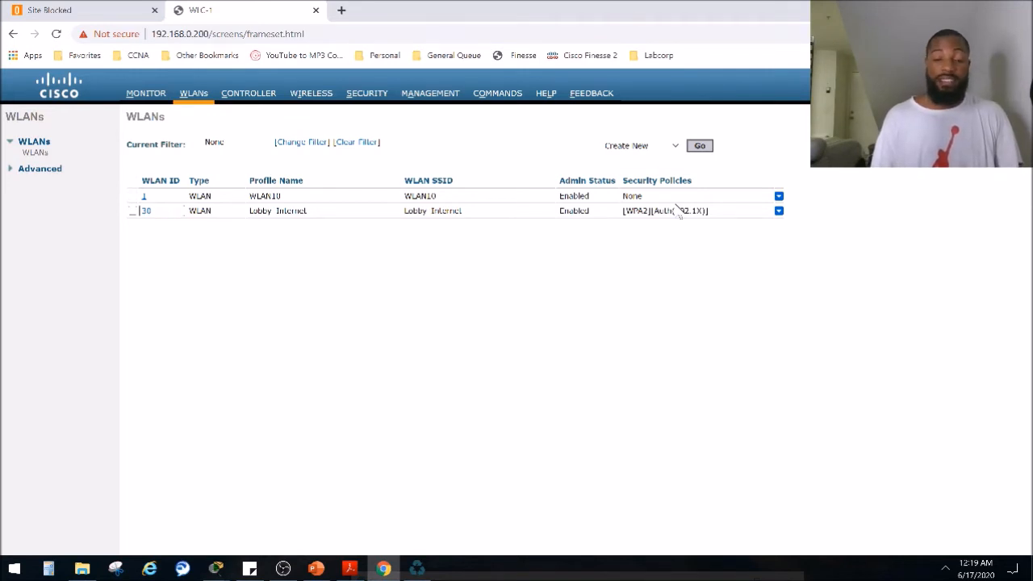
mouse_move(374, 290)
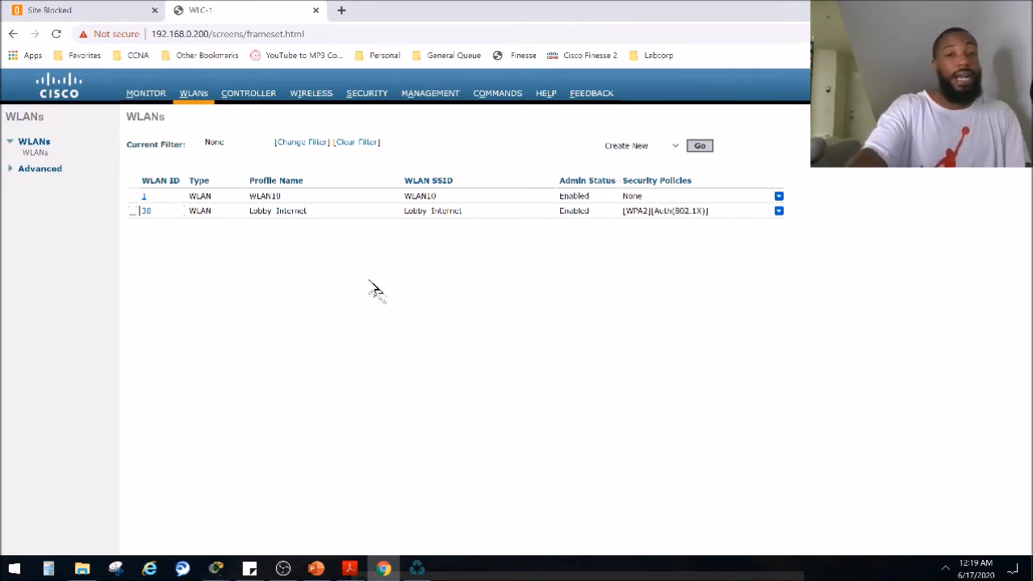
mouse_move(162, 229)
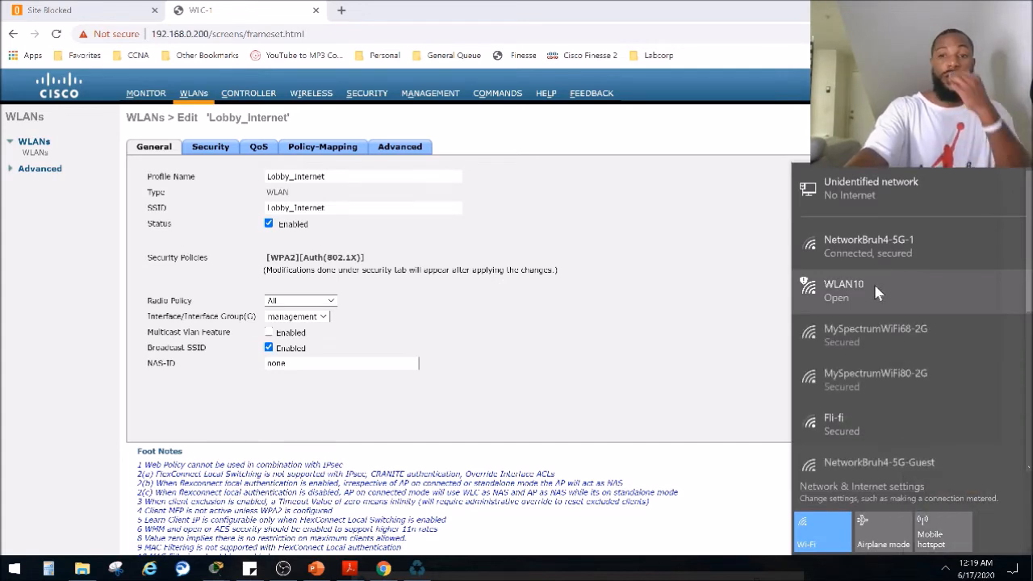
mouse_move(831, 384)
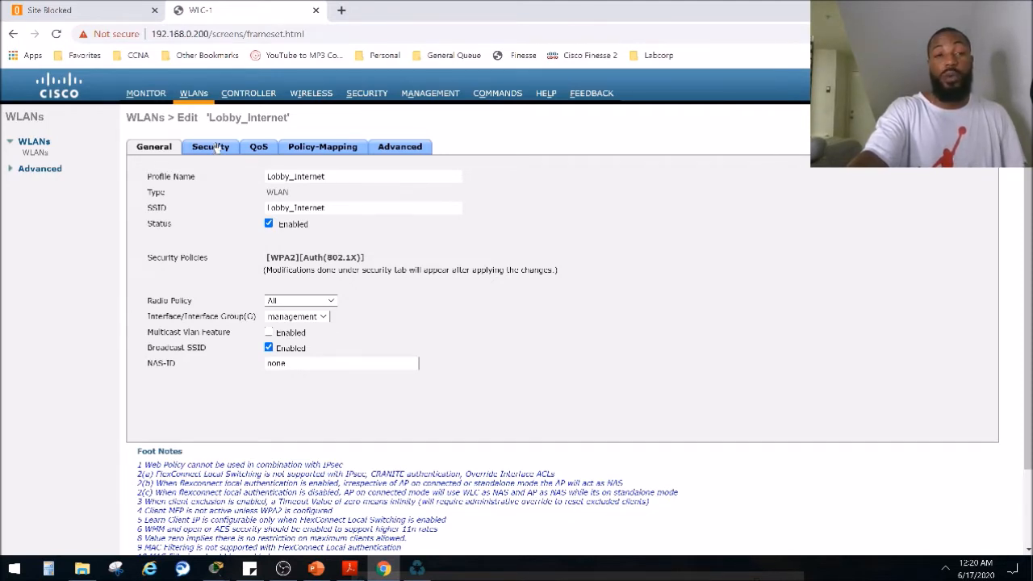
- Set the WLAN's Layer 2 Security to None
left_click(210, 145)
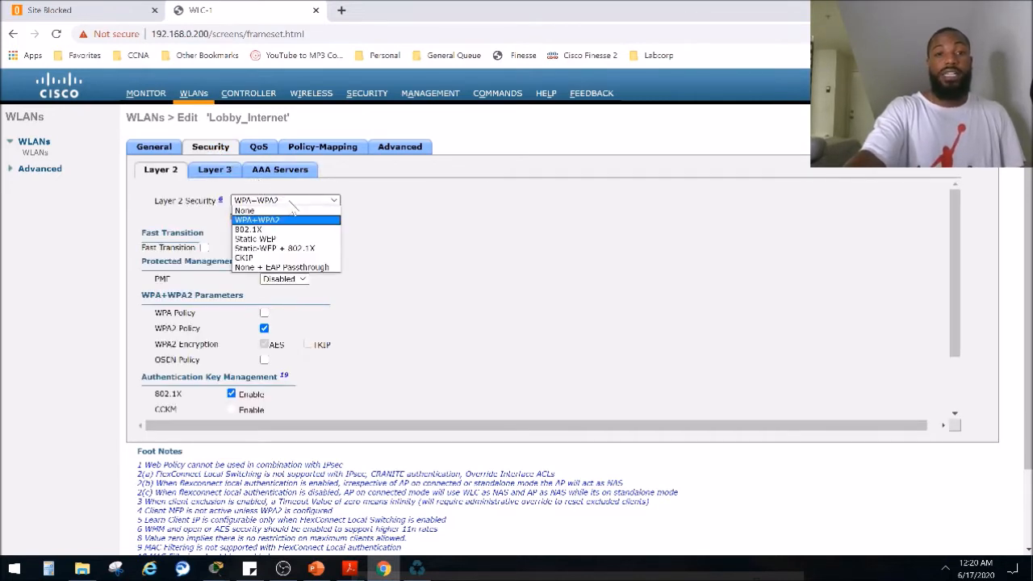
mouse_move(287, 229)
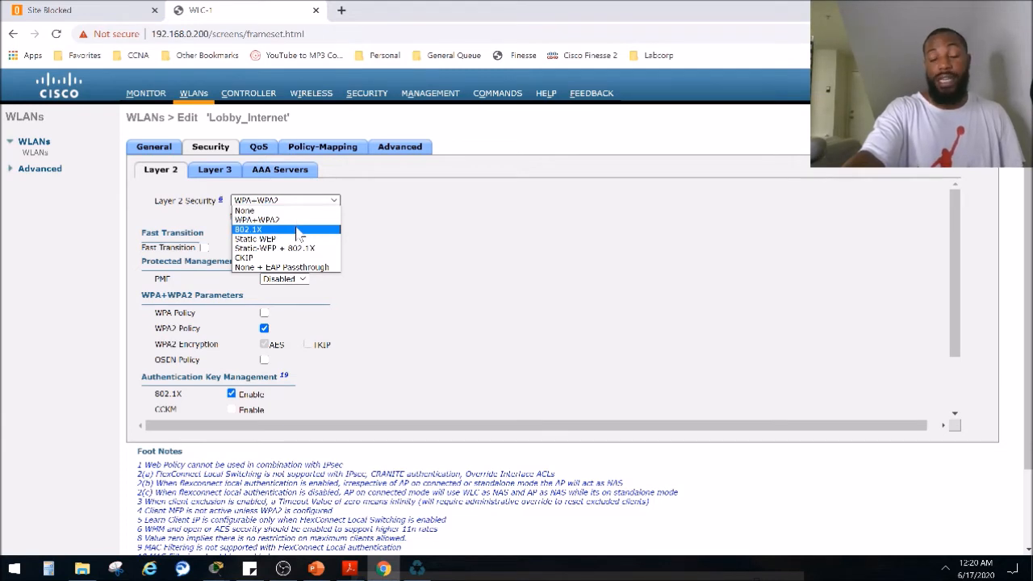
mouse_move(256, 219)
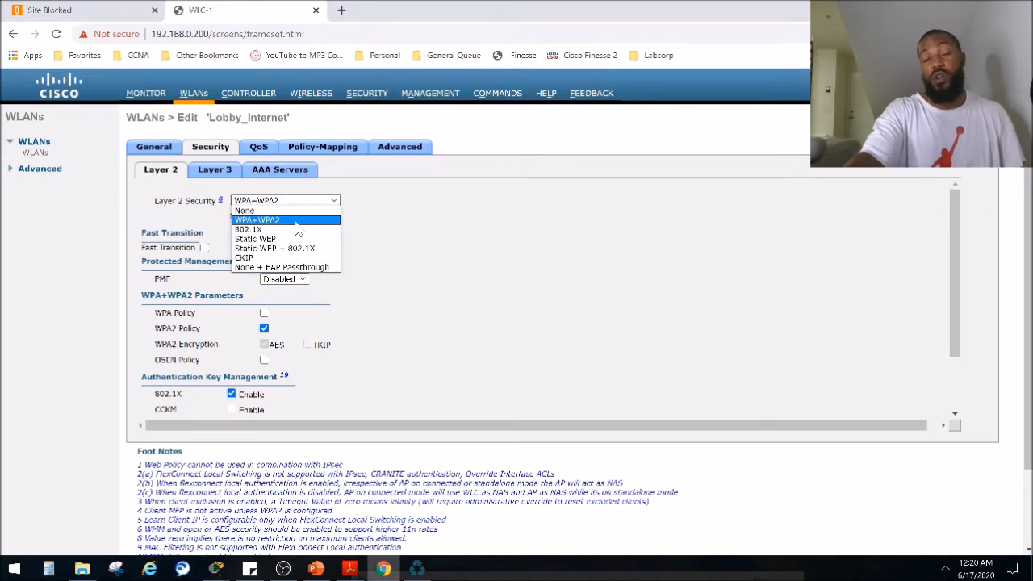
mouse_move(277, 238)
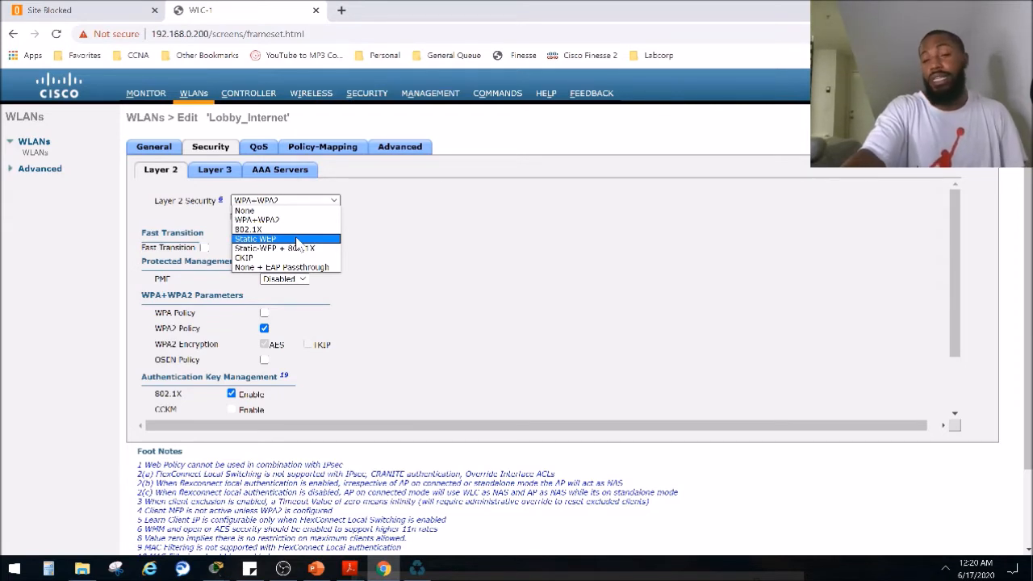
mouse_move(288, 248)
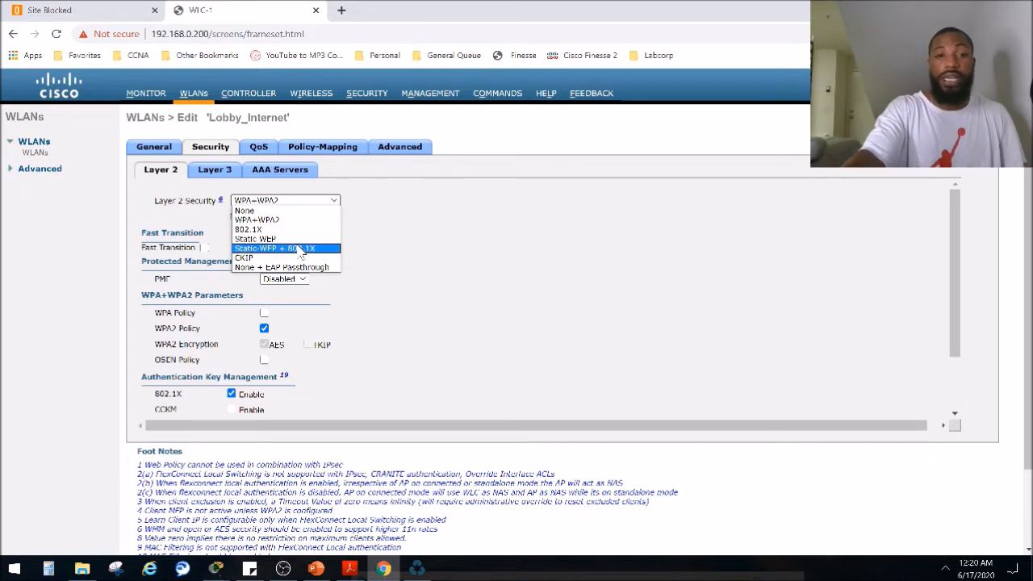
mouse_move(282, 258)
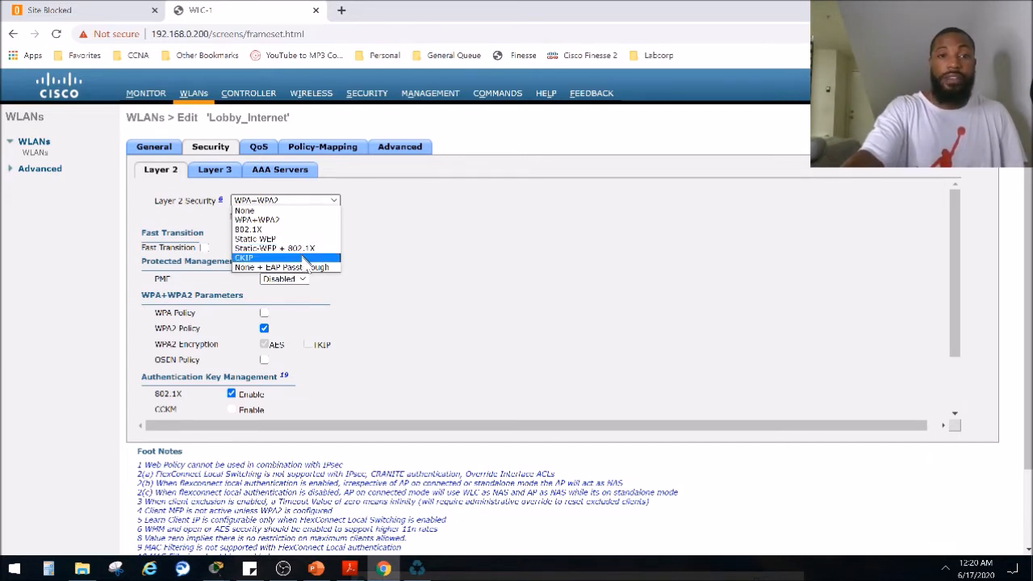
mouse_move(286, 219)
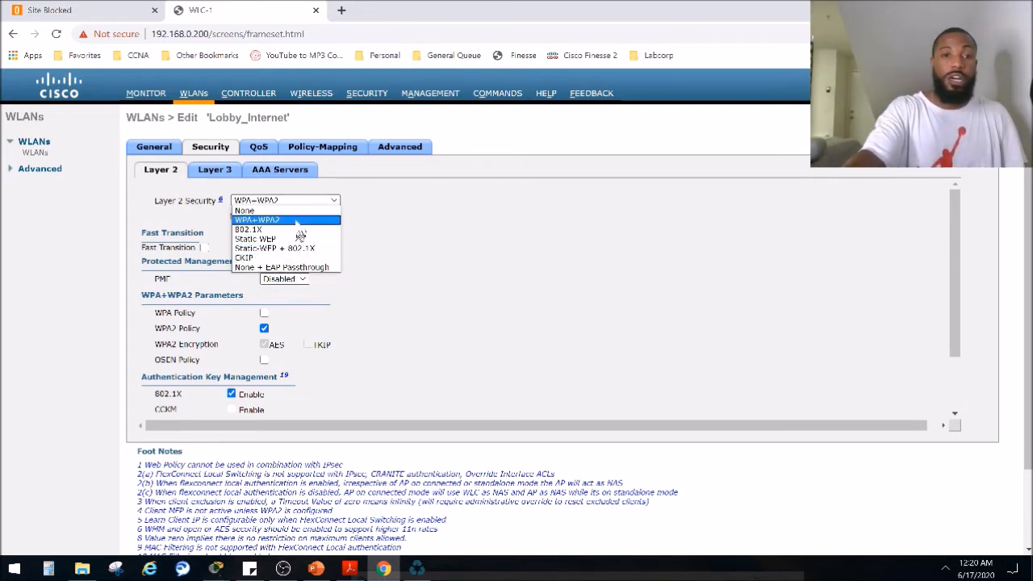
mouse_move(297, 223)
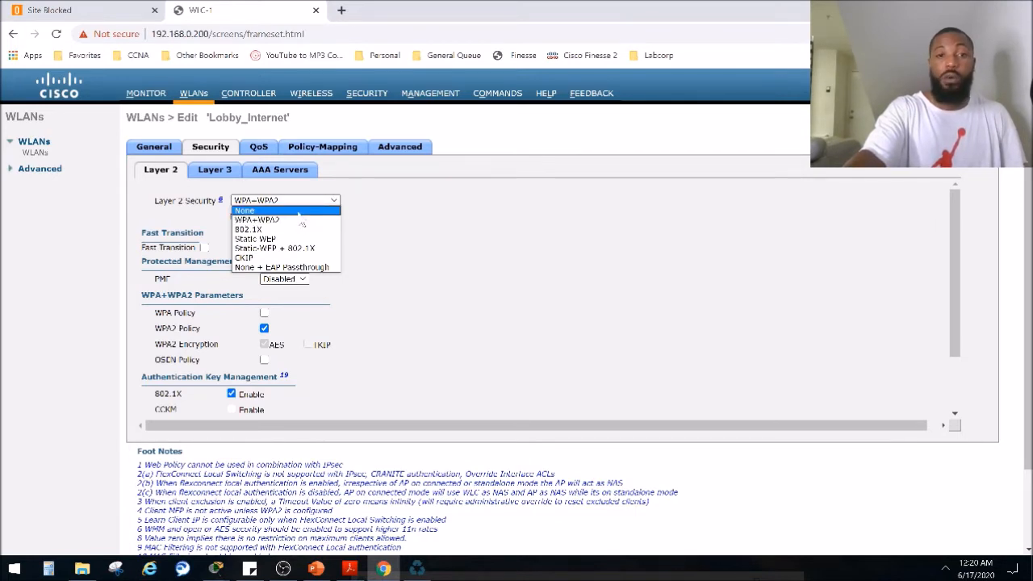
left_click(244, 210)
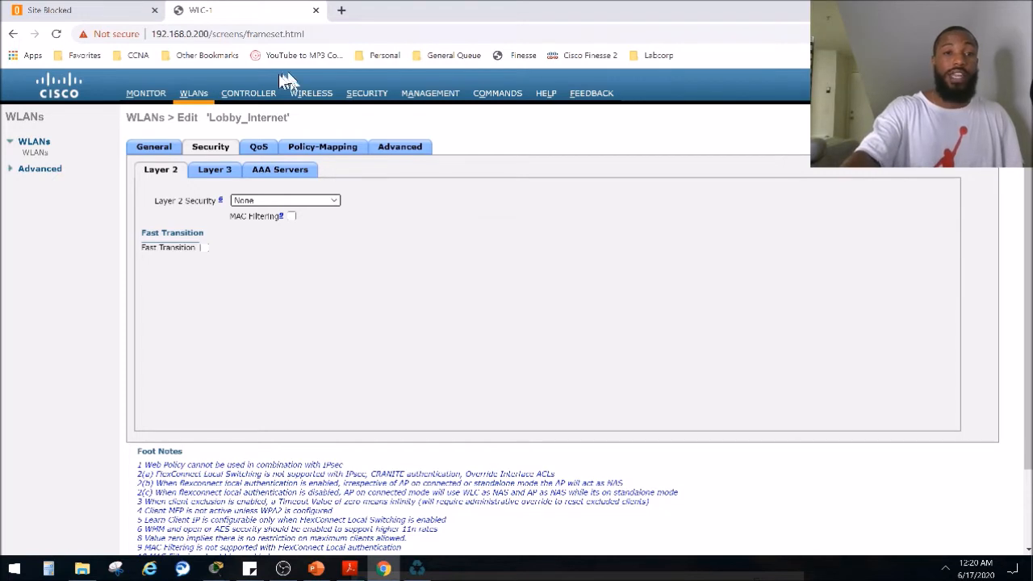
mouse_move(242, 170)
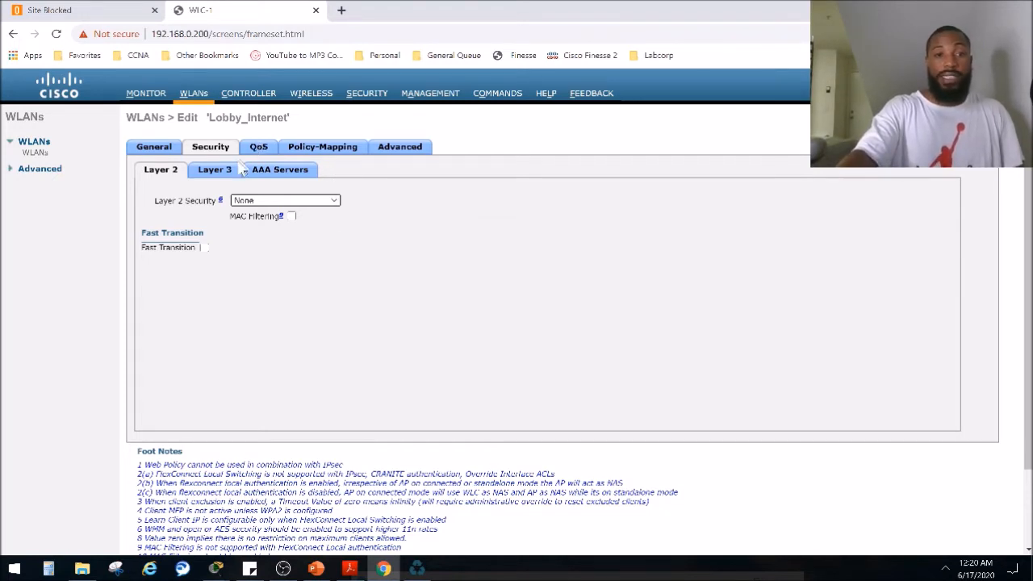
mouse_move(283, 209)
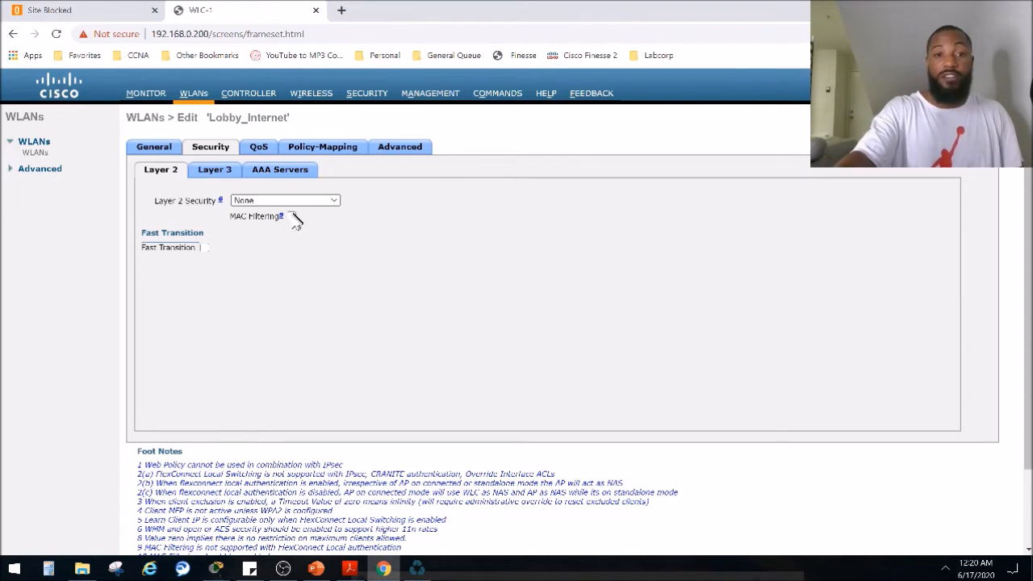
mouse_move(282, 245)
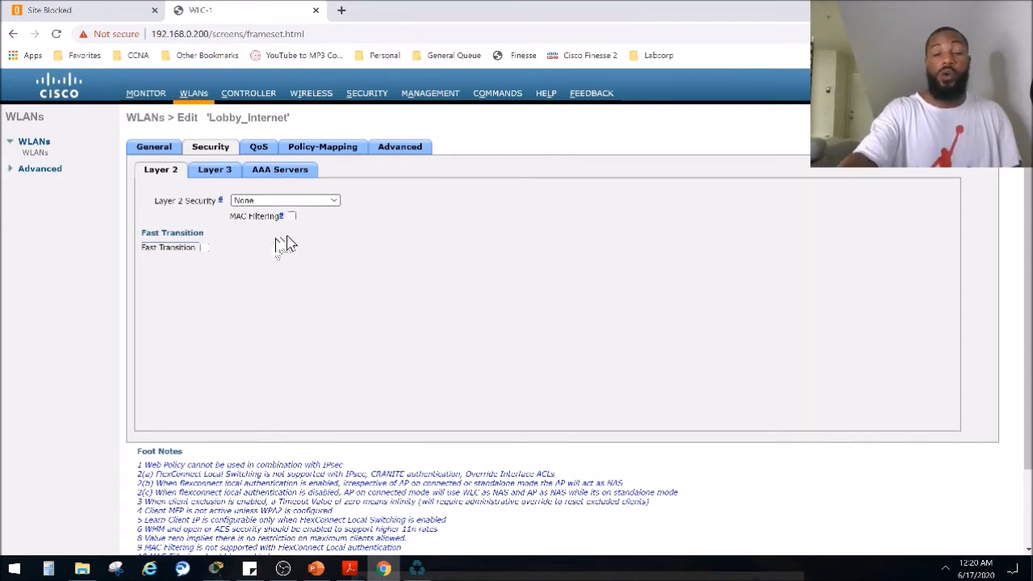
mouse_move(291, 243)
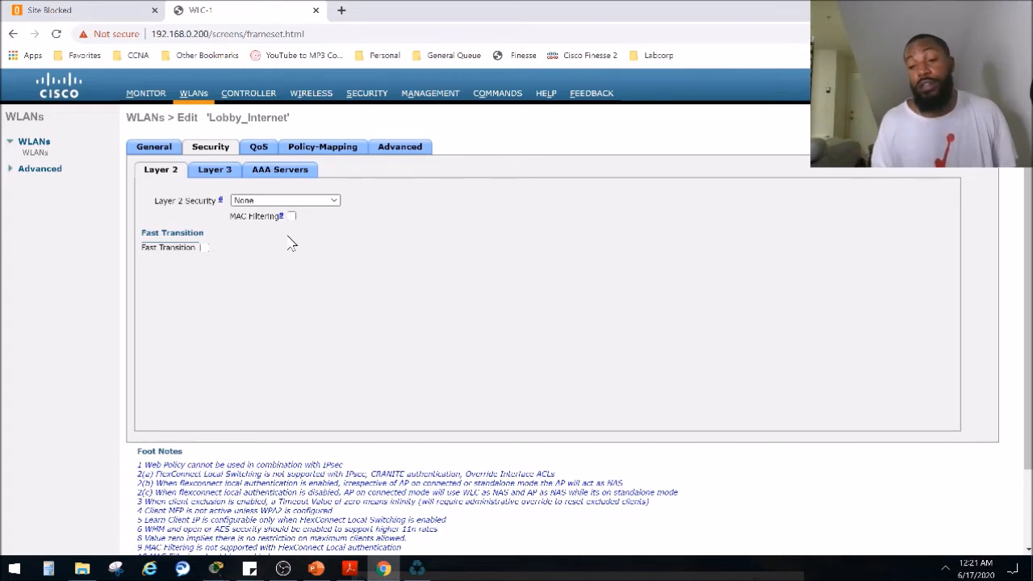
mouse_move(226, 255)
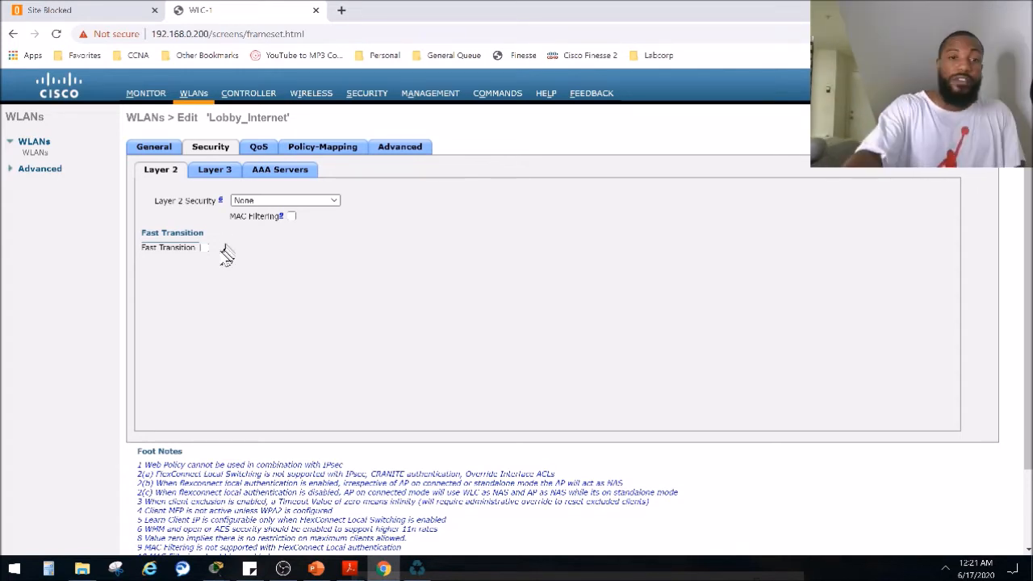
left_click(203, 246)
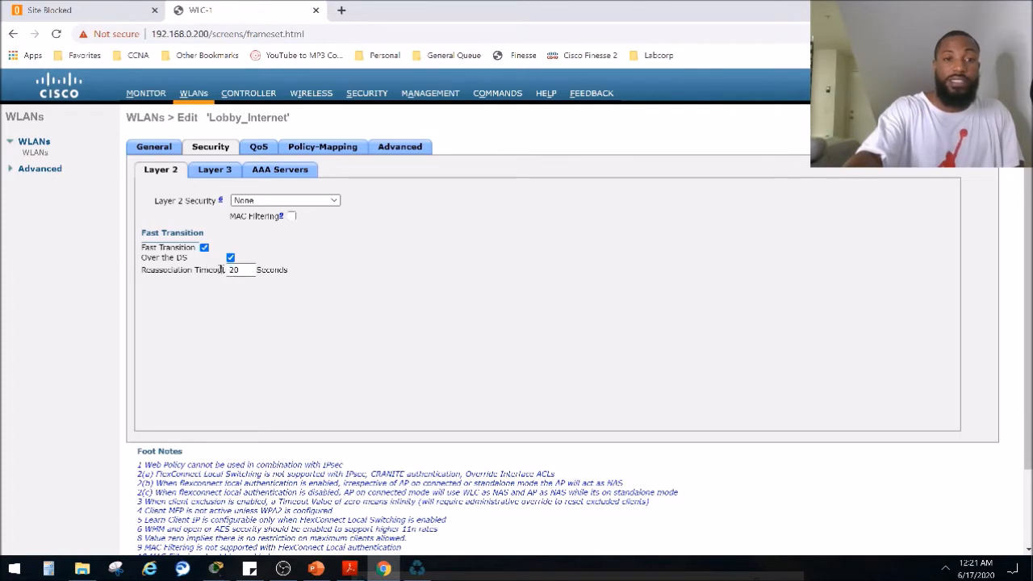
mouse_move(211, 250)
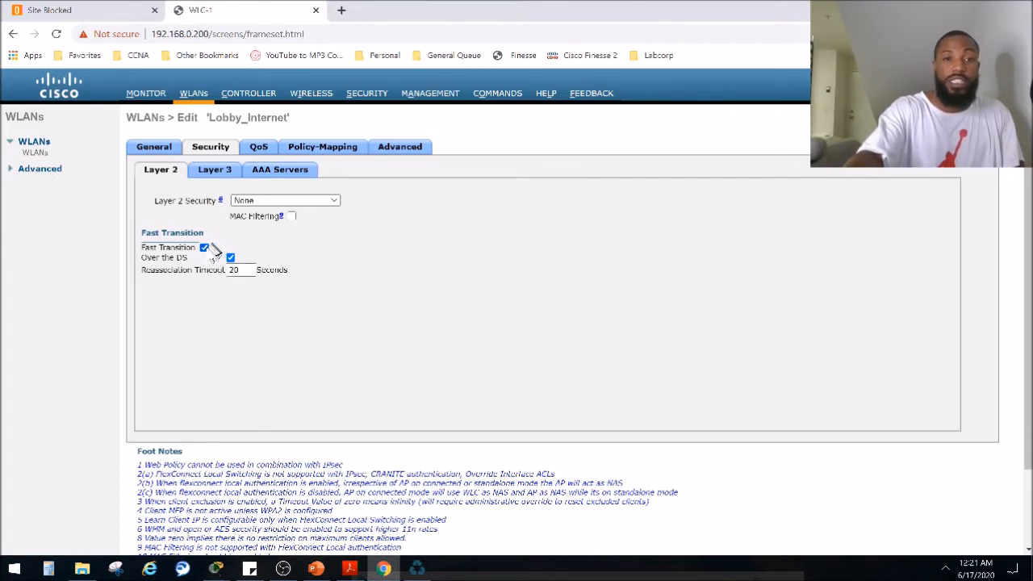
left_click(203, 247)
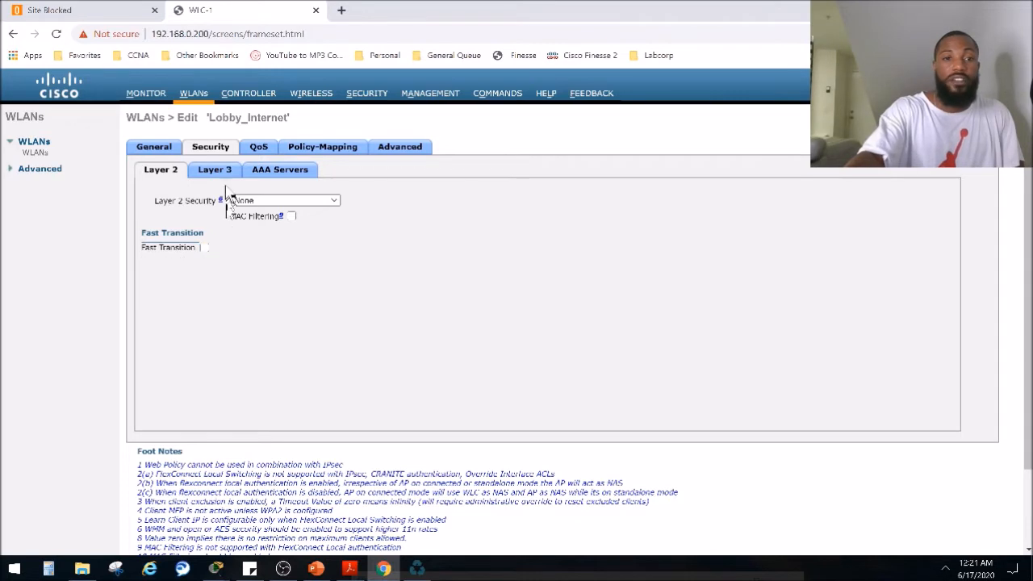
- Set Layer 3 Security to Web Policy
left_click(213, 169)
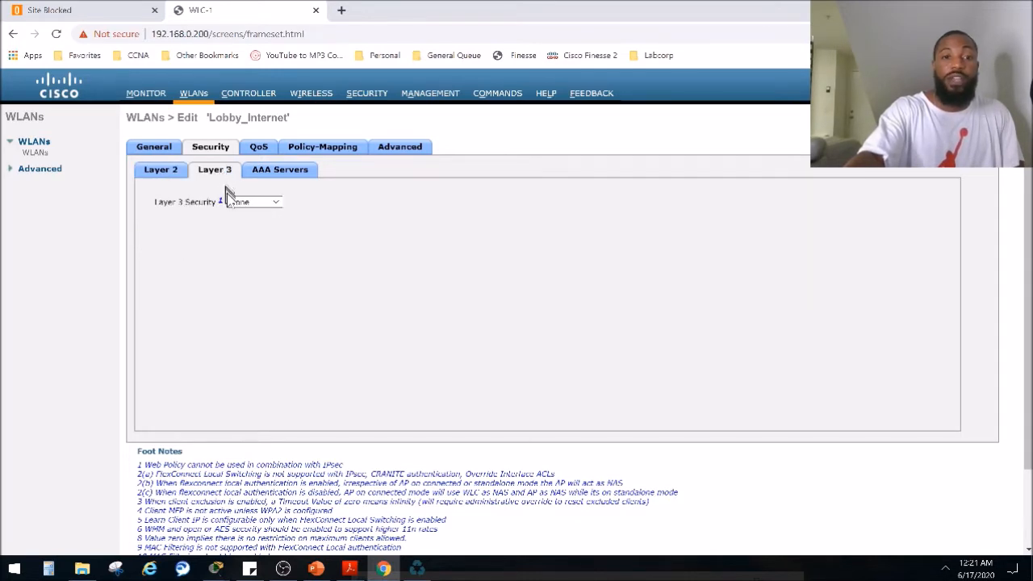
left_click(253, 201)
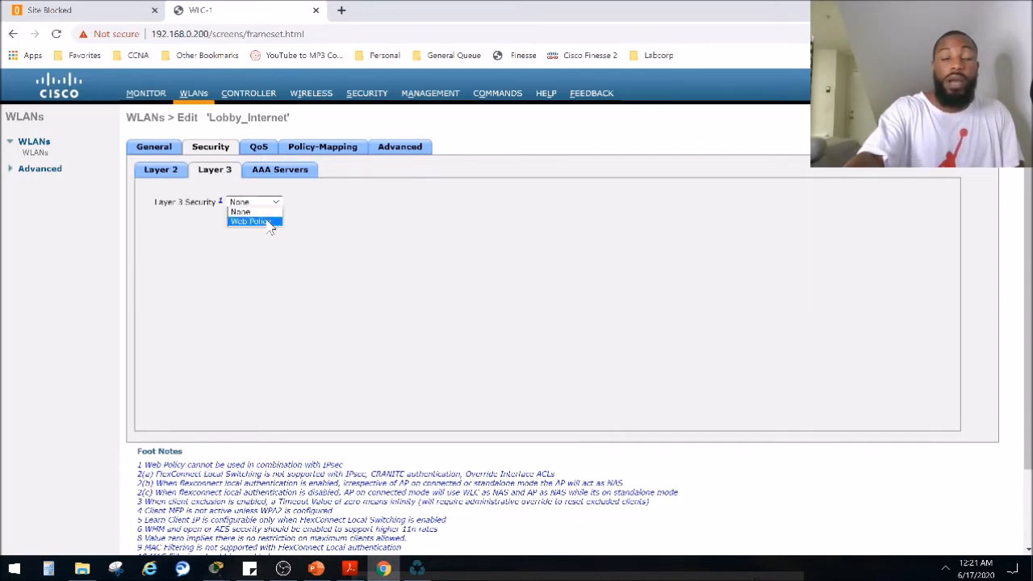
left_click(249, 221)
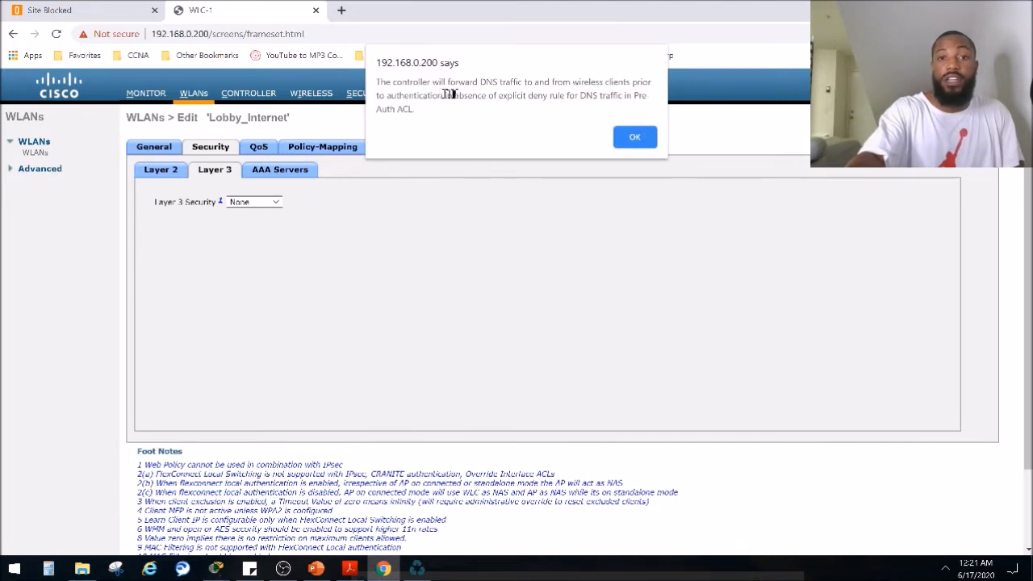
mouse_move(465, 95)
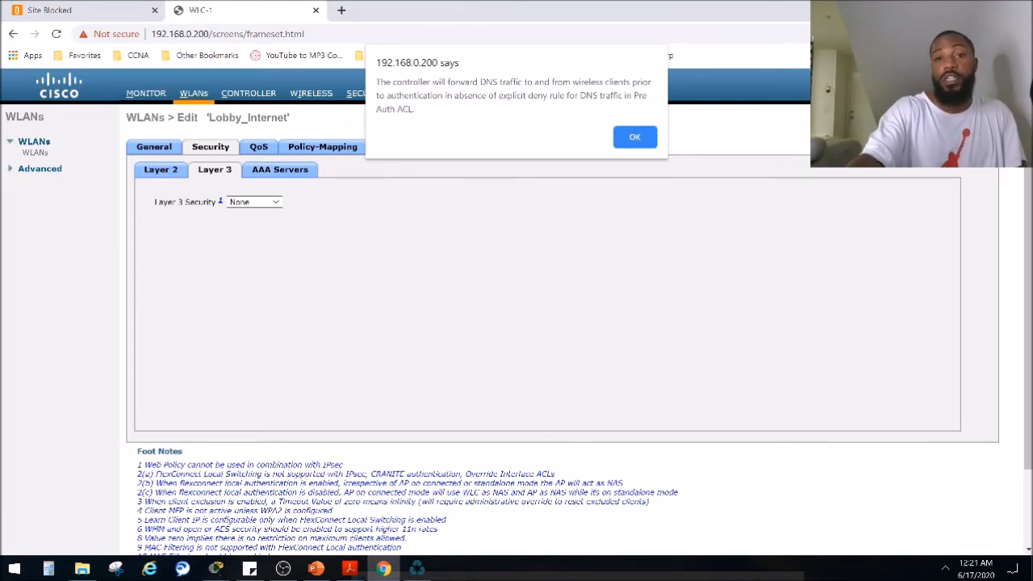
mouse_move(427, 129)
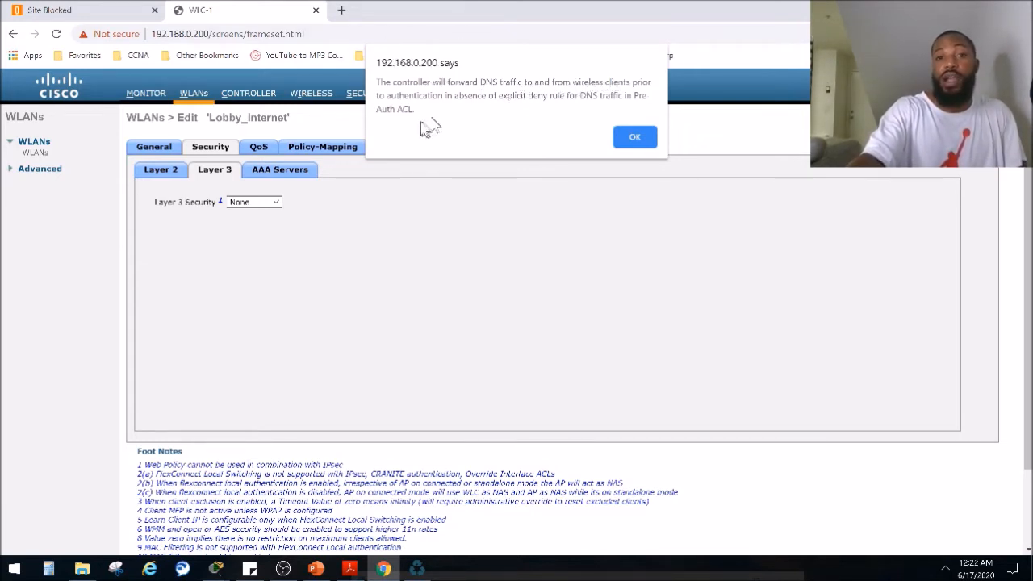
mouse_move(524, 103)
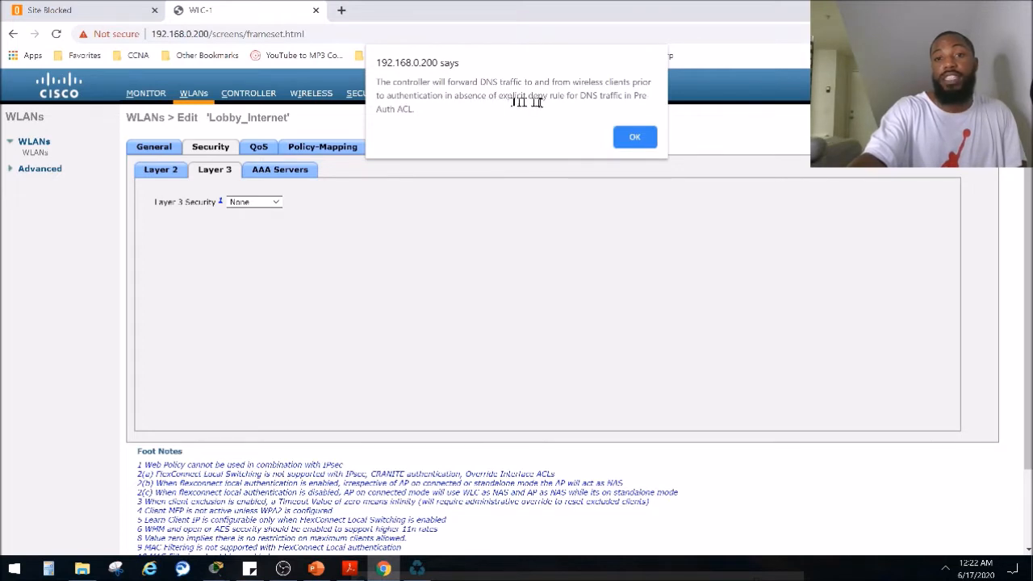
mouse_move(610, 103)
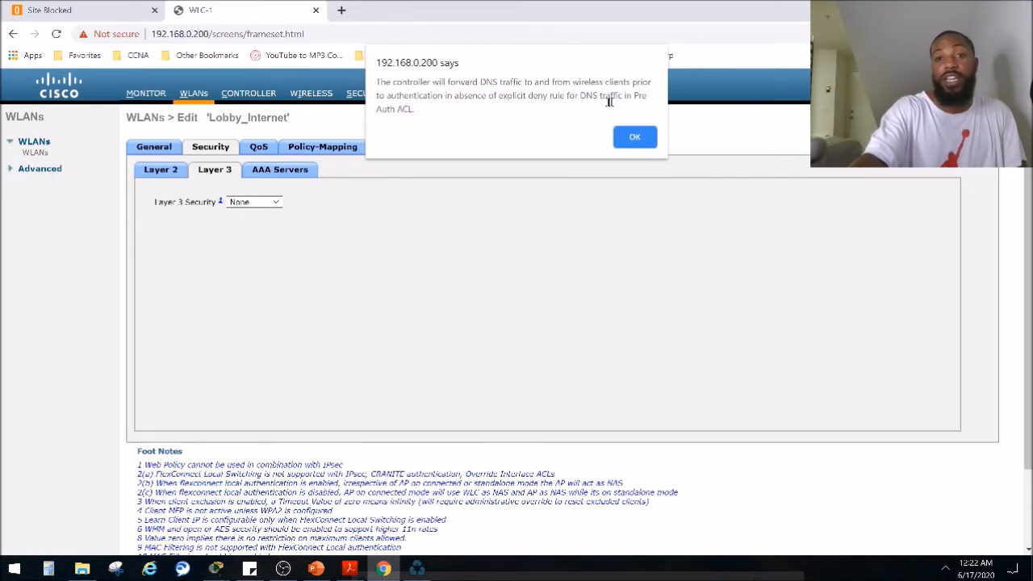
mouse_move(432, 132)
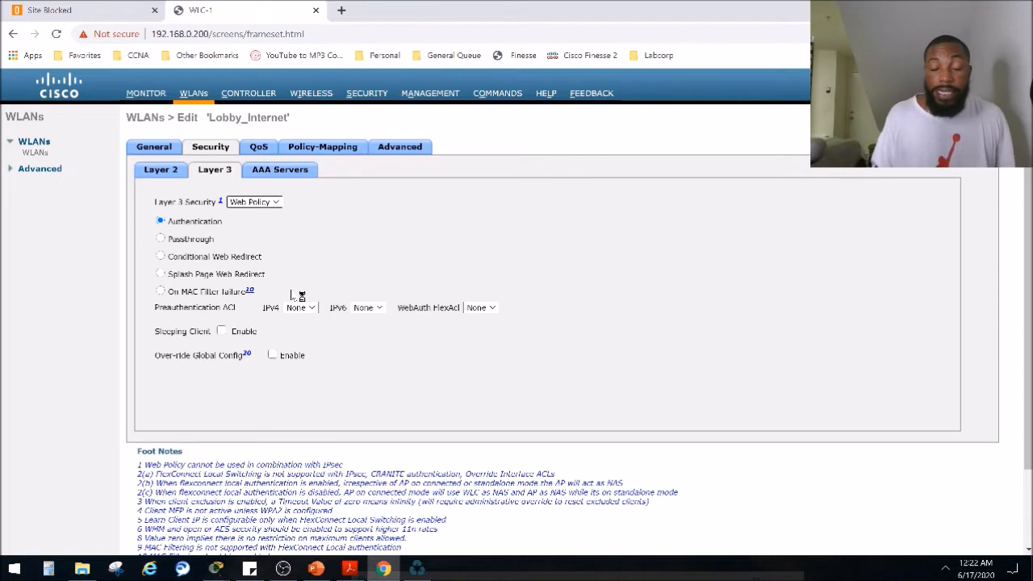
mouse_move(293, 300)
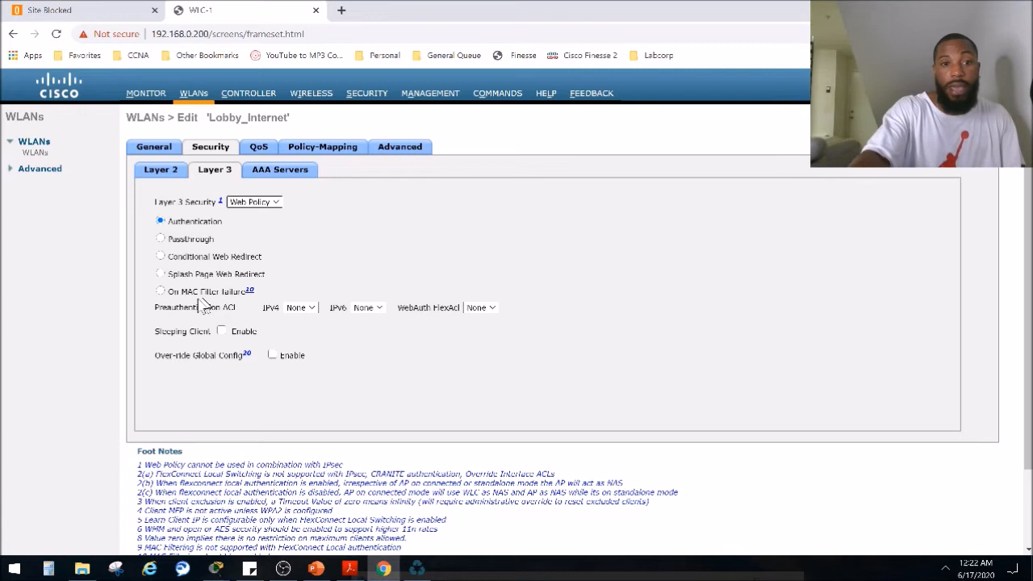
mouse_move(310, 315)
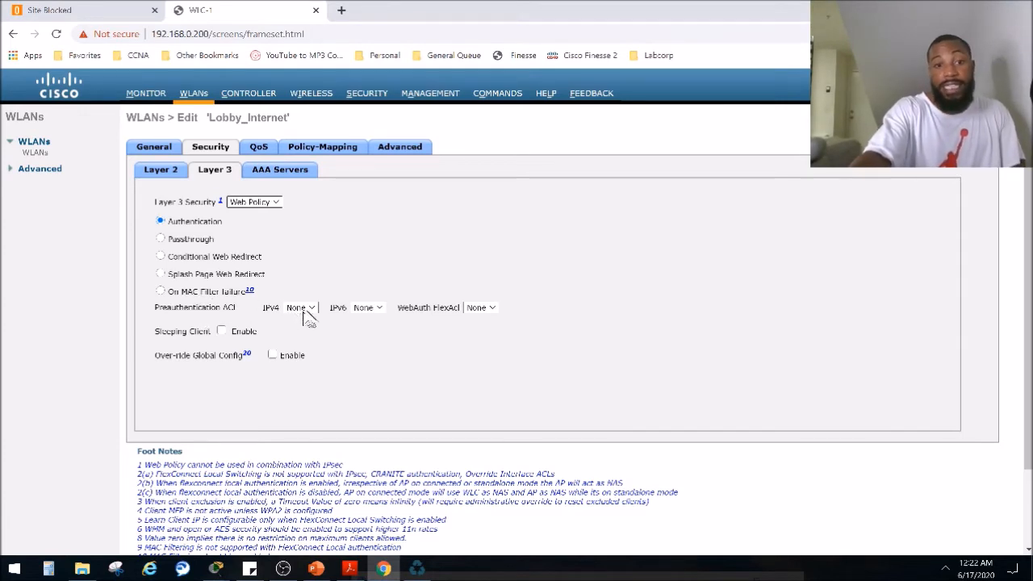
mouse_move(277, 352)
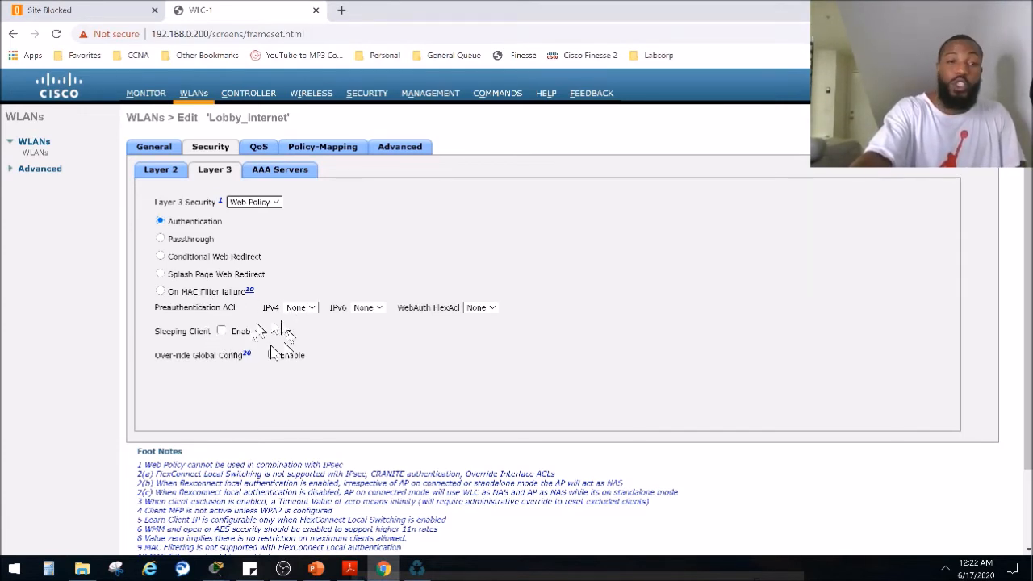
mouse_move(267, 330)
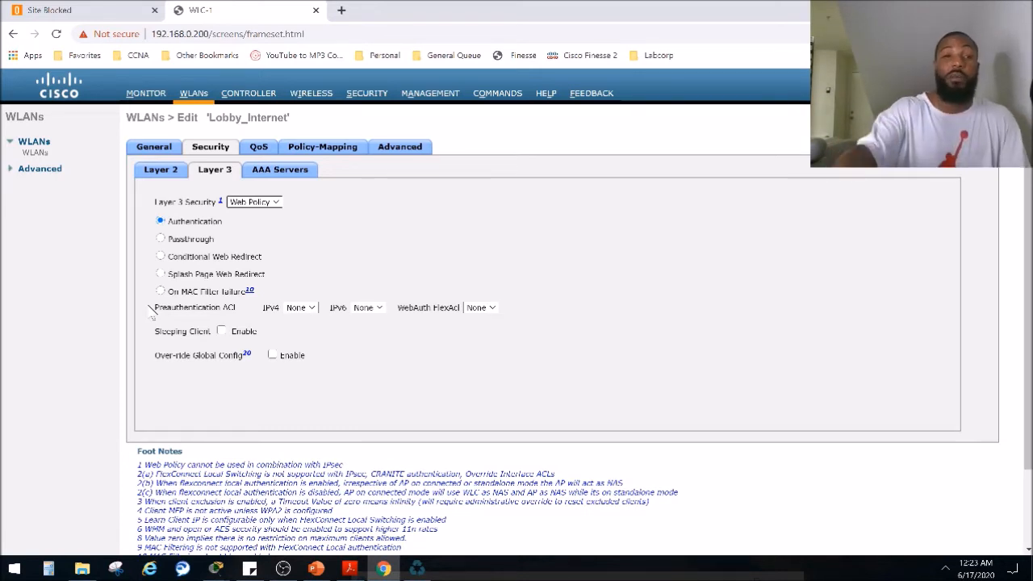
left_click(281, 169)
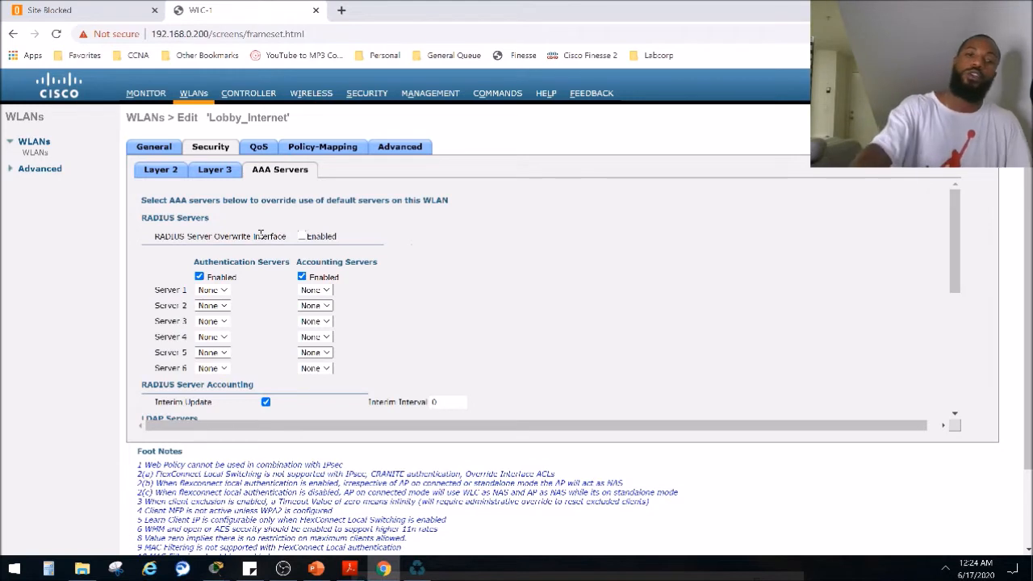
mouse_move(246, 227)
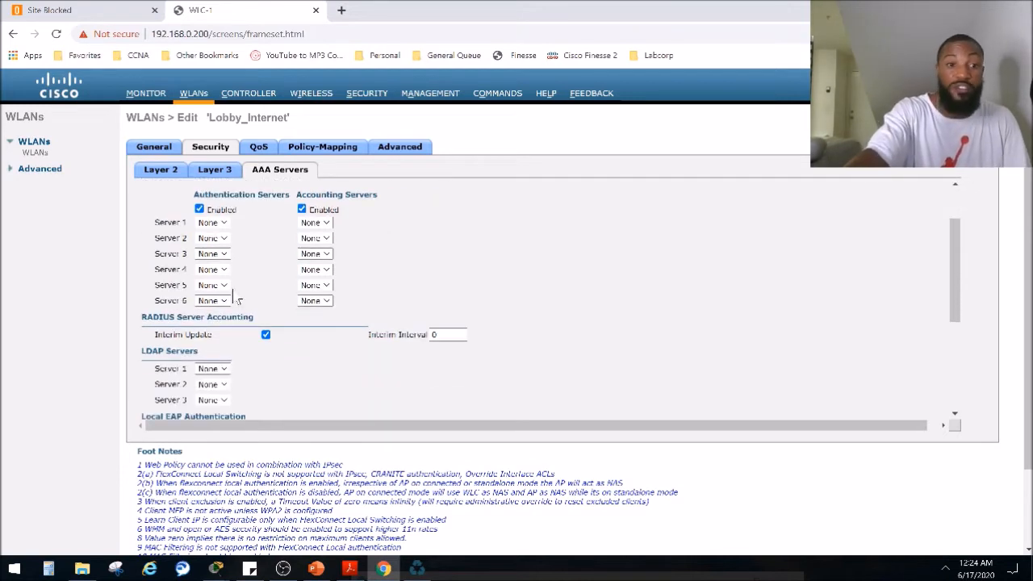
mouse_move(259, 234)
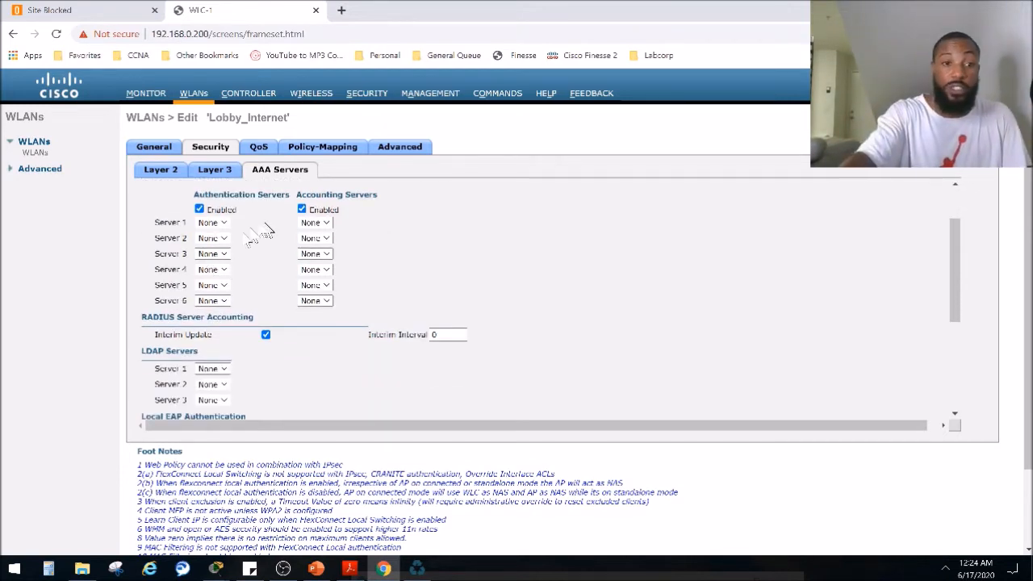
scroll("down", 3)
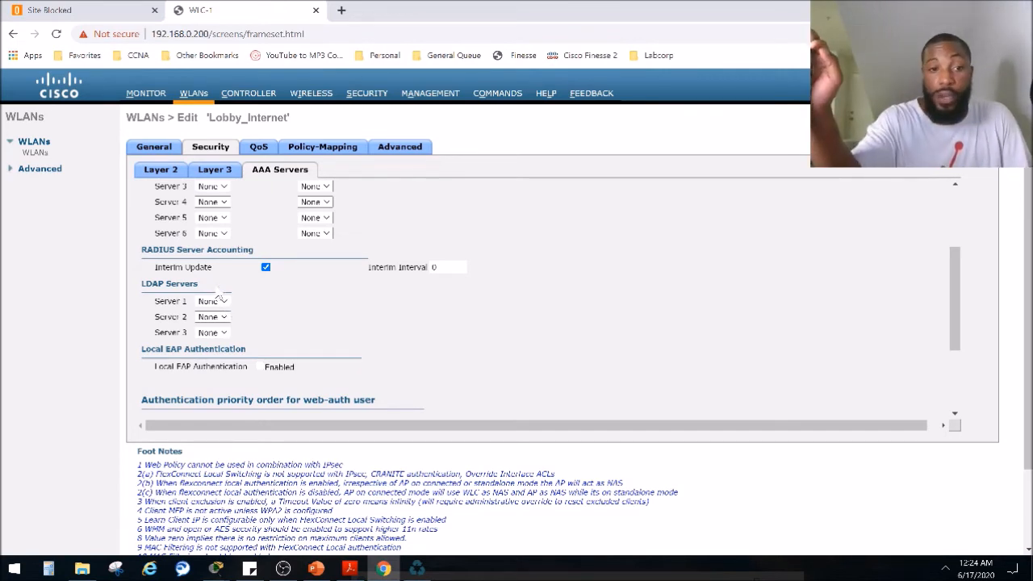
scroll("up", 3)
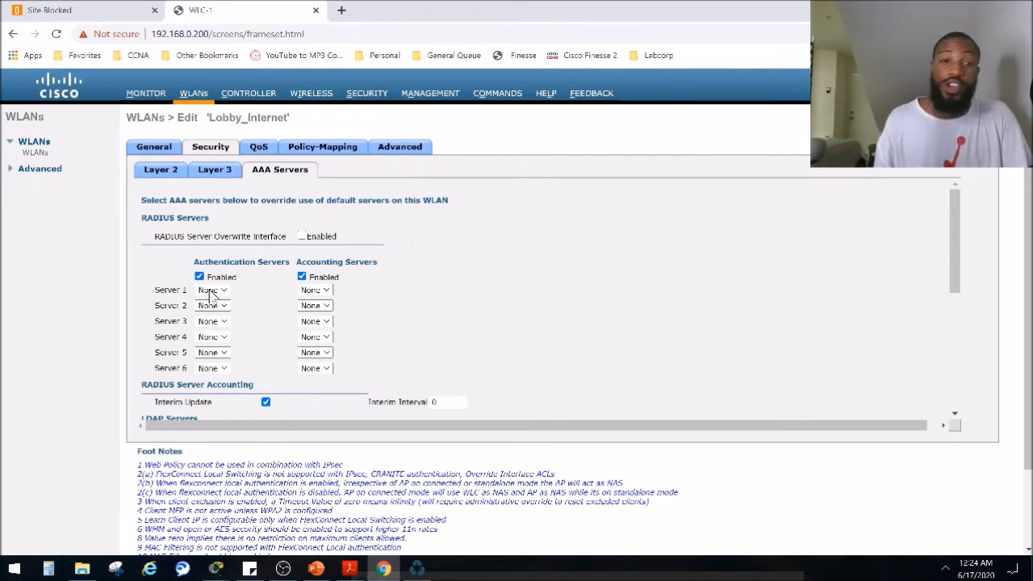
mouse_move(203, 250)
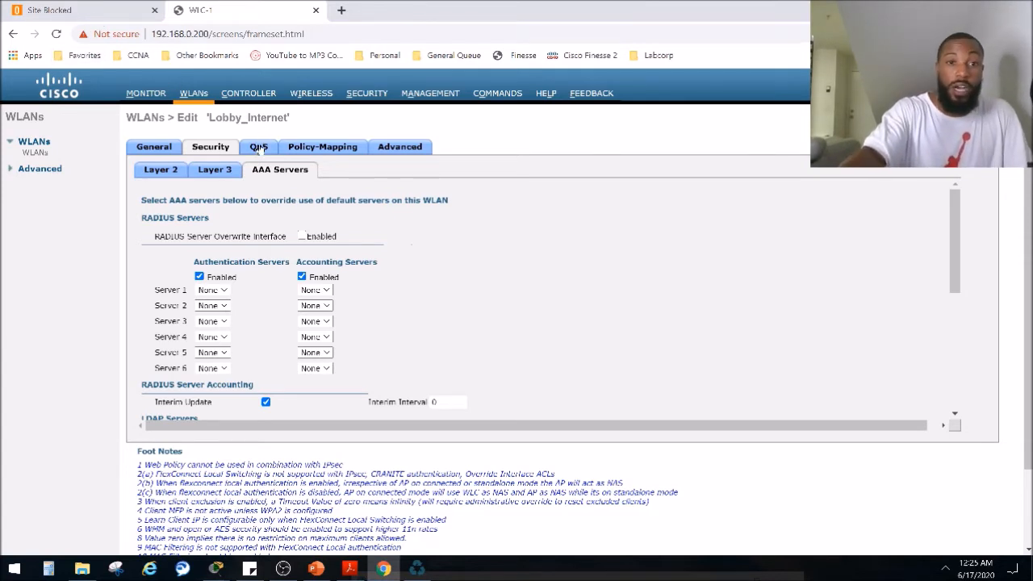
- Review the QoS settings, keeping Quality of Service at Silver (best effort)
left_click(258, 145)
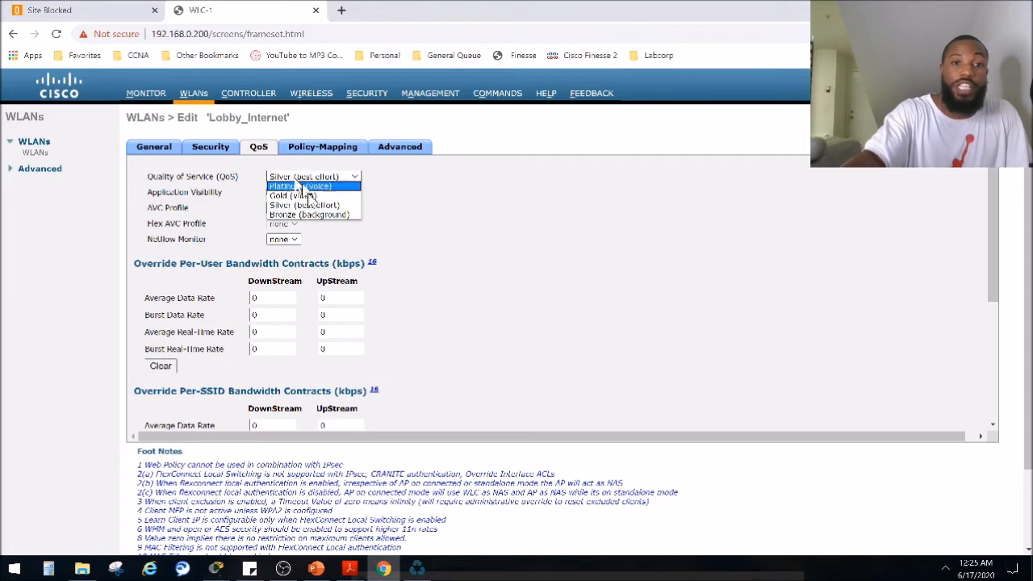
mouse_move(303, 205)
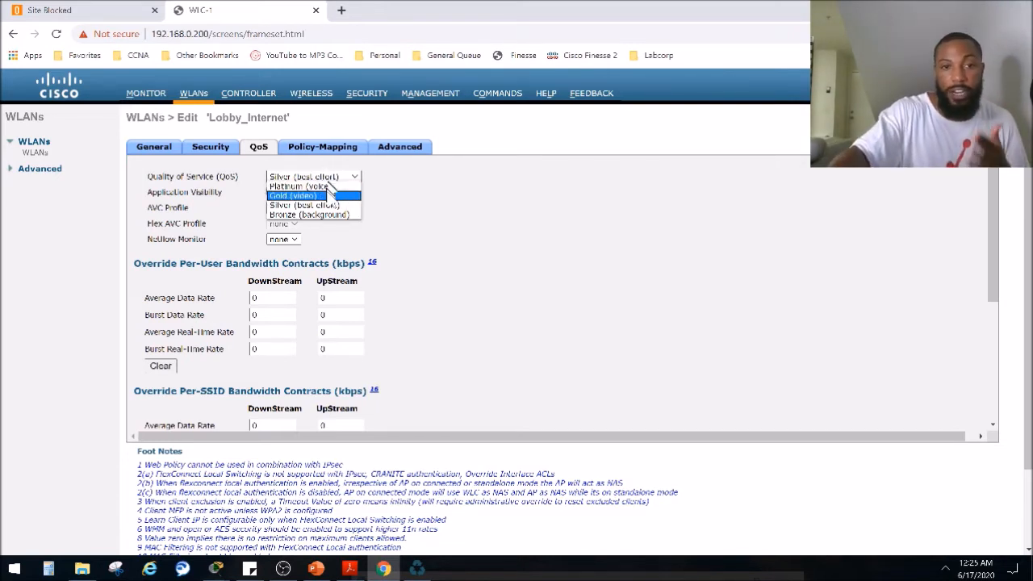
mouse_move(313, 187)
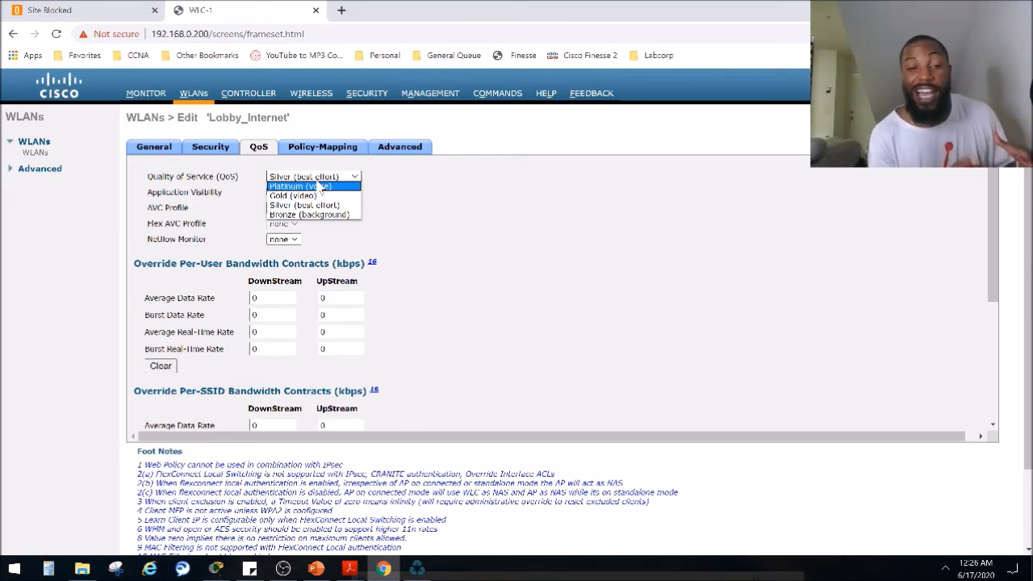
mouse_move(313, 205)
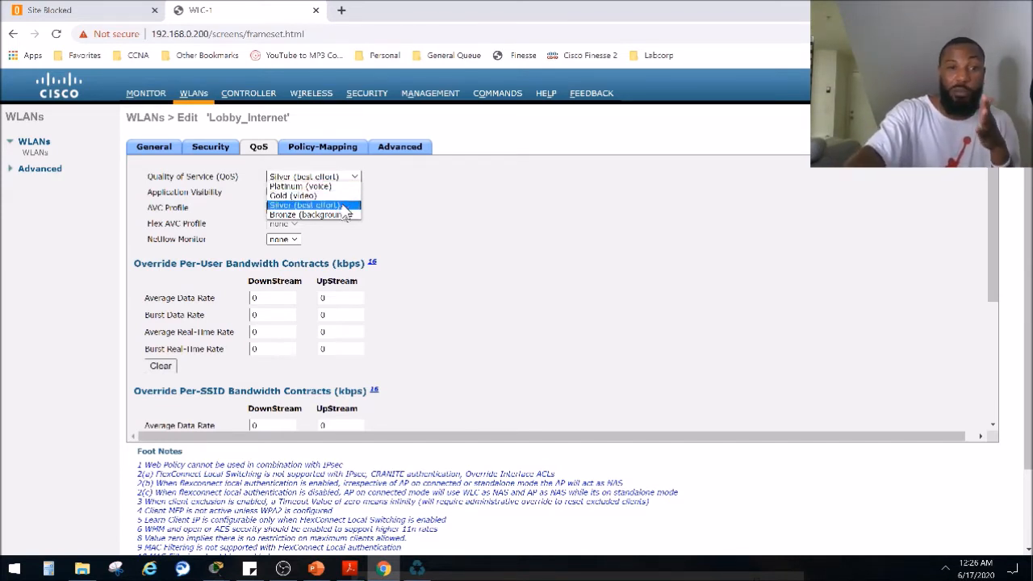
mouse_move(315, 205)
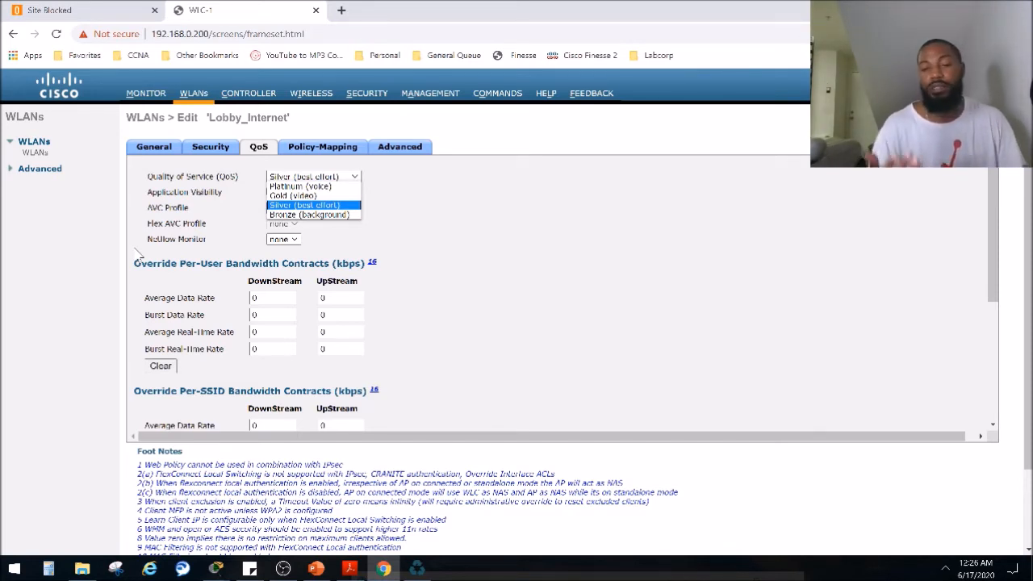
left_click(303, 205)
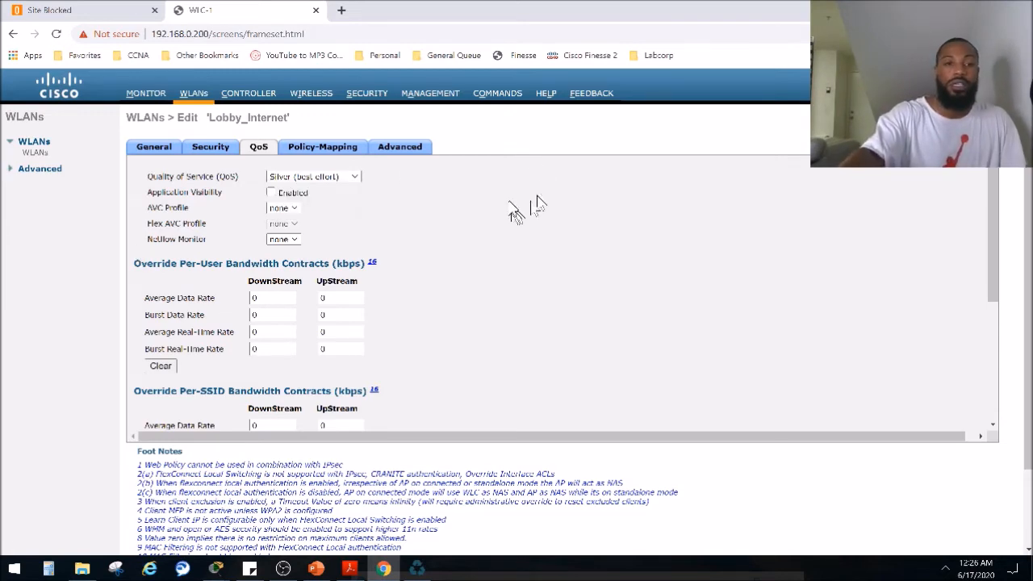
scroll("down", 3)
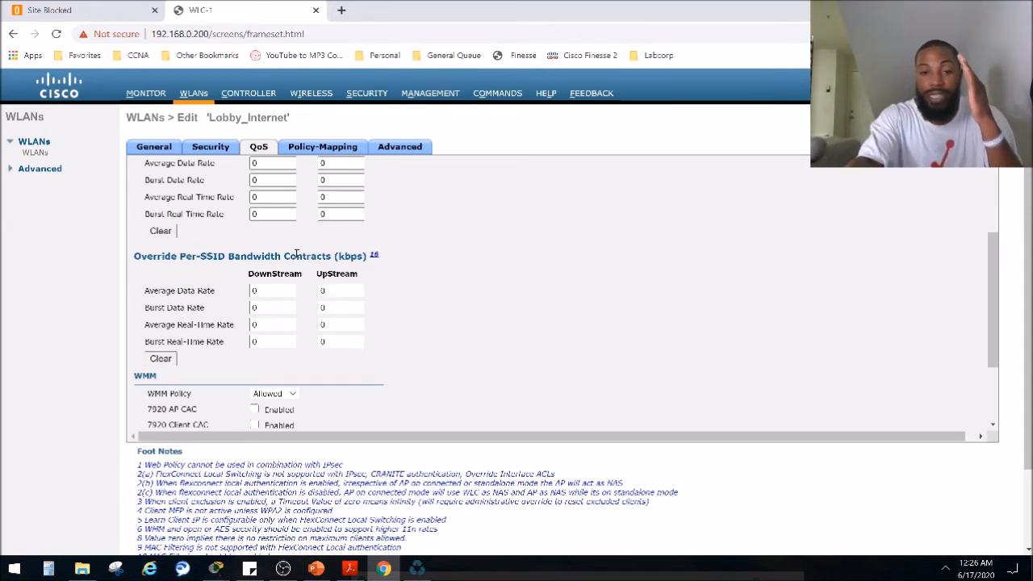
scroll("up", 3)
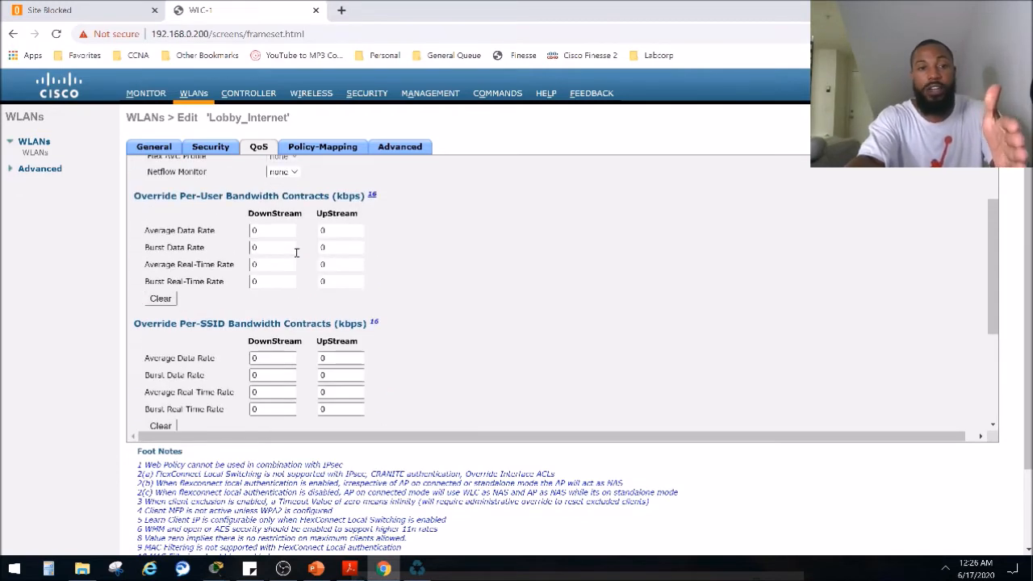
scroll("down", 3)
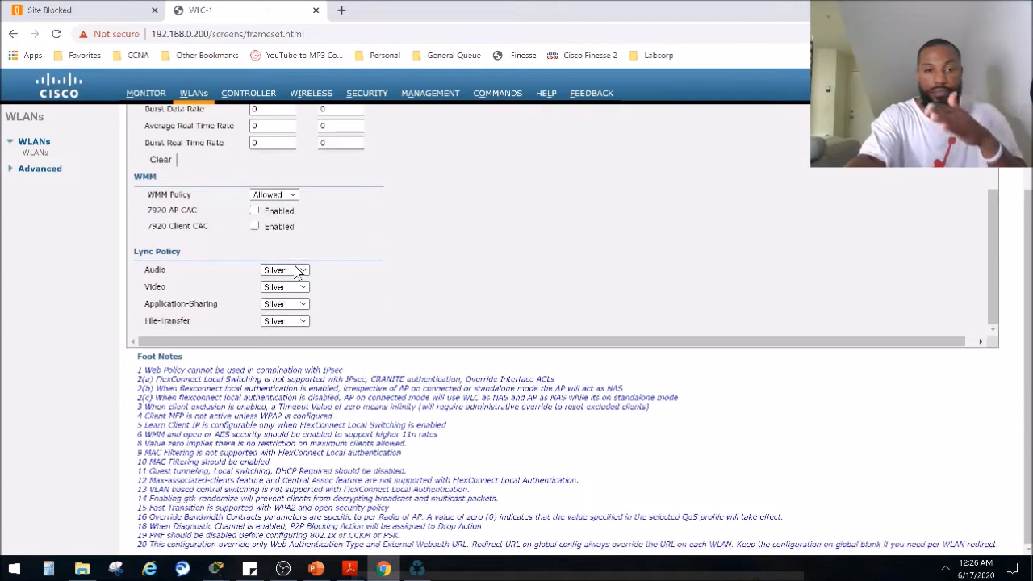
scroll("up", 3)
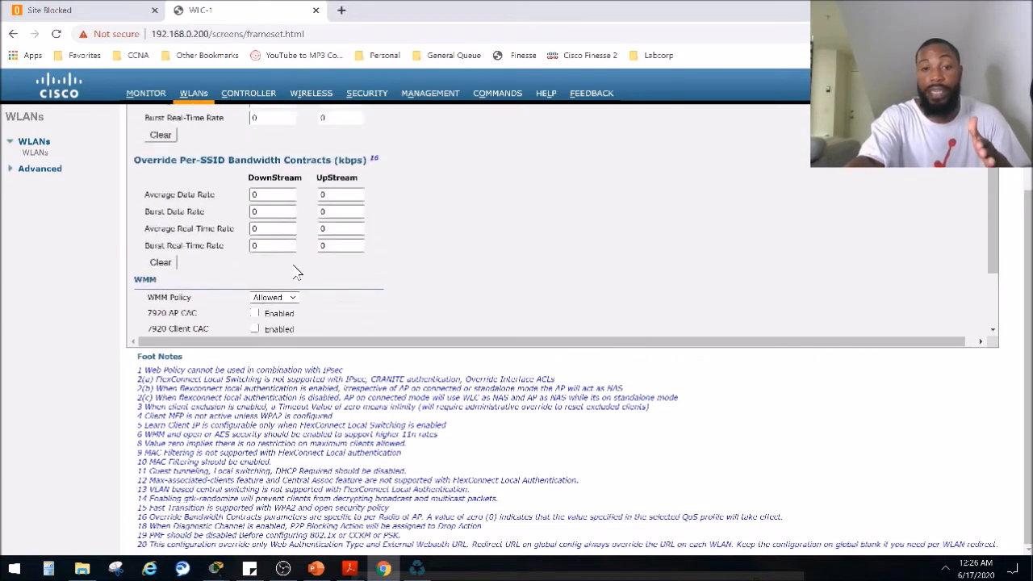
scroll("up", 3)
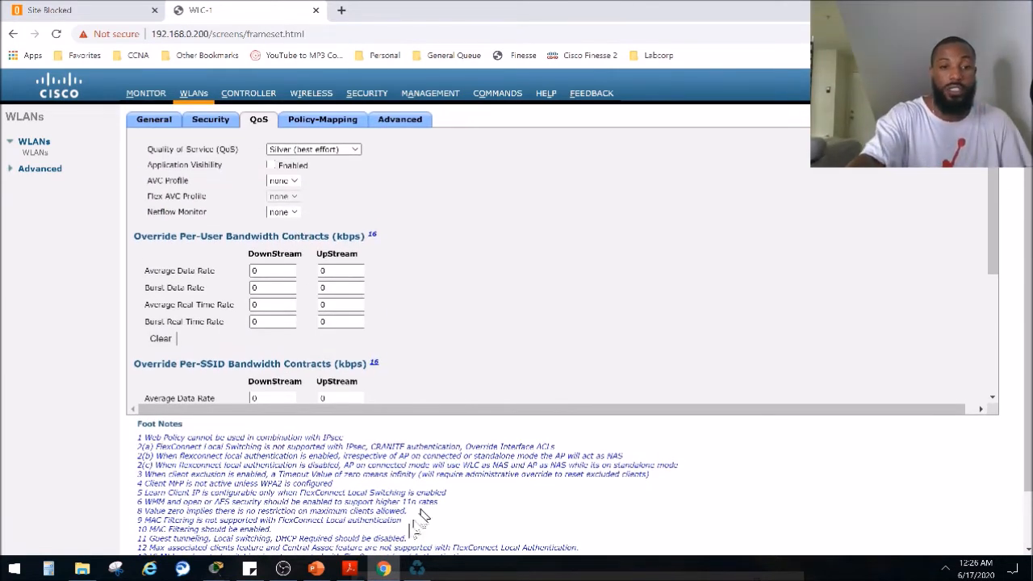
left_click(282, 568)
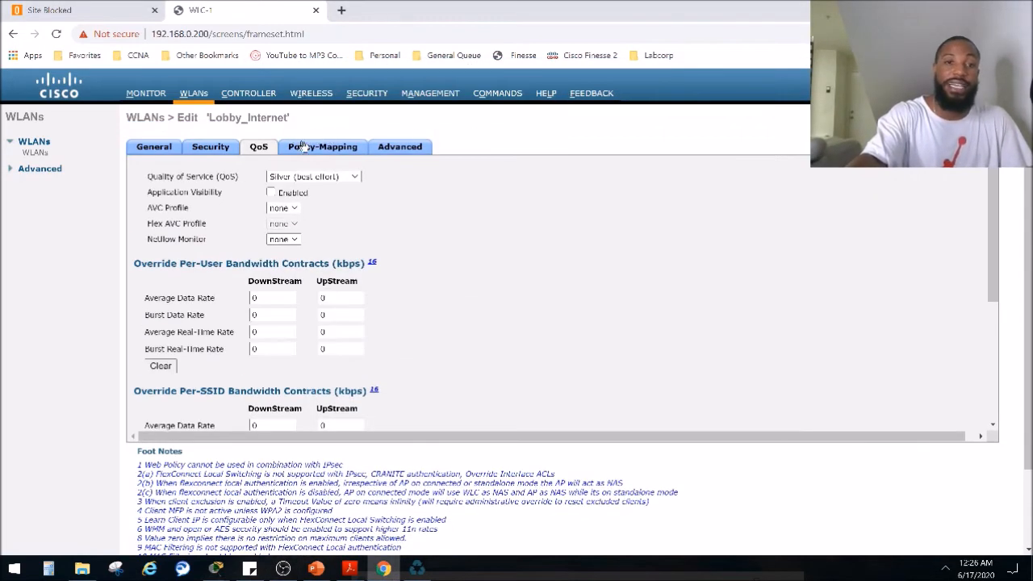
- Review Lobby_Internet's Policy-Mapping then Advanced settings, scrolling down to the tunneling and mDNS entries
left_click(322, 146)
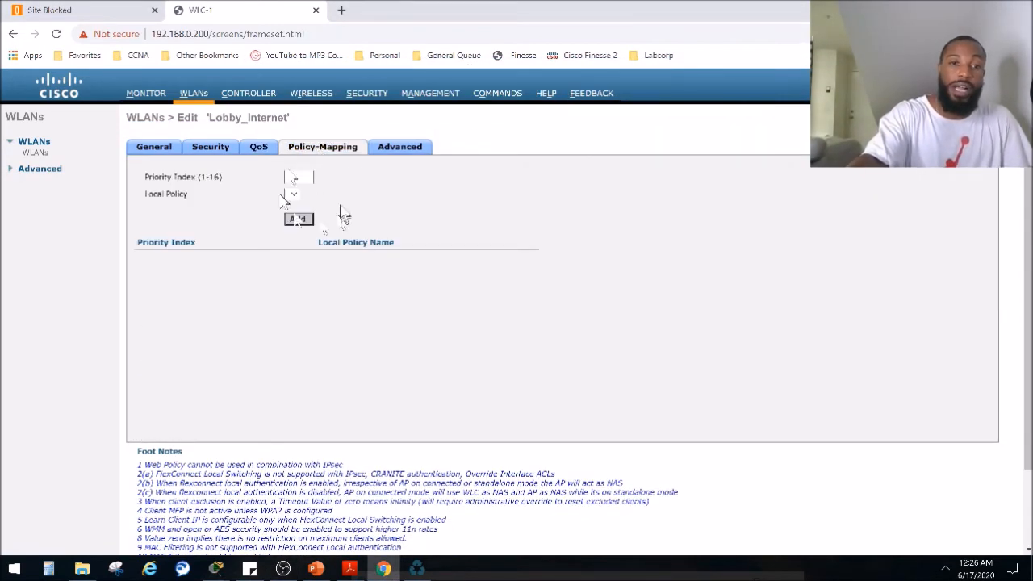
left_click(400, 145)
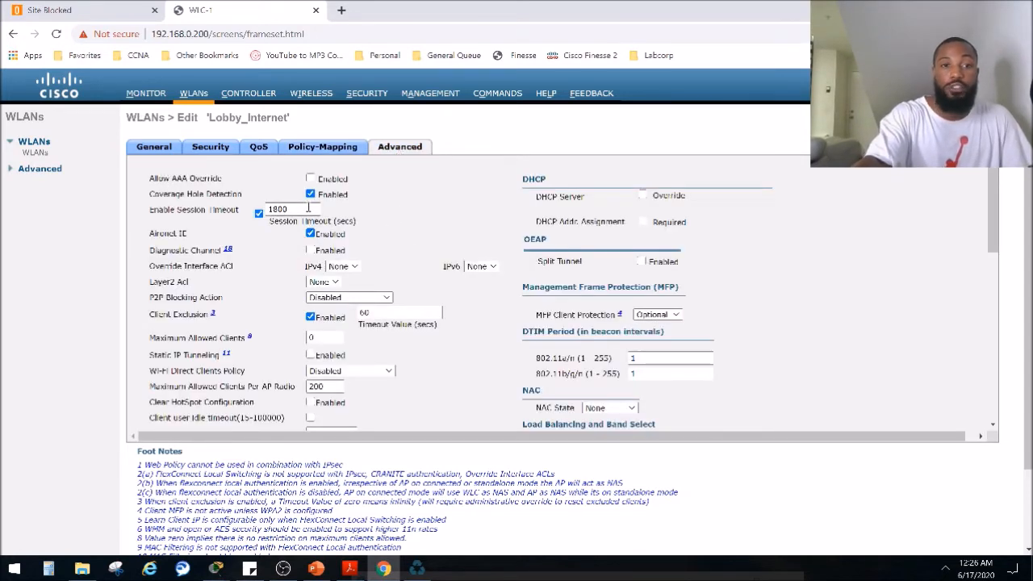
mouse_move(258, 200)
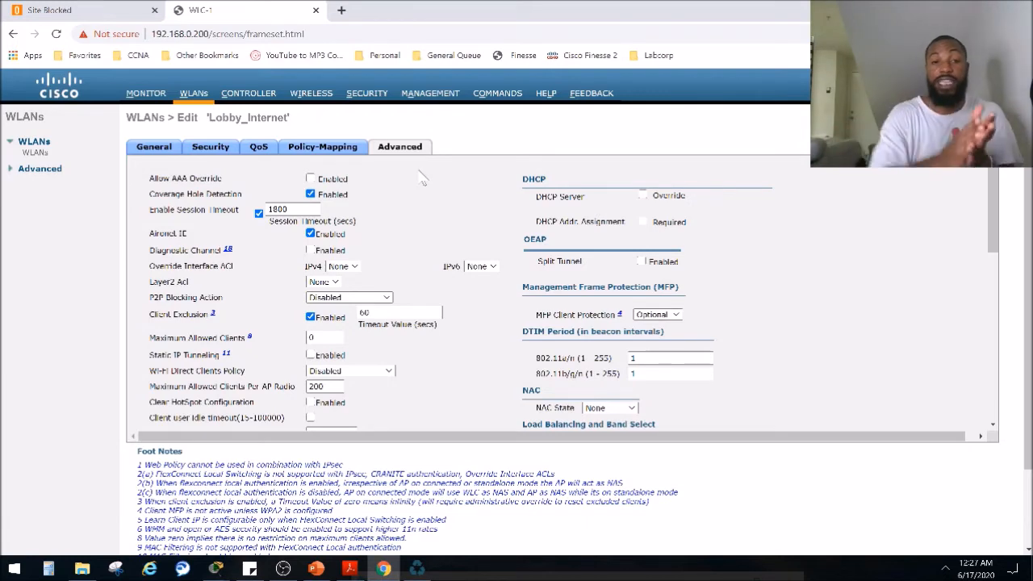
mouse_move(516, 255)
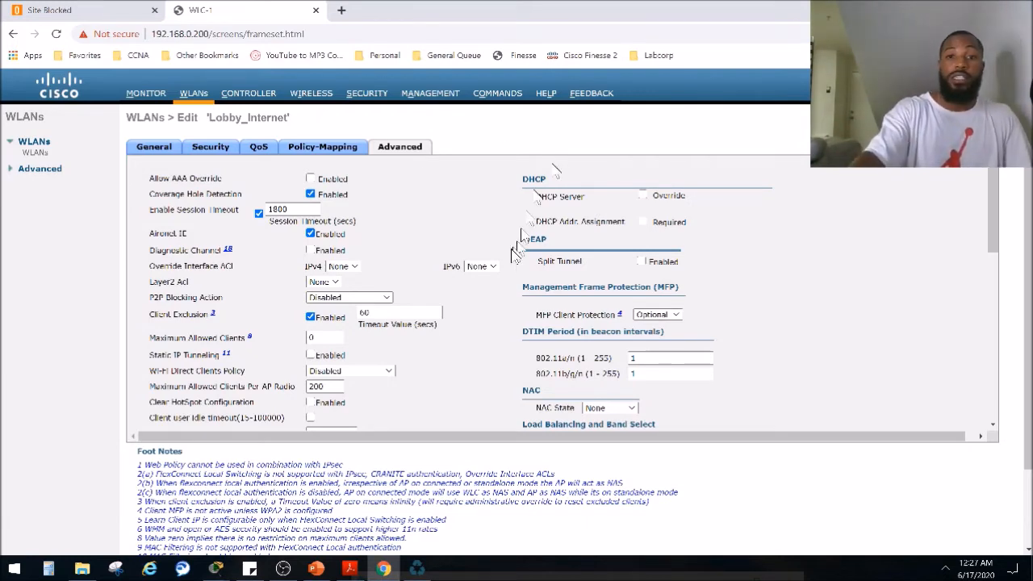
scroll("down", 3)
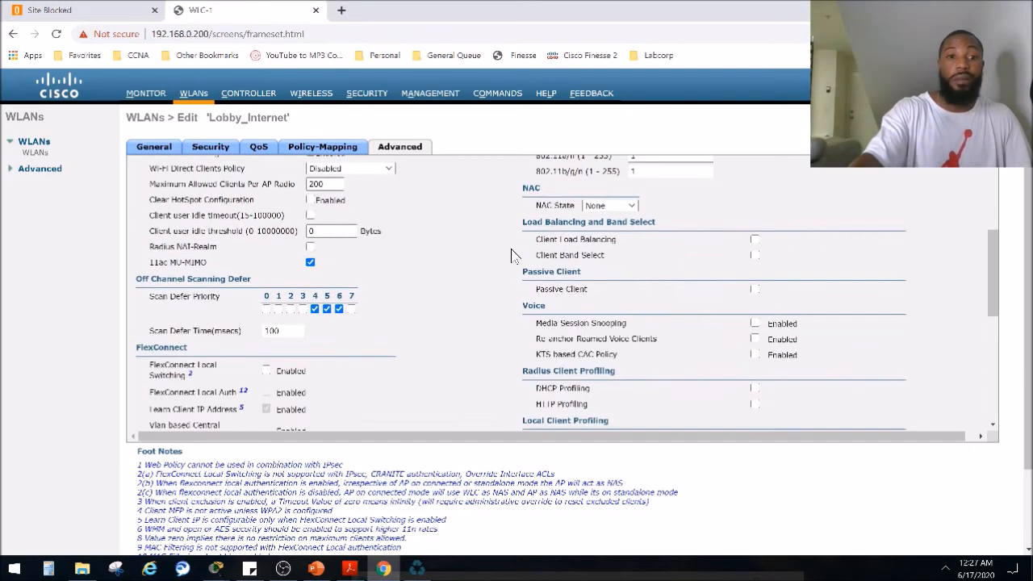
scroll("down", 3)
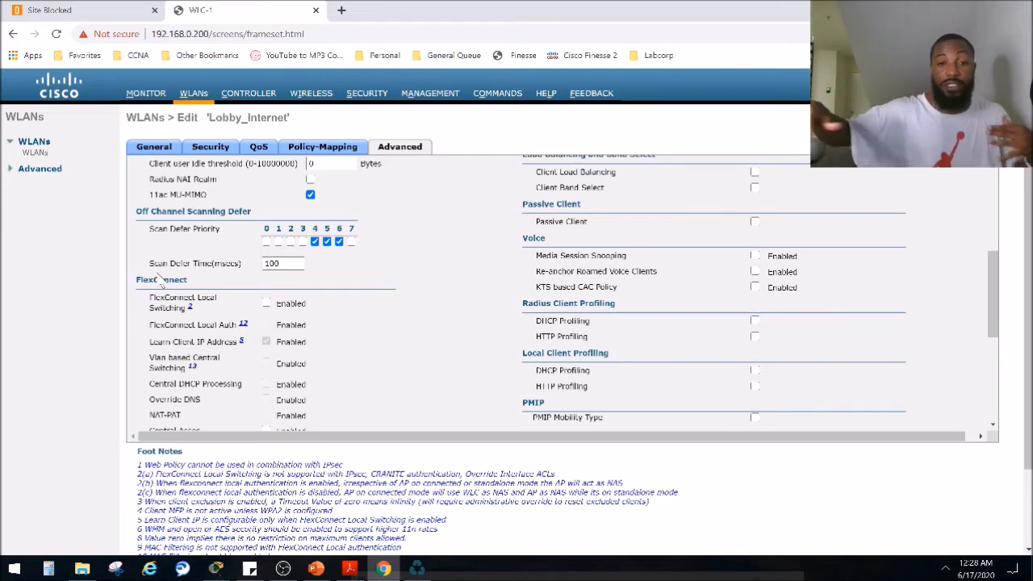
mouse_move(556, 129)
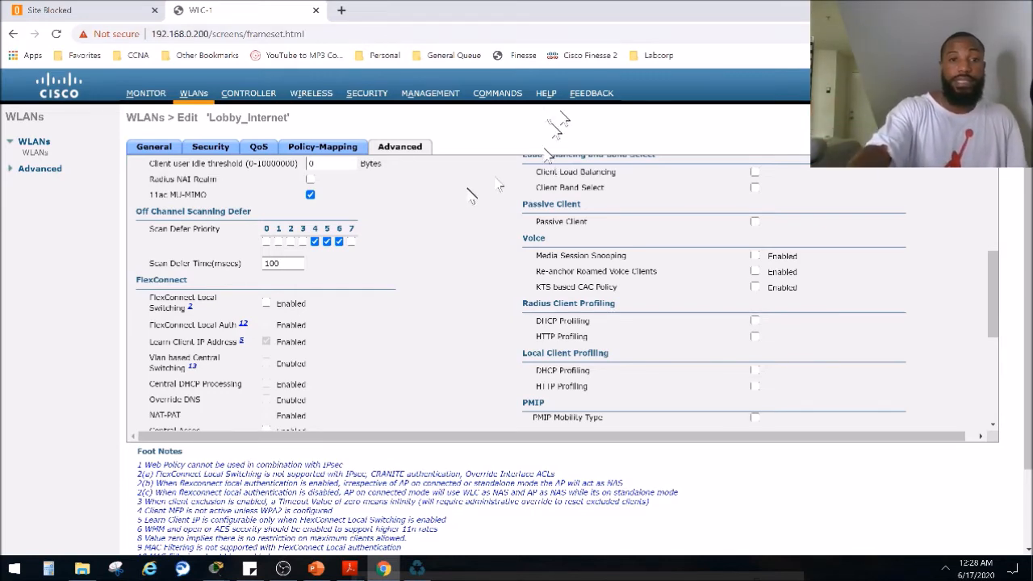
scroll("down", 3)
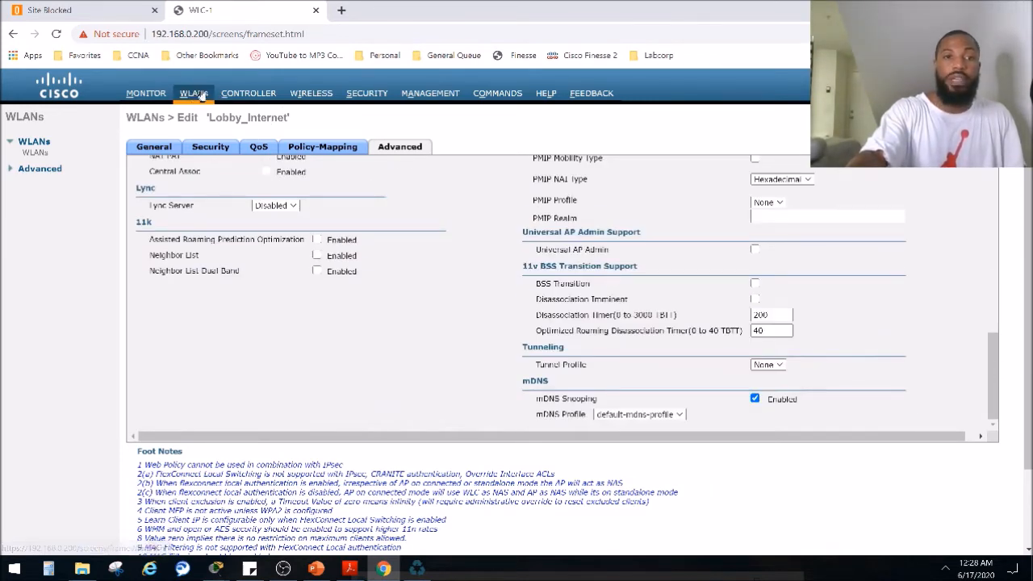
- Reopen Lobby_Internet from the WLANs list, apply its changes and accept the enabled-WLAN warning
left_click(193, 92)
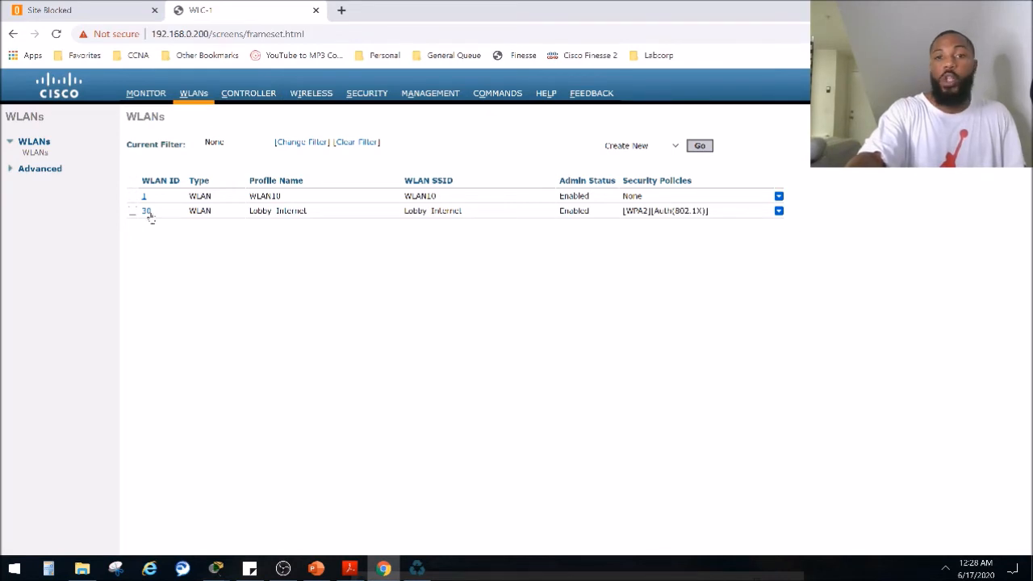
left_click(146, 210)
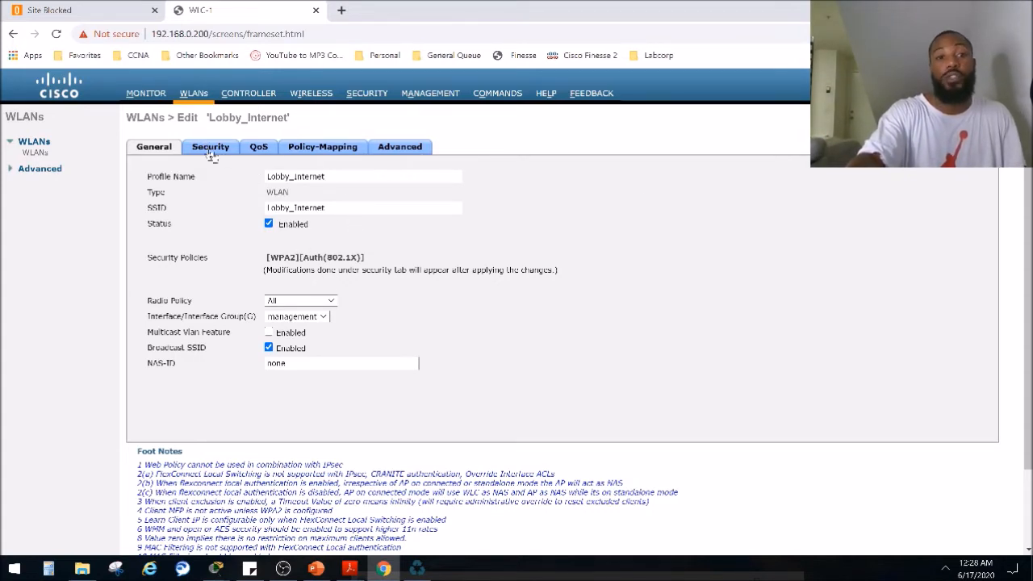
left_click(210, 145)
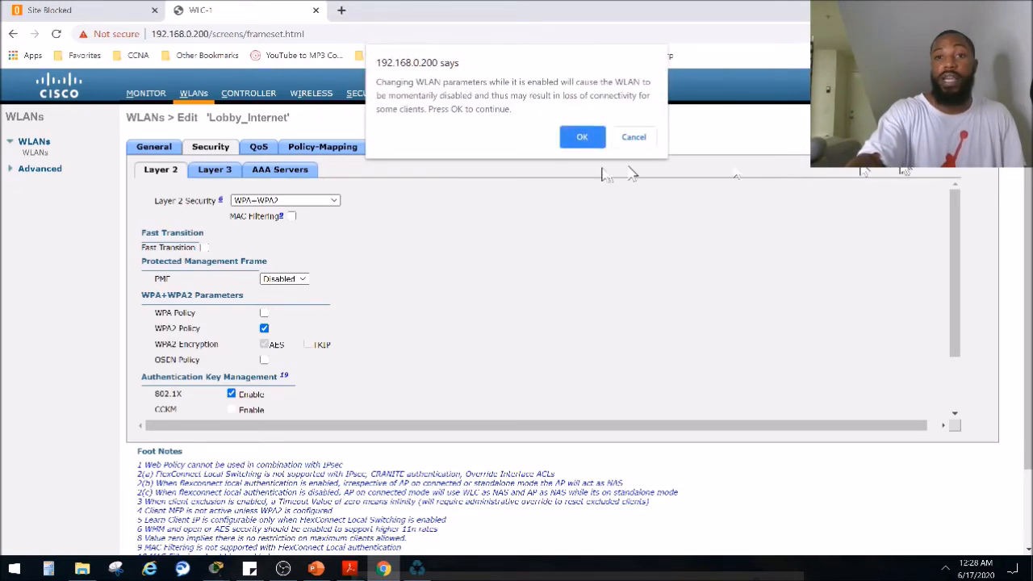
left_click(581, 135)
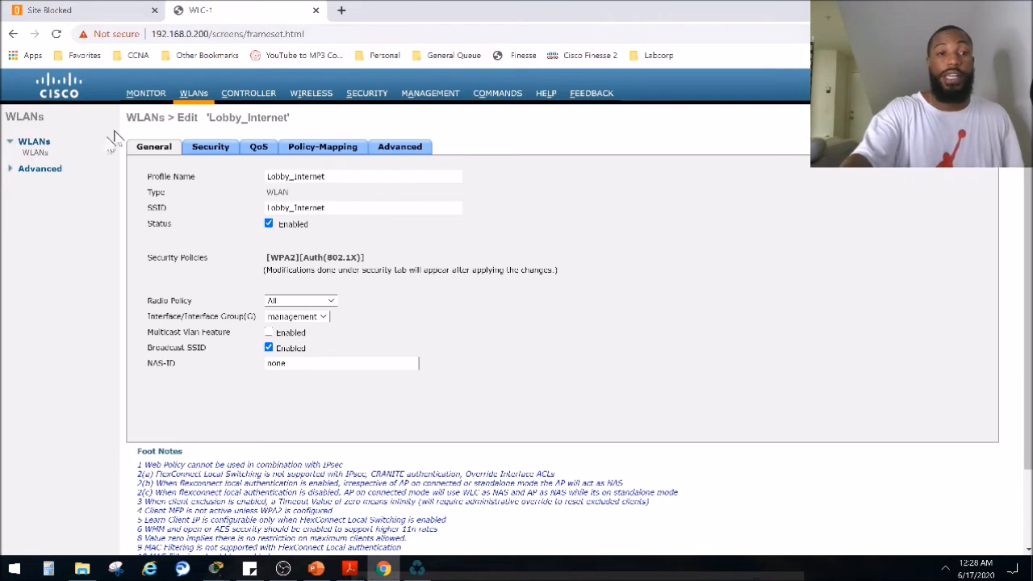
double_click(229, 117)
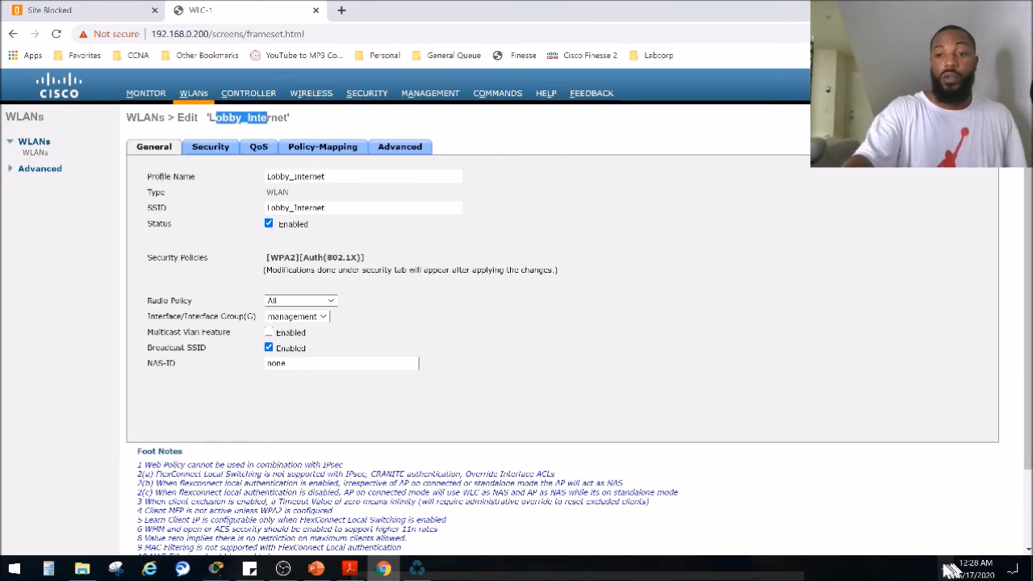
left_click(949, 568)
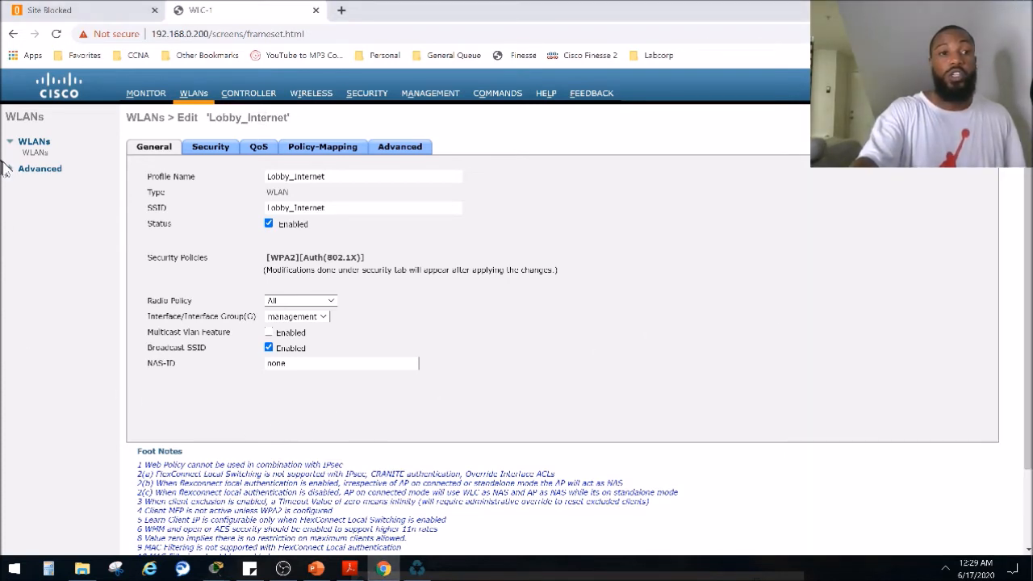
- Add an AP group named Secondary_Group with description Secondary_Group alongside default-group
left_click(39, 168)
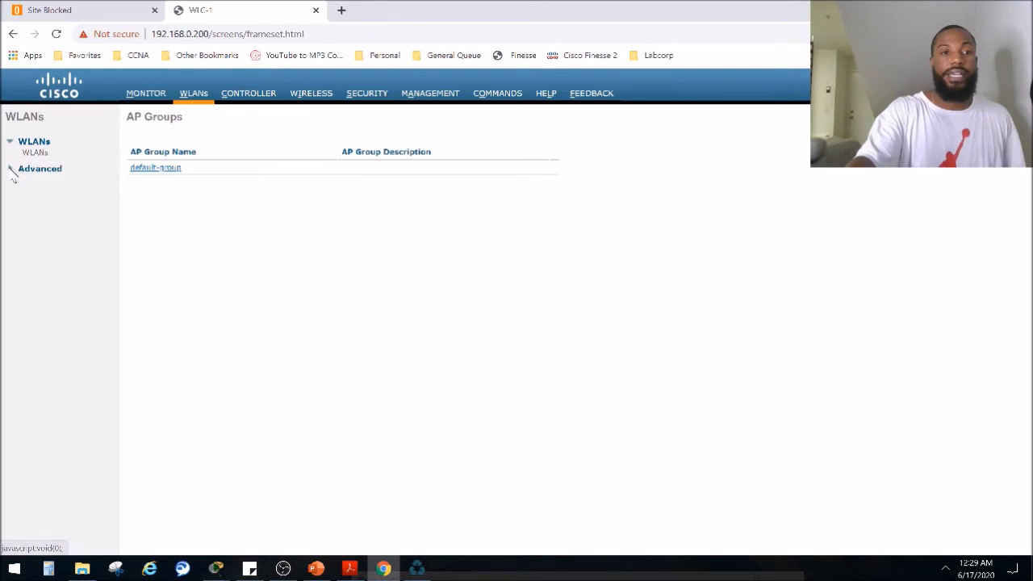
left_click(39, 168)
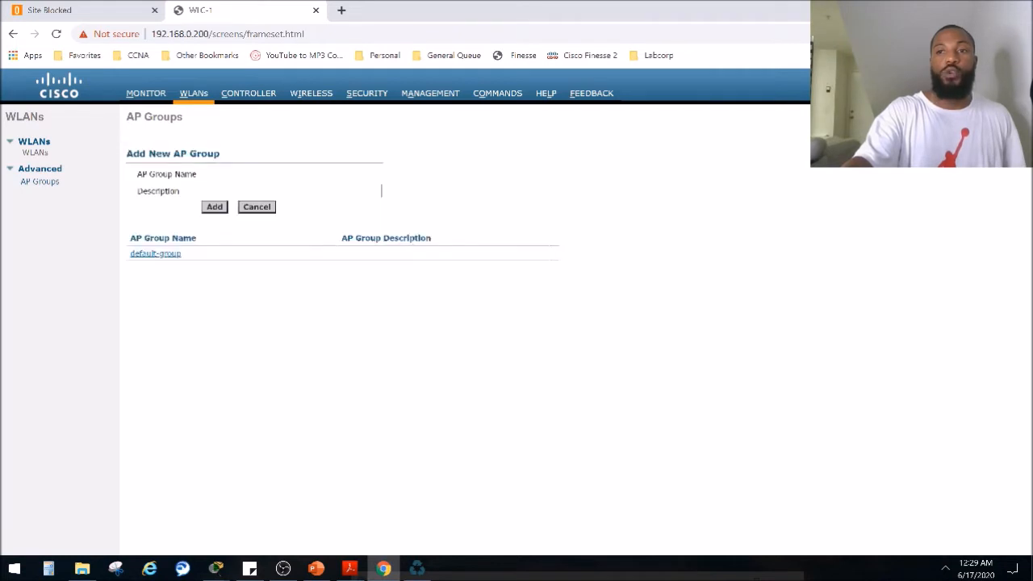
left_click(283, 174)
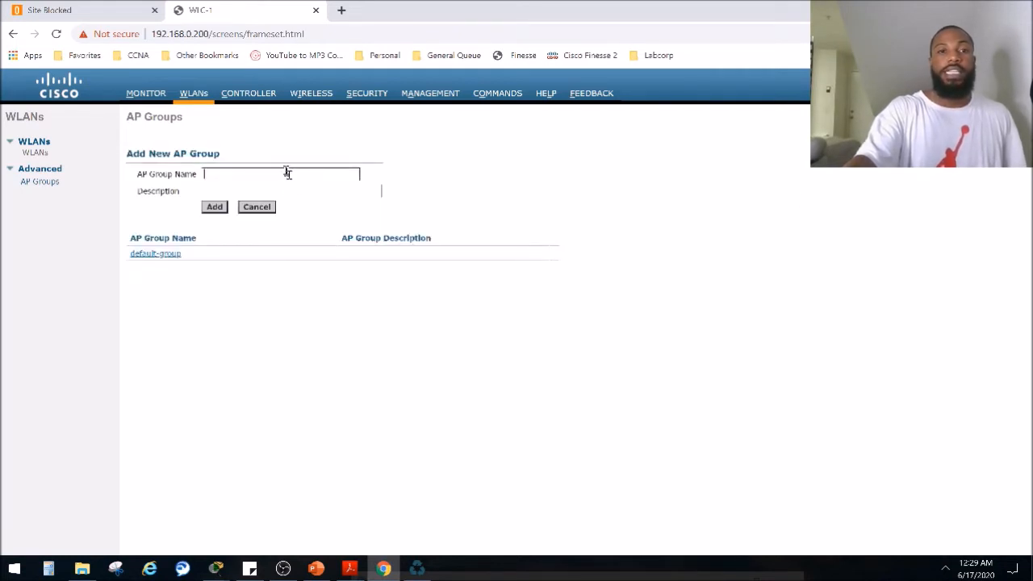
type("Sec")
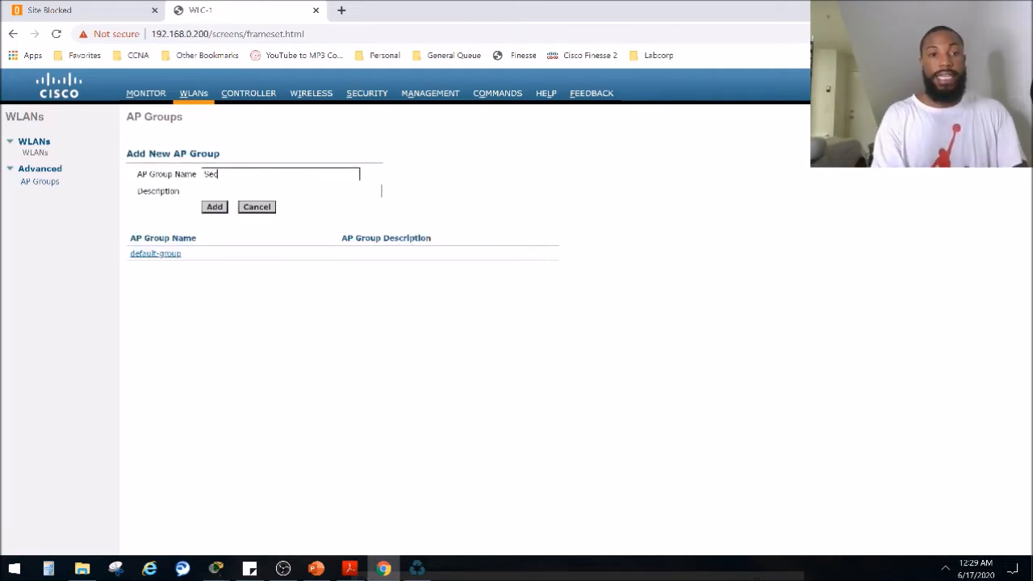
type("ondary_")
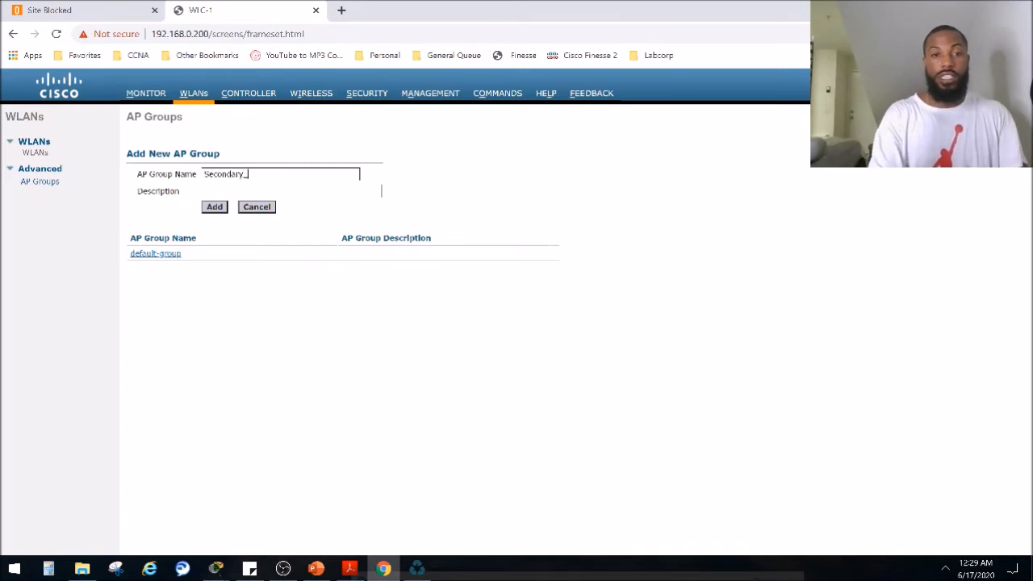
type("Group")
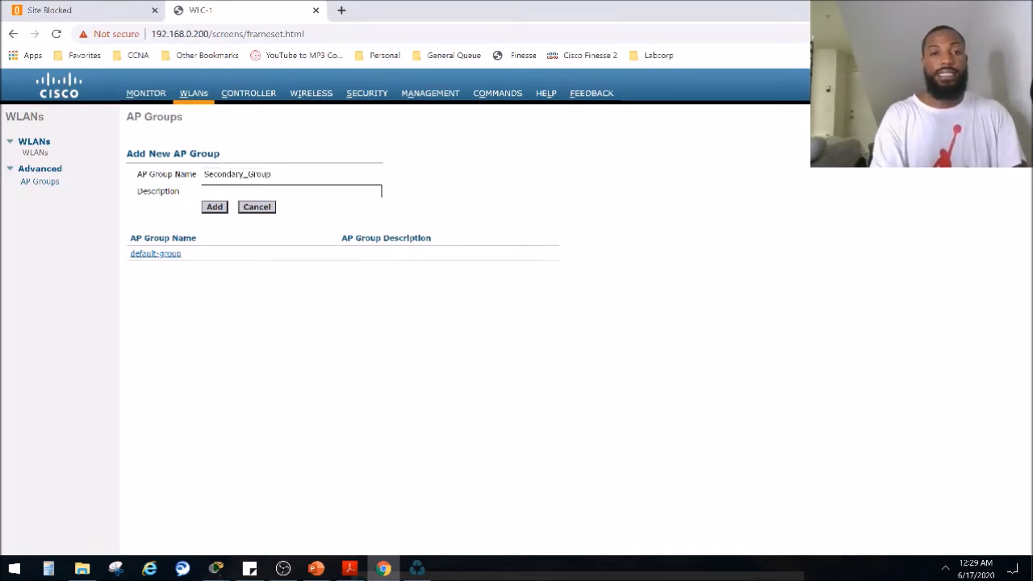
type("Secon")
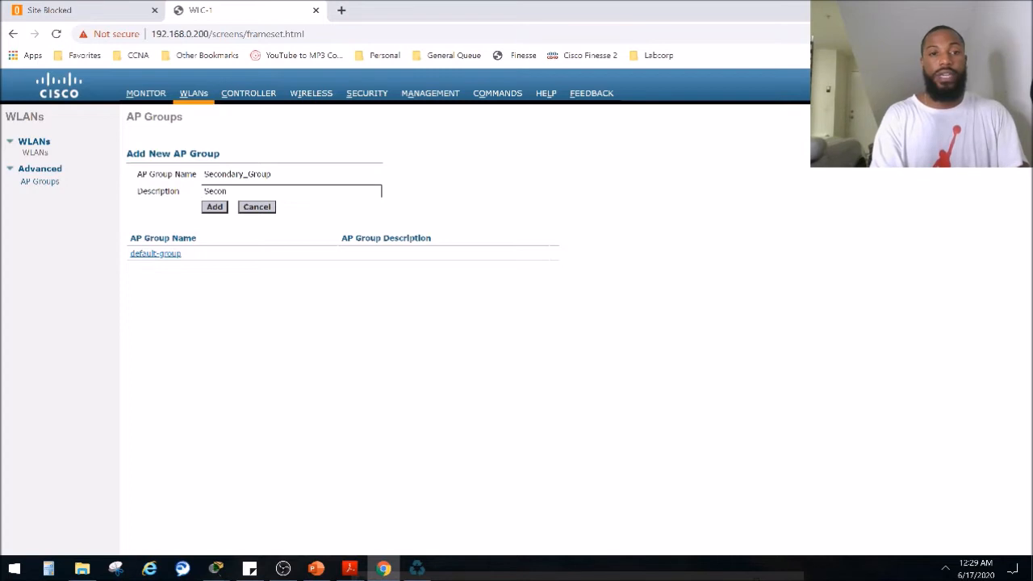
type("dary")
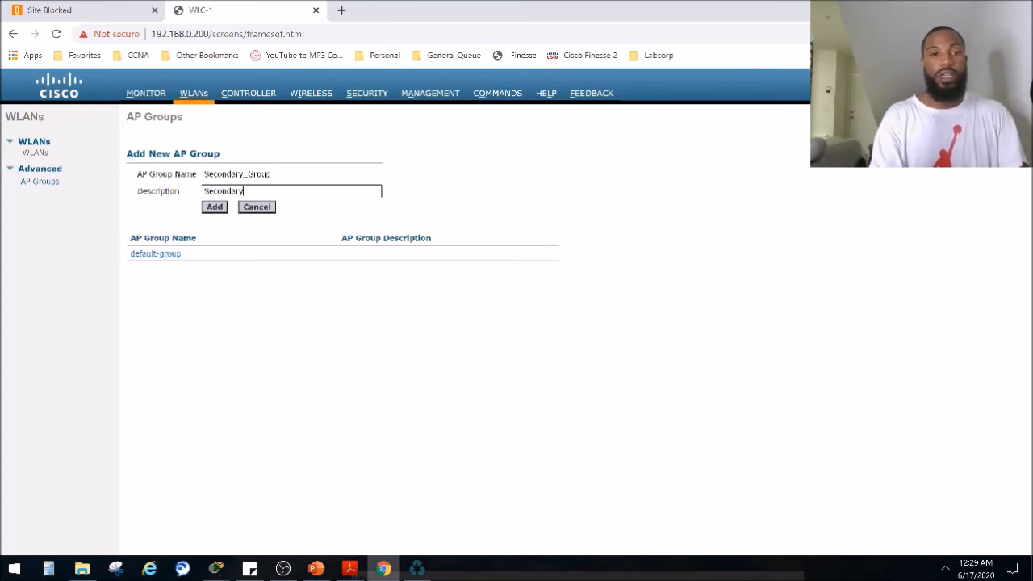
type("_G")
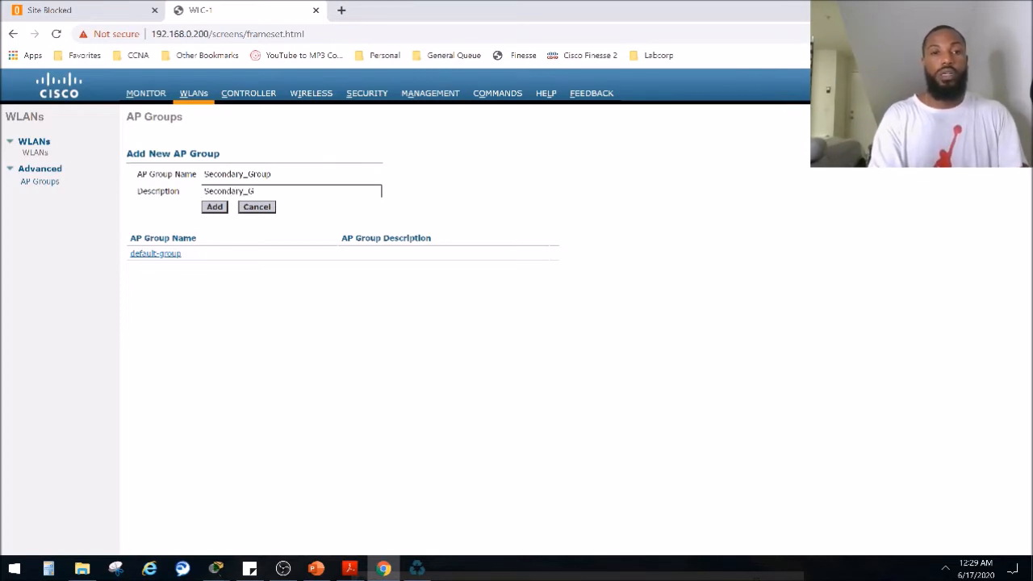
type("roup")
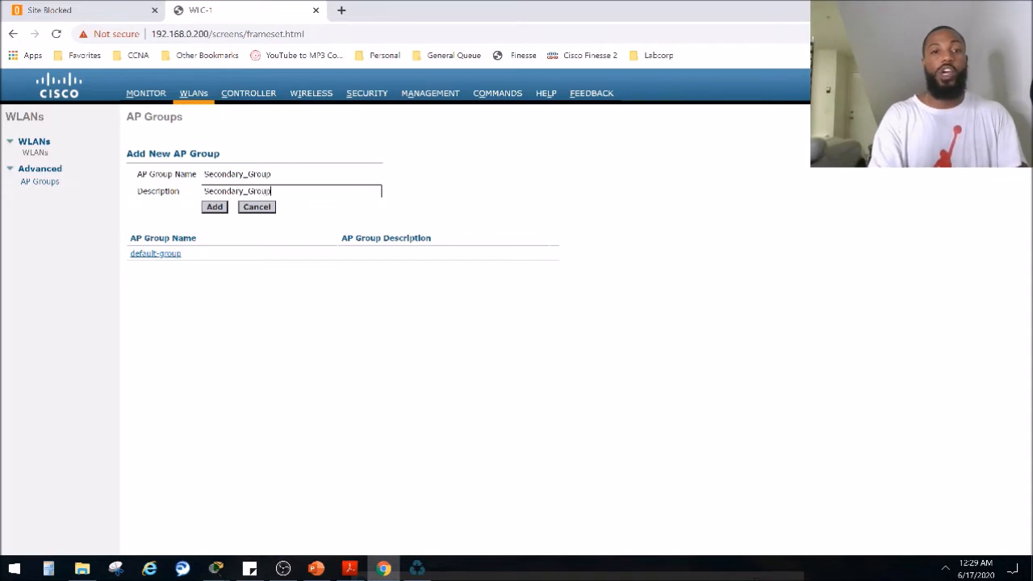
left_click(213, 206)
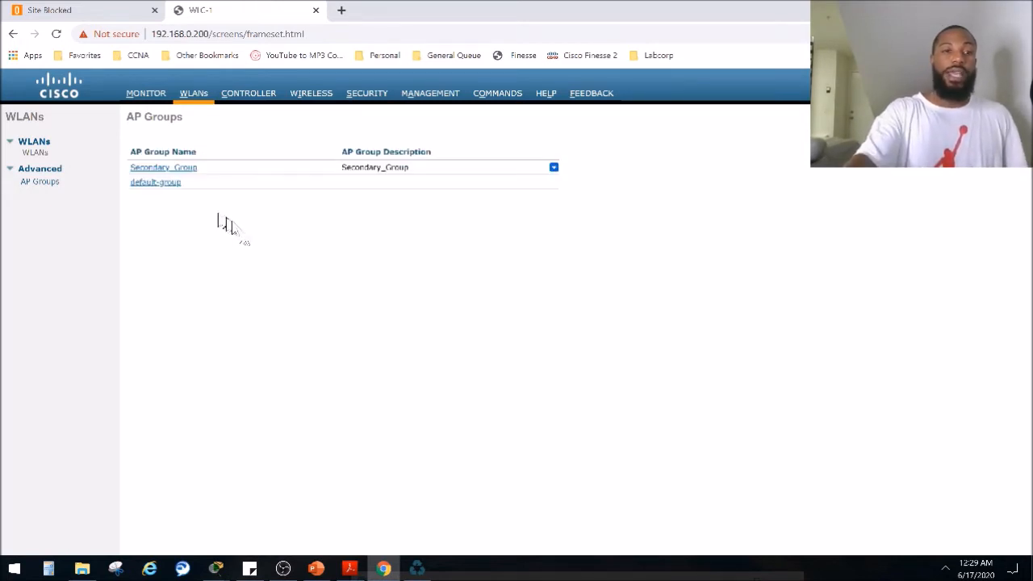
mouse_move(248, 241)
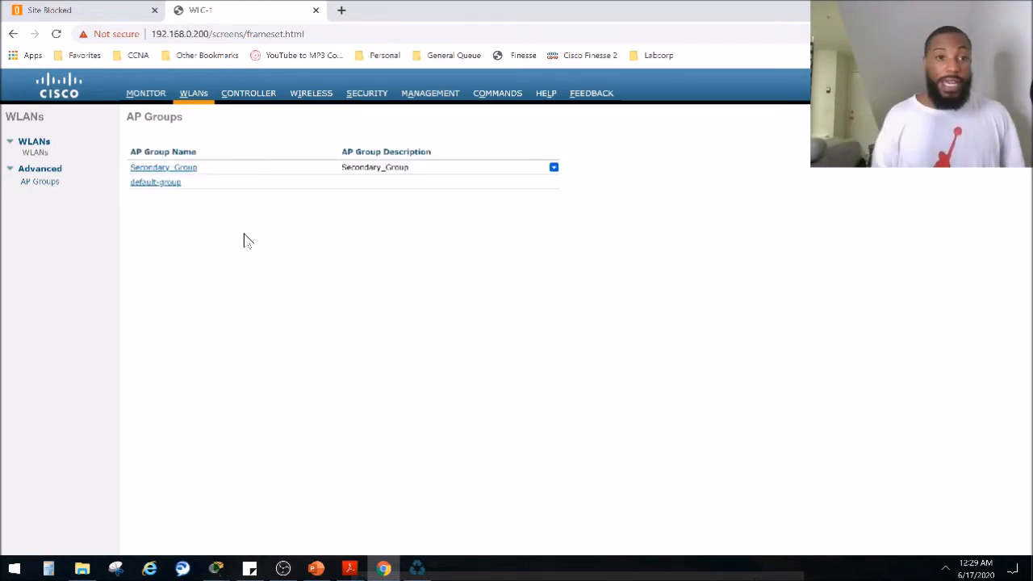
mouse_move(142, 92)
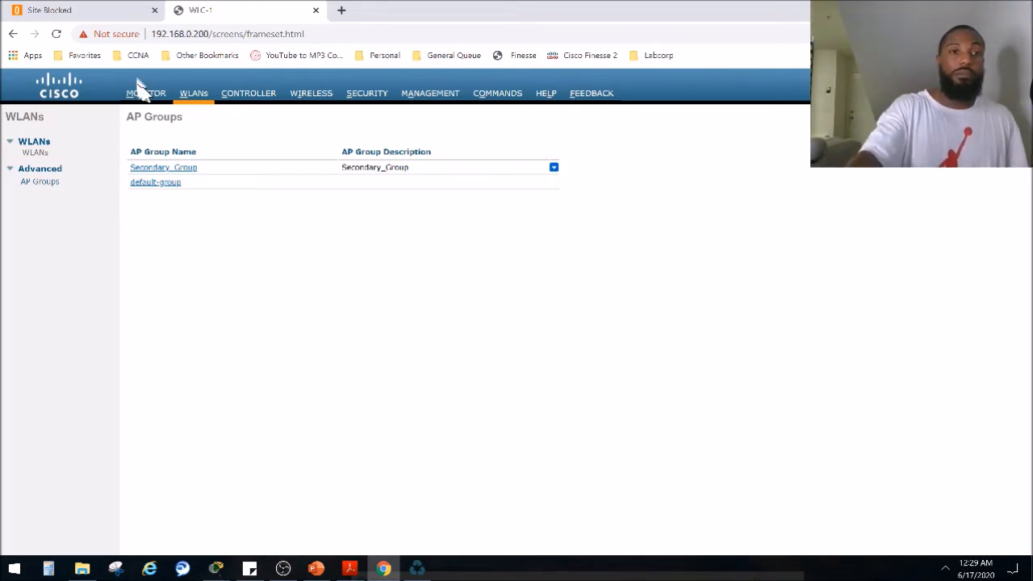
- From the Monitor summary, go to the joined access point's details
left_click(145, 92)
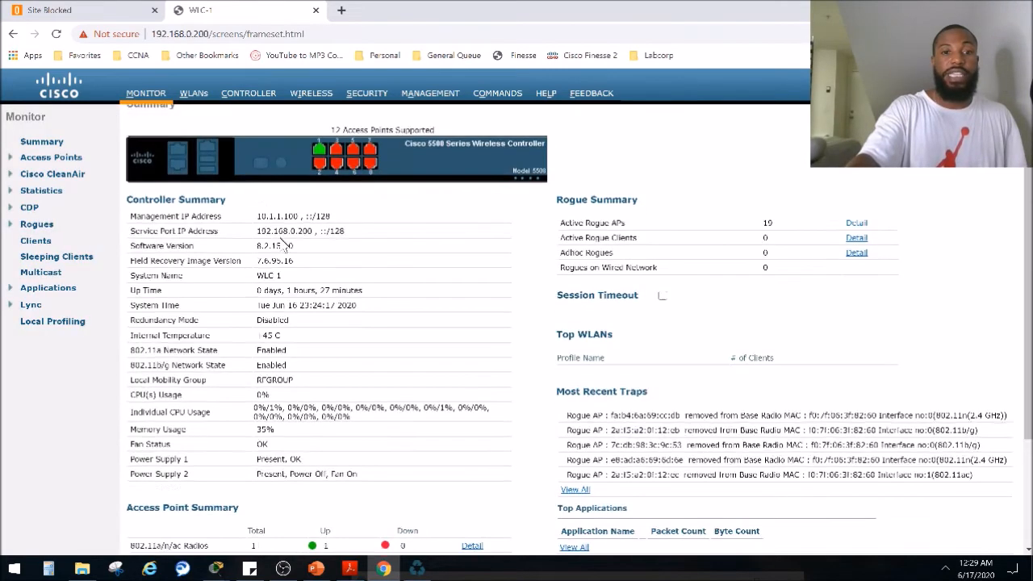
scroll("down", 3)
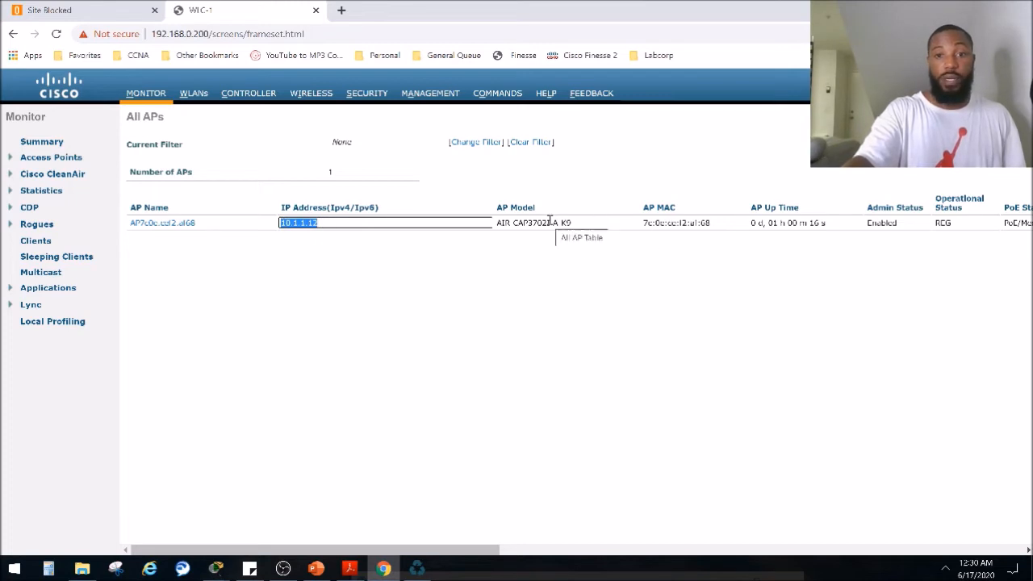
left_click(565, 222)
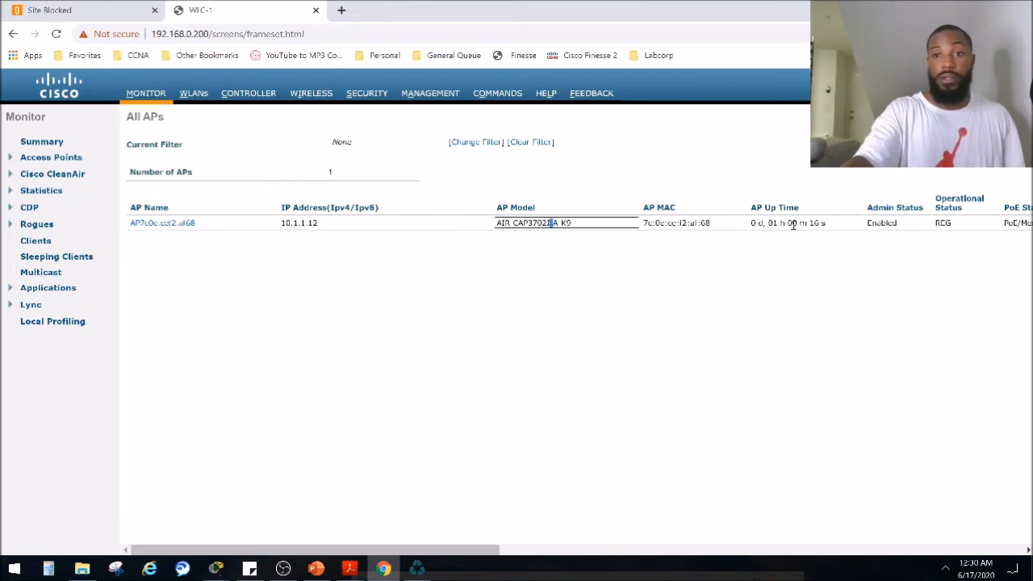
mouse_move(884, 240)
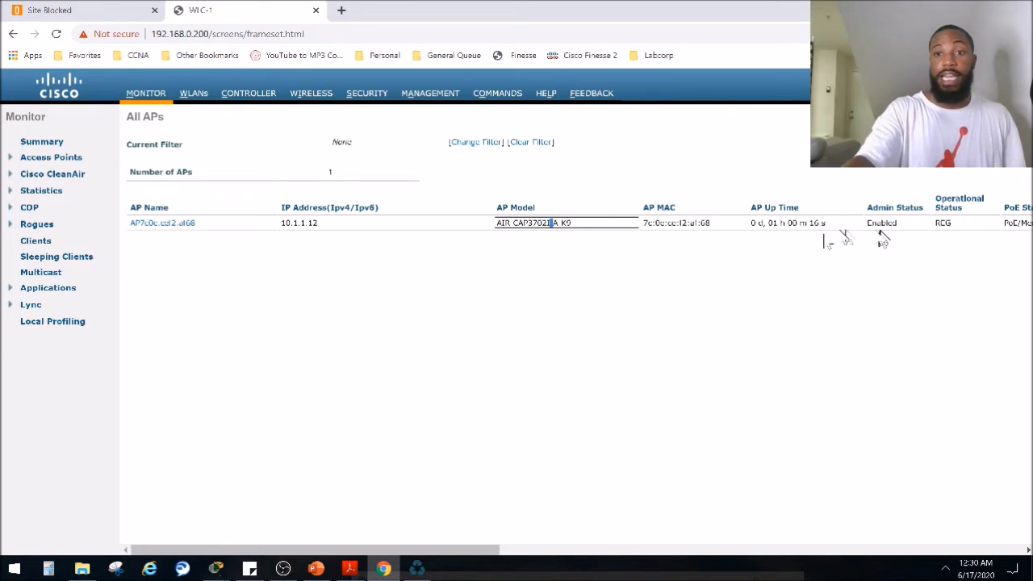
left_click(162, 223)
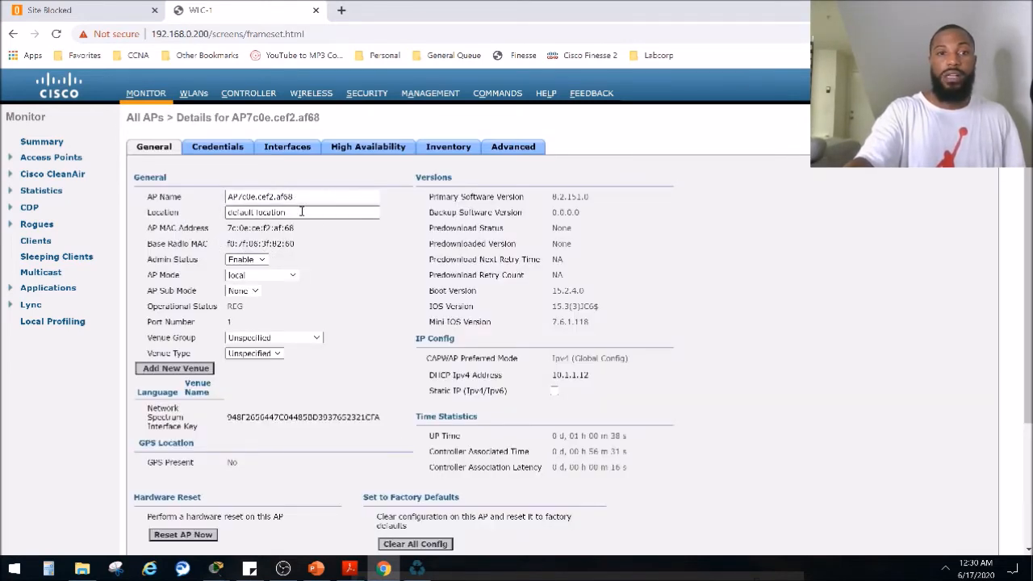
- Show the access point's Advanced settings and list the AP Group Name choices
scroll("down", 3)
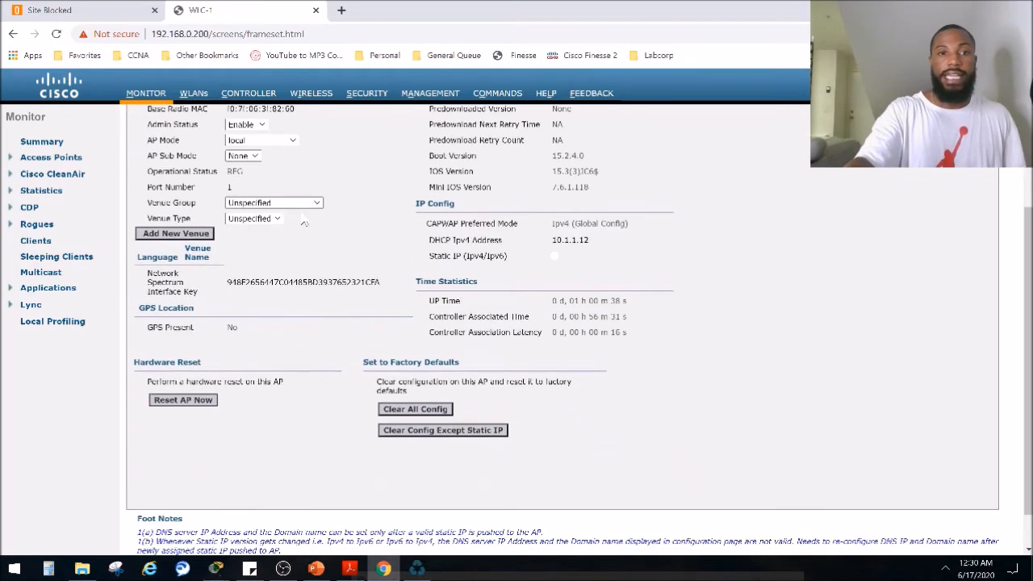
scroll("up", 3)
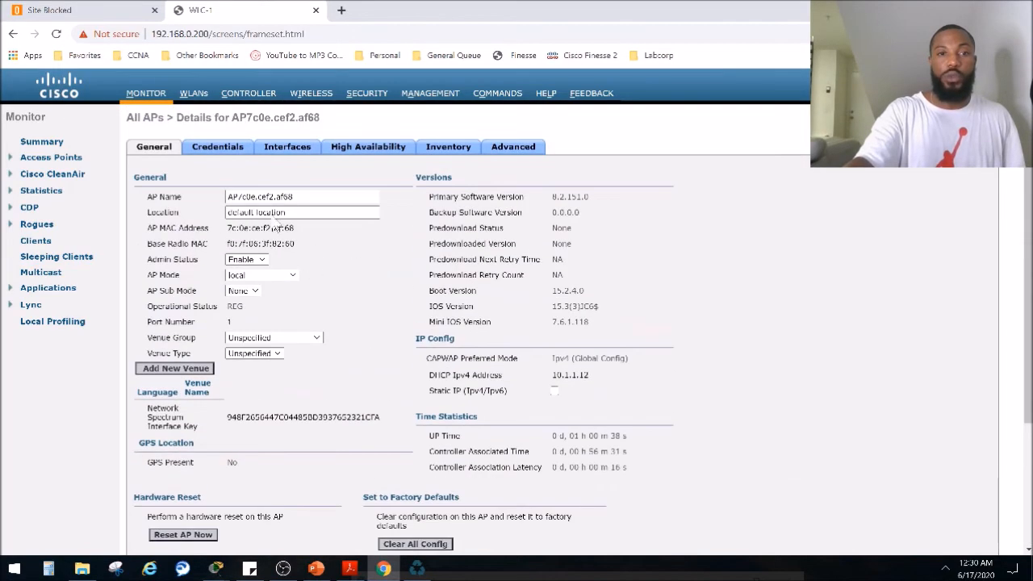
left_click(513, 146)
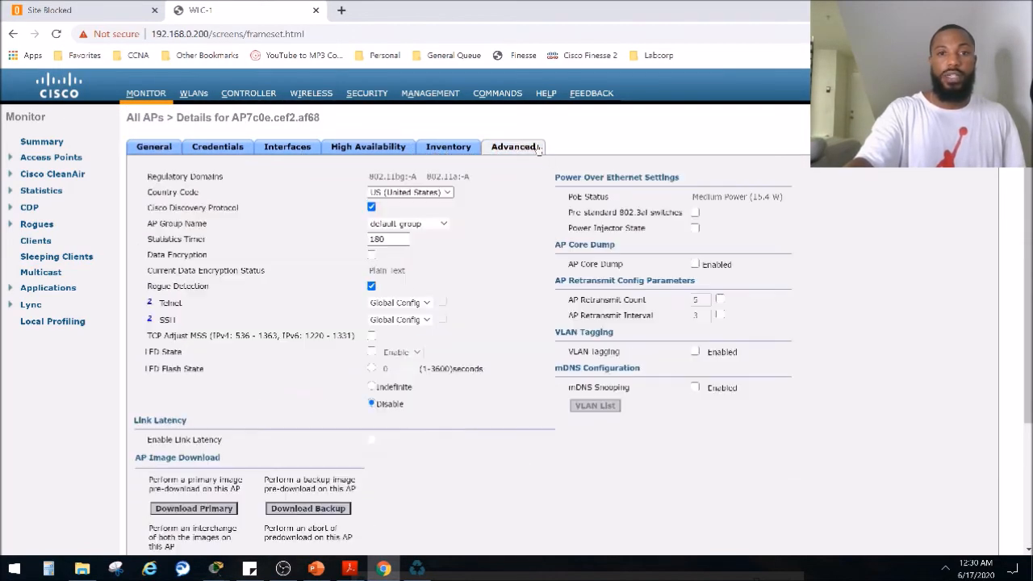
left_click(442, 223)
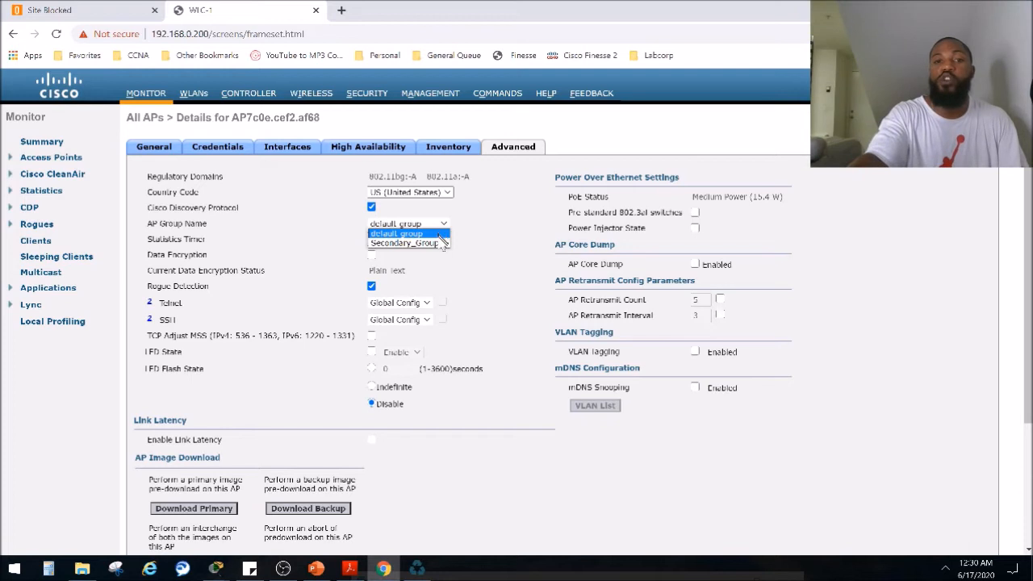
mouse_move(403, 242)
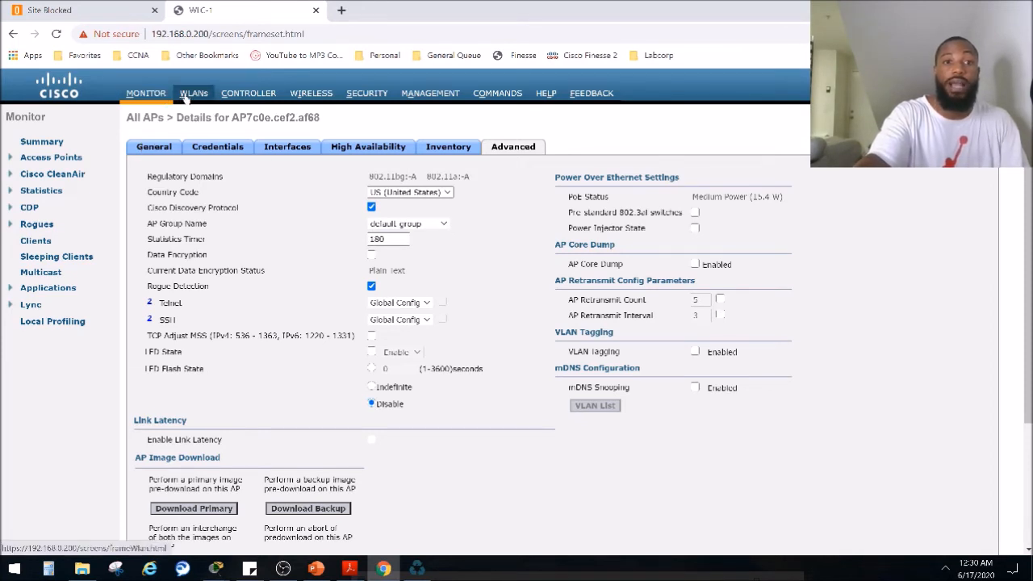
- Set Lobby_Internet's Layer 2 security to None and accept the enabled-WLAN warning
left_click(194, 92)
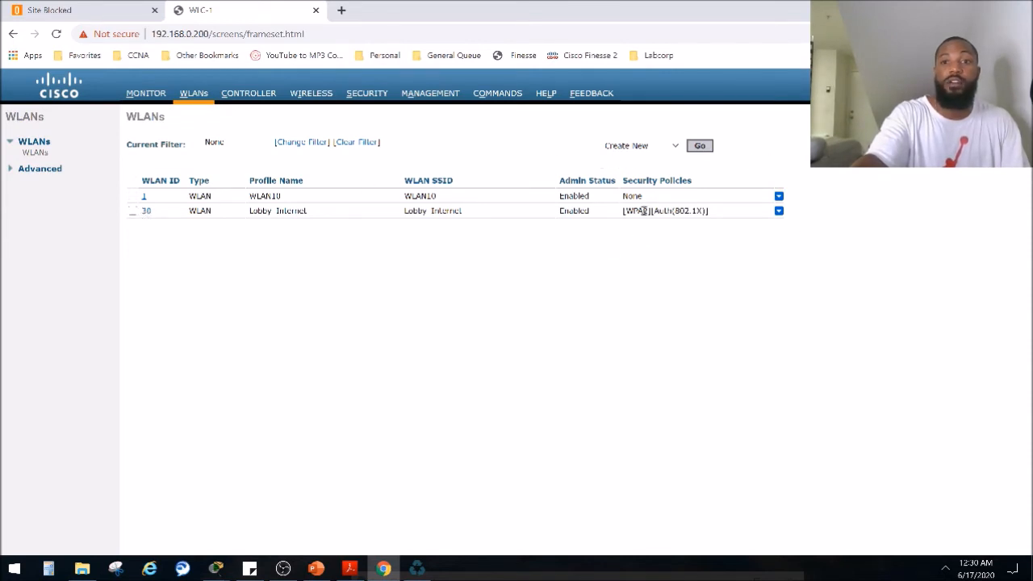
mouse_move(842, 207)
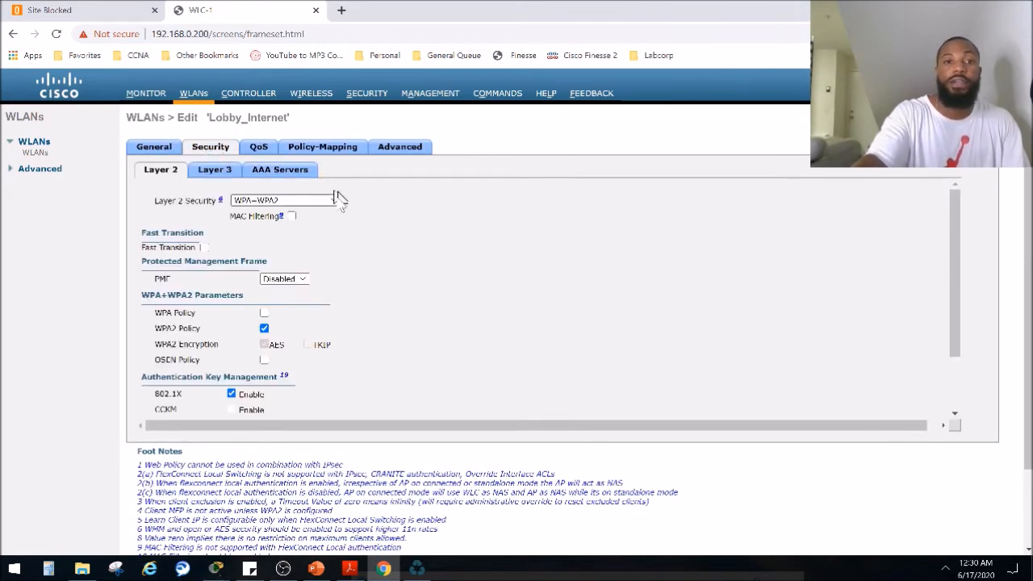
left_click(284, 200)
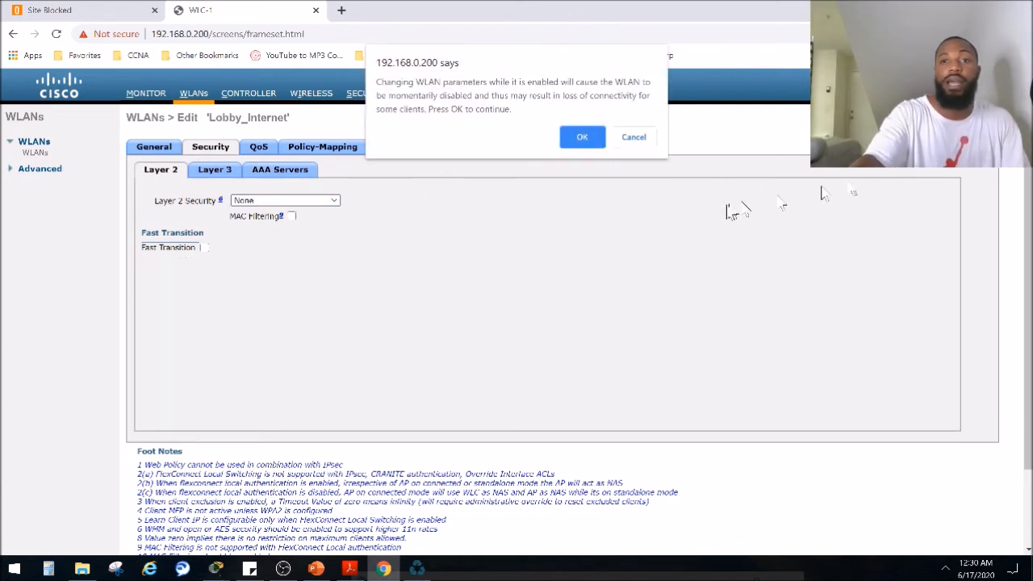
mouse_move(391, 89)
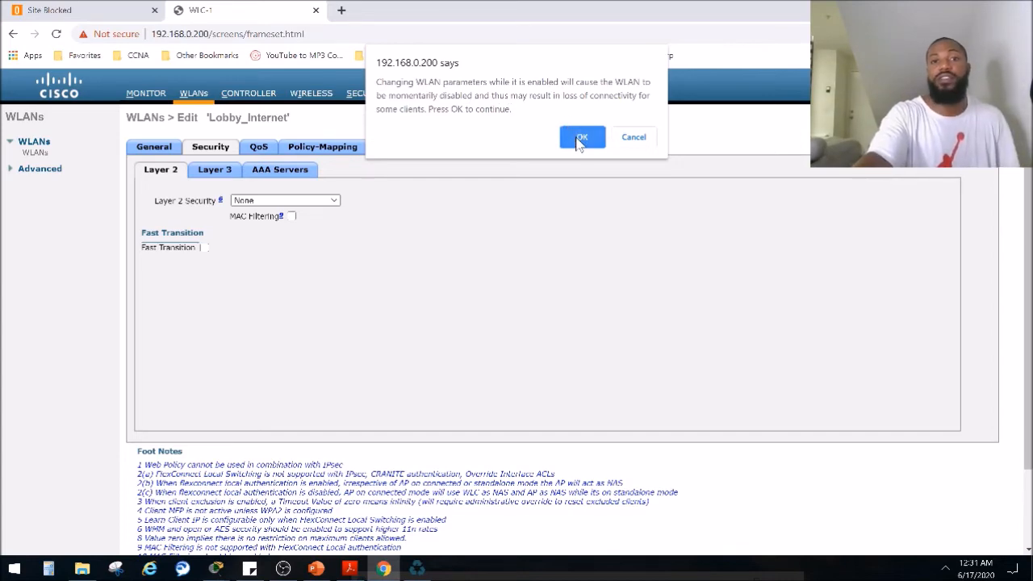
left_click(581, 137)
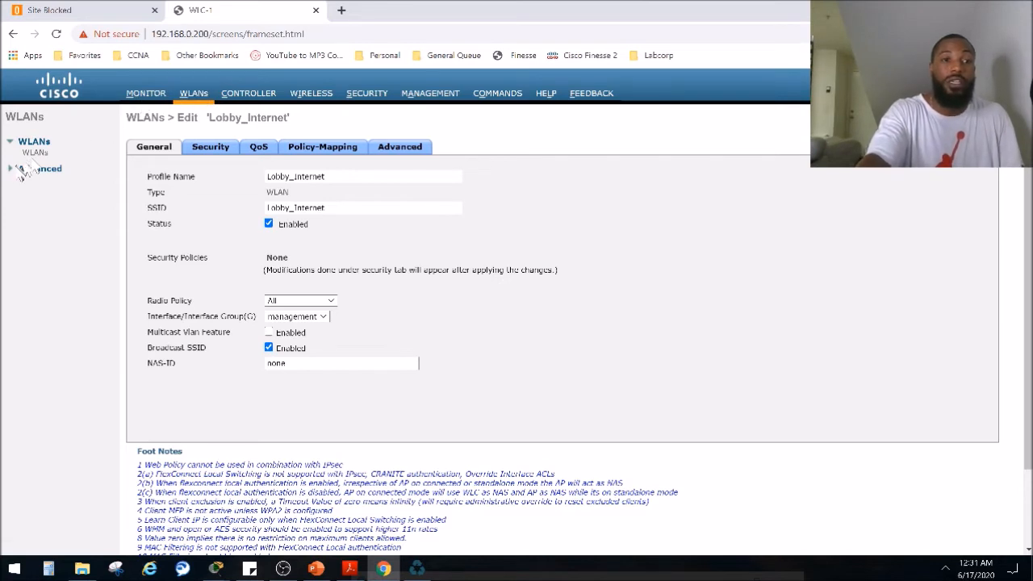
- Go to AP Groups under Advanced and show Secondary_Group's APs list
left_click(49, 167)
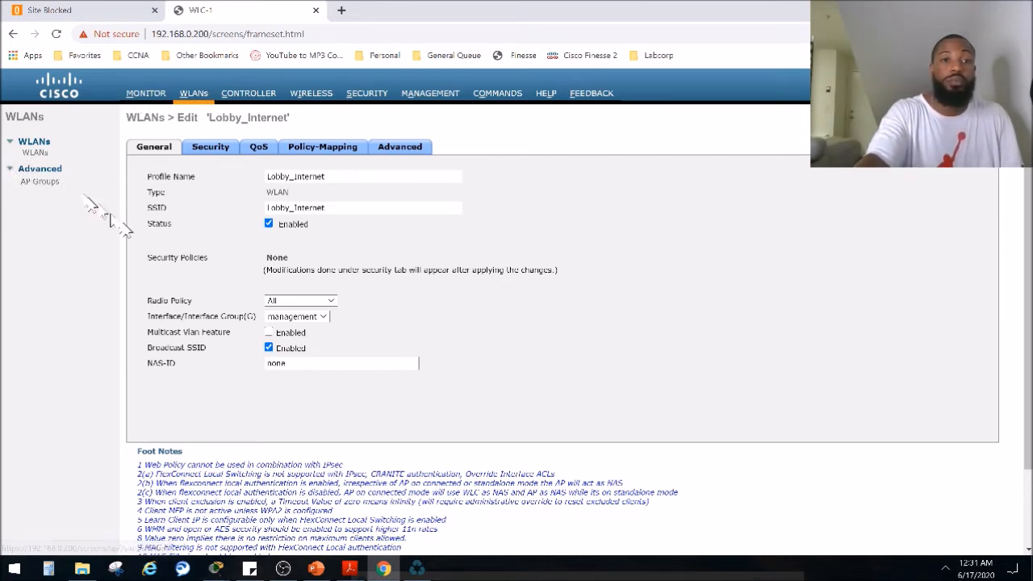
left_click(39, 180)
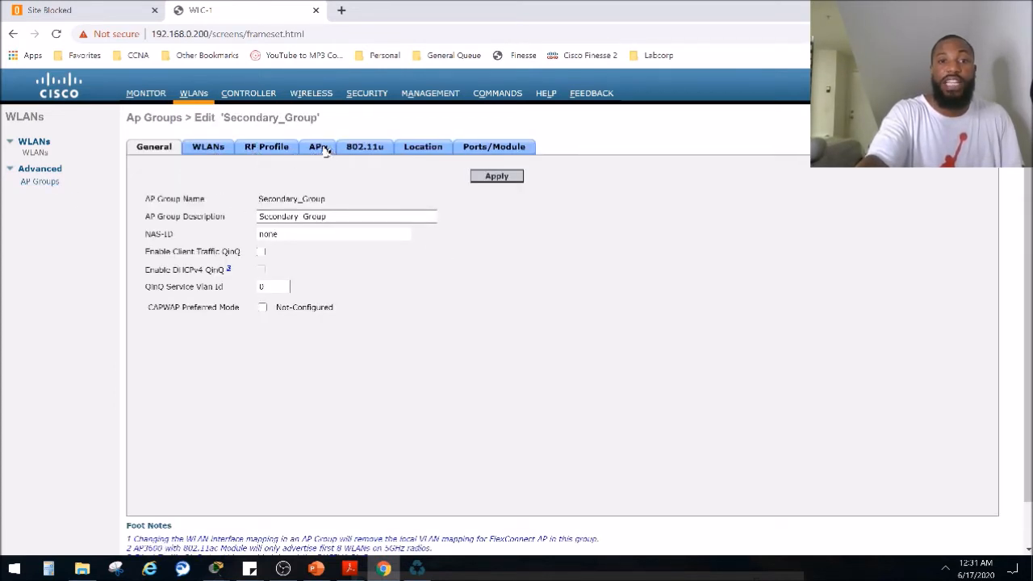
left_click(316, 145)
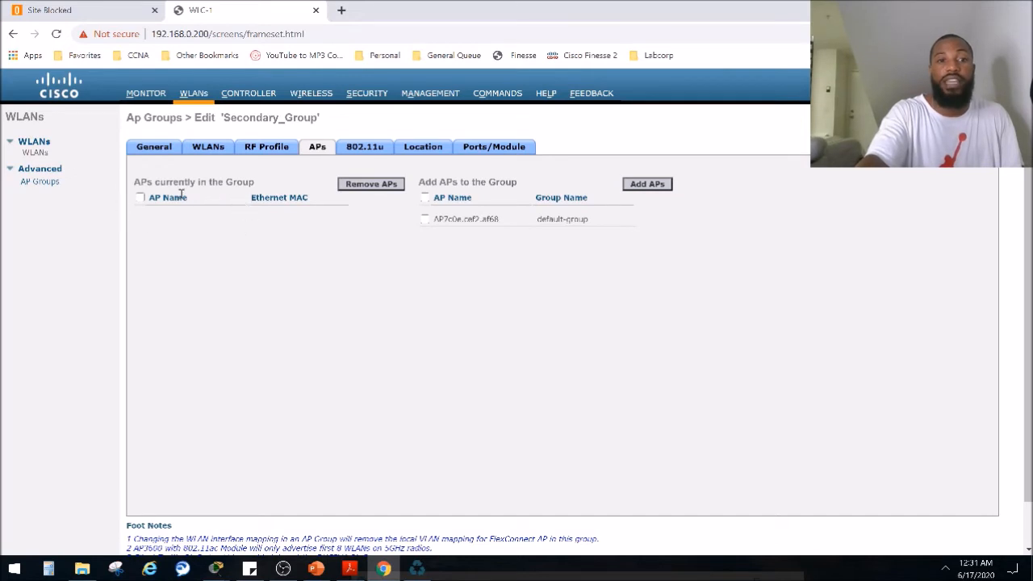
mouse_move(192, 236)
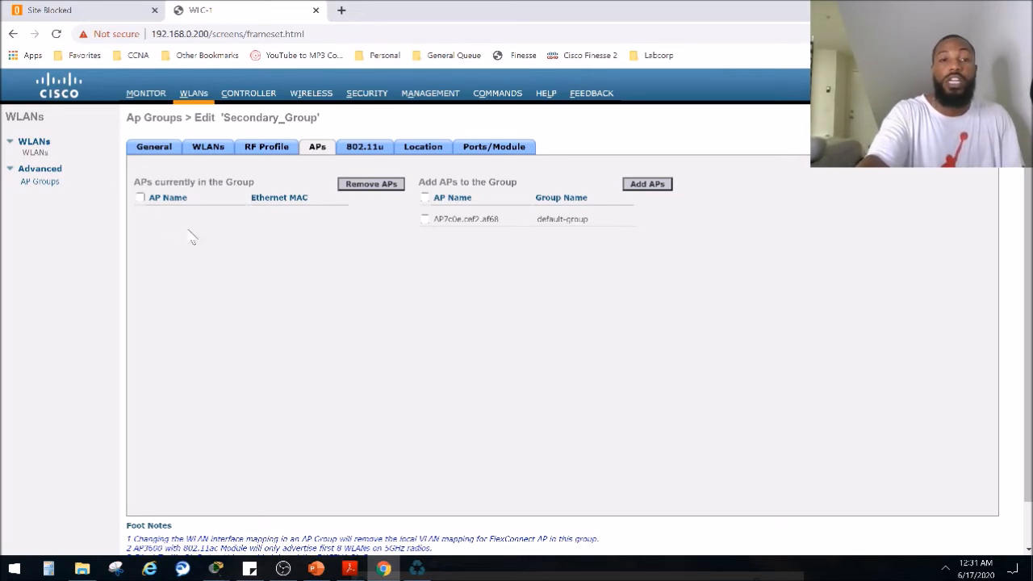
mouse_move(181, 195)
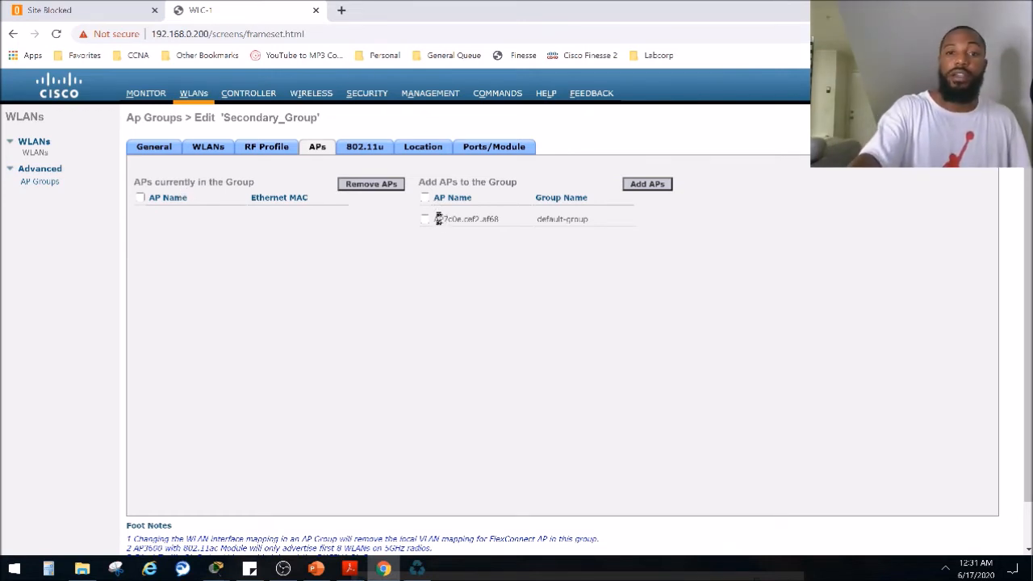
- Add the ticked access point to Secondary_Group and accept the reboot warning
left_click(424, 219)
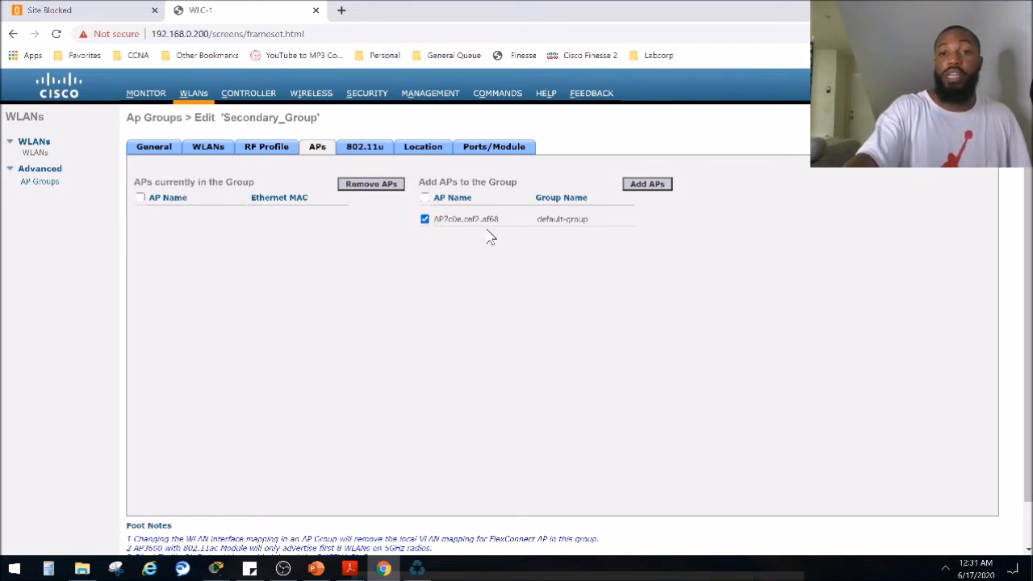
left_click(645, 184)
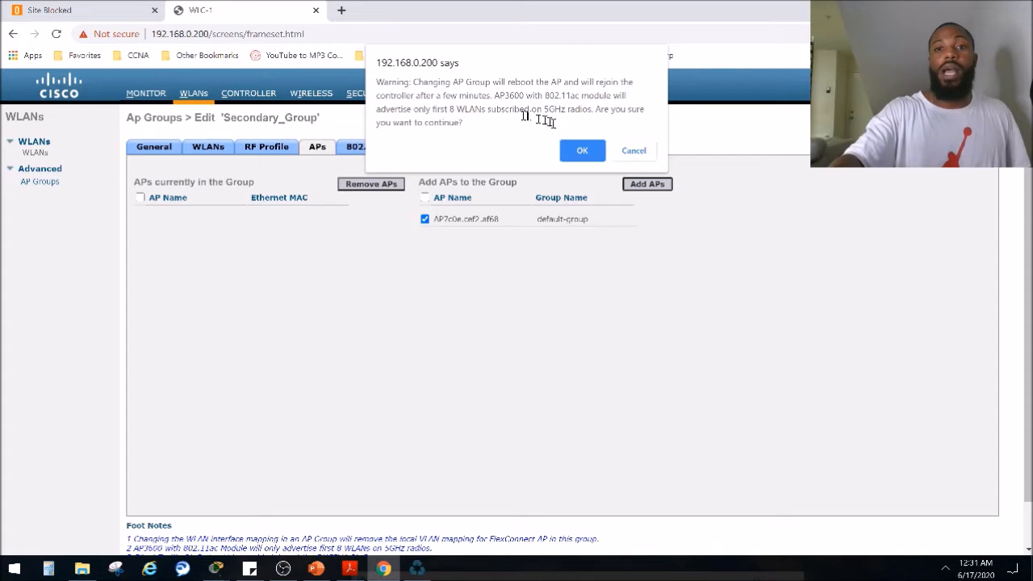
left_click(581, 150)
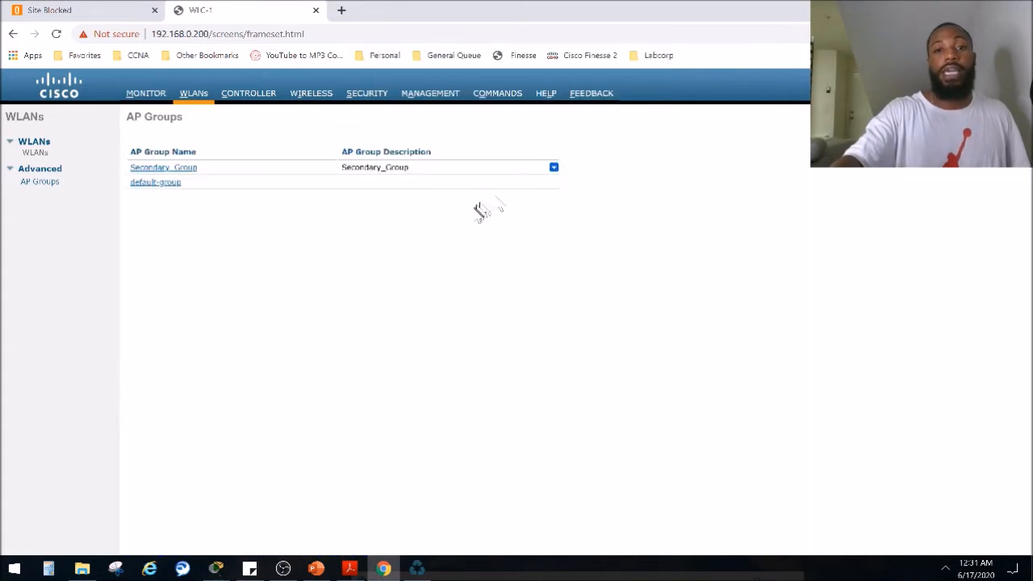
mouse_move(155, 181)
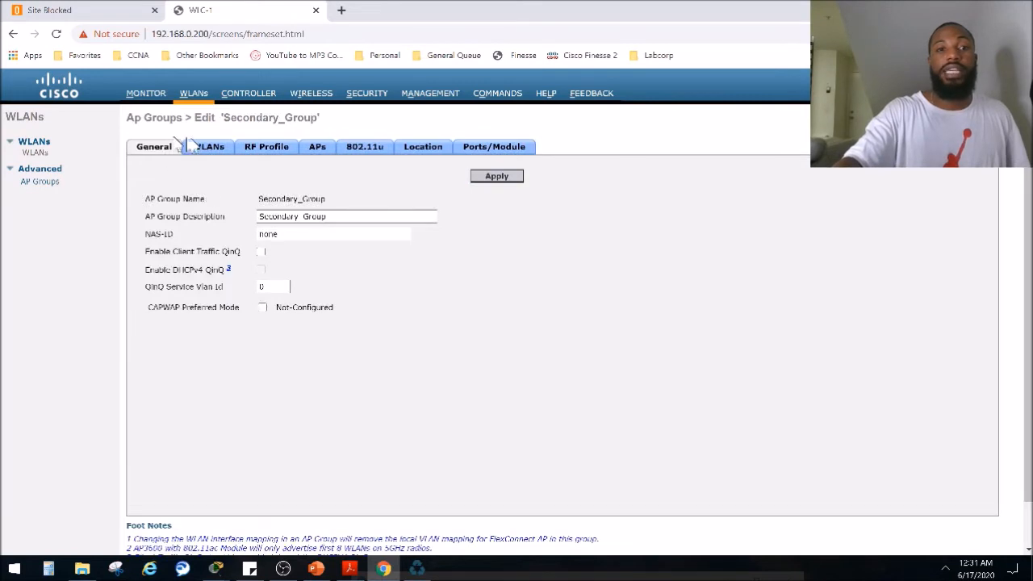
- Add Lobby_Internet (ID 30) to Secondary_Group's WLANs on the management interface
left_click(207, 145)
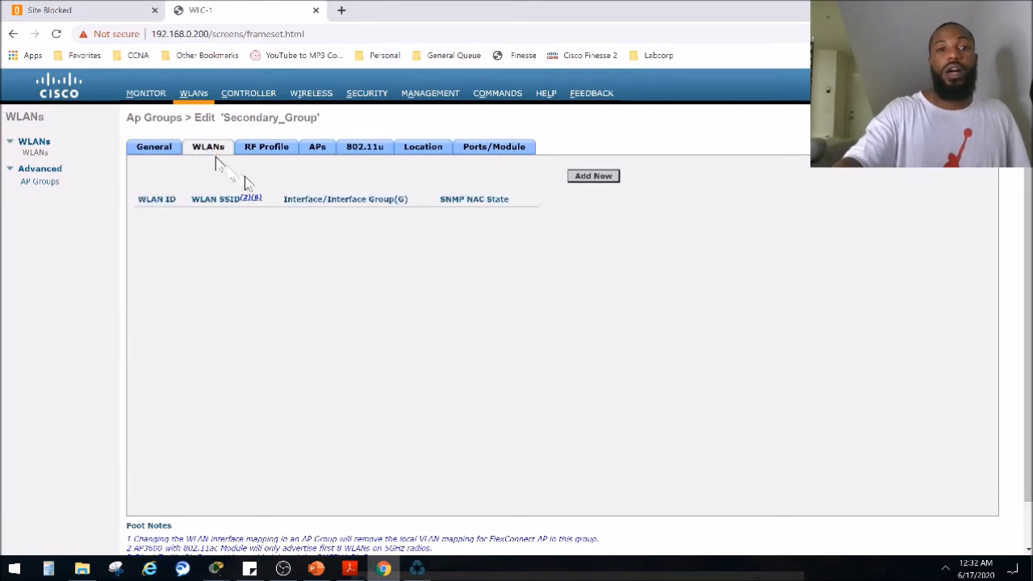
mouse_move(271, 229)
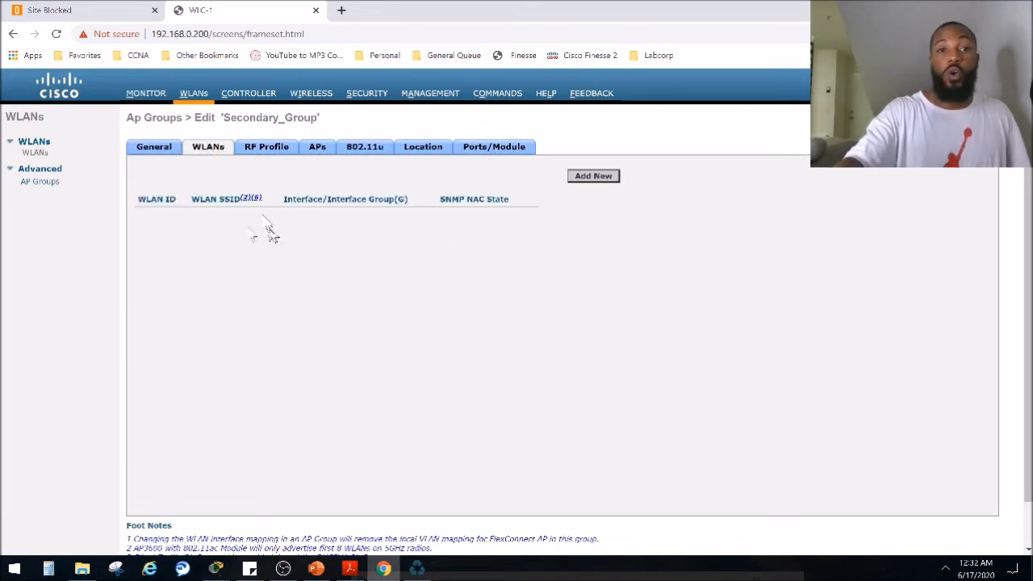
mouse_move(319, 236)
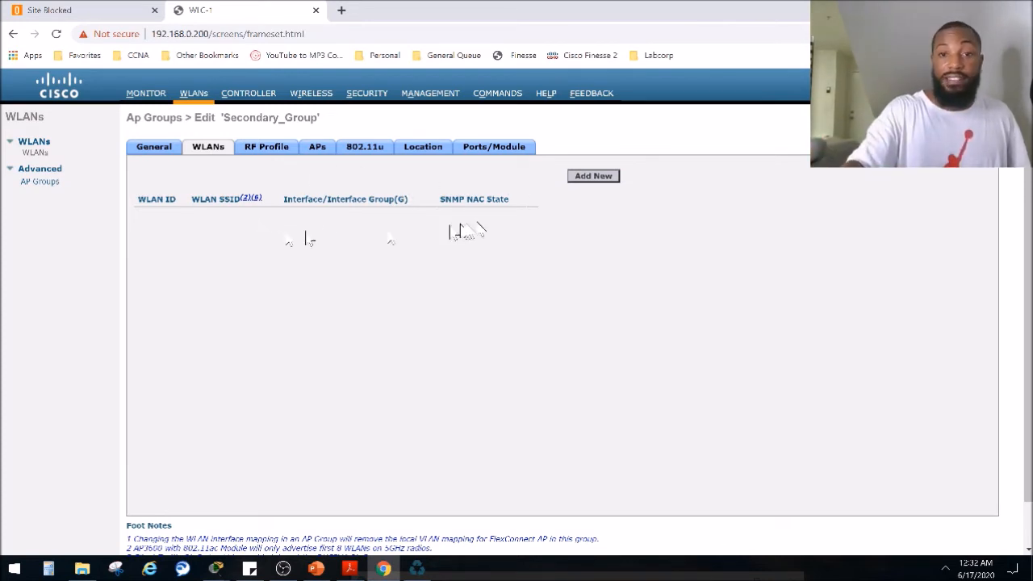
left_click(594, 176)
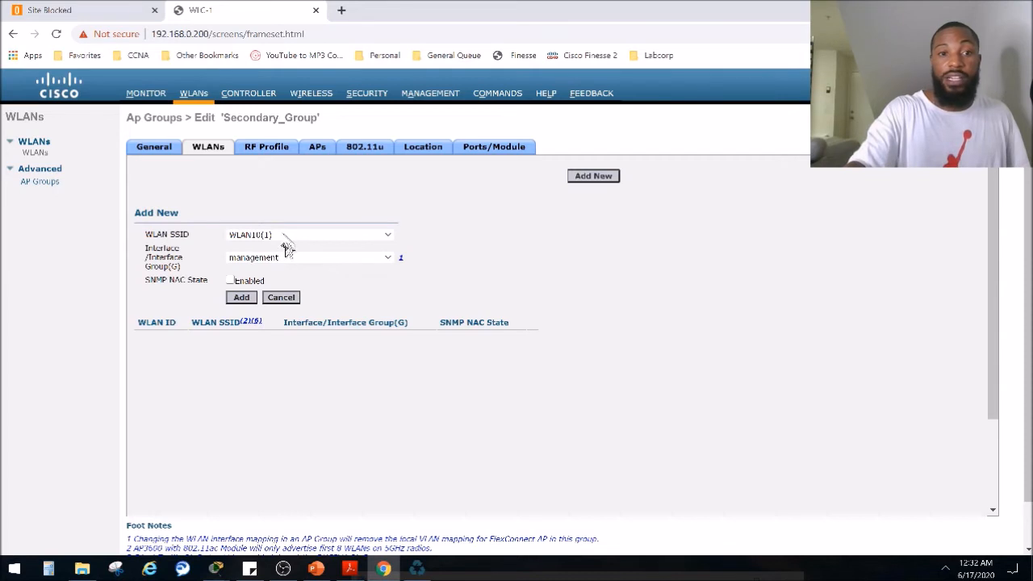
mouse_move(282, 239)
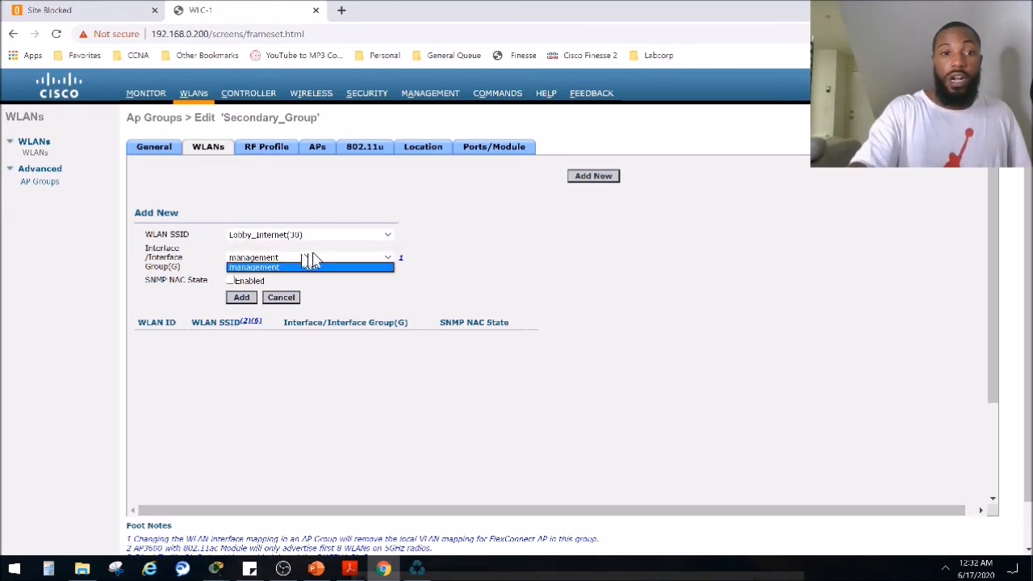
left_click(309, 268)
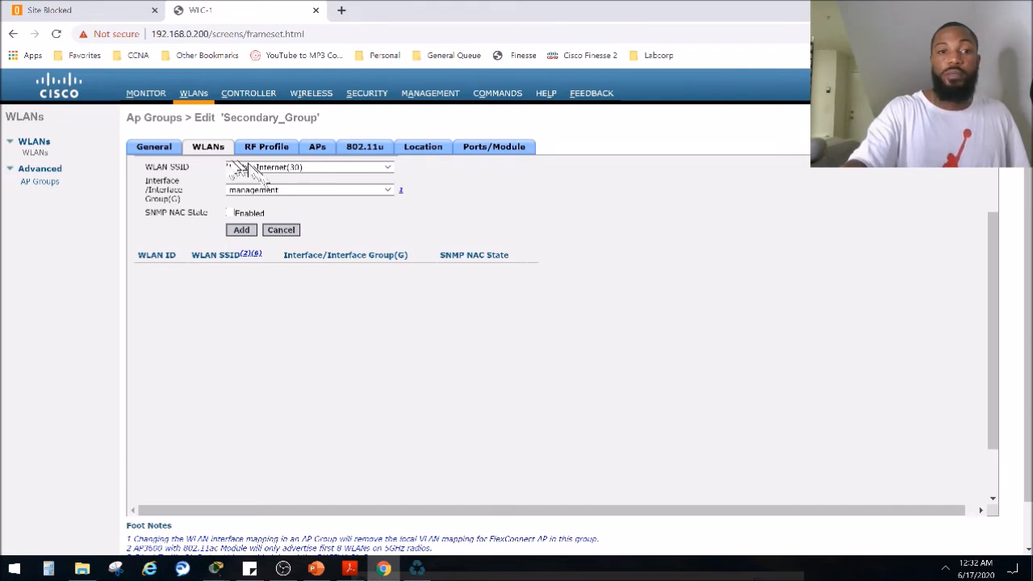
left_click(310, 166)
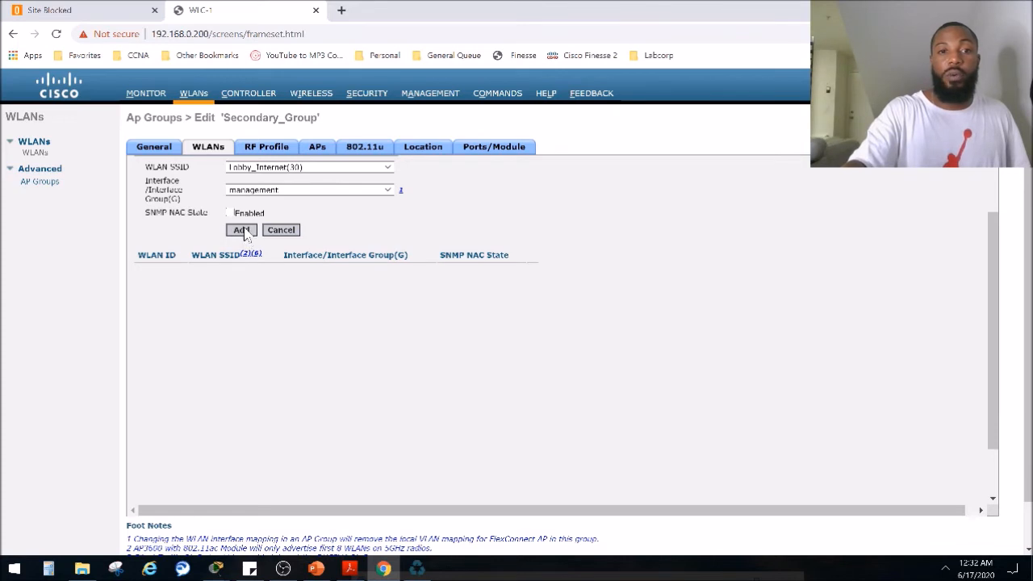
left_click(240, 229)
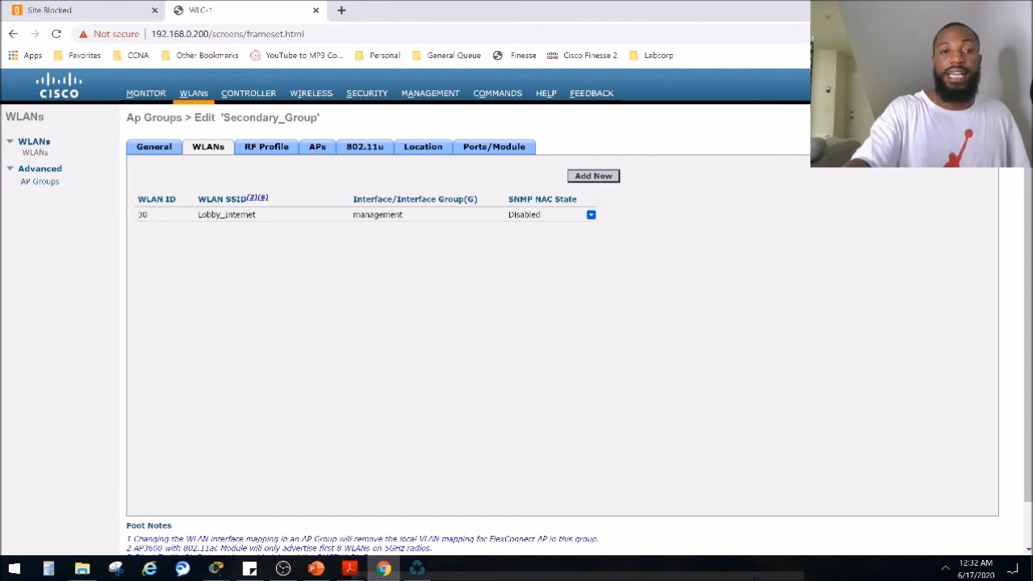
mouse_move(573, 200)
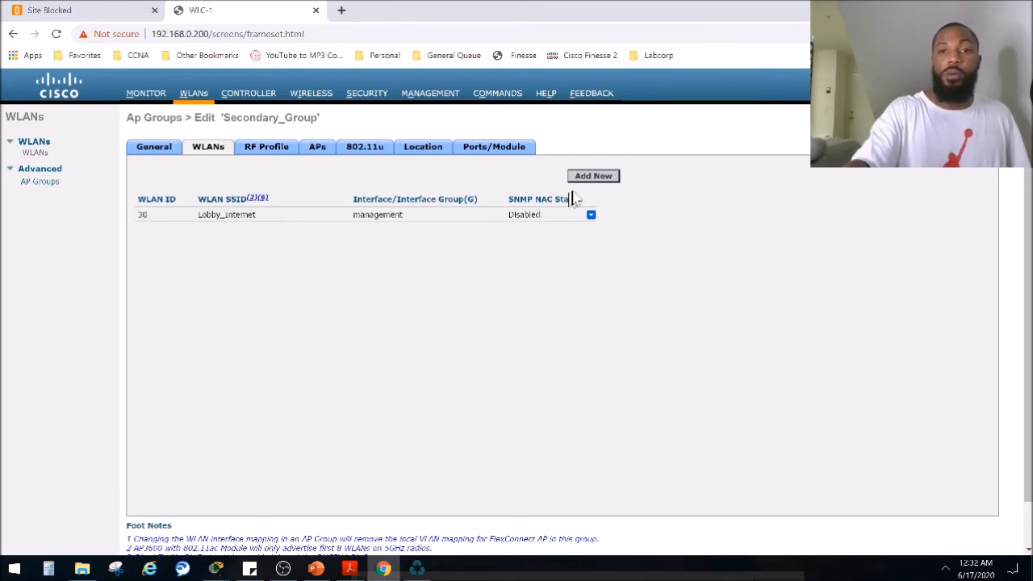
- Add WLAN10 (ID 1) to Secondary_Group's WLANs on the management interface
left_click(594, 176)
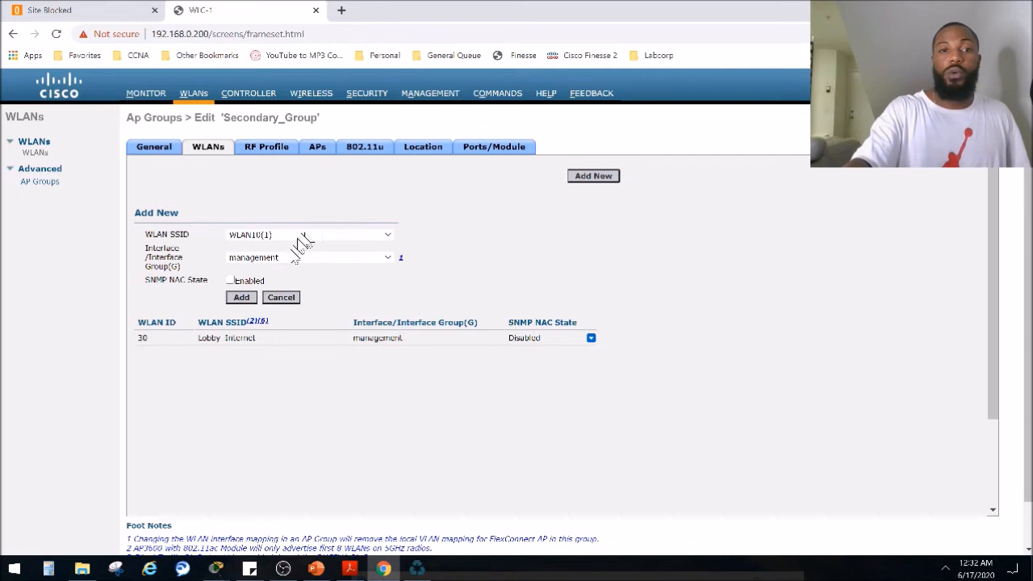
mouse_move(326, 190)
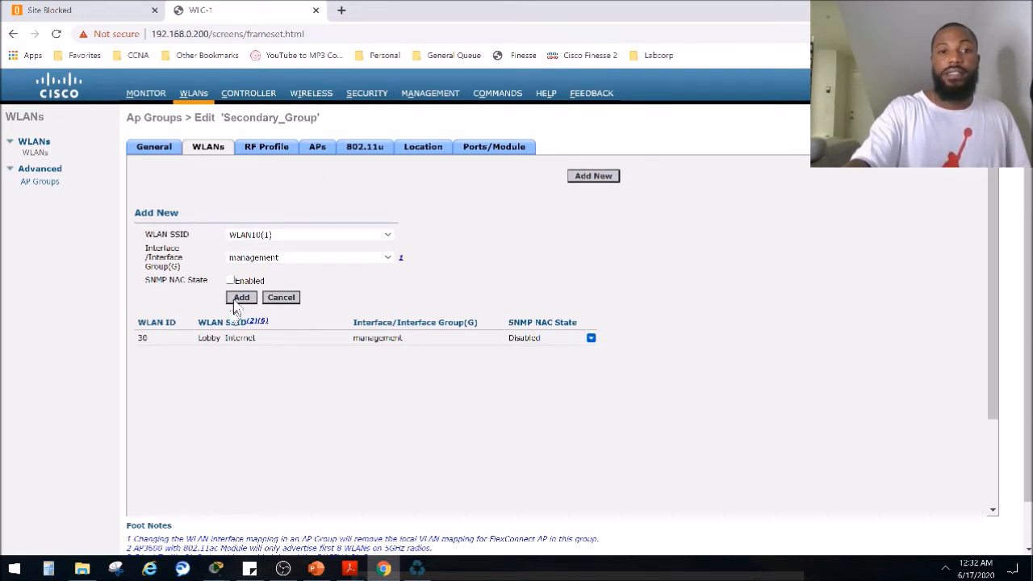
left_click(242, 297)
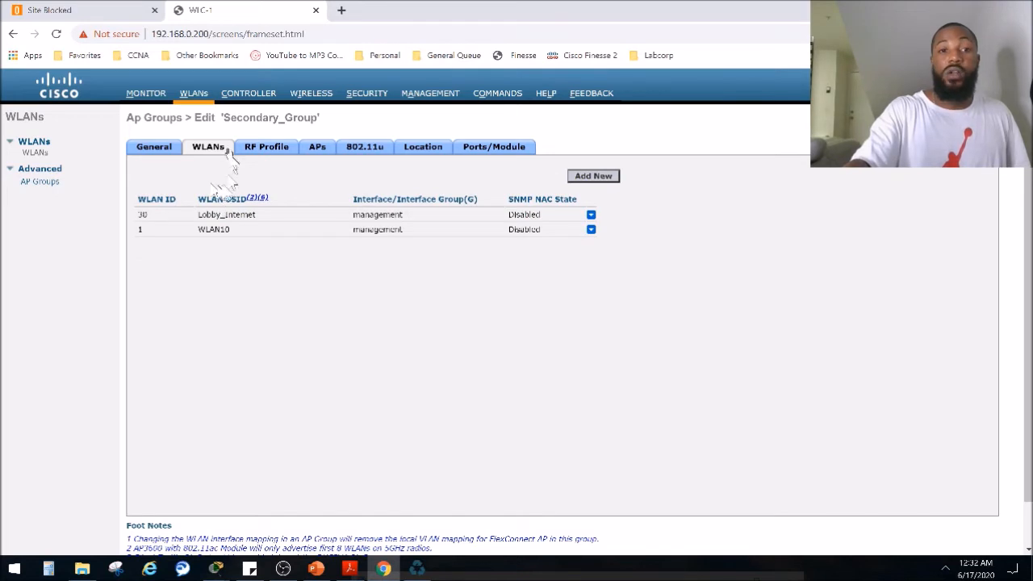
- Check Secondary_Group's empty AP lists during the reboot, then show its General settings
double_click(268, 116)
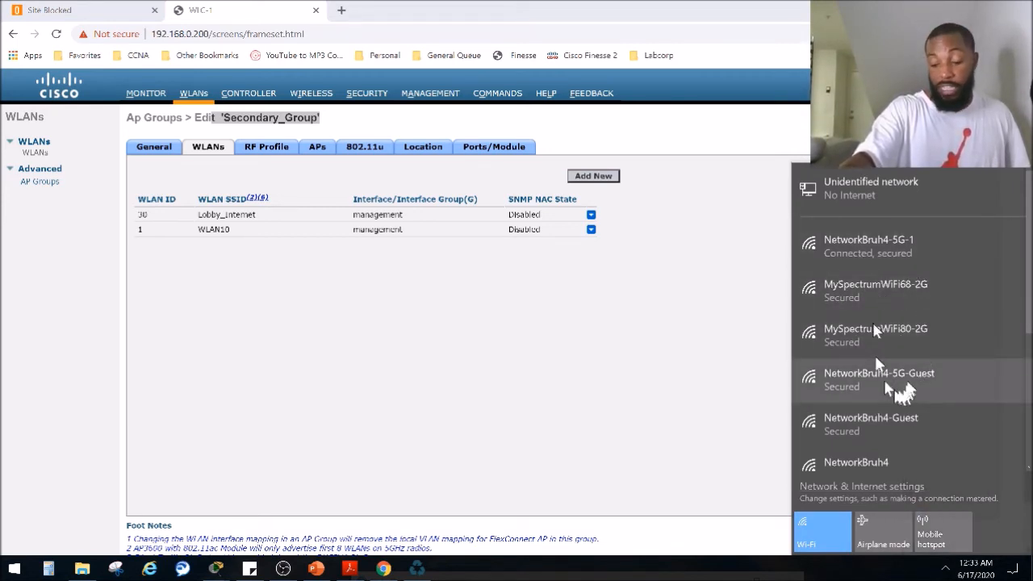
mouse_move(729, 342)
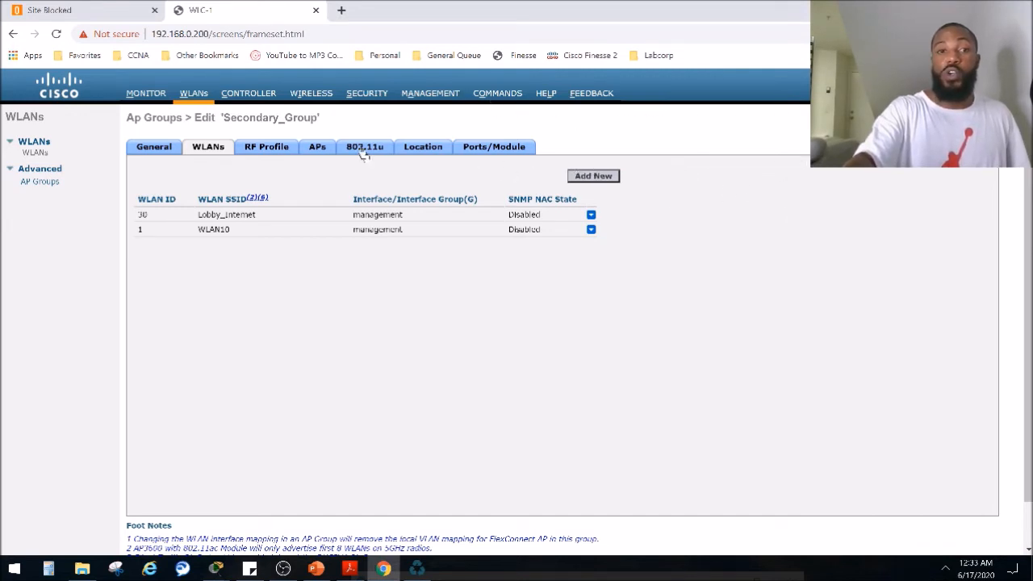
mouse_move(257, 192)
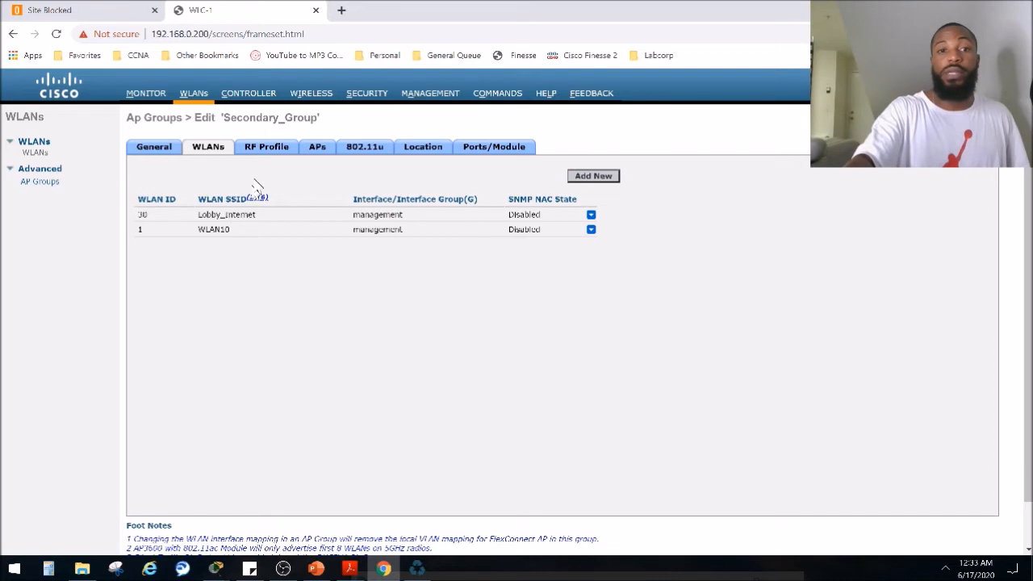
left_click(316, 145)
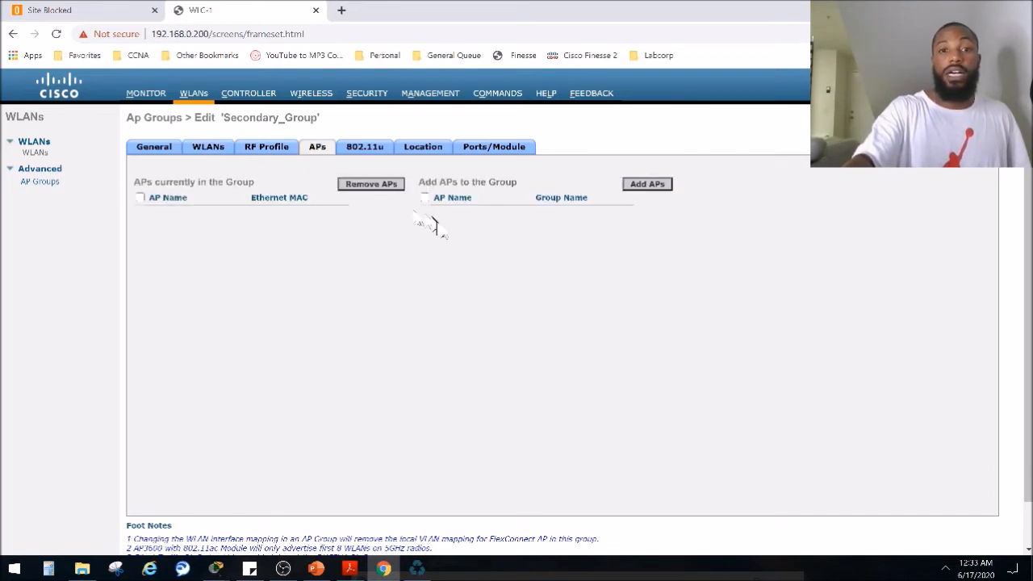
mouse_move(213, 229)
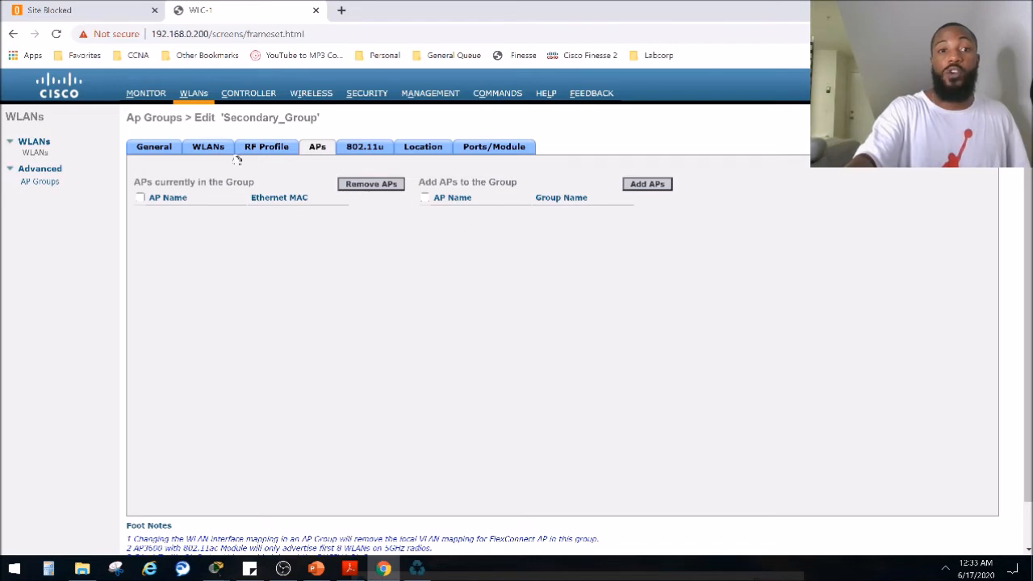
left_click(154, 145)
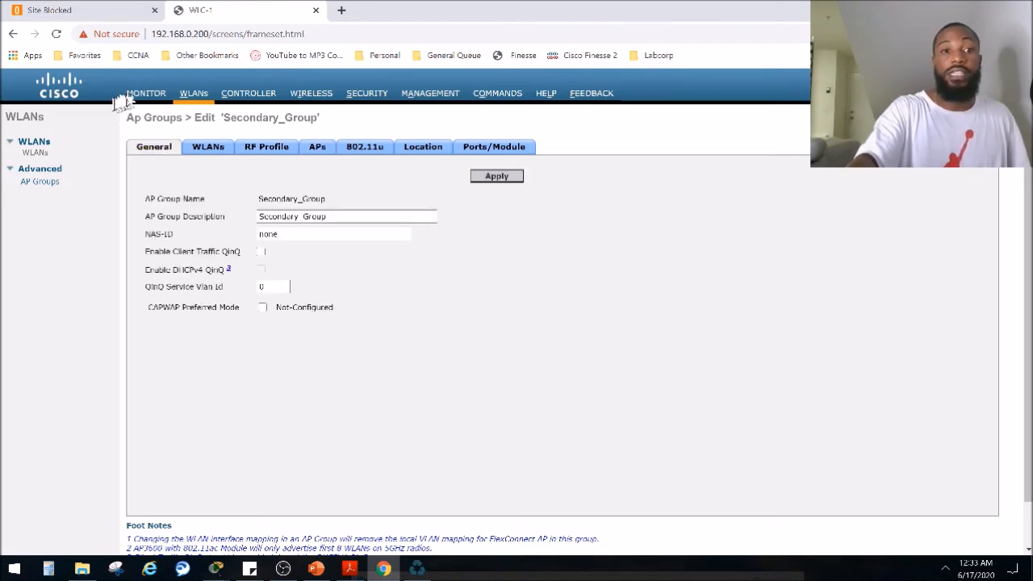
- Save the configuration to flash from the Monitor page and acknowledge the 'Successfully saved' alert
left_click(145, 92)
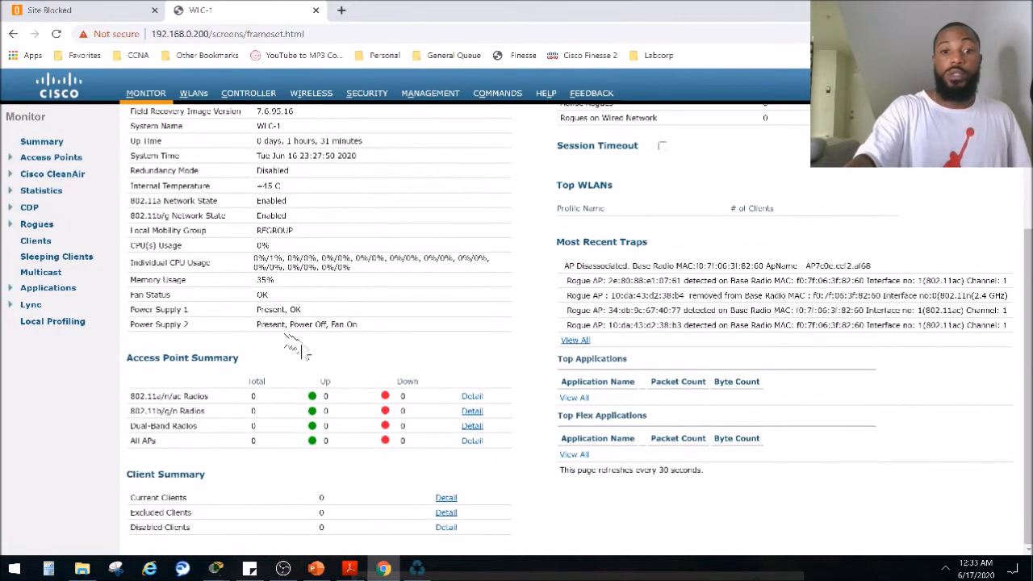
mouse_move(287, 392)
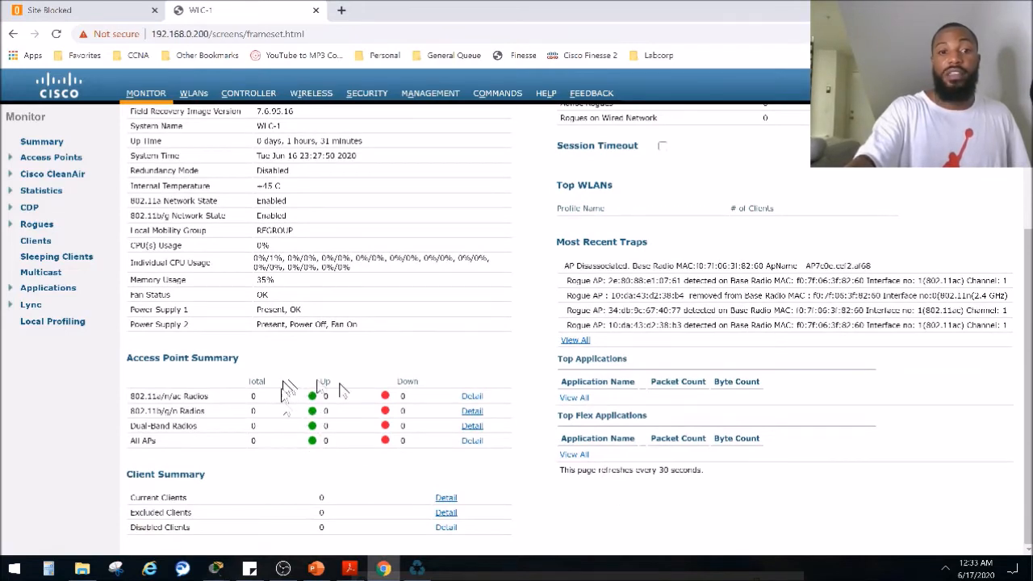
scroll("up", 3)
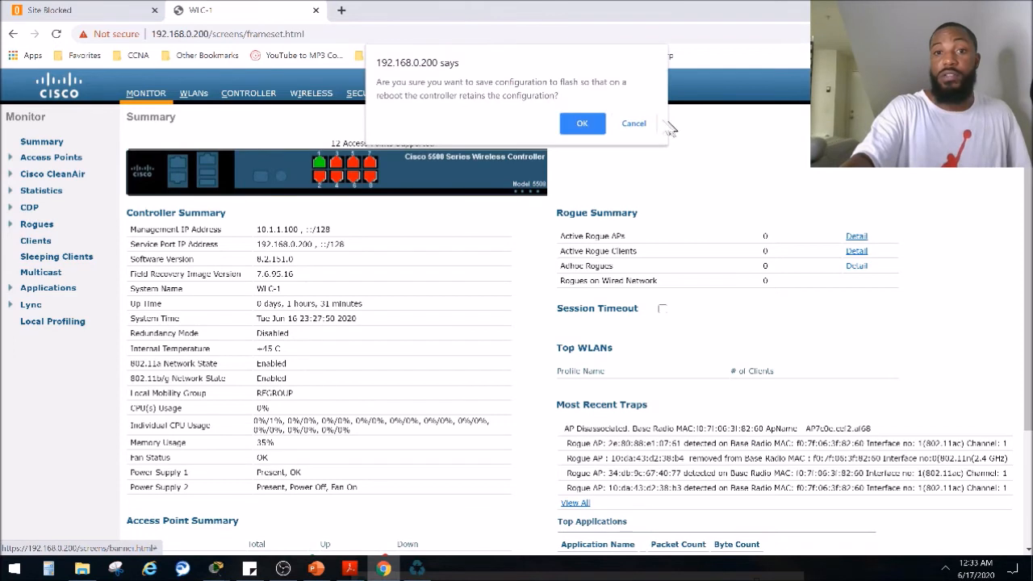
mouse_move(519, 87)
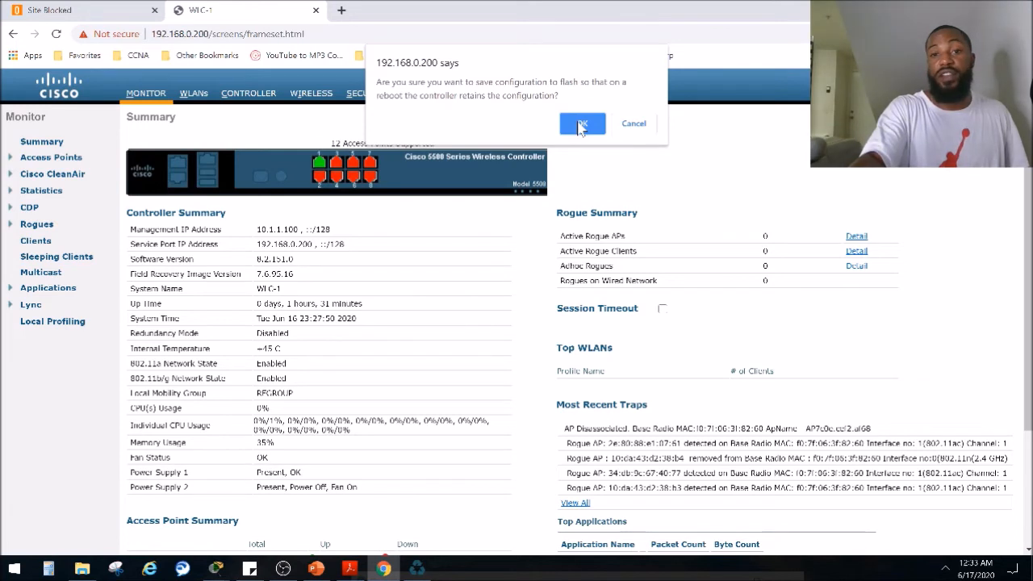
left_click(580, 123)
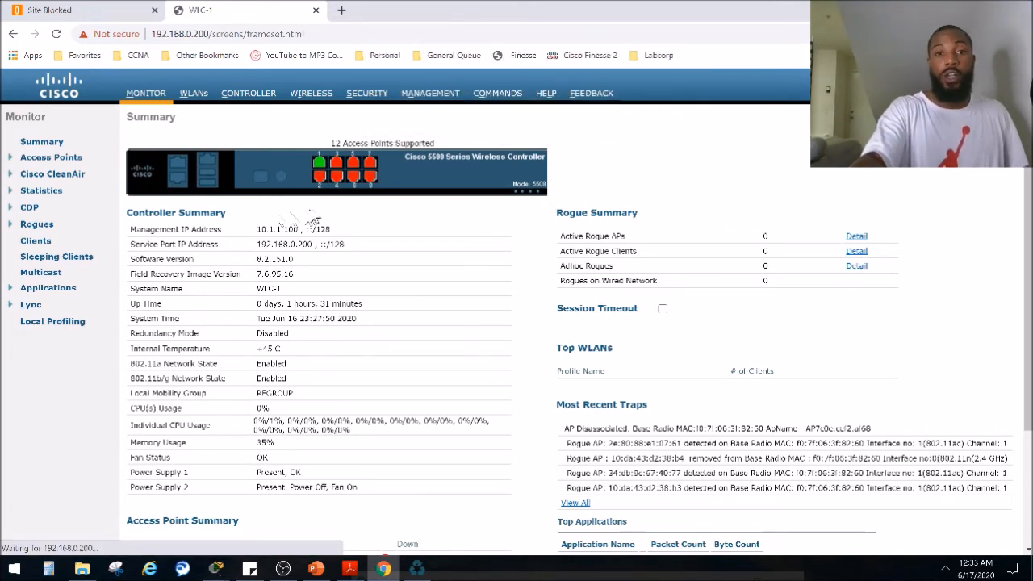
mouse_move(338, 143)
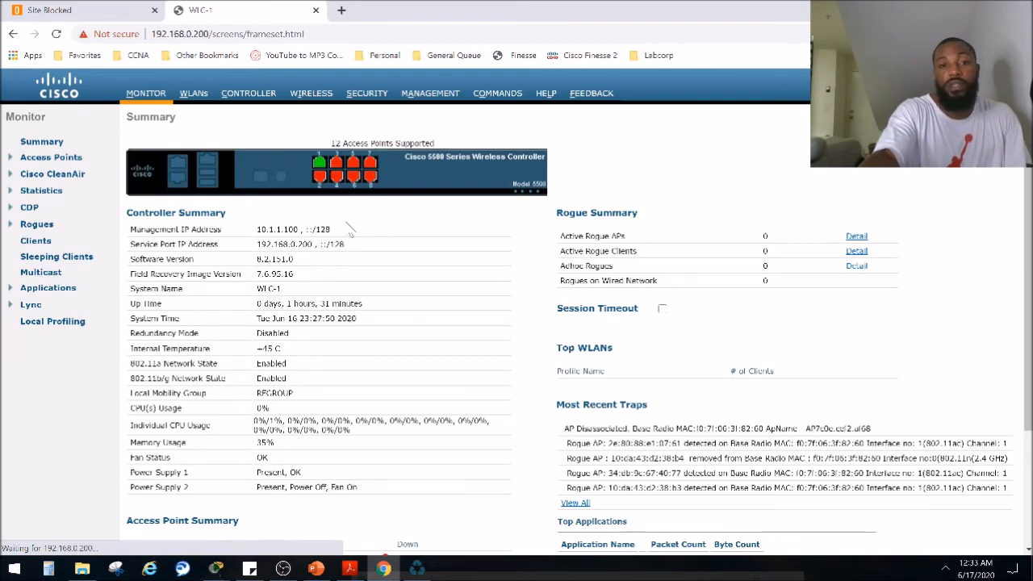
scroll("down", 3)
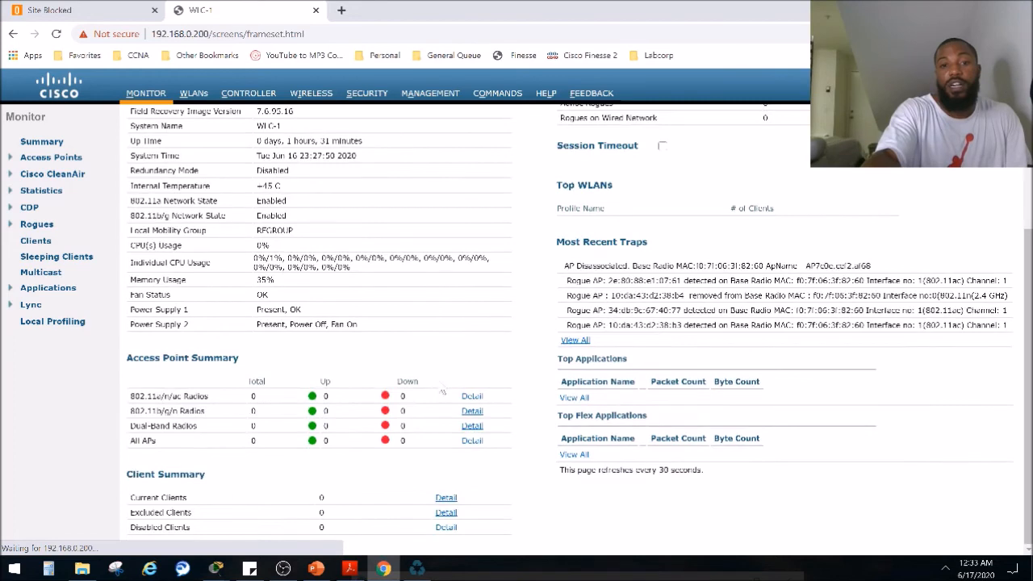
scroll("up", 3)
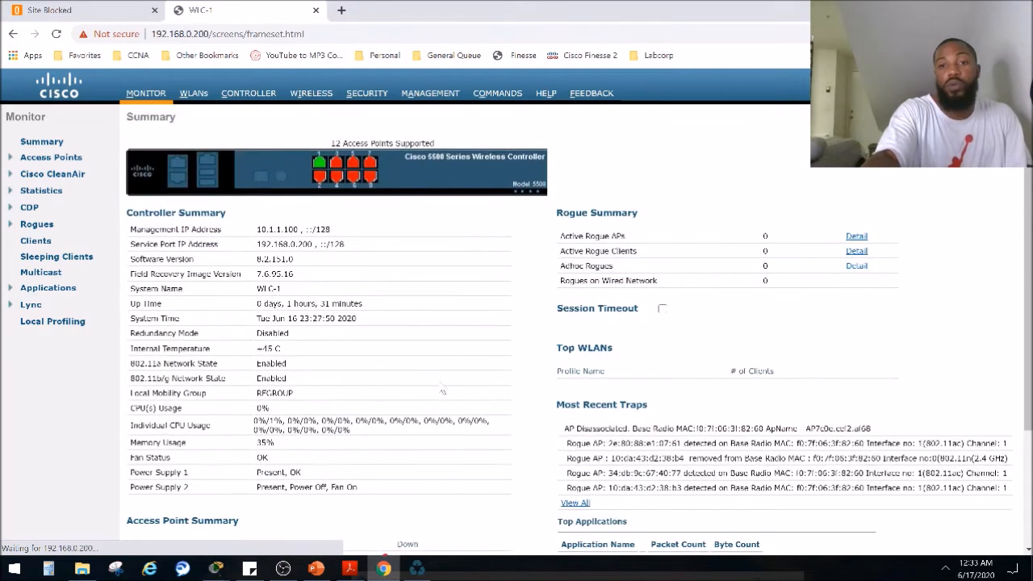
mouse_move(400, 449)
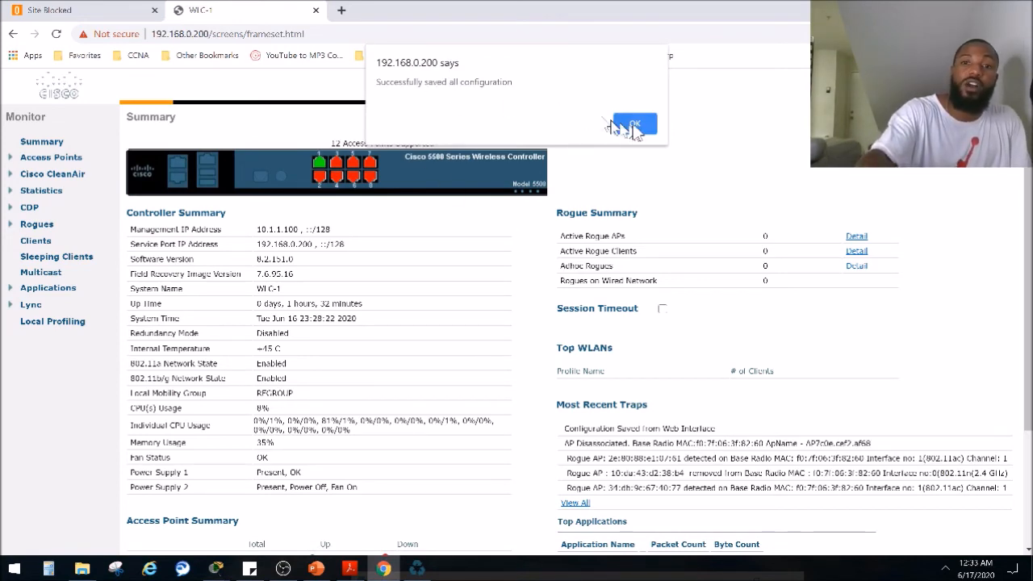
left_click(633, 126)
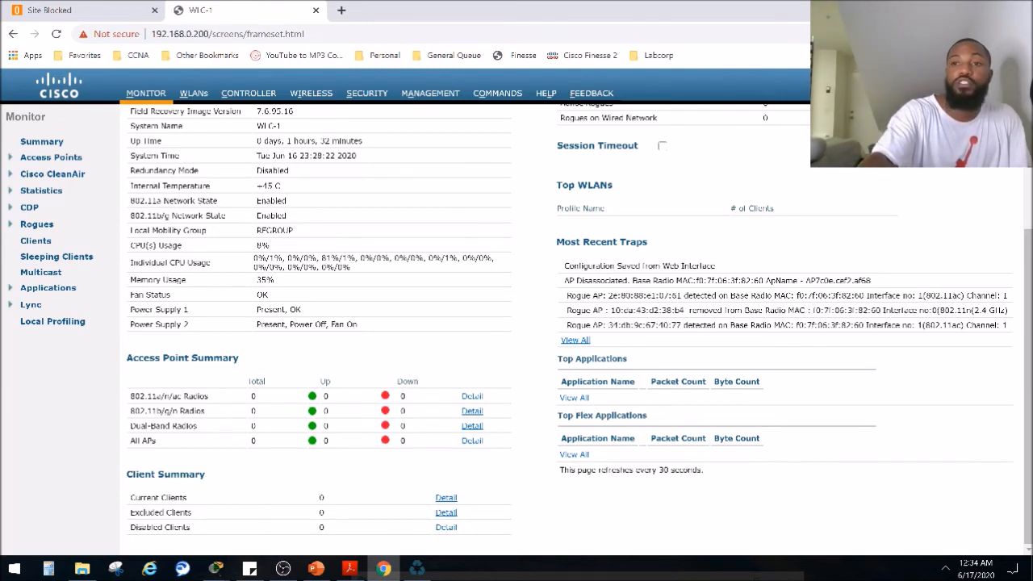
- Scroll the Monitor summary, then show the Wireless All APs list with zero APs joined
scroll("up", 3)
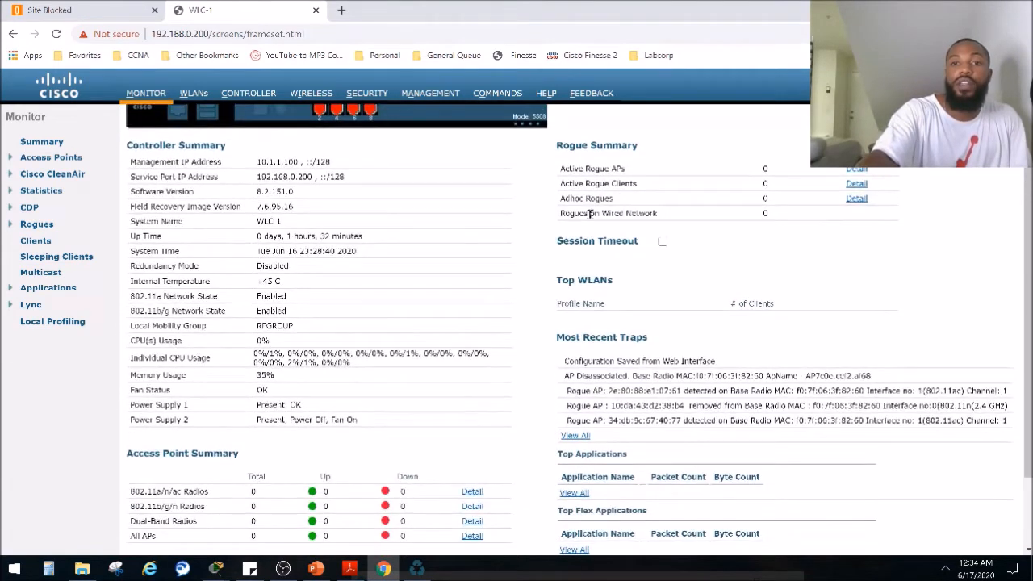
scroll("up", 3)
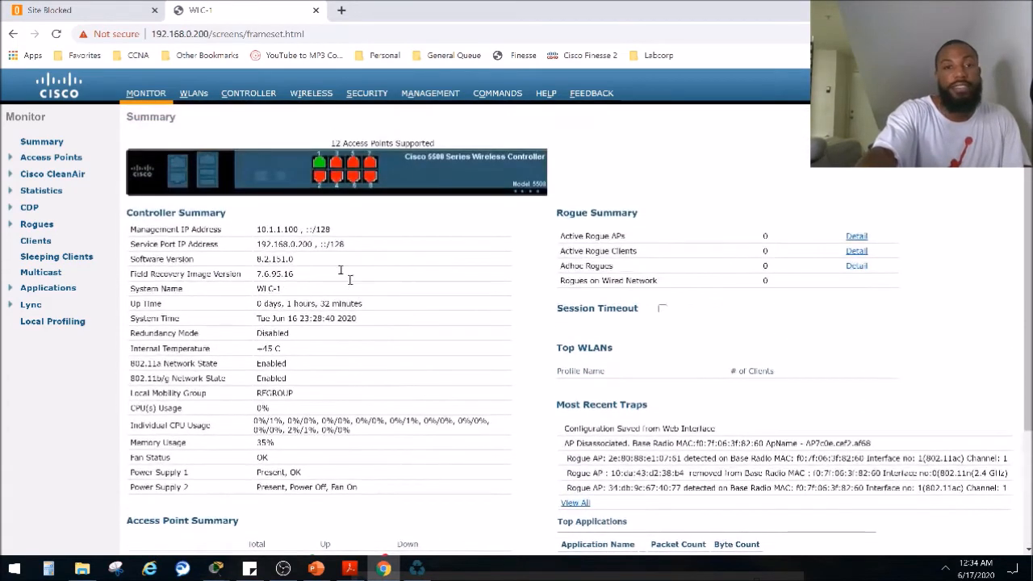
scroll("down", 3)
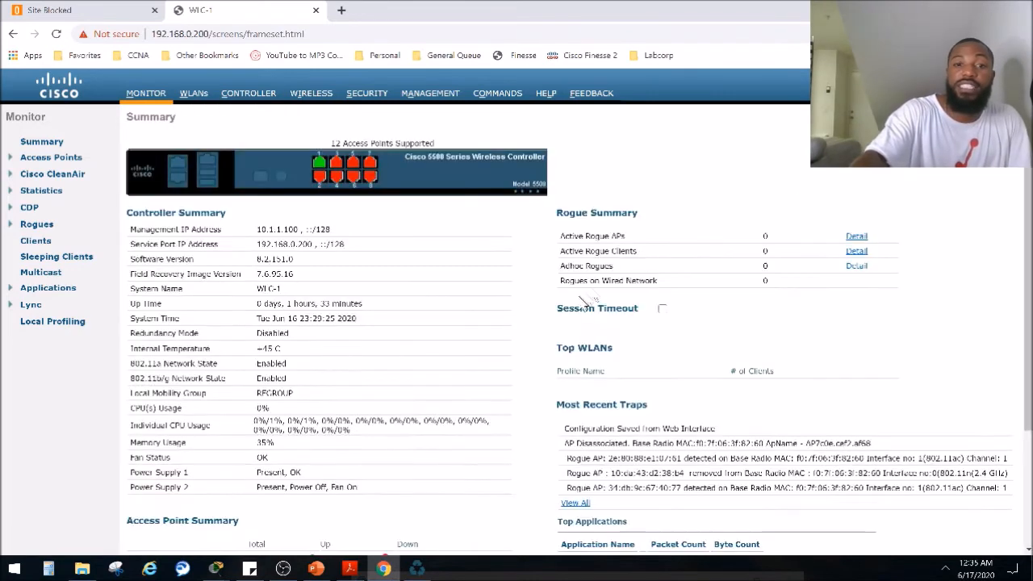
scroll("down", 3)
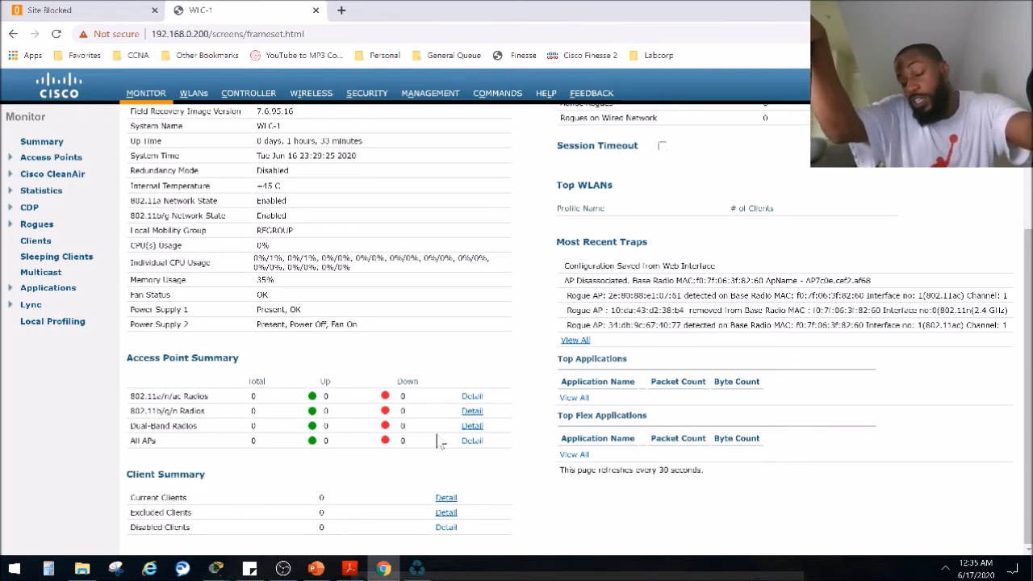
scroll("up", 3)
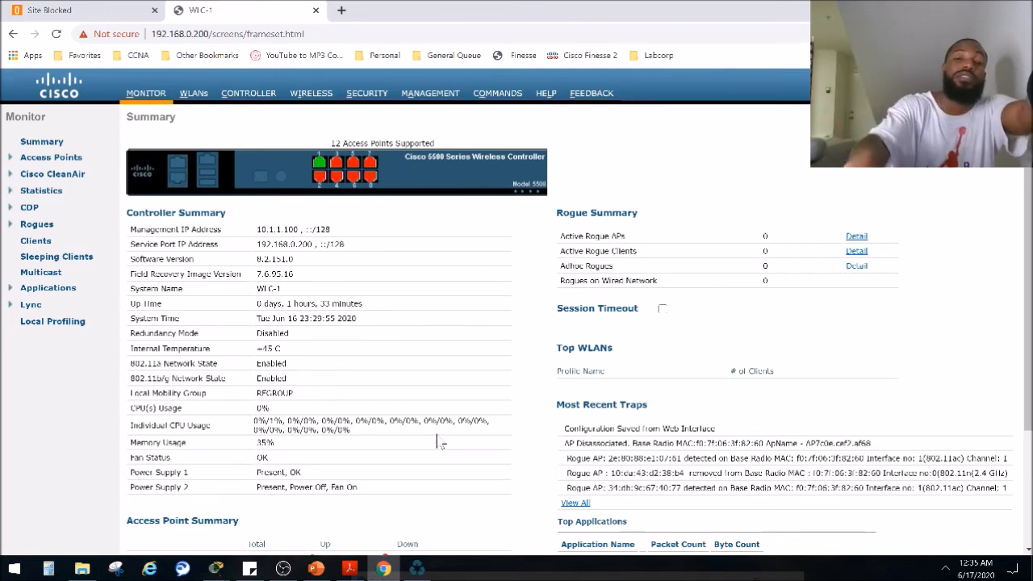
scroll("down", 3)
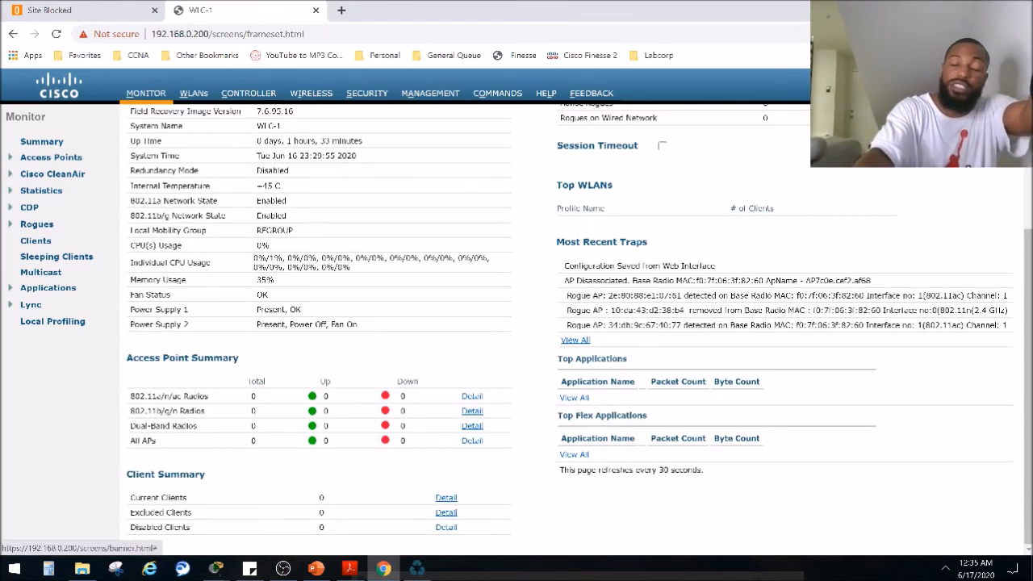
mouse_move(950, 181)
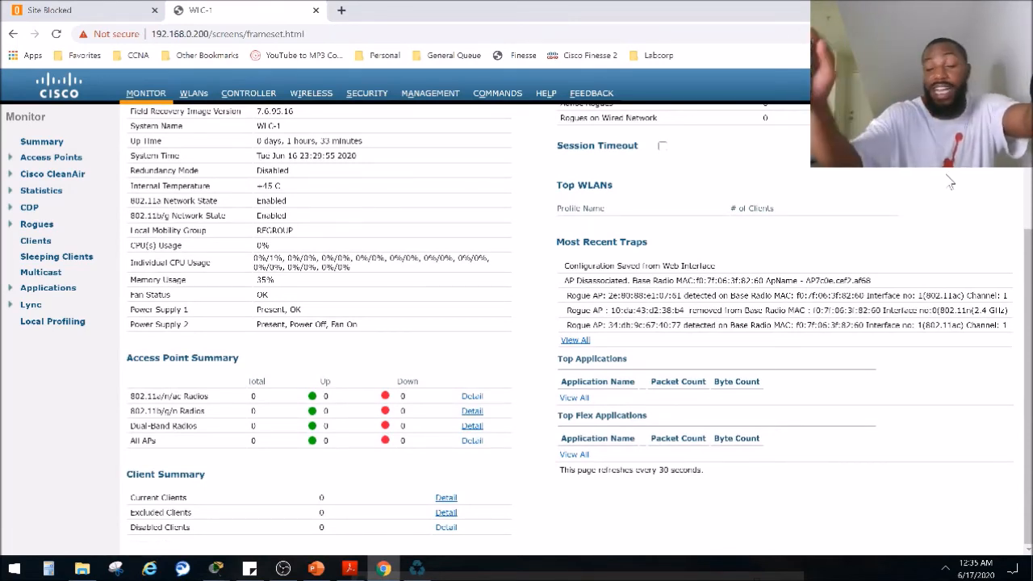
scroll("up", 3)
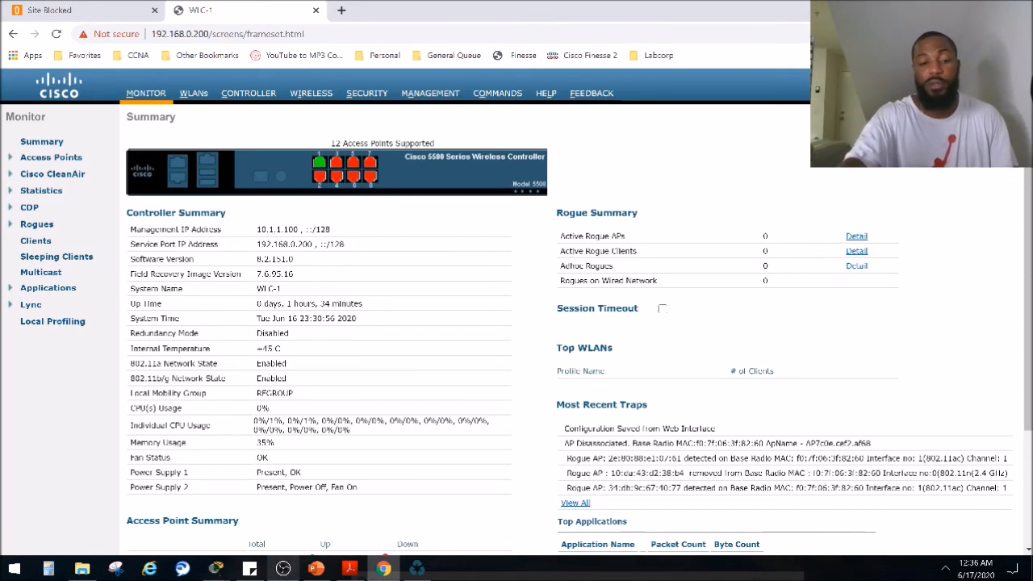
mouse_move(316, 568)
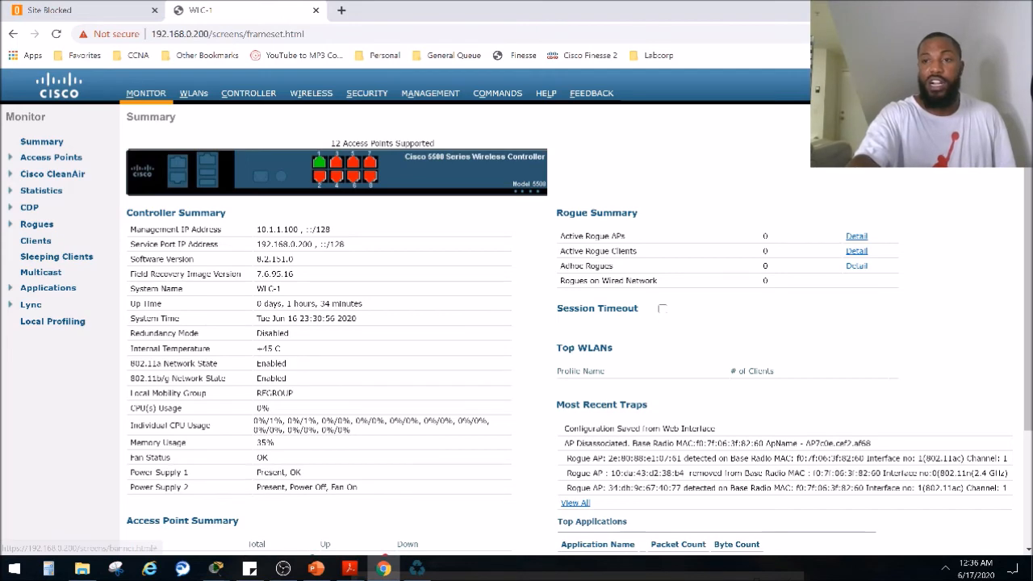
scroll("down", 3)
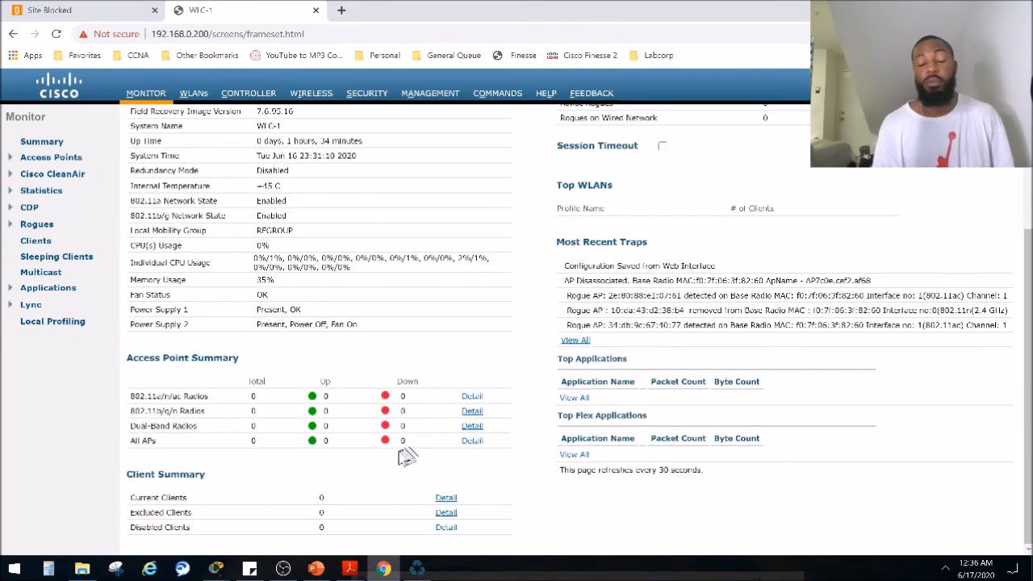
mouse_move(390, 462)
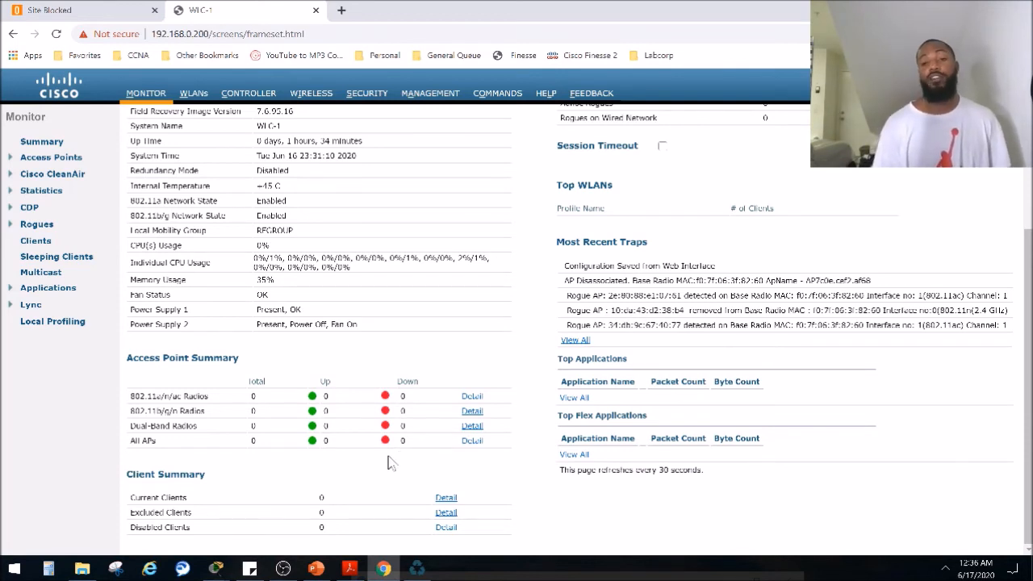
mouse_move(545, 359)
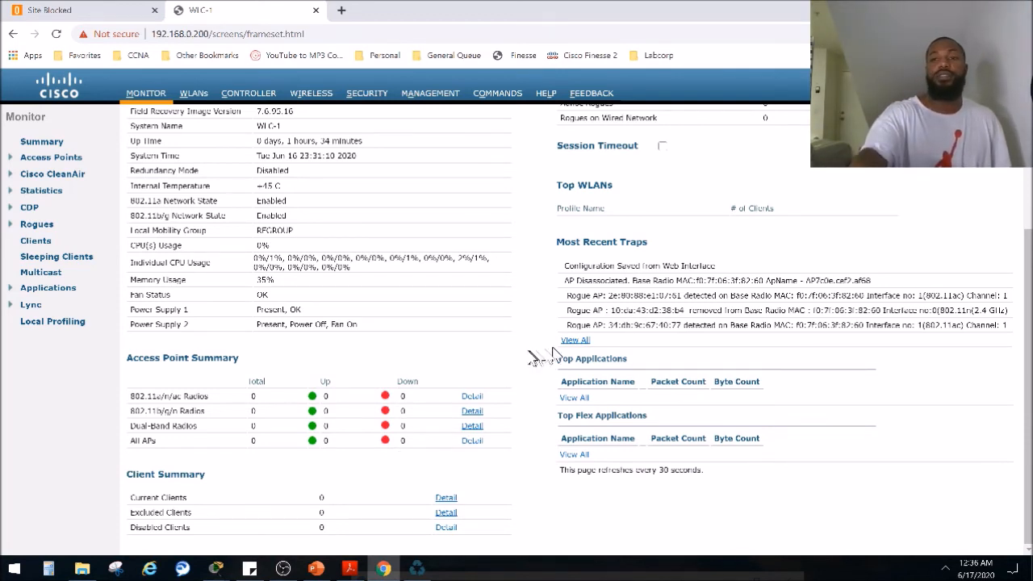
left_click(310, 92)
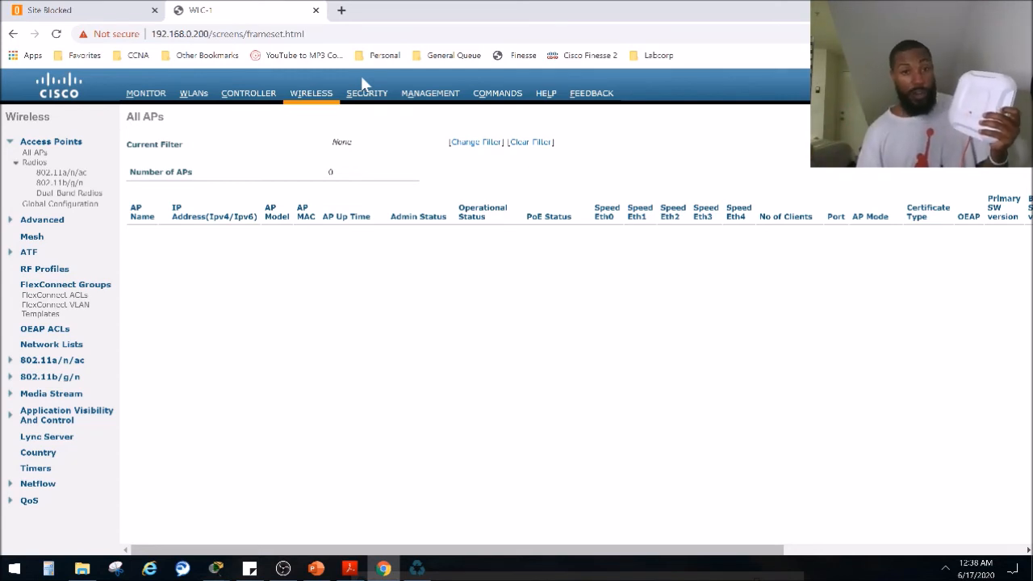
mouse_move(149, 113)
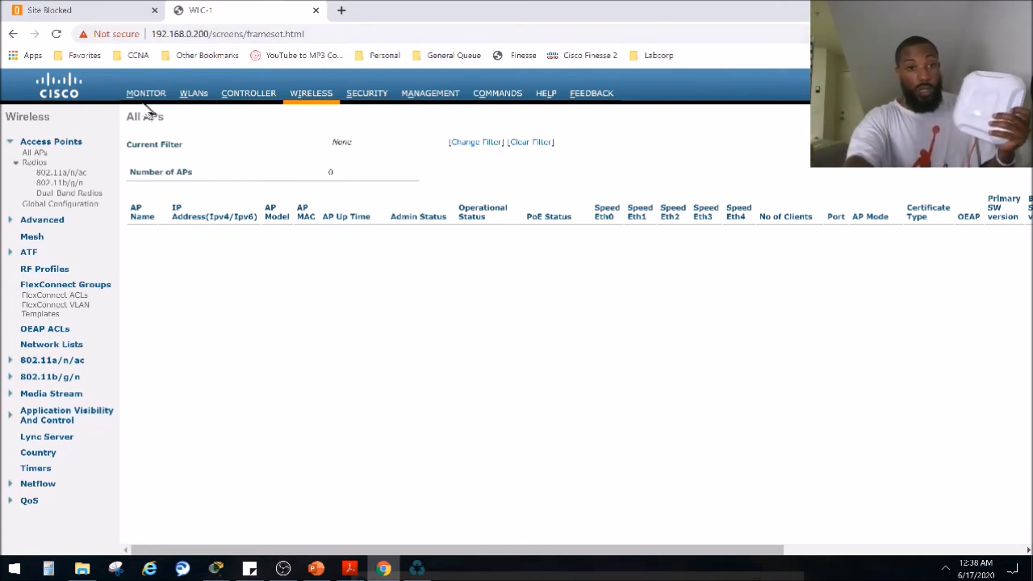
- Confirm in Monitor and All APs that the access point has rejoined the controller
left_click(145, 92)
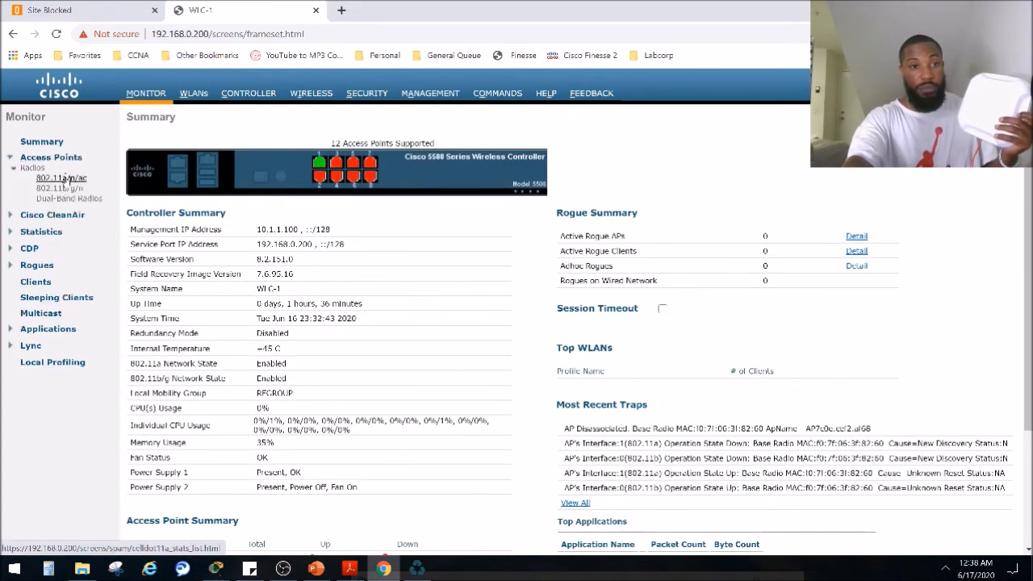
left_click(62, 178)
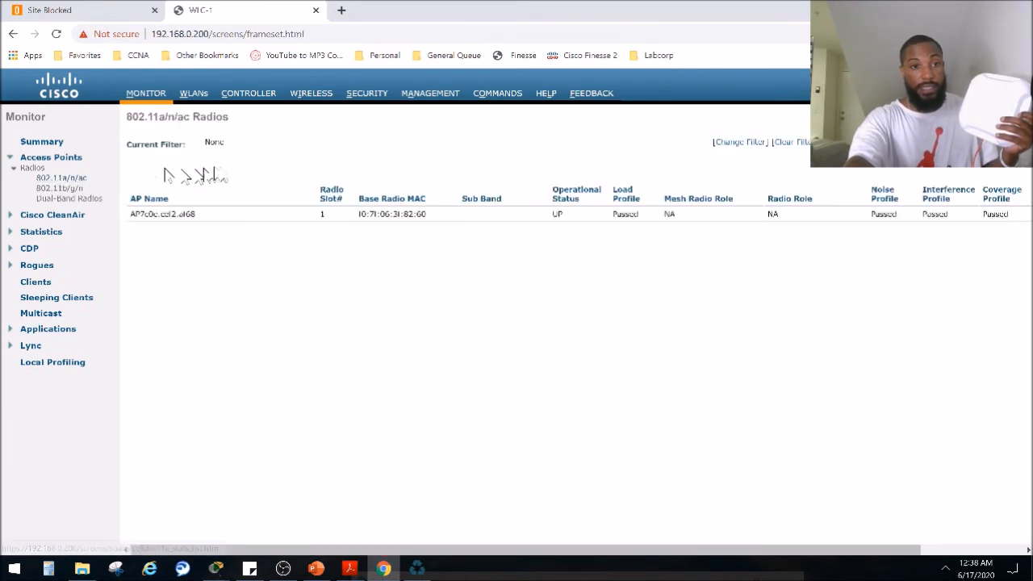
mouse_move(601, 246)
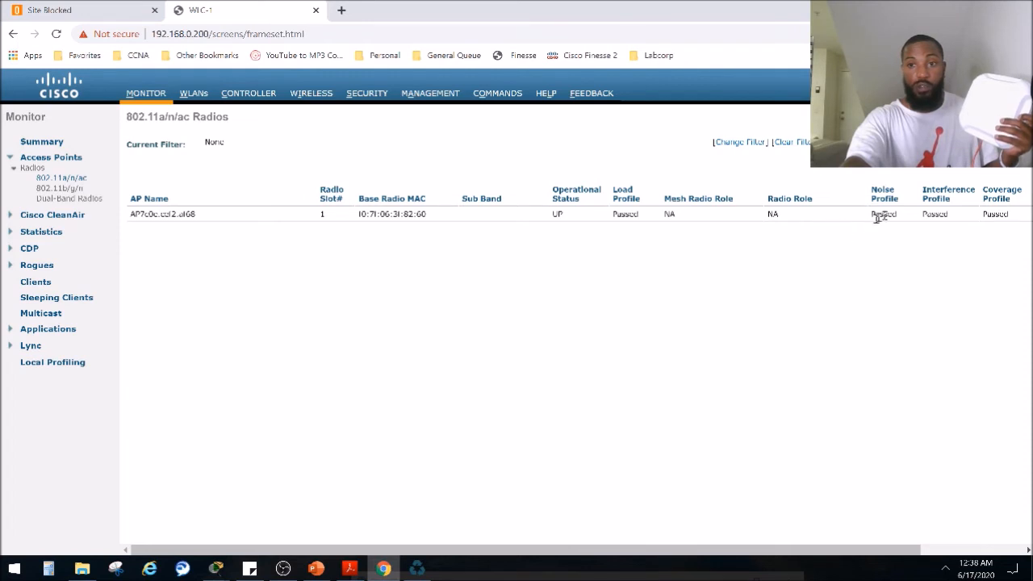
mouse_move(206, 72)
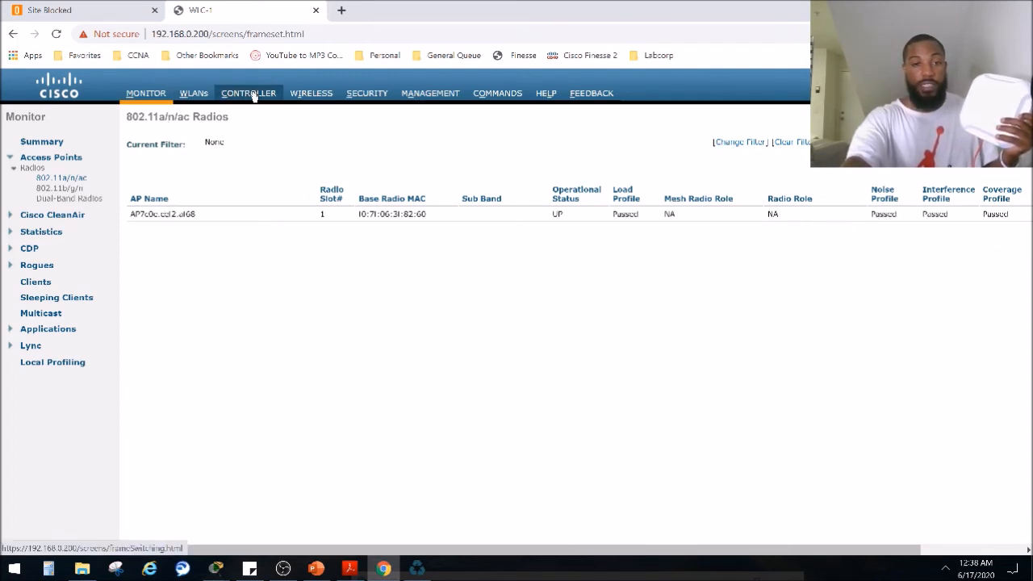
left_click(194, 92)
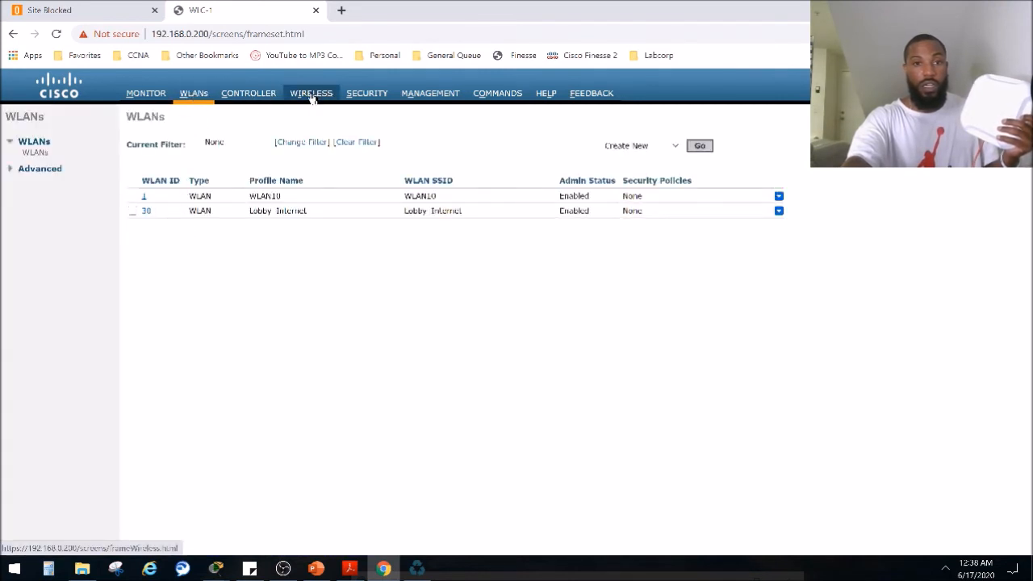
left_click(310, 92)
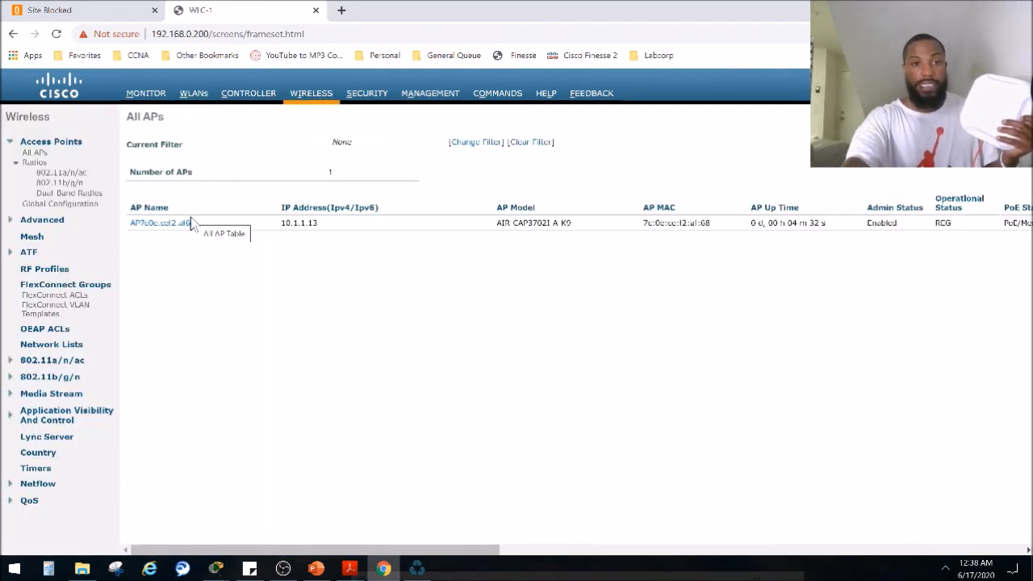
double_click(298, 222)
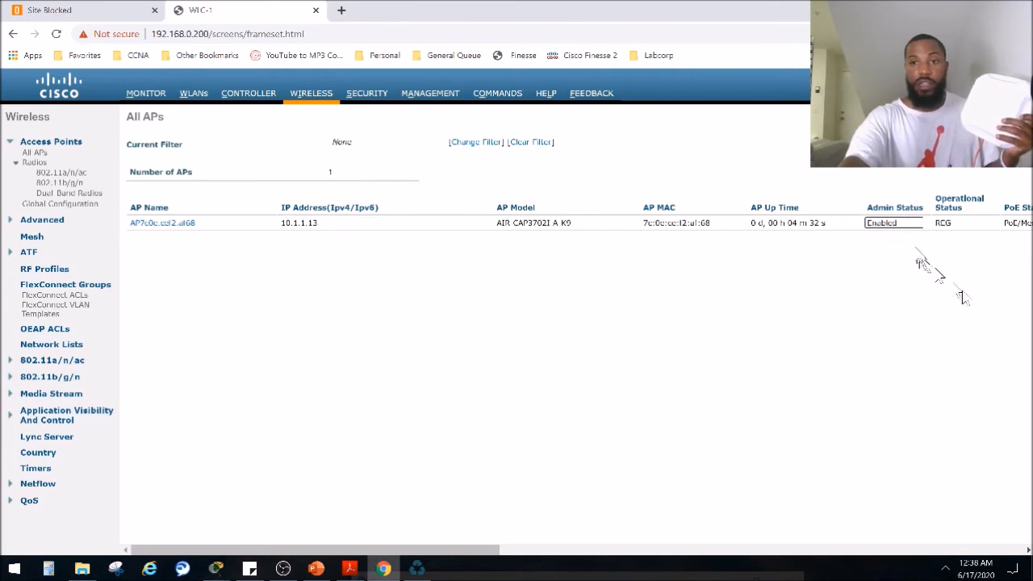
- Assign the rejoined access point to AP group Secondary_Group in its Advanced details
left_click(161, 223)
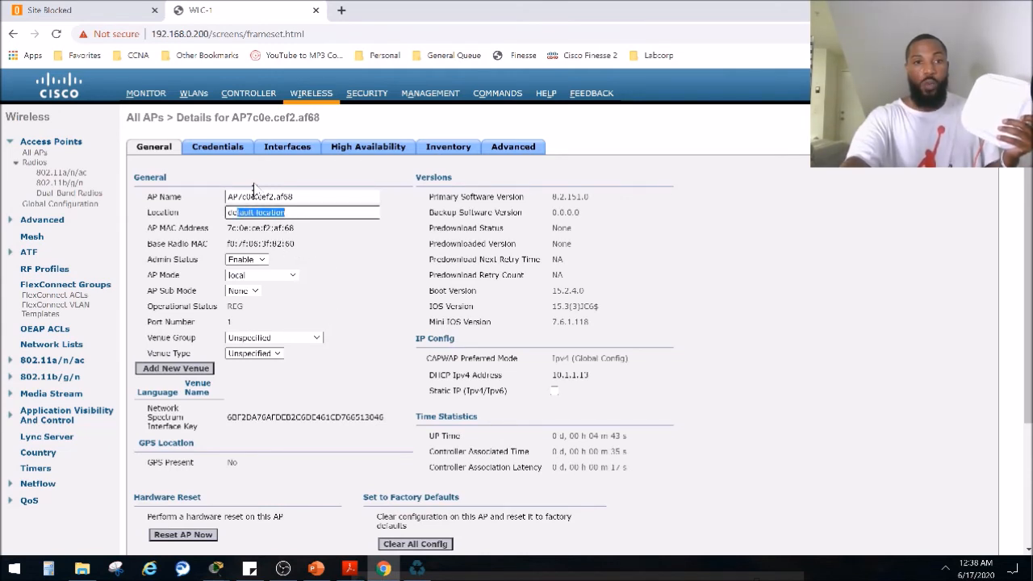
left_click(513, 145)
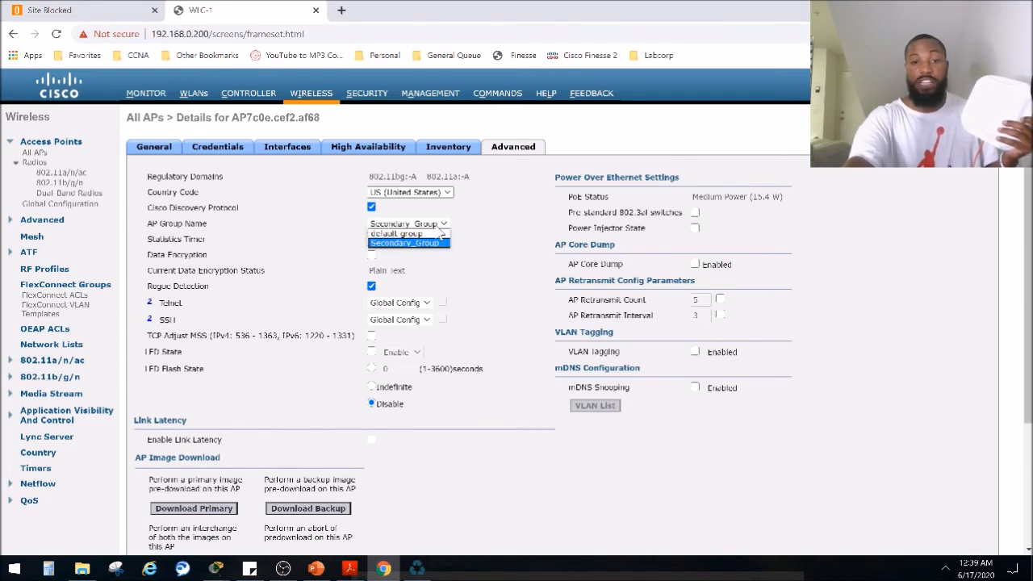
left_click(407, 242)
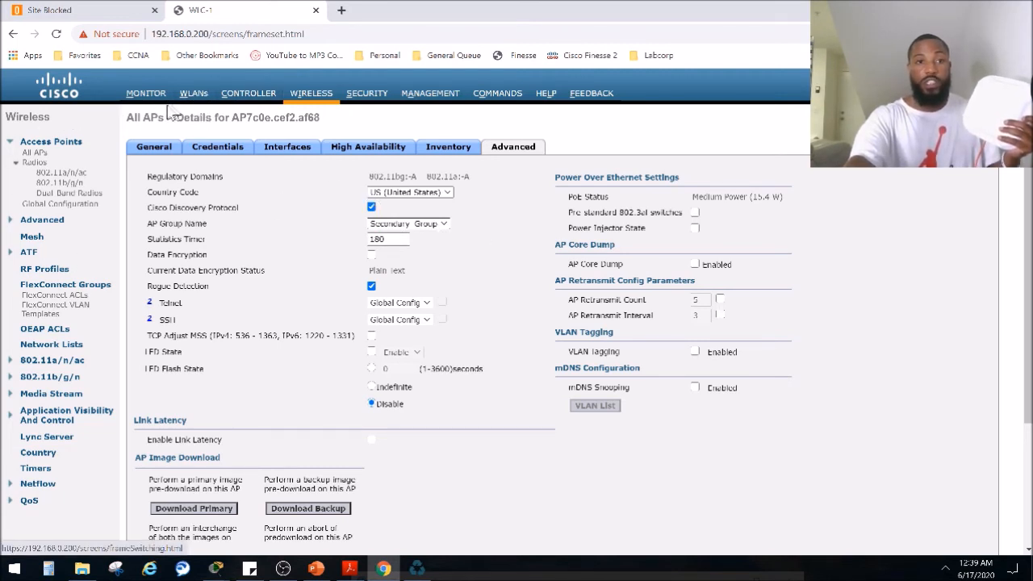
- View the APs list of the Secondary_Group AP group under WLANs > Advanced > AP Groups
left_click(193, 92)
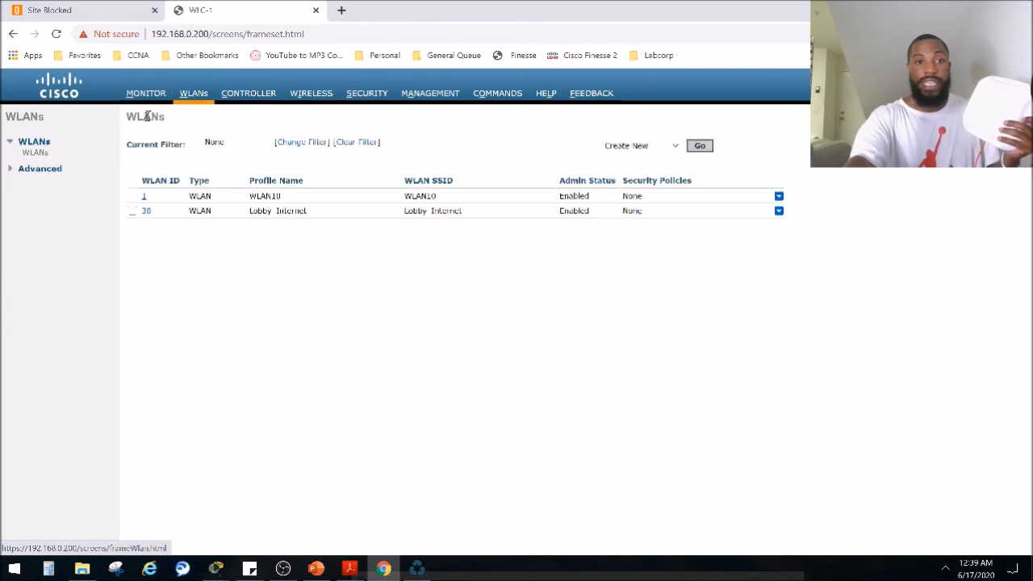
left_click(39, 168)
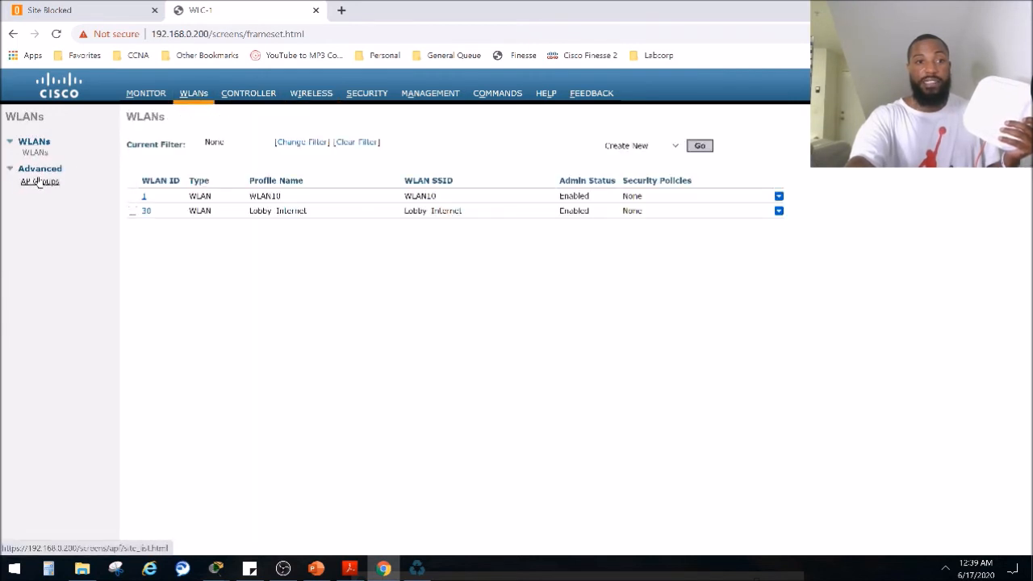
left_click(39, 180)
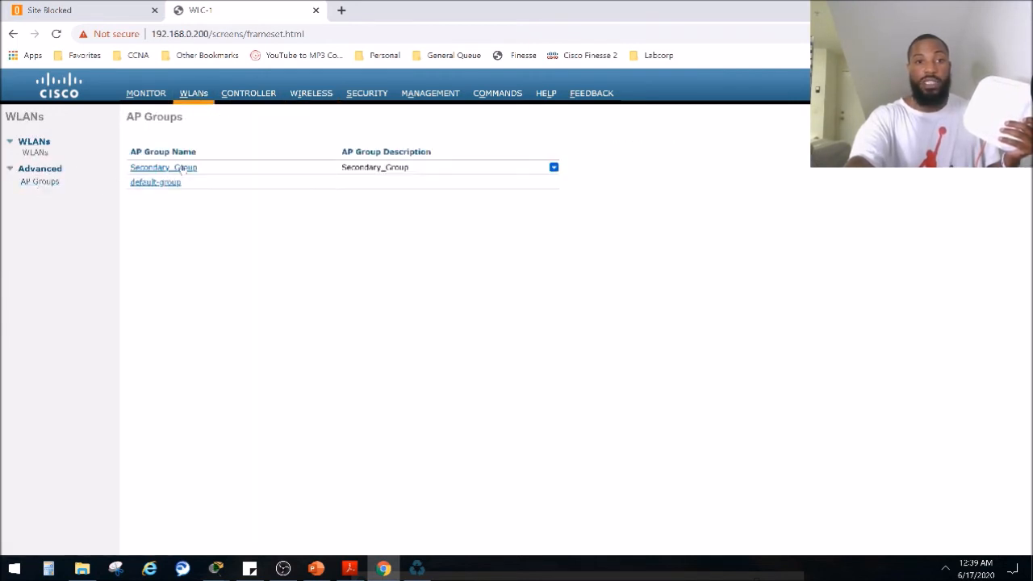
left_click(163, 166)
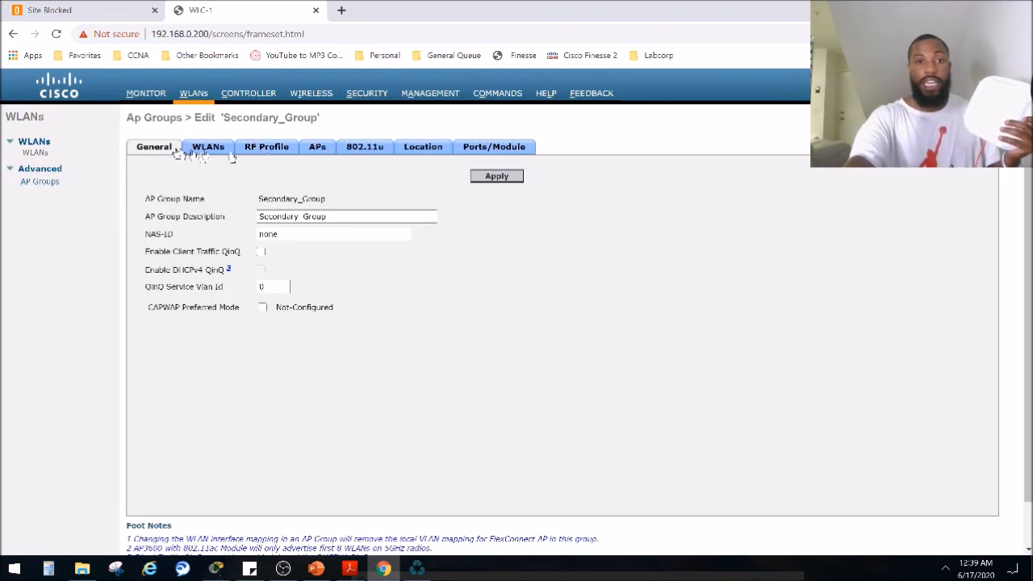
left_click(316, 145)
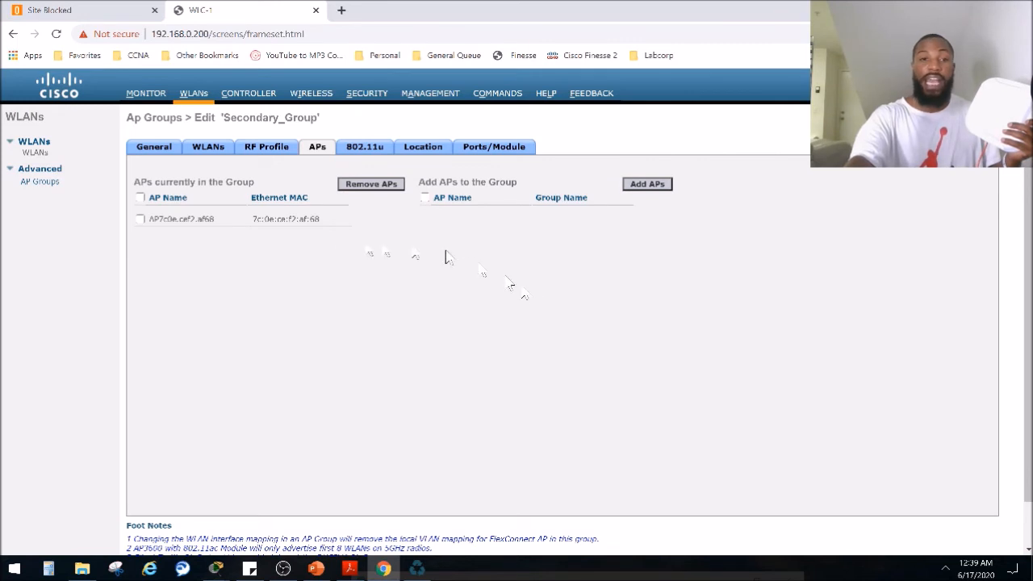
mouse_move(218, 238)
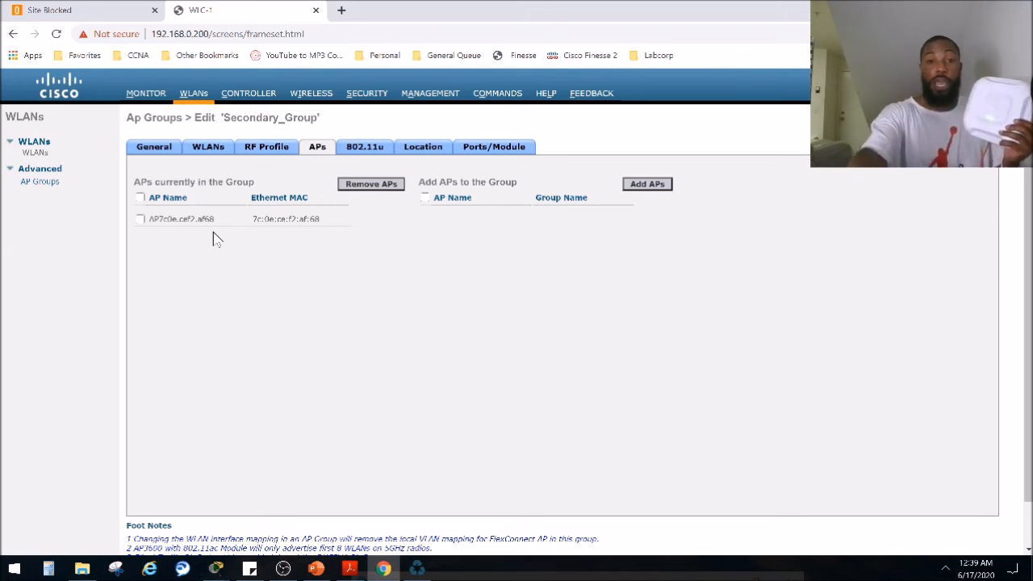
mouse_move(944, 573)
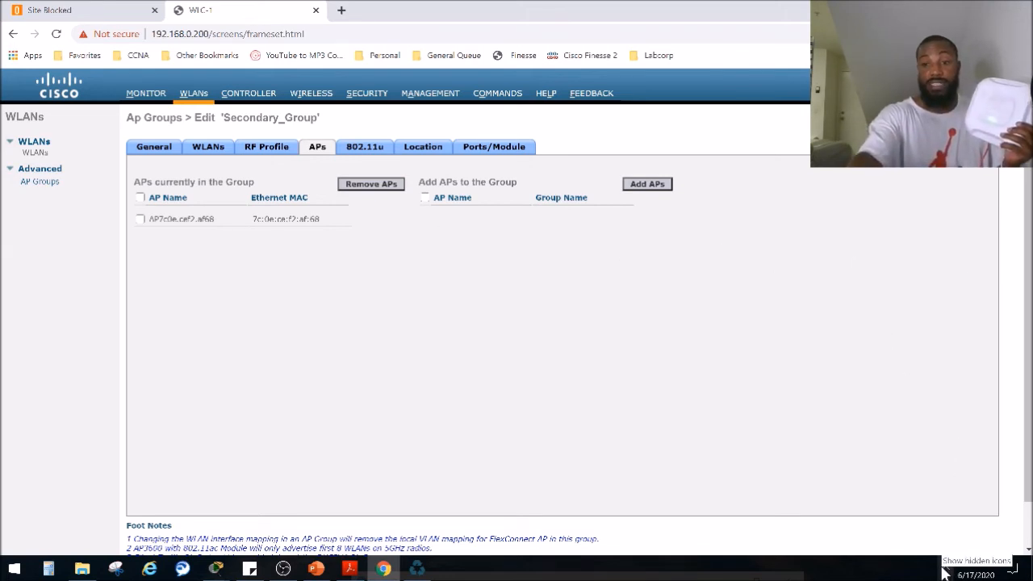
- Connect the laptop to the open Lobby_Internet wireless network from the tray flyout
left_click(918, 542)
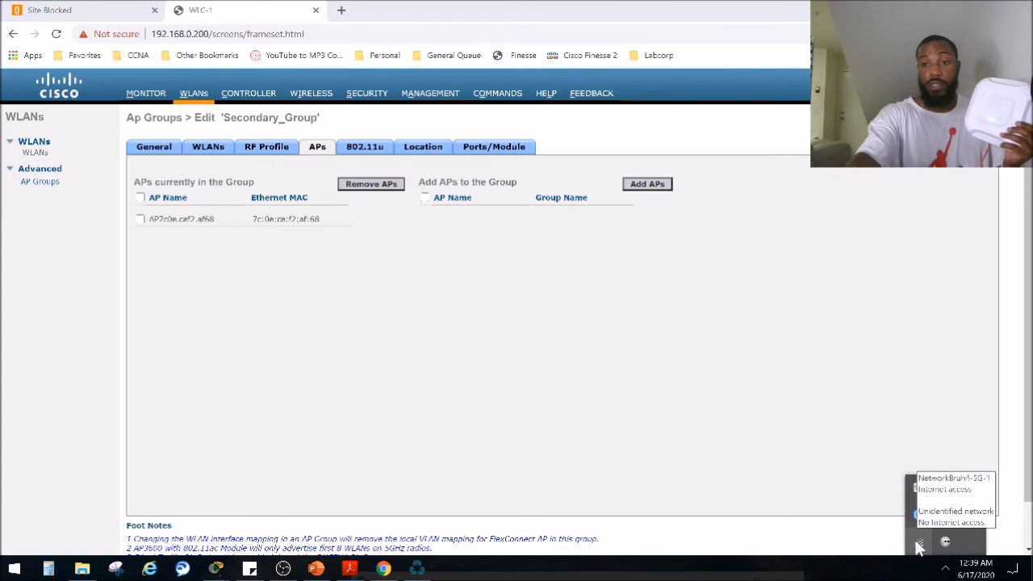
left_click(918, 542)
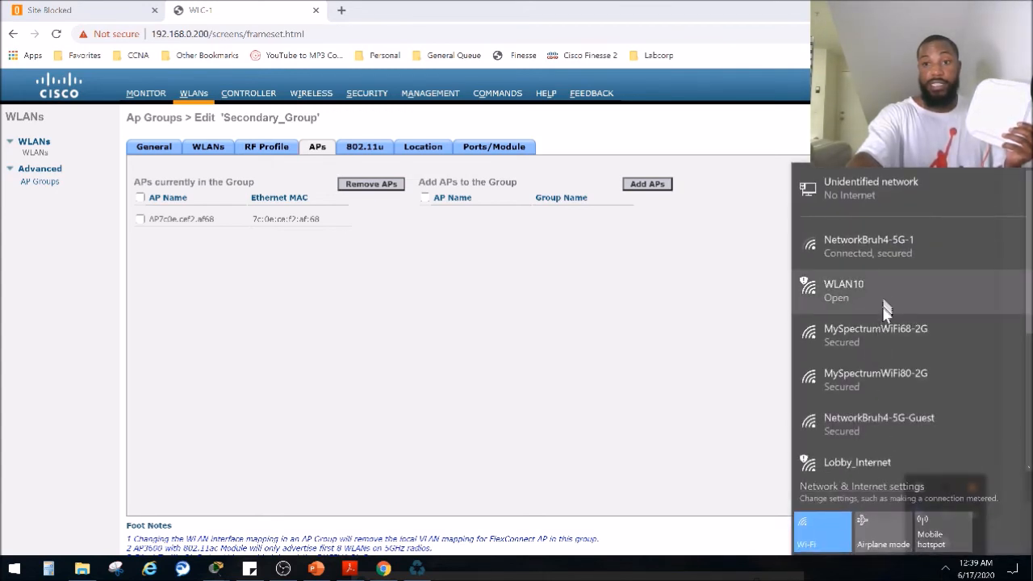
scroll("down", 3)
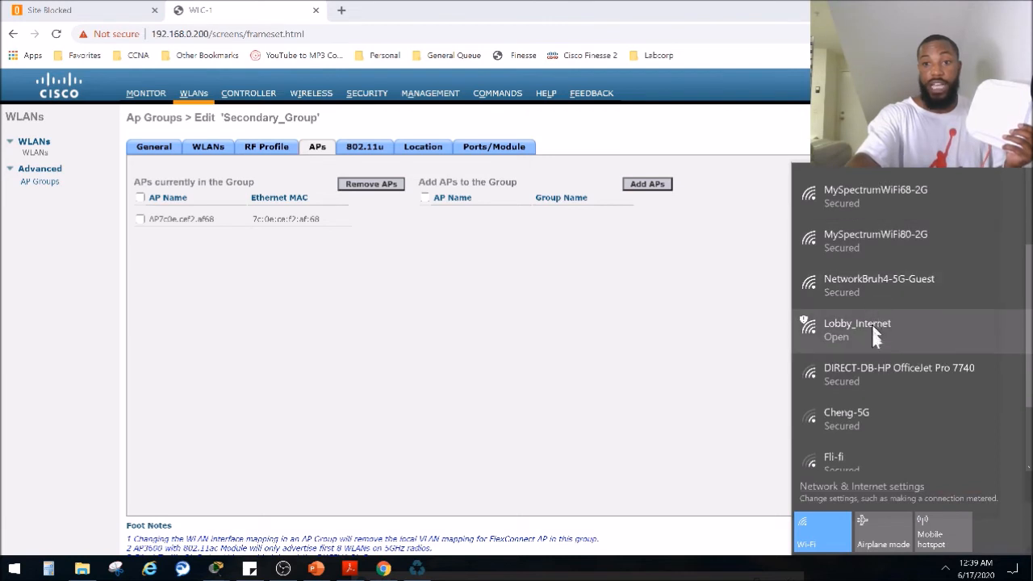
scroll("up", 3)
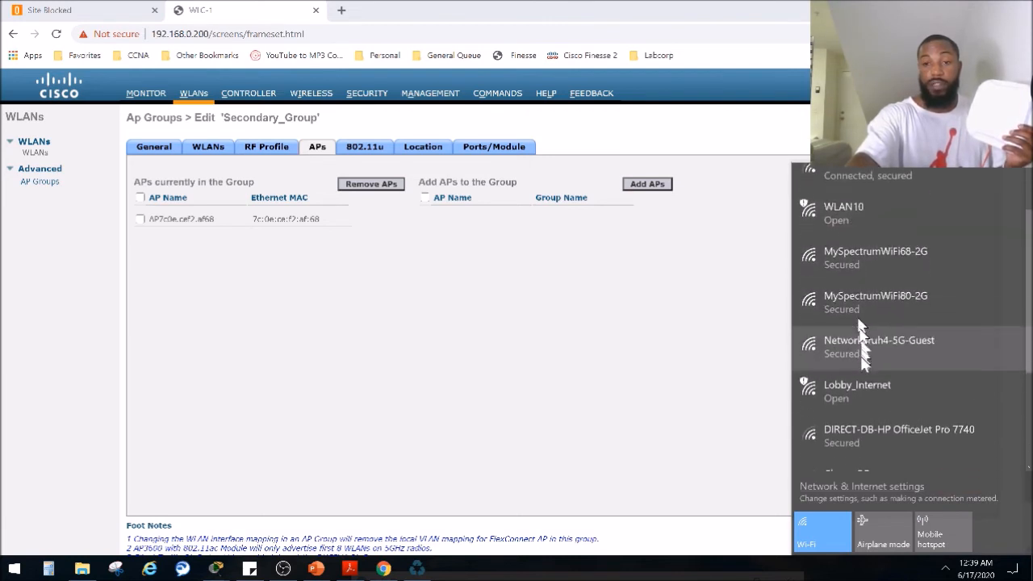
scroll("down", 3)
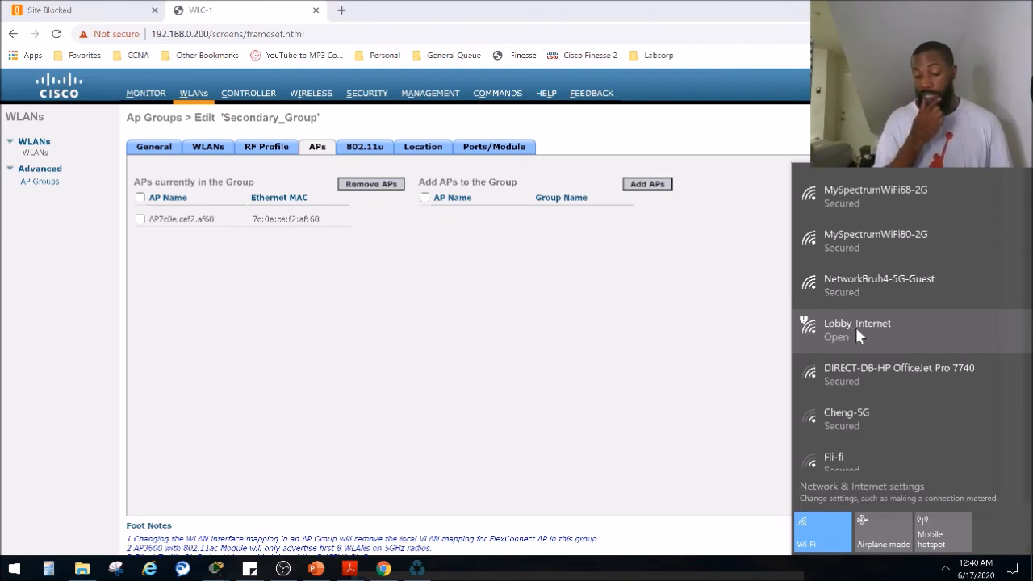
mouse_move(875, 337)
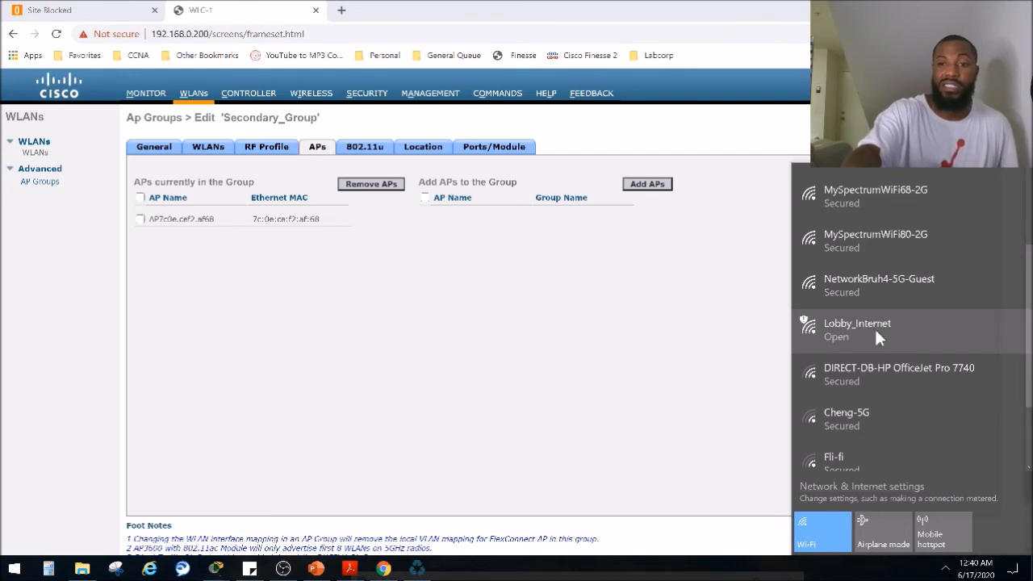
left_click(856, 329)
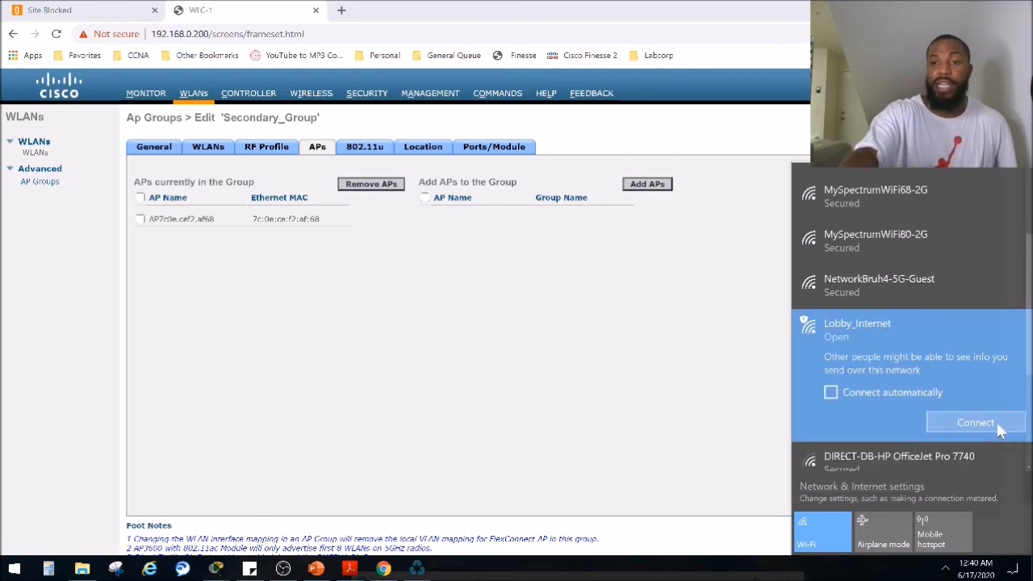
left_click(974, 423)
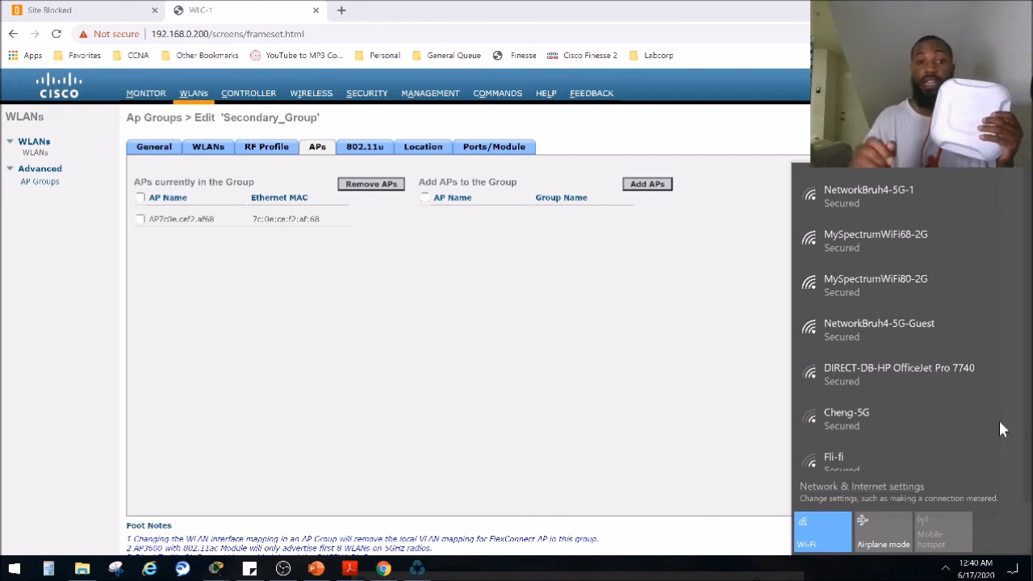
scroll("down", 3)
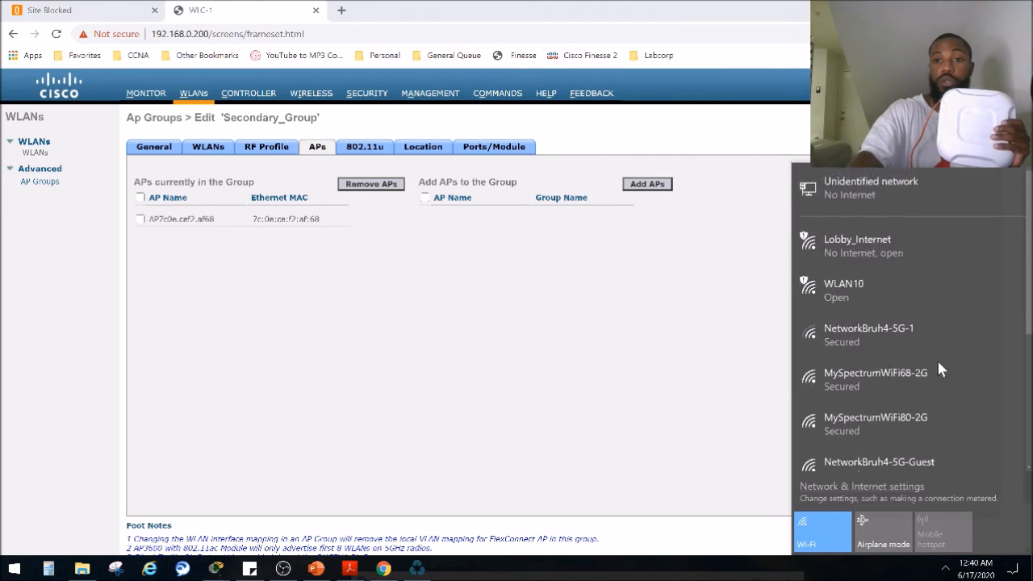
mouse_move(871, 246)
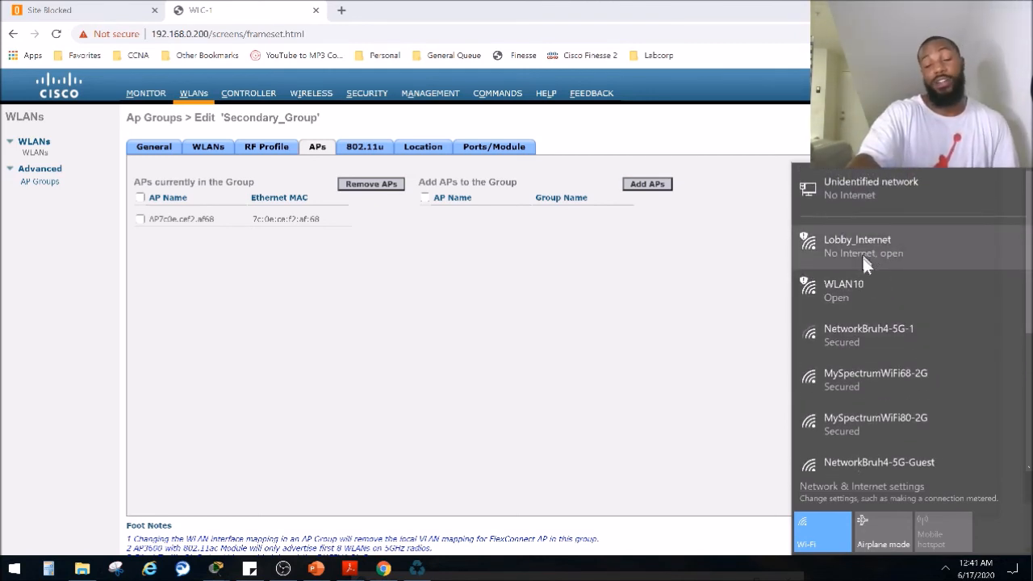
mouse_move(868, 277)
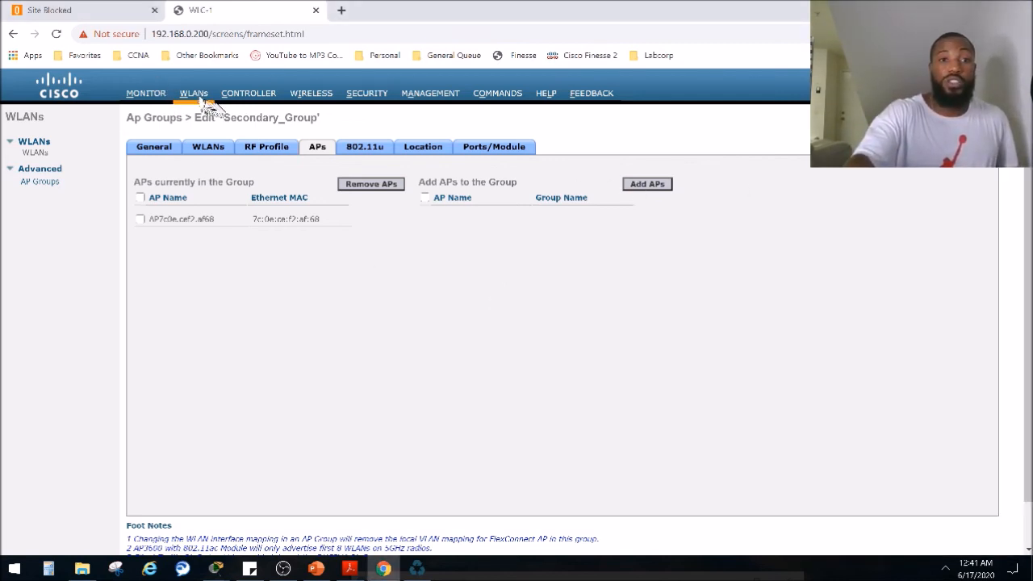
- View the connected wireless clients list in the controller's Monitor section
left_click(145, 92)
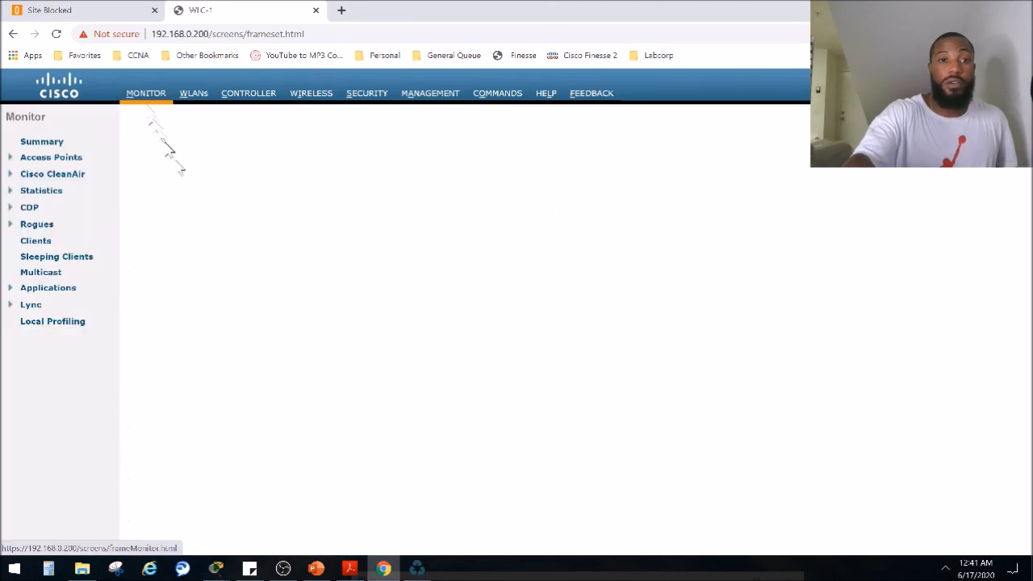
left_click(42, 142)
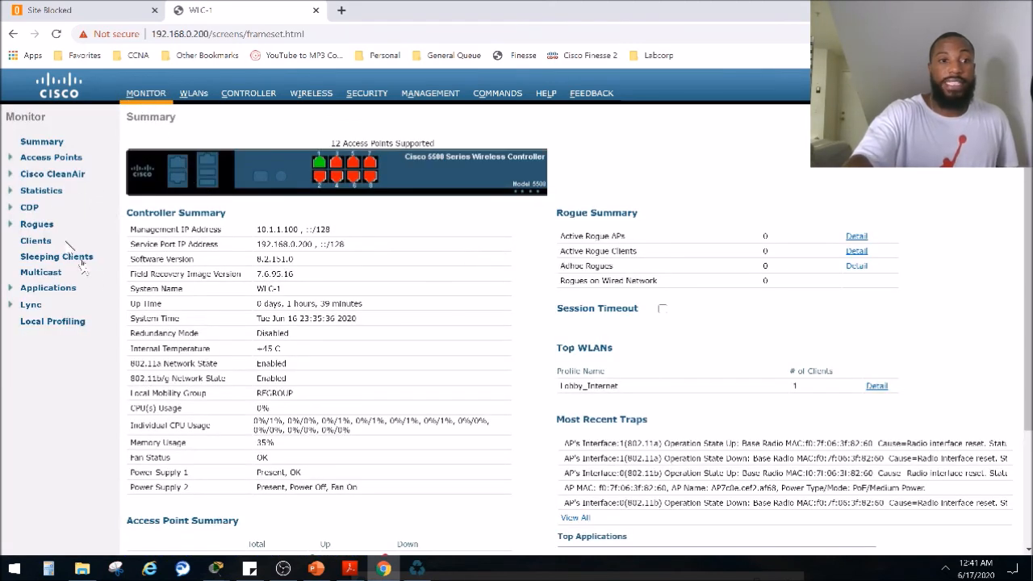
left_click(36, 240)
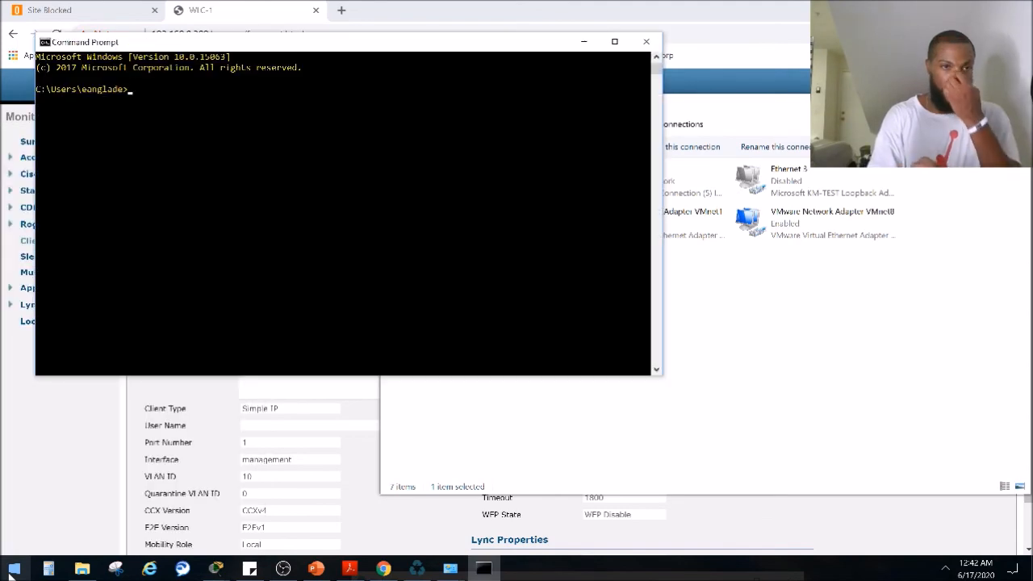
- Run ipconfig /all and read the wireless adapter's address details (IPv4 10.1.1.14)
type("ipc")
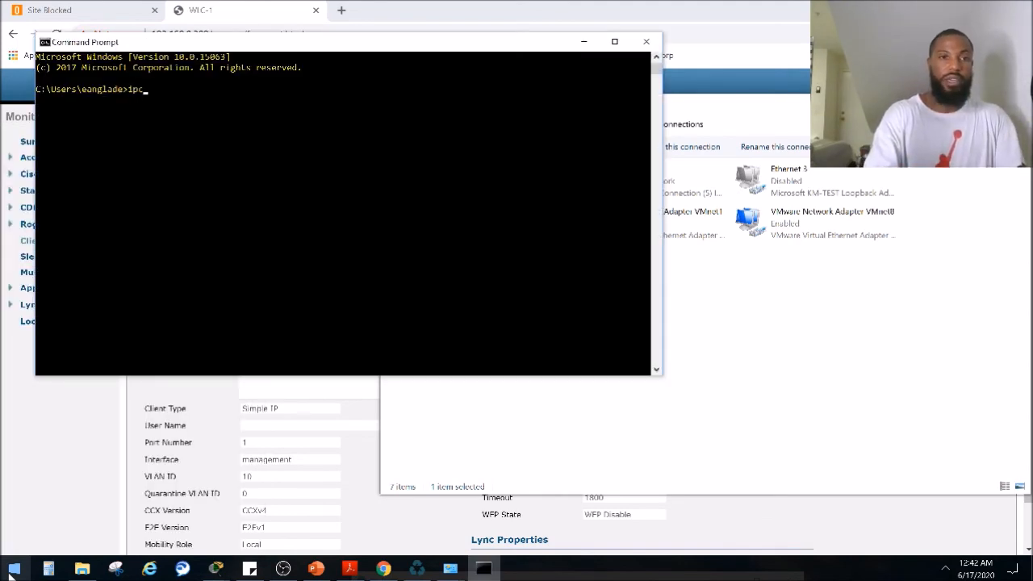
type("onfig")
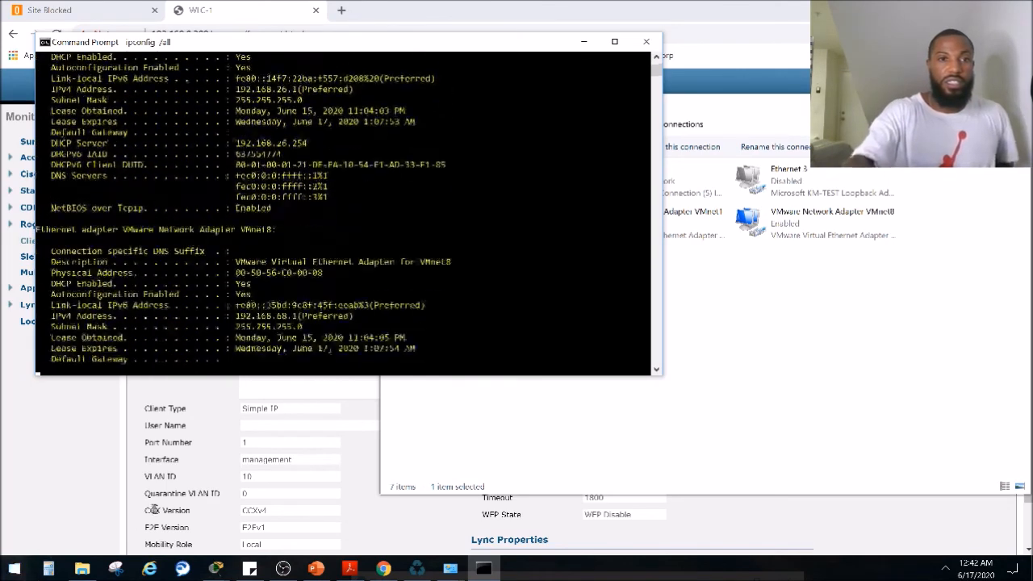
scroll("down", 3)
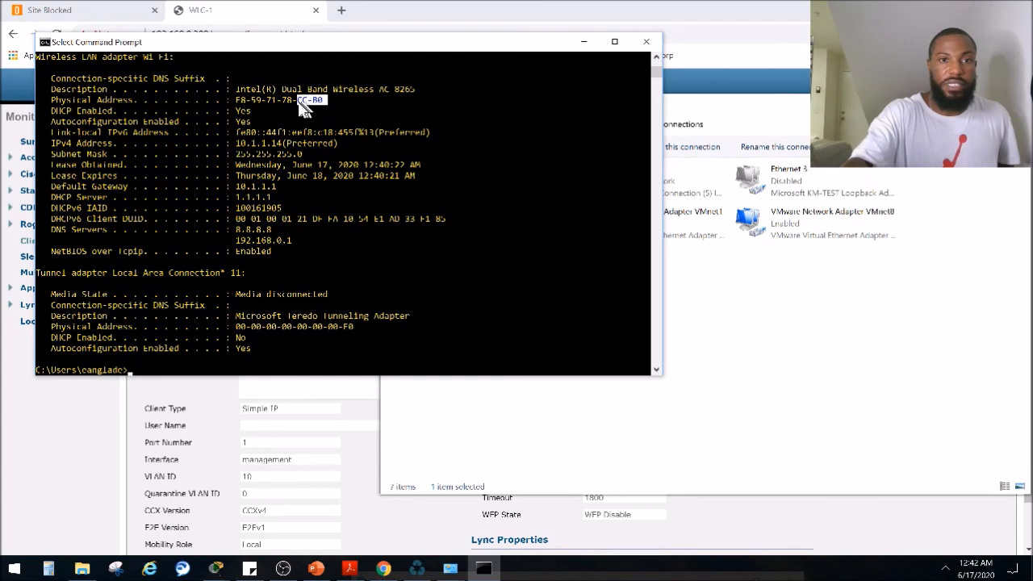
mouse_move(45, 468)
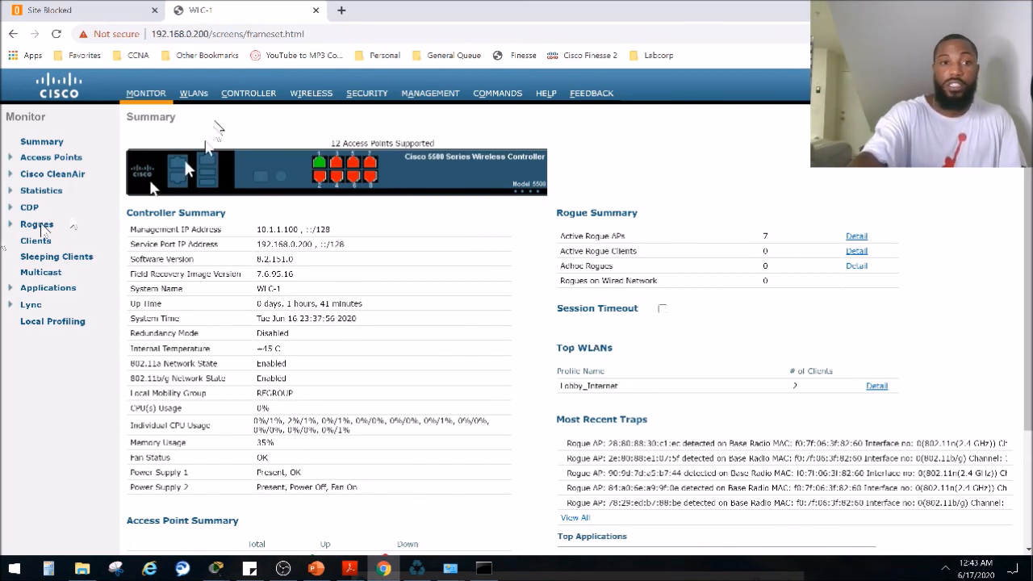
- List the two clients connected on Lobby_Internet in Monitor > Clients
left_click(35, 240)
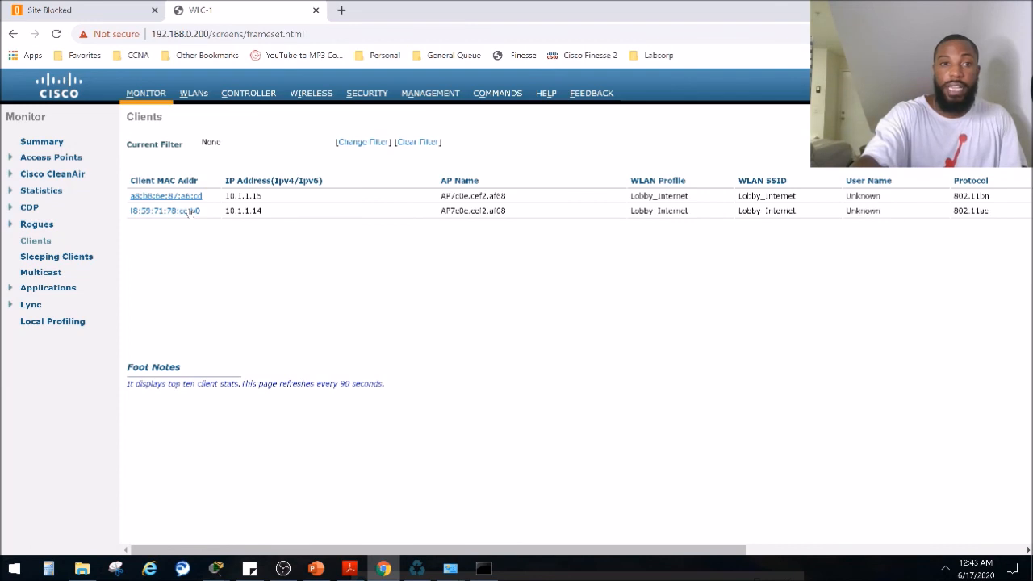
mouse_move(200, 203)
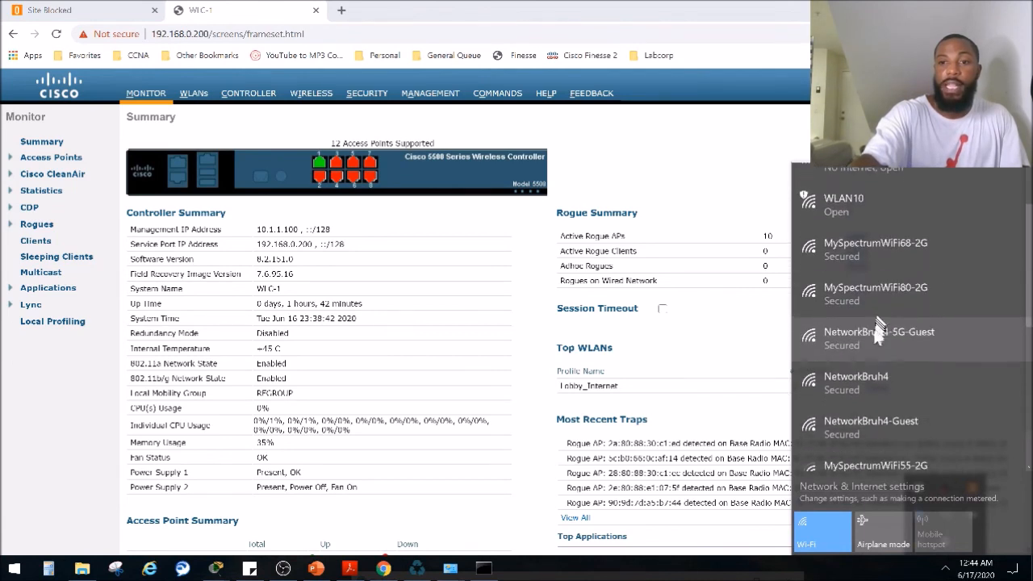
scroll("down", 3)
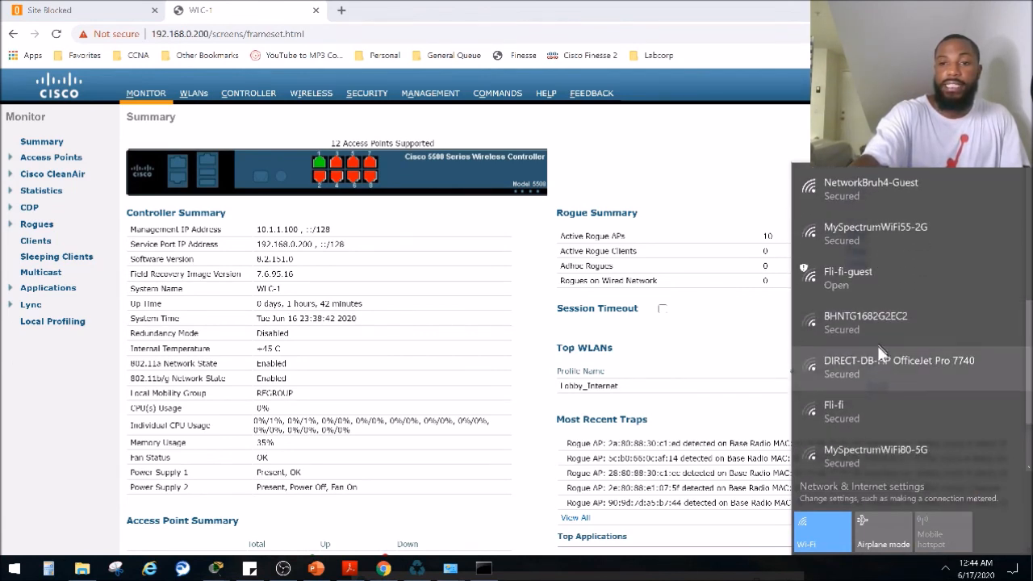